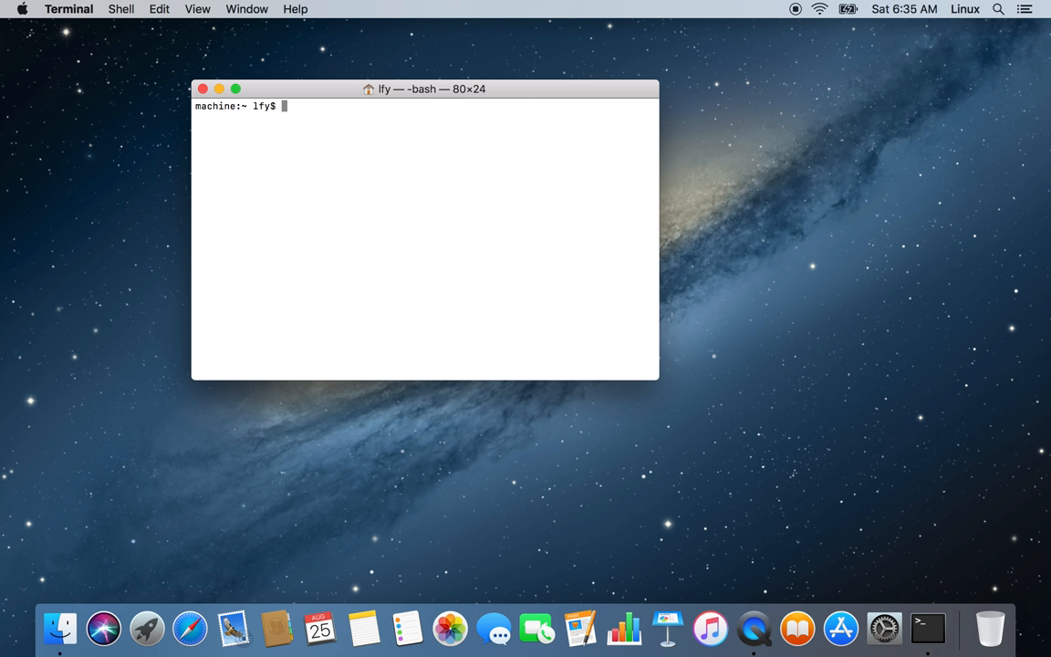
Step: Draft pi and raspberry into /tmp/foo.txt in vi, then quit without saving (q!)
type("v")
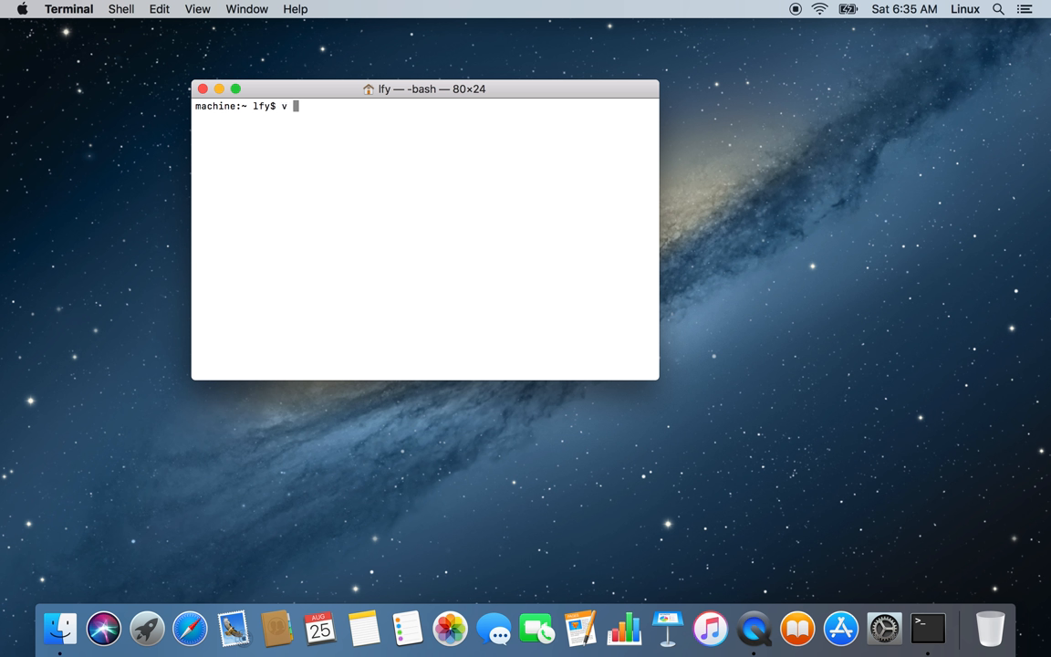
type("i /tmp/fo")
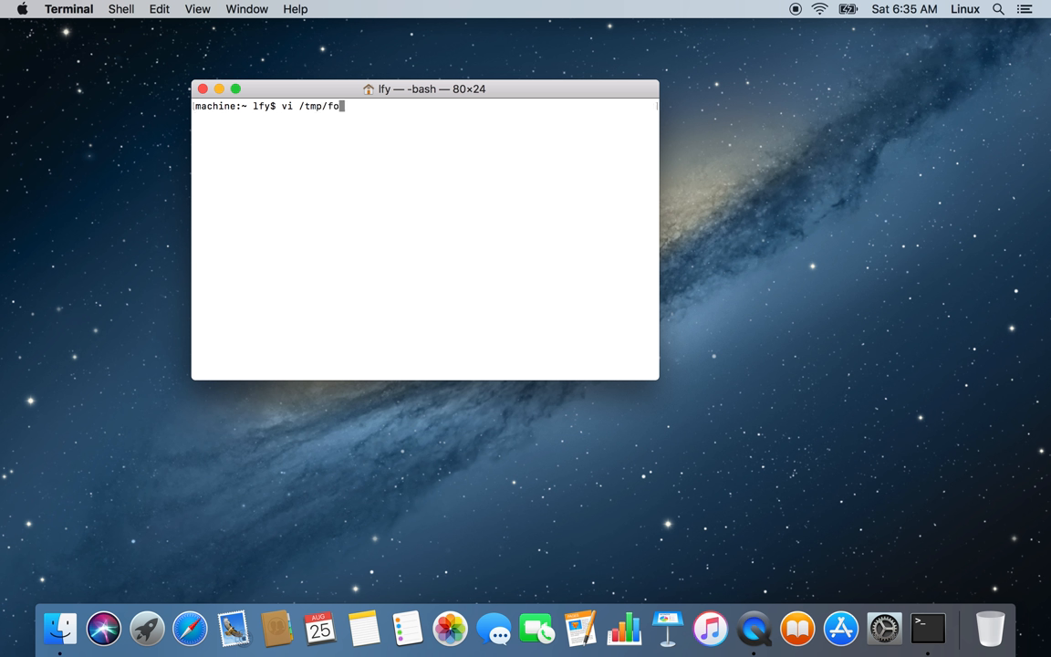
key("Return")
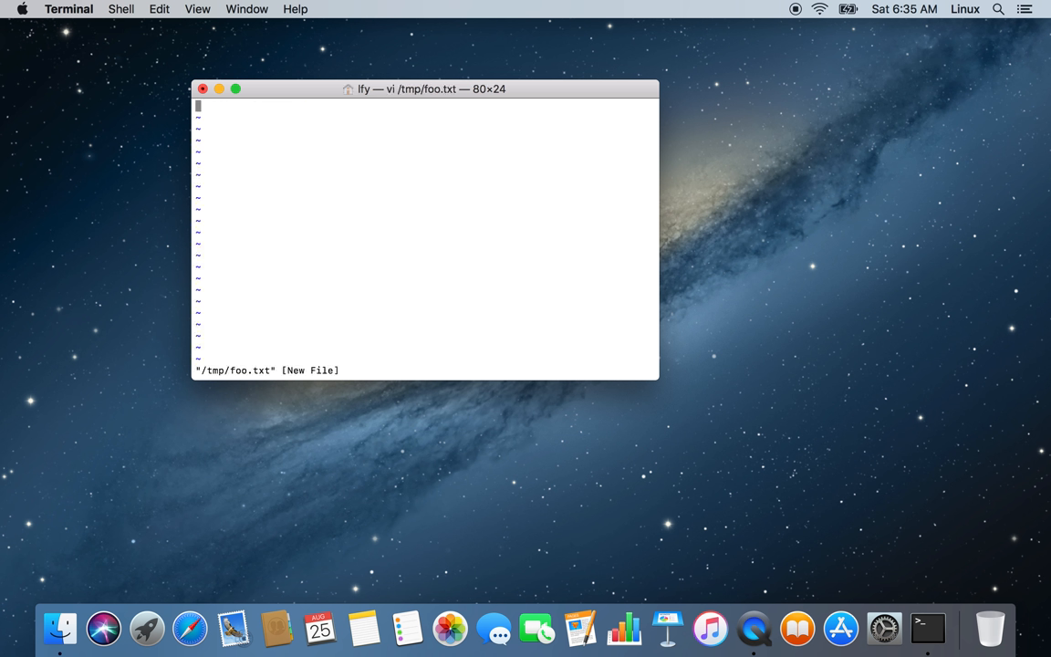
type("pi")
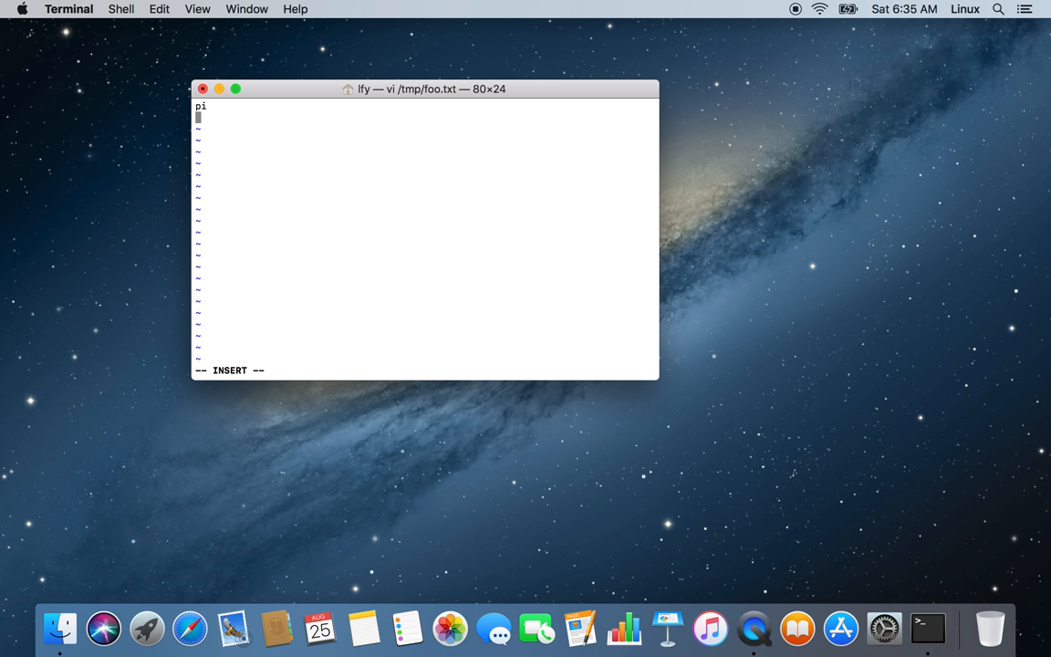
type("raspbe")
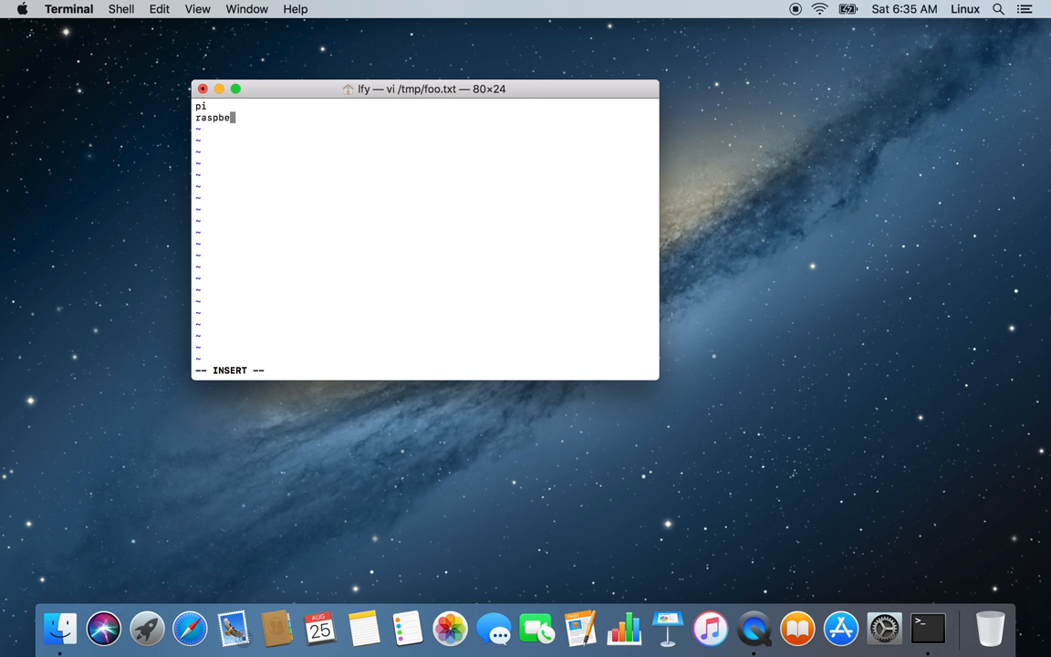
type("rry")
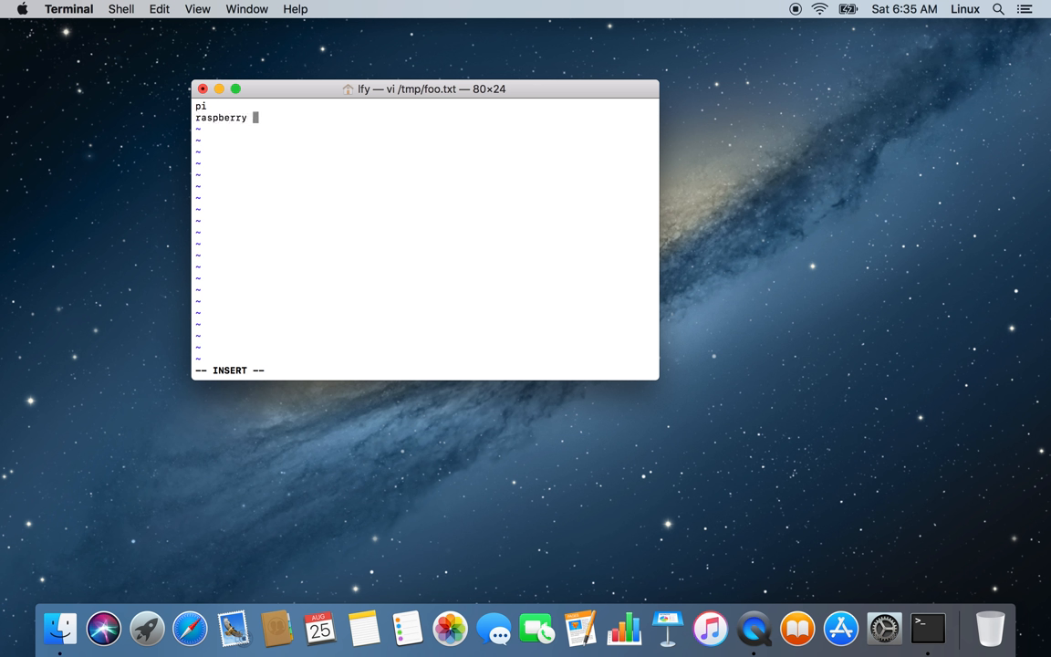
key("Escape")
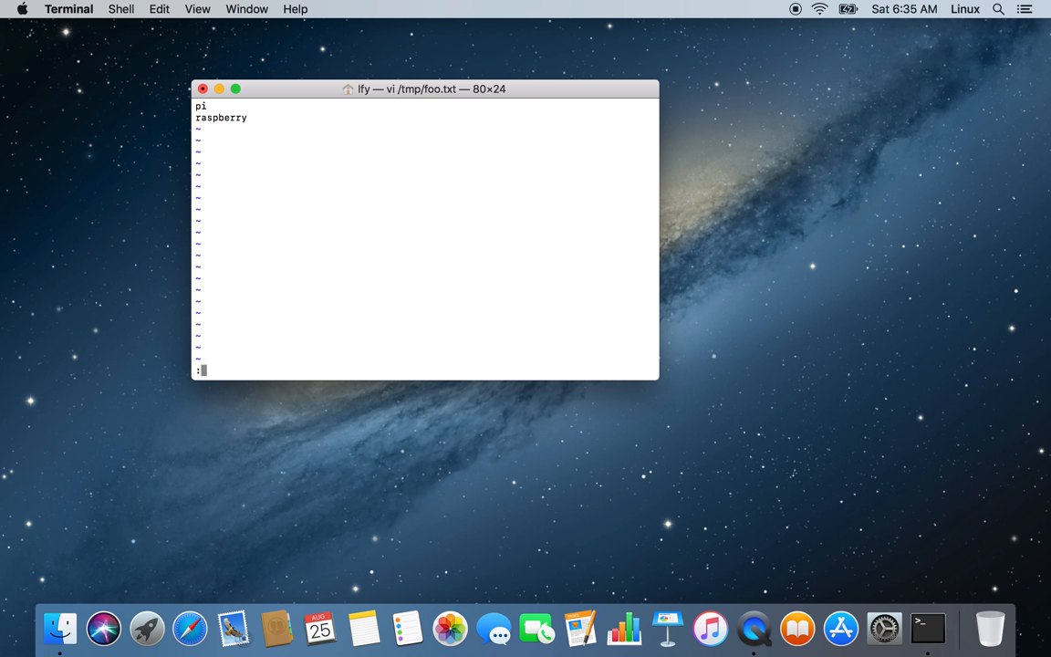
type("q!")
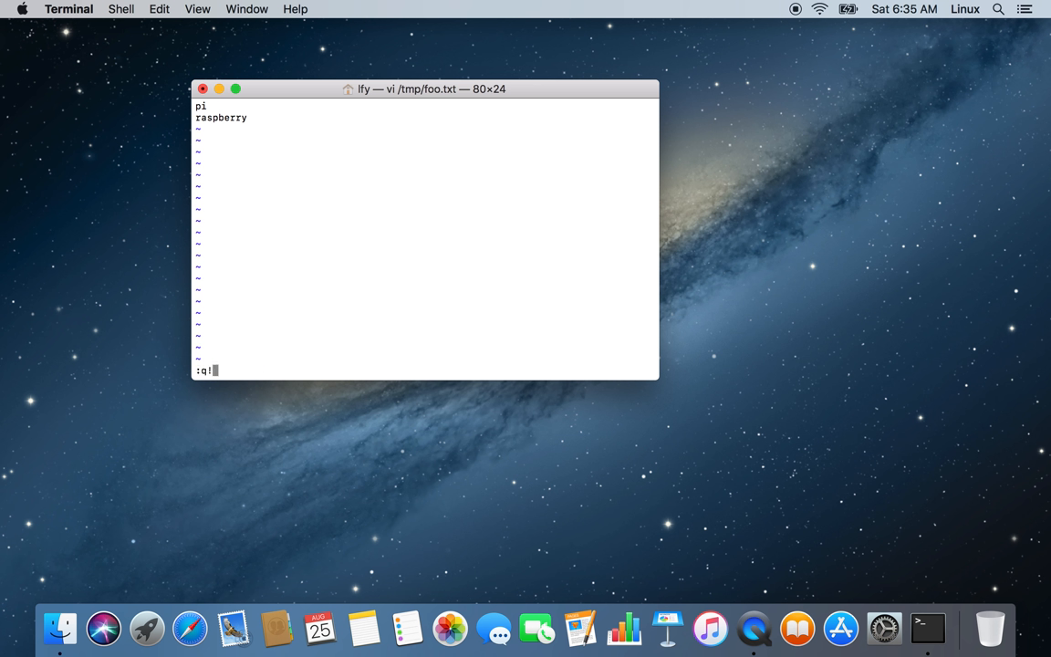
key("Return")
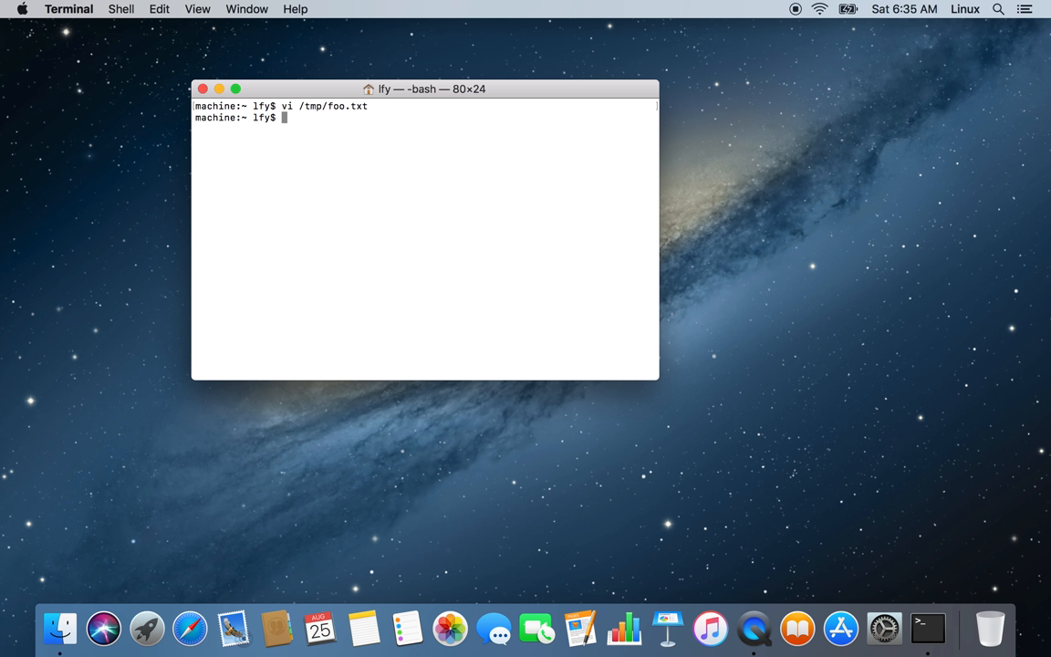
Step: Reopen /tmp/foo.txt in vi and note pi and raspberry on separate lines
key("Return")
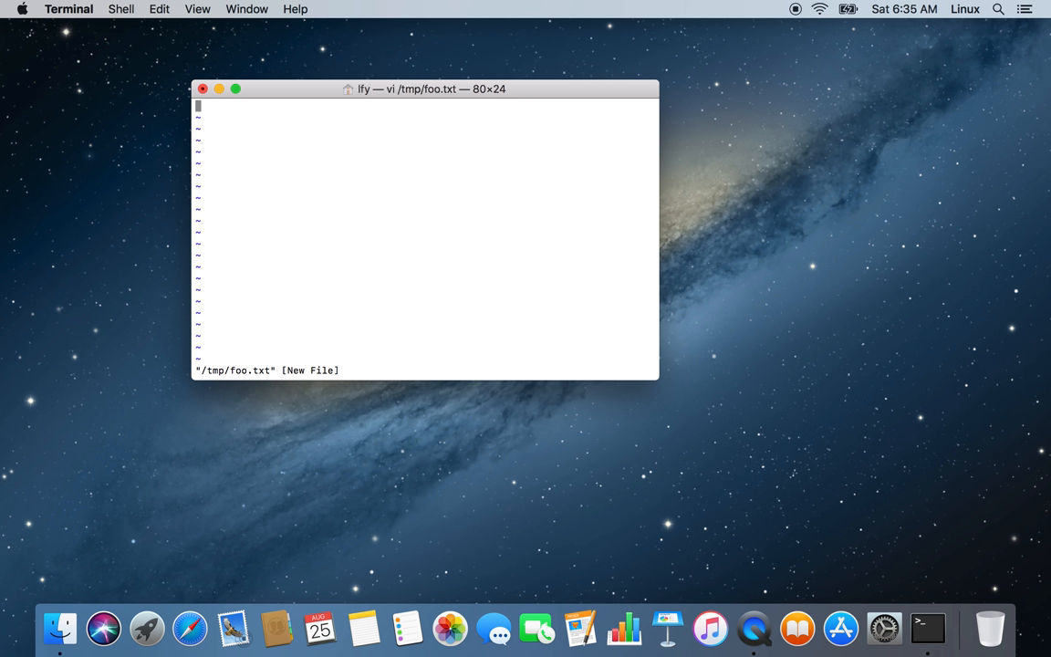
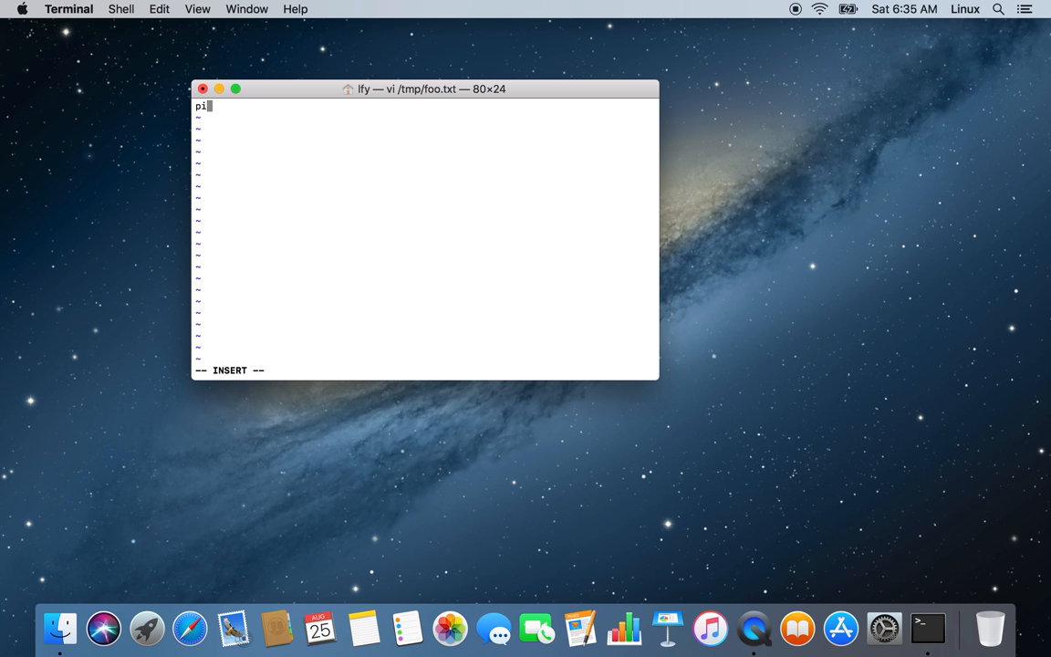
key("Return")
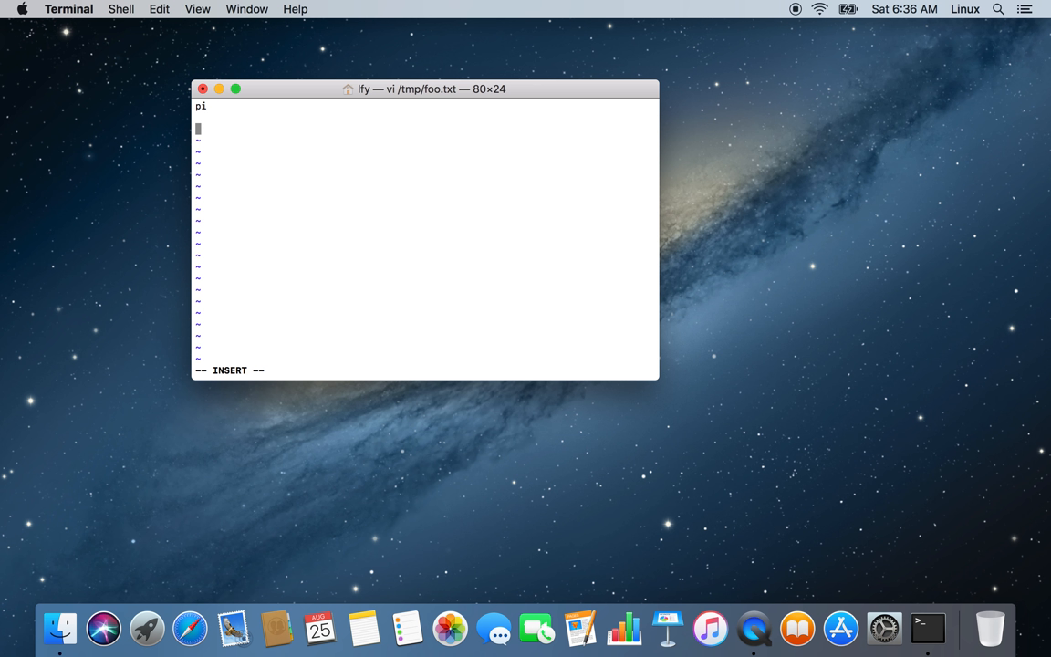
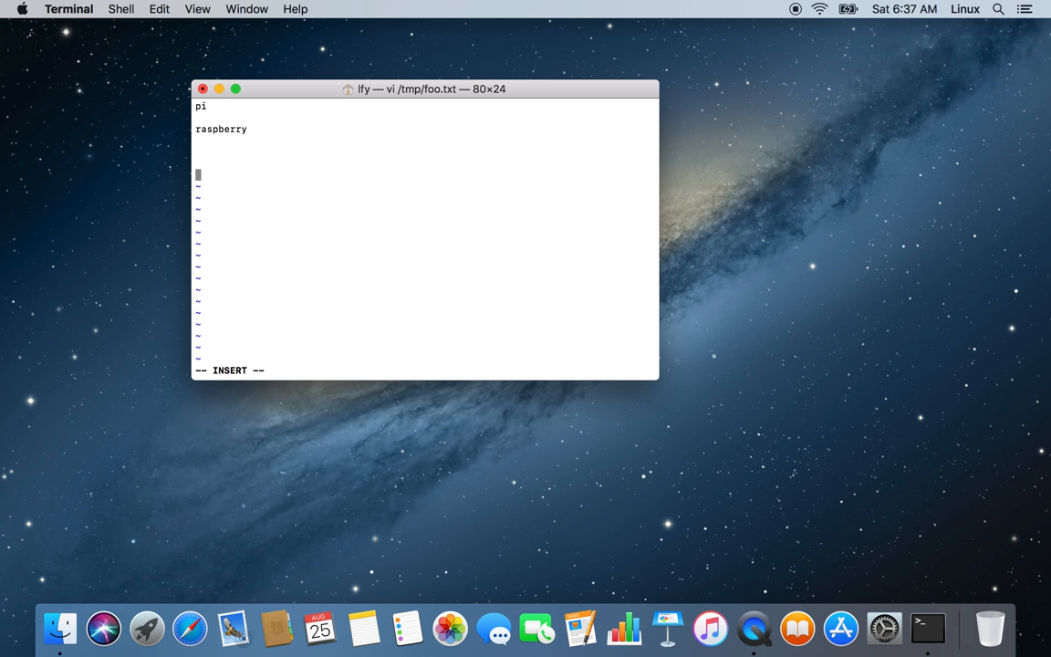
Step: Add the note sudo su - below raspberry with a blank line after it
type("sudo su -")
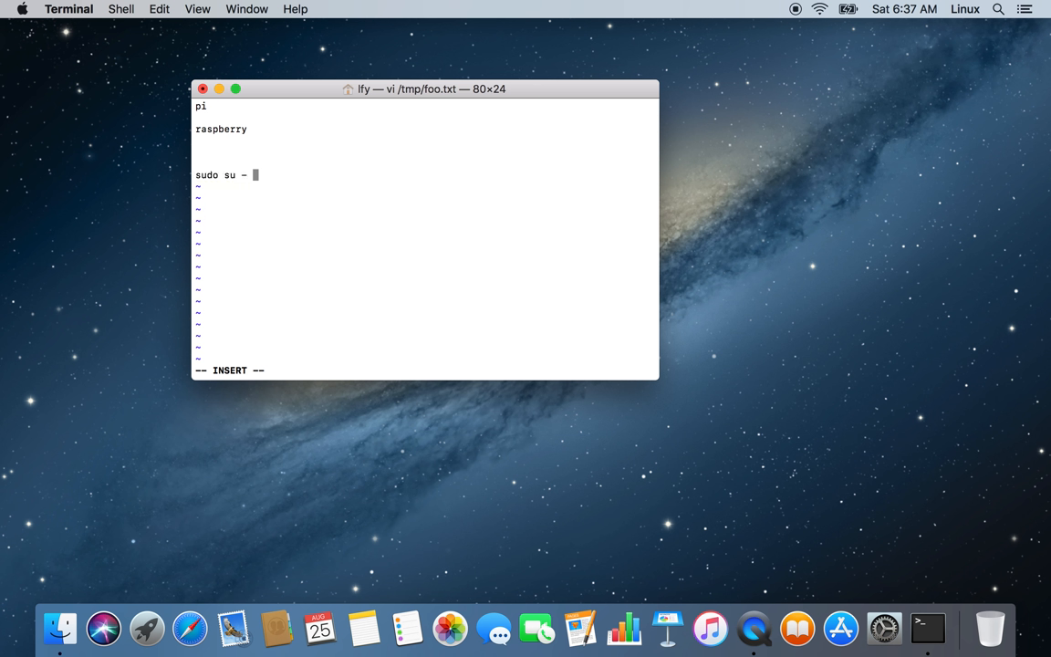
key("Return")
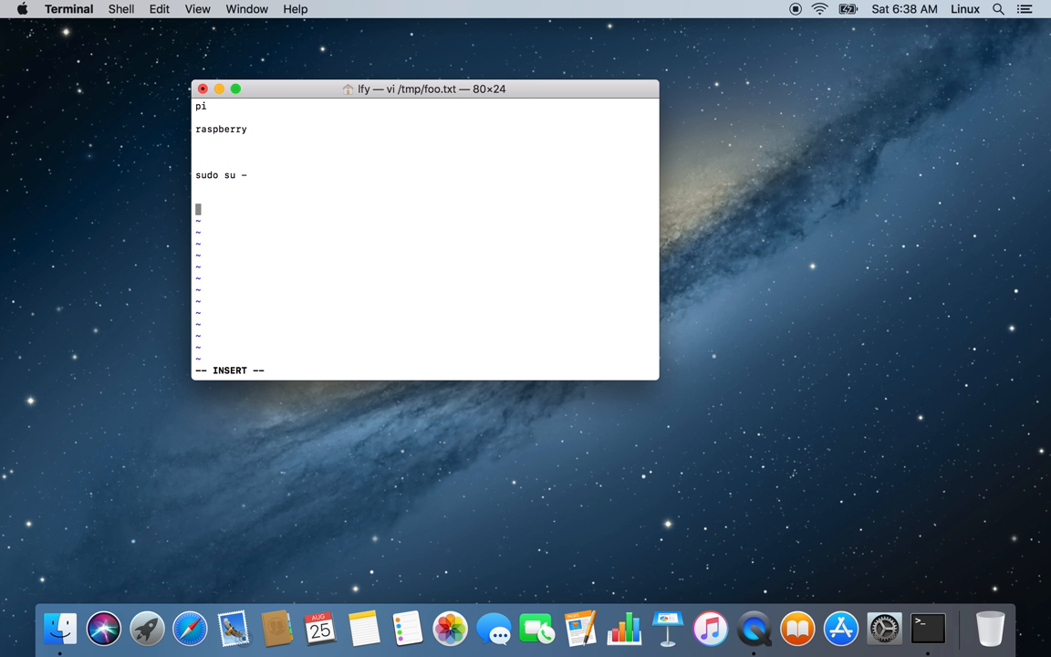
Step: Write ping -f followed by a first, misspelled attempt at RouterIpAddress
type("ping -")
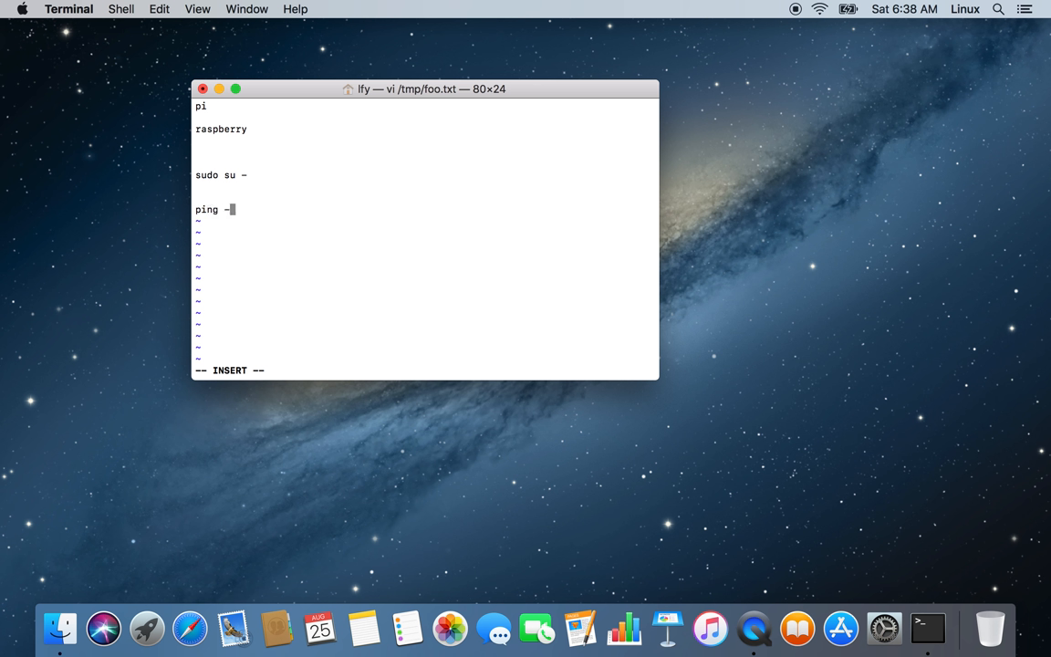
type("f")
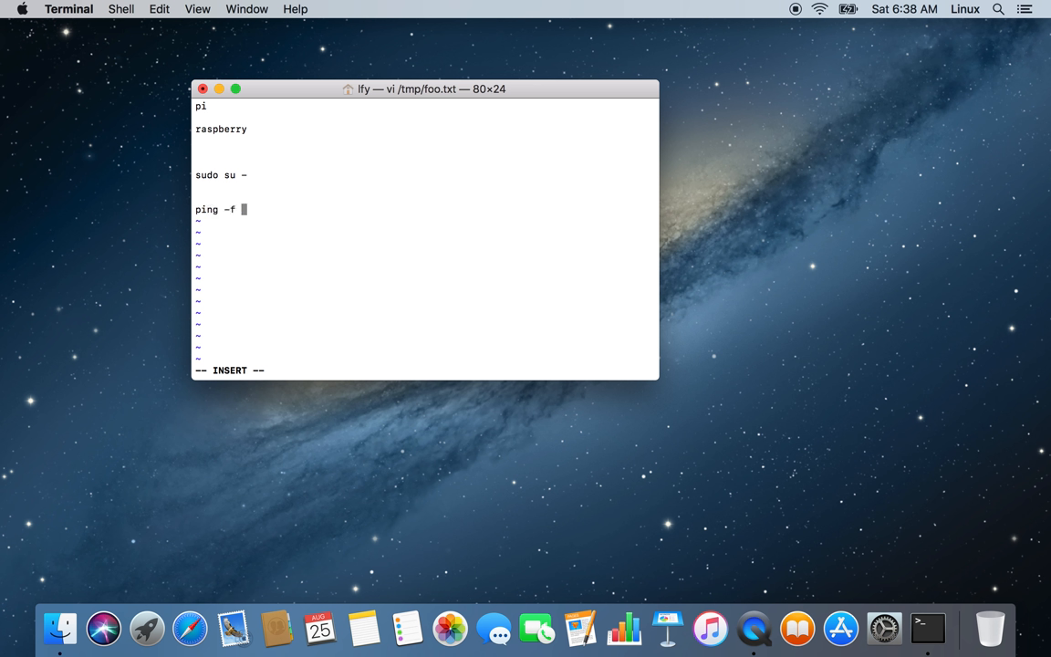
type("Router")
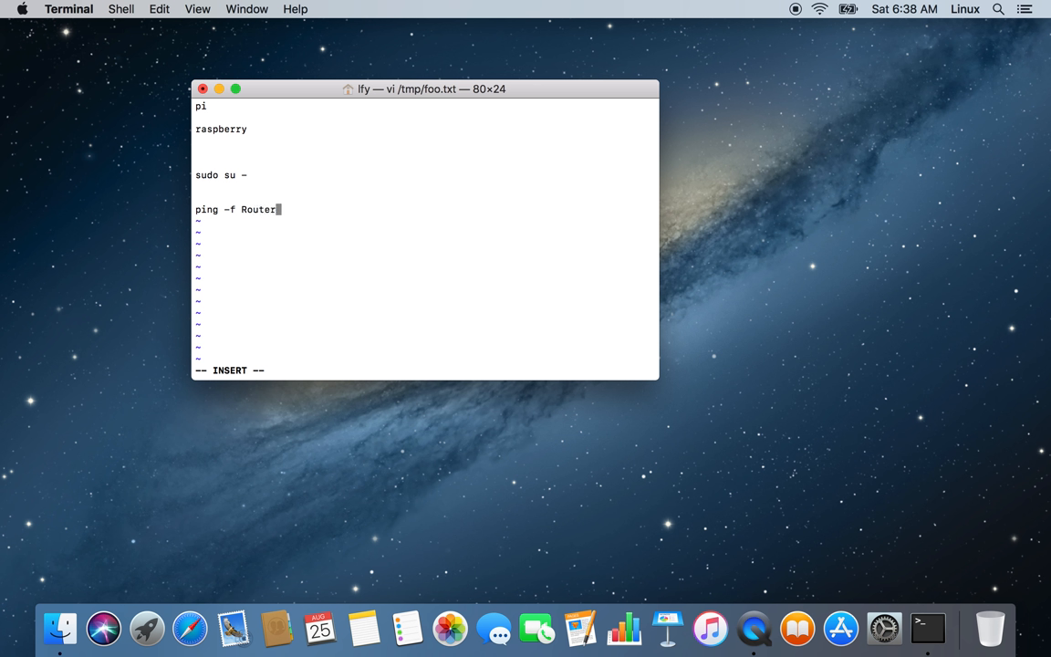
type("IpADD")
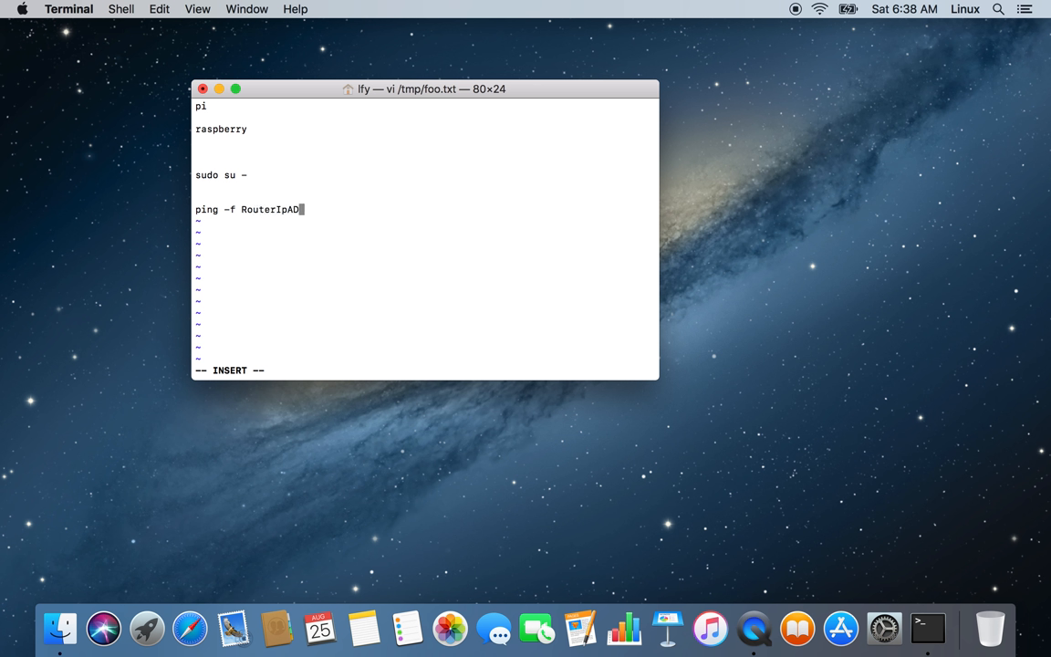
type("re")
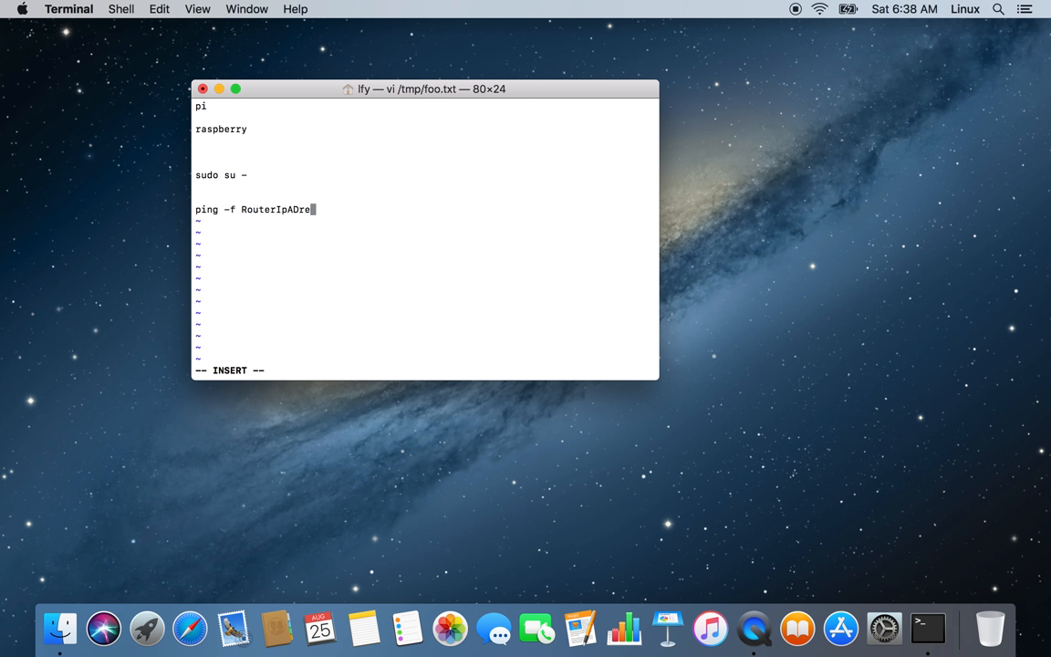
type("d")
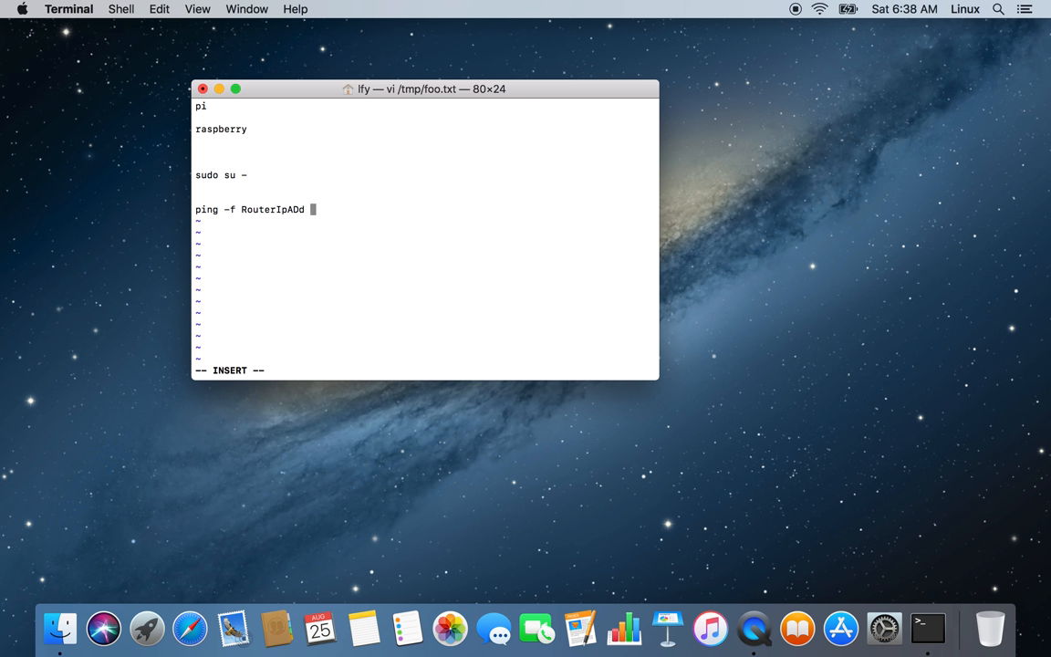
Step: Replace the misspelled word with RouterIpAddress on the ping -f line
double_click(272, 208)
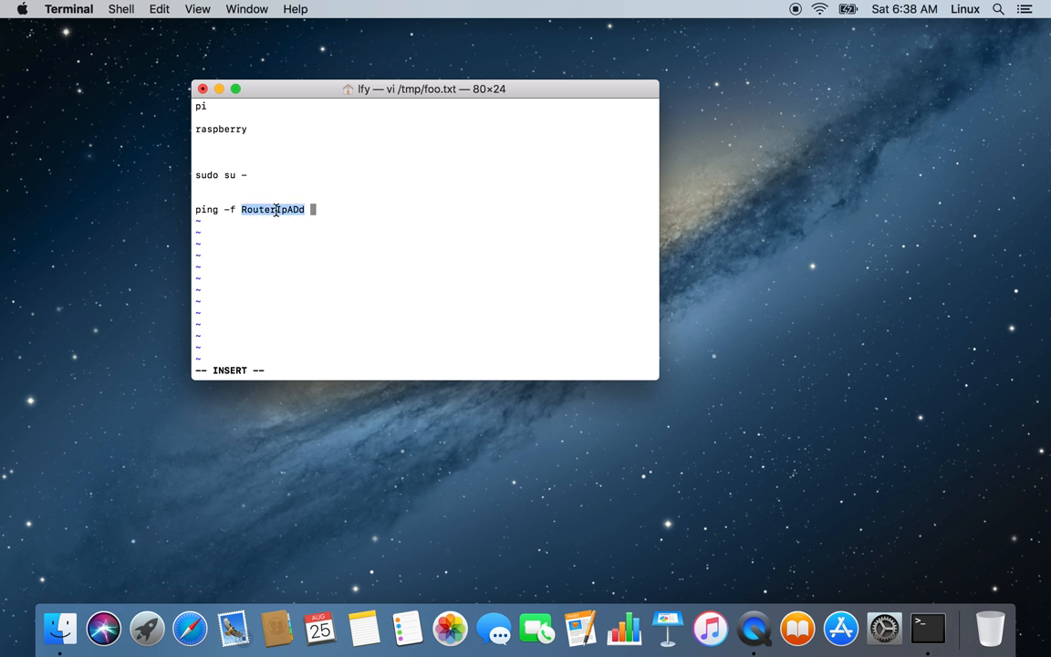
mouse_move(394, 206)
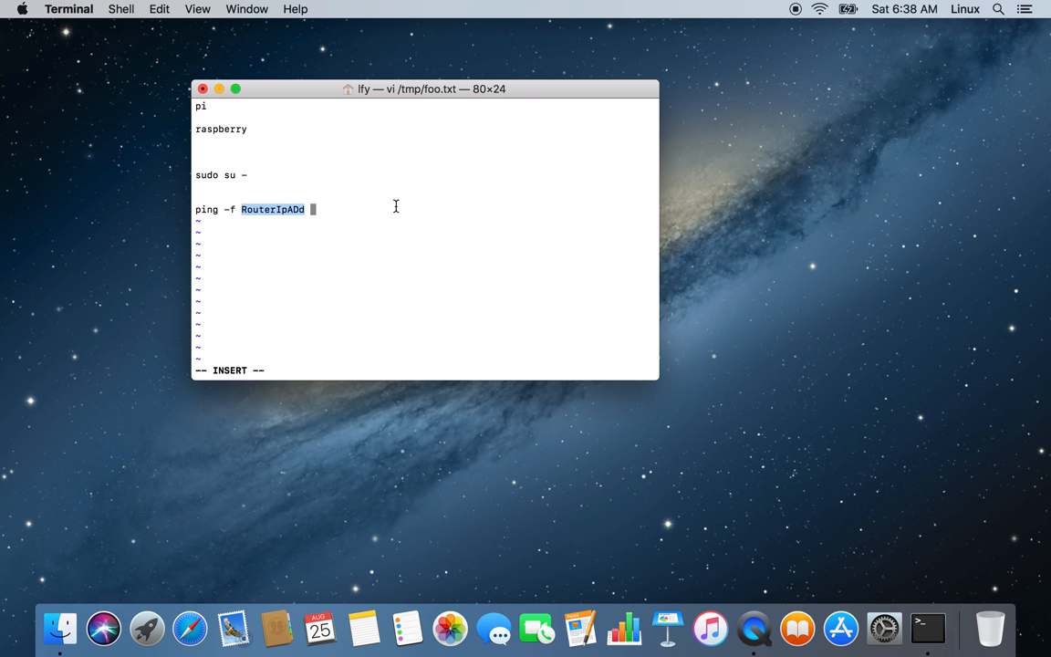
mouse_move(336, 213)
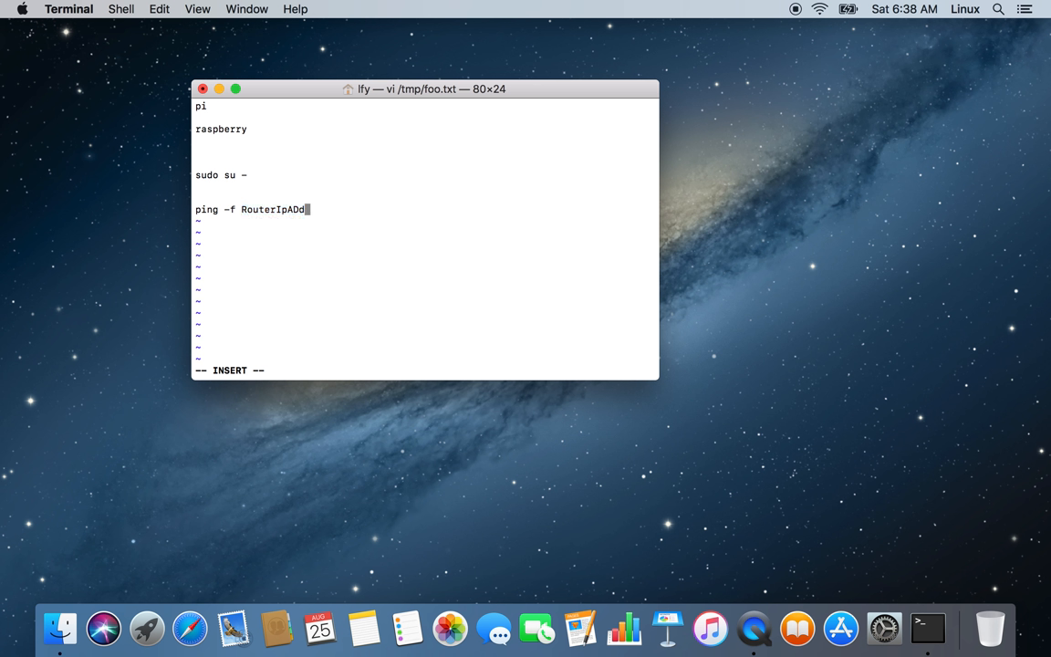
key("BackSpace")
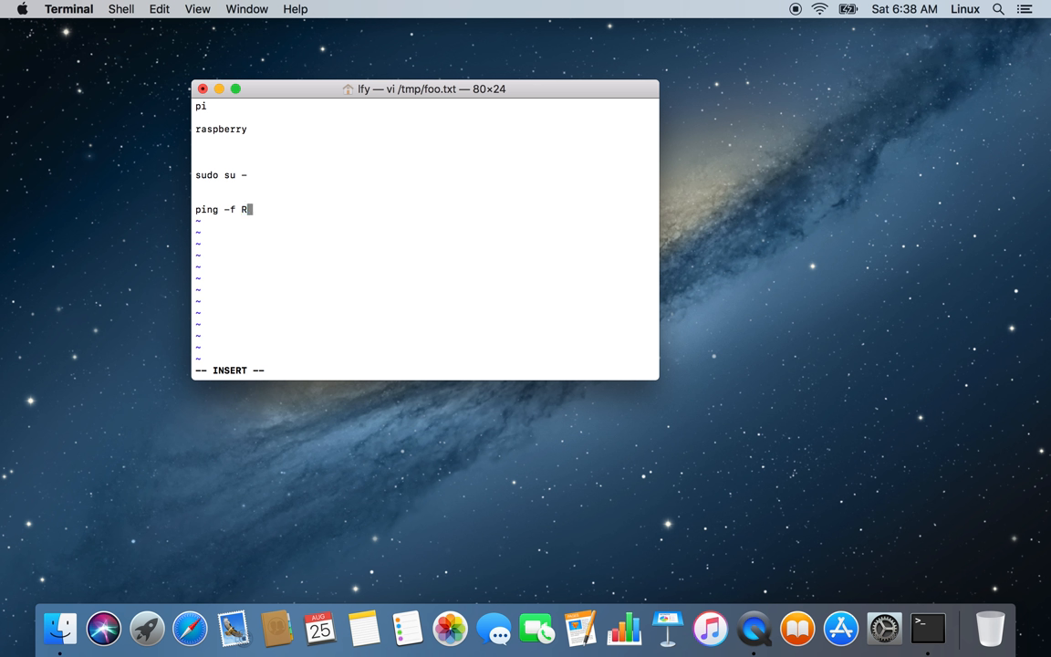
key("BackSpace")
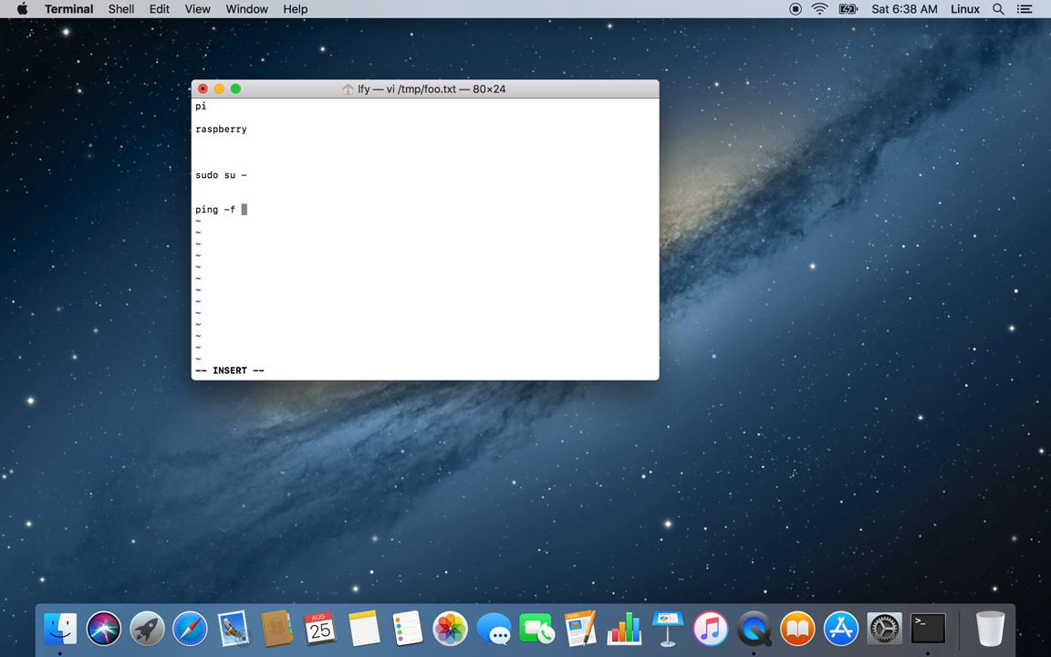
type("RouterI")
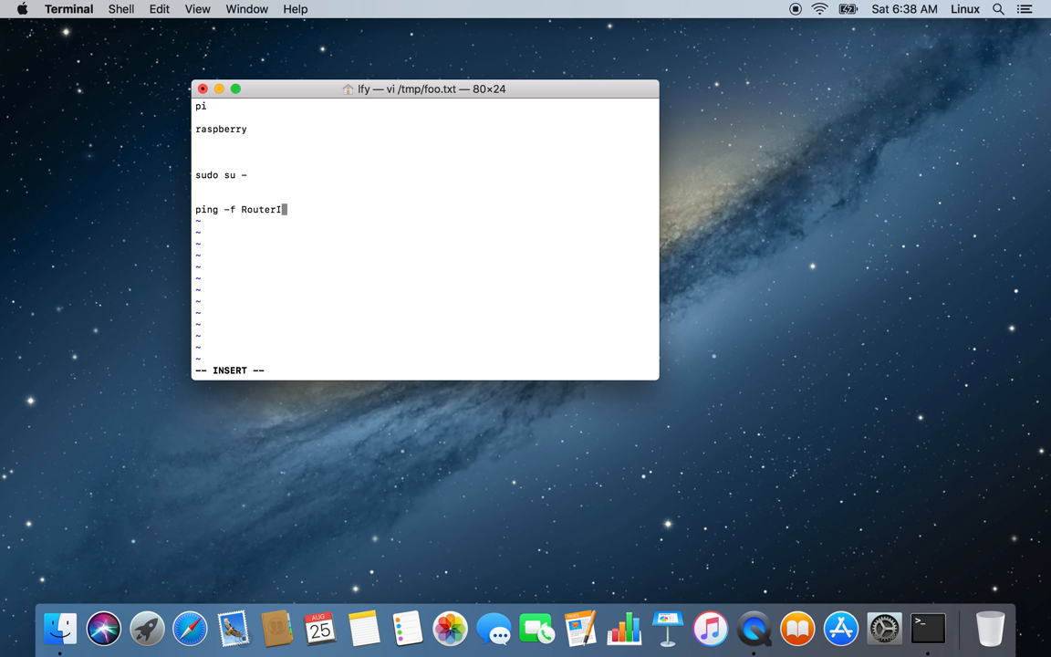
type("pAddress")
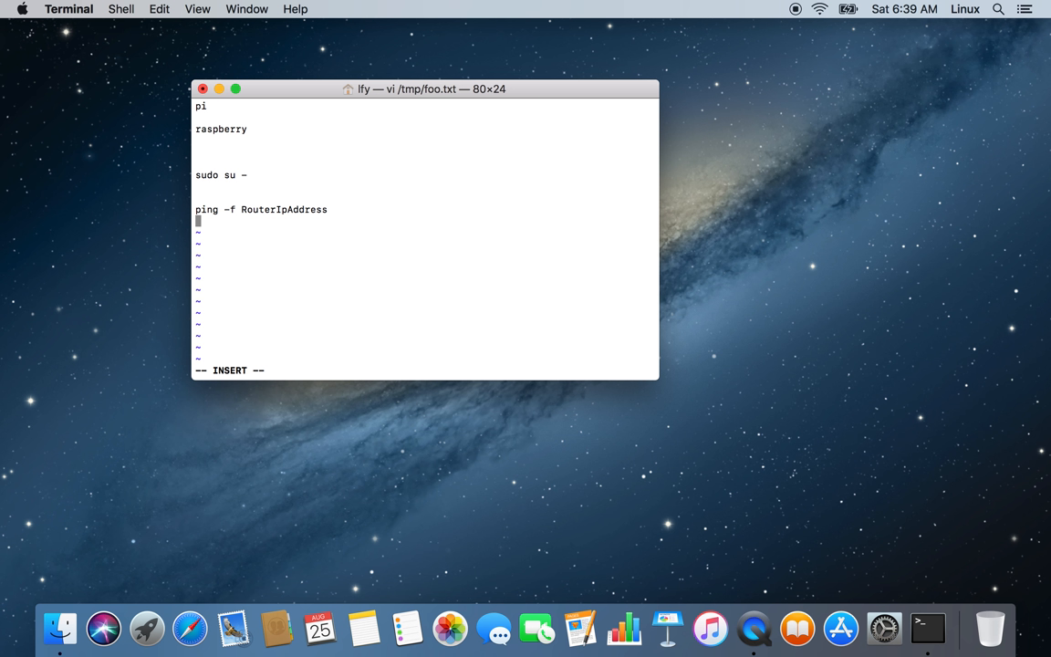
mouse_move(327, 241)
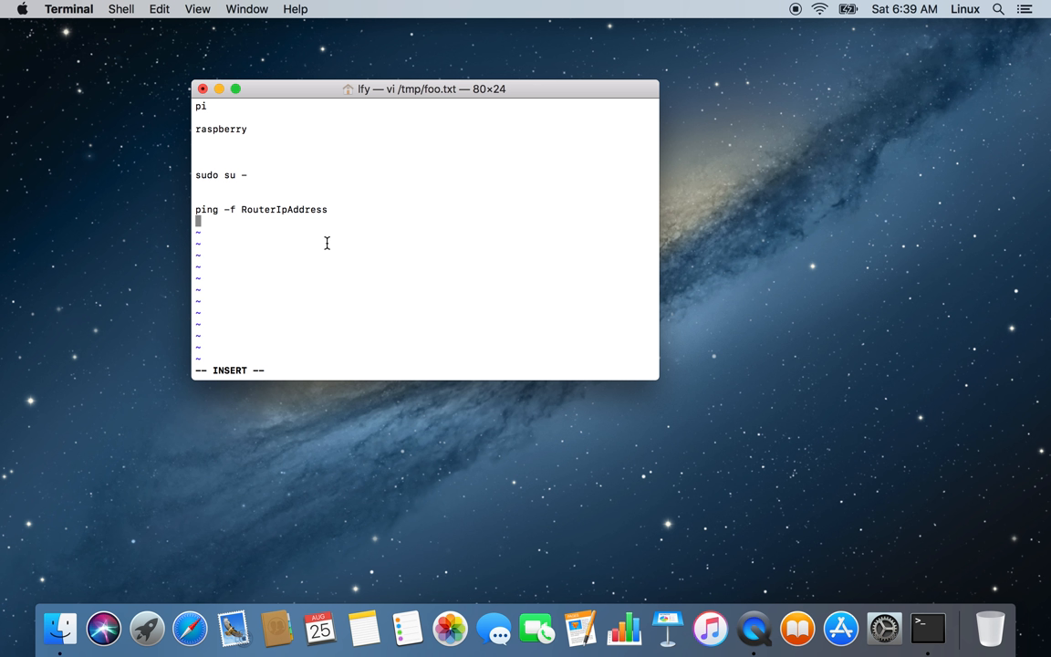
mouse_move(233, 210)
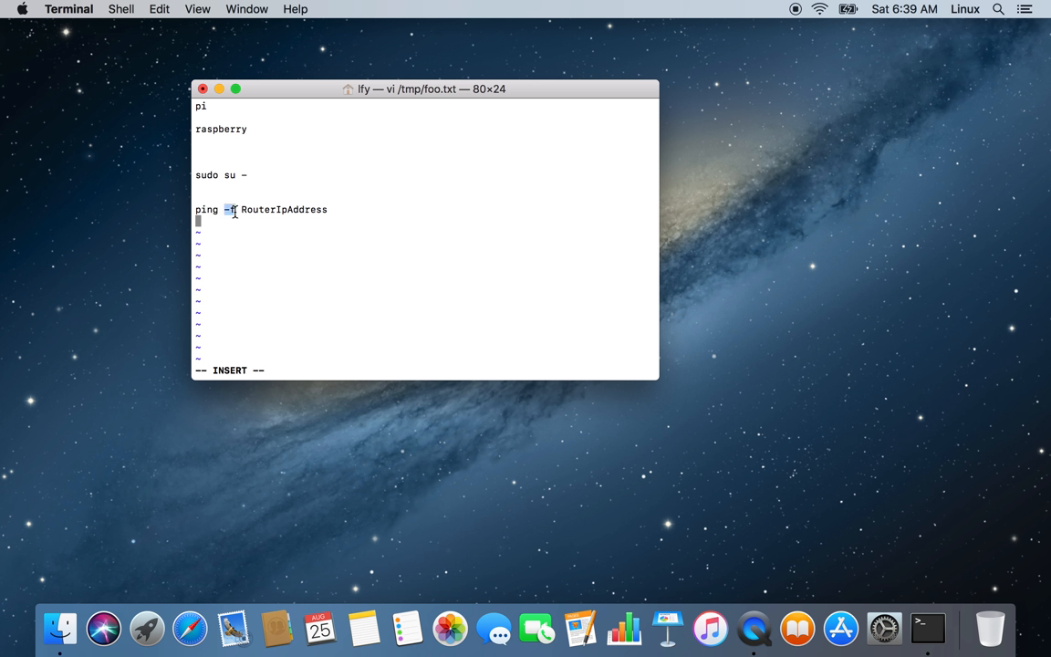
mouse_move(300, 237)
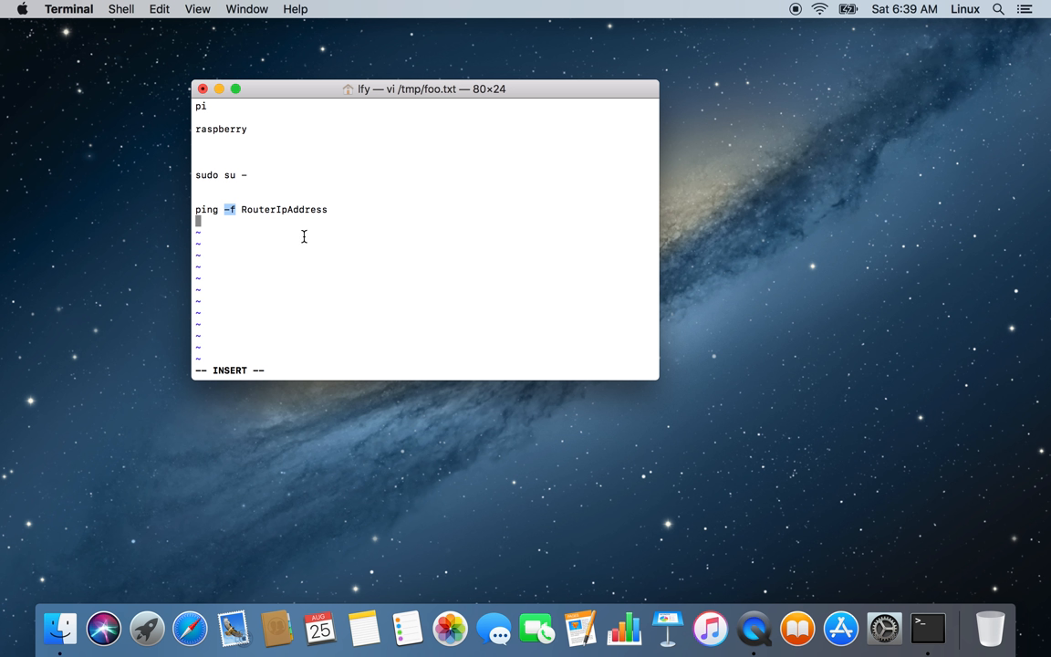
Step: Start a new empty line below the ping note for the next entry
key("Escape")
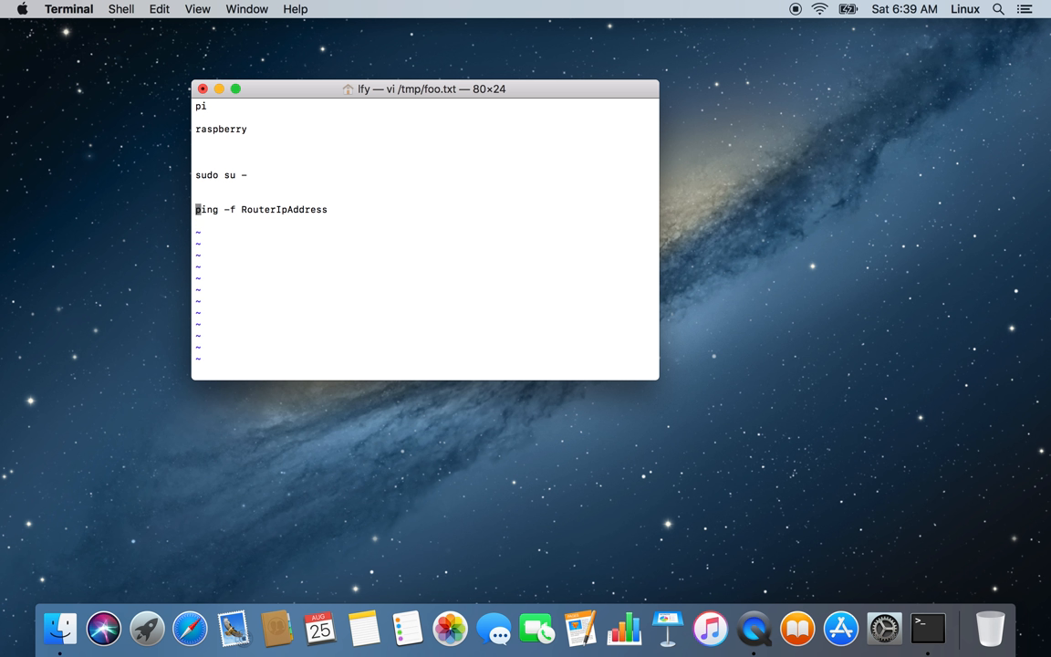
key("o")
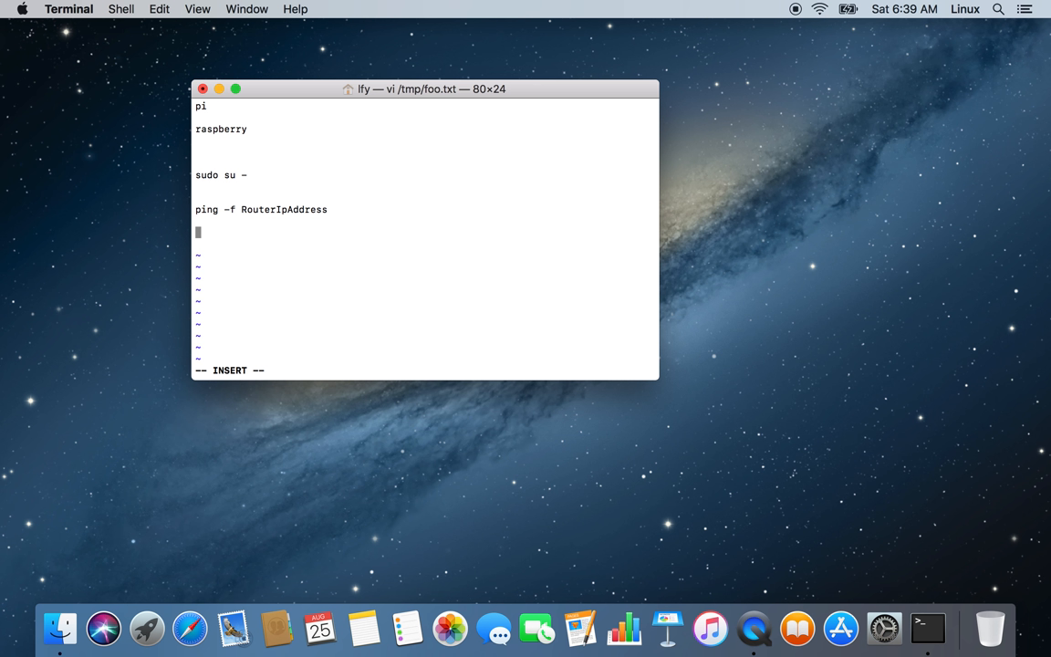
Step: Add the note systemctl start ssh beneath the ping line
type("systemctl")
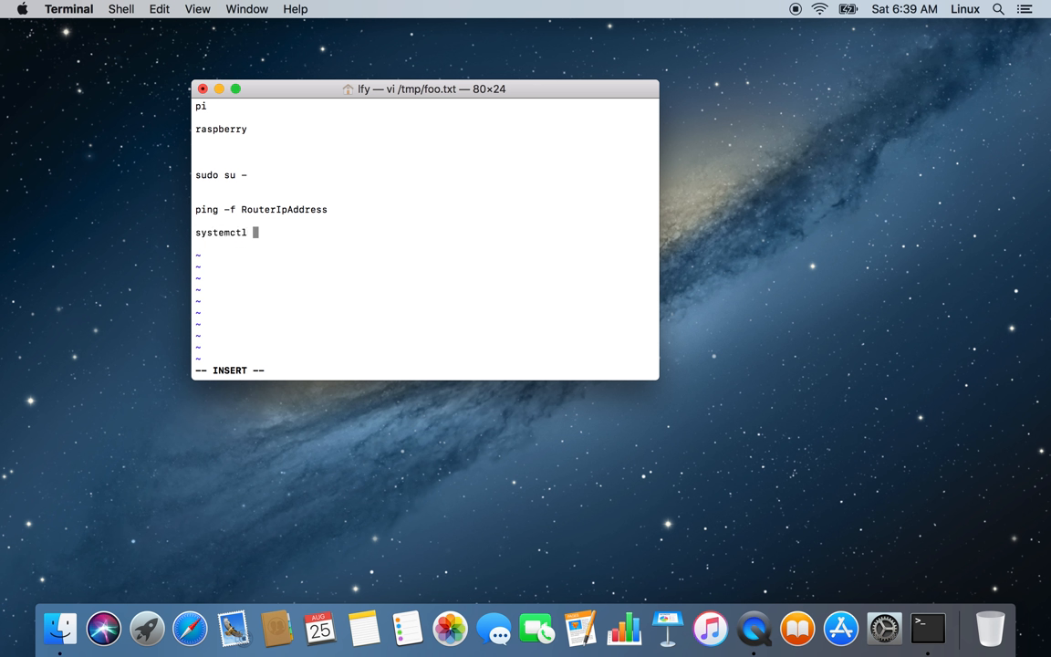
type("start s")
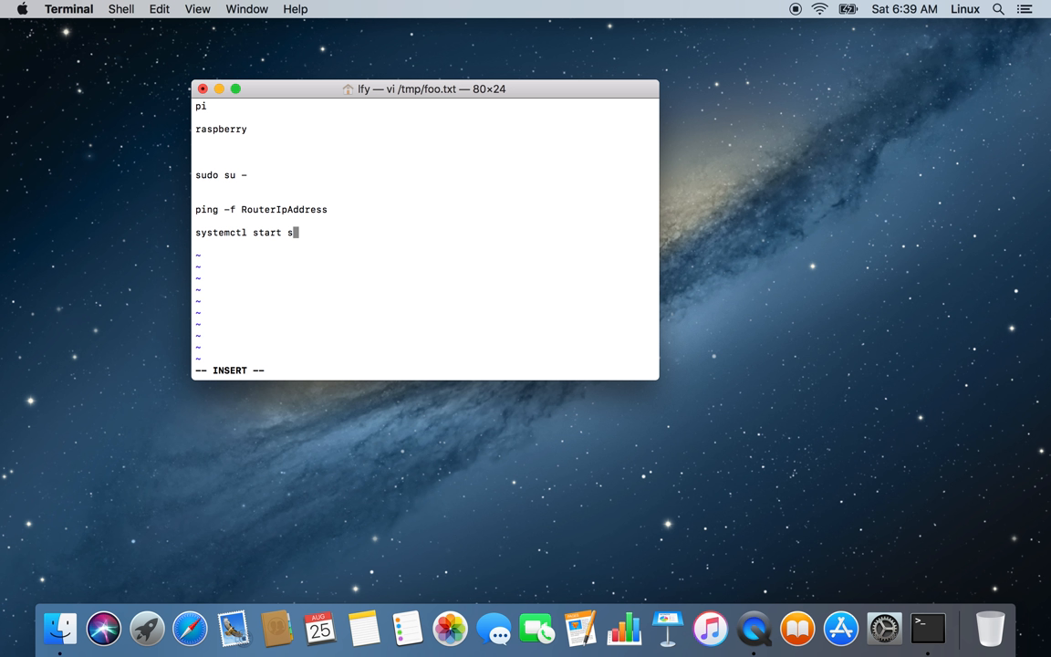
type("sh")
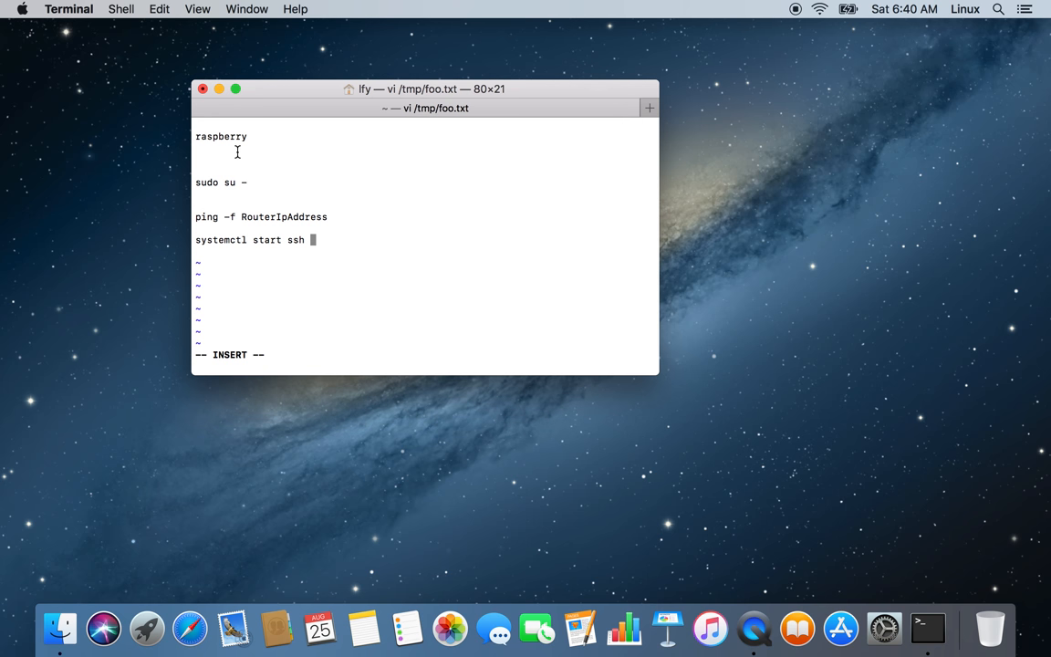
mouse_move(633, 120)
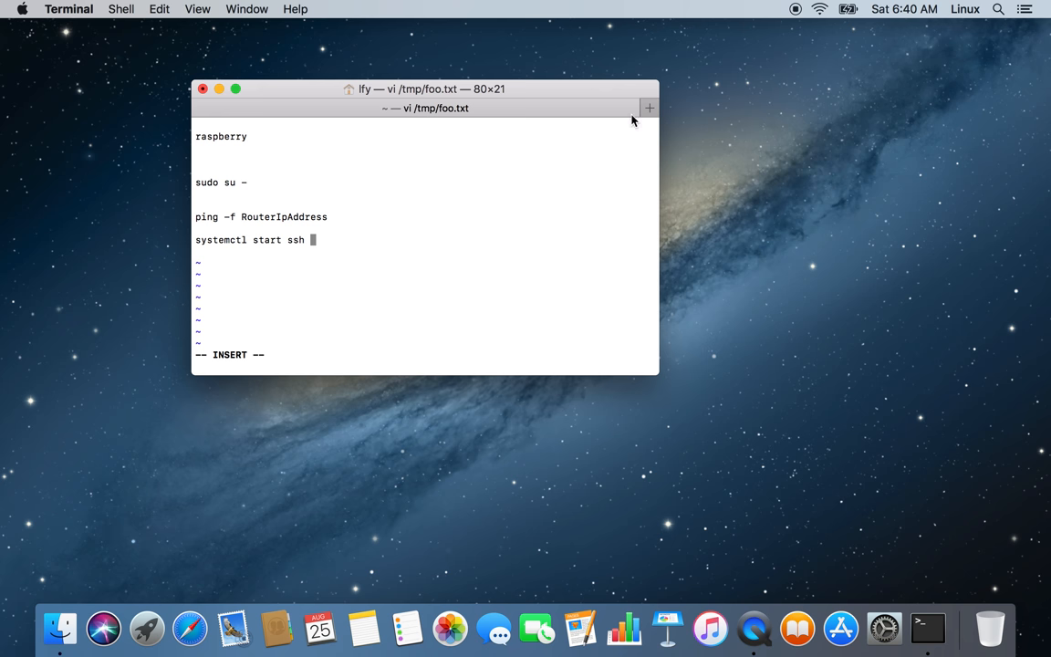
Step: Open a second bash shell tab, close the accidental extra one, and return to the vi notes
left_click(650, 108)
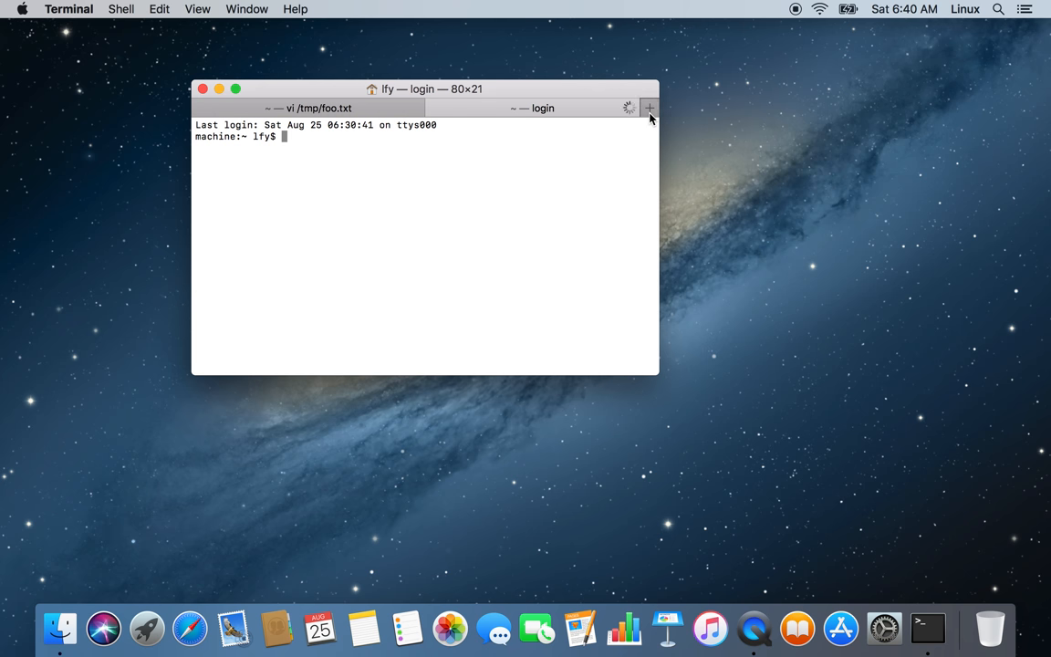
left_click(649, 108)
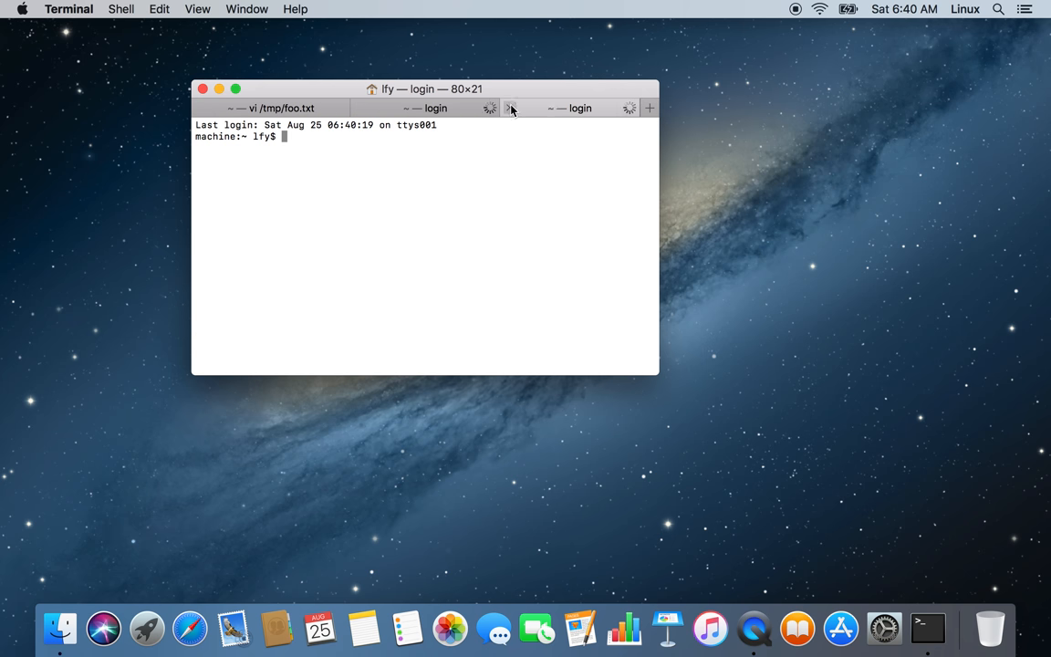
left_click(511, 107)
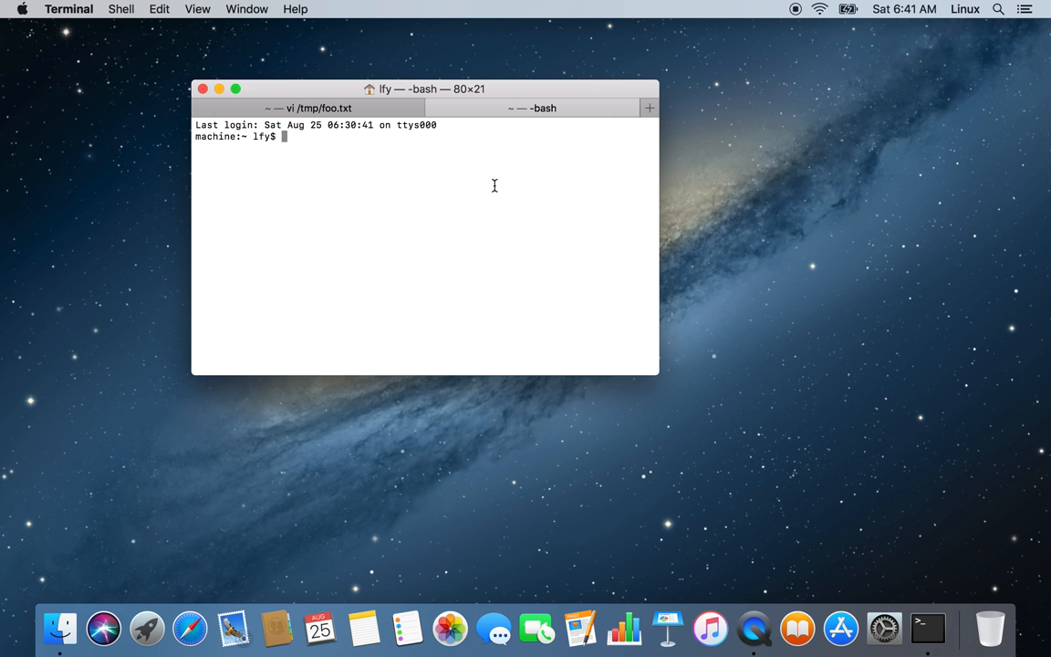
mouse_move(398, 153)
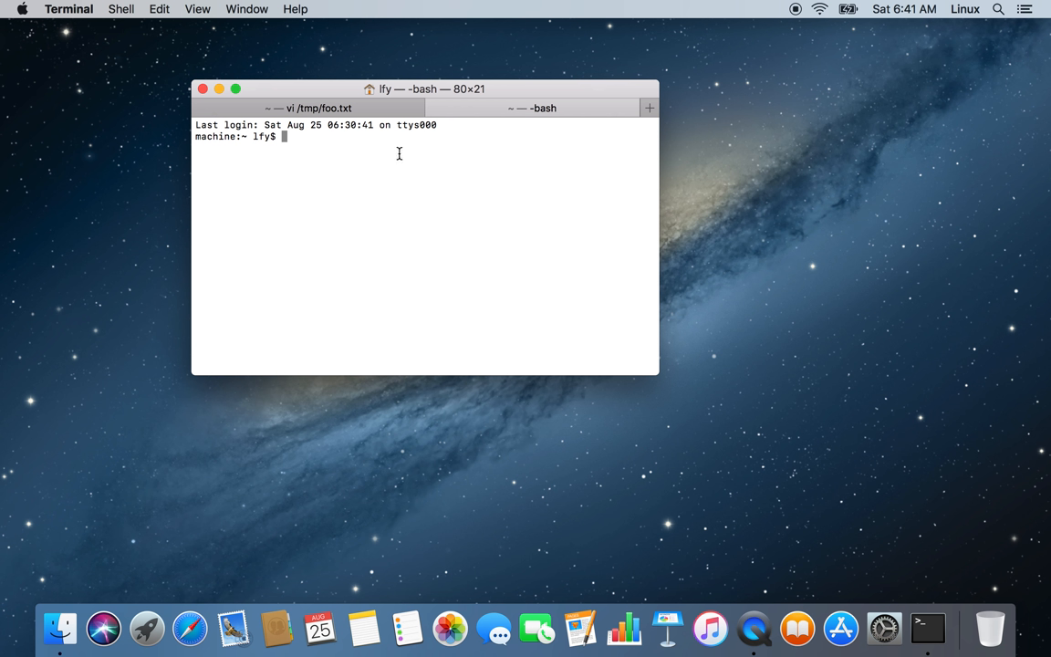
mouse_move(374, 113)
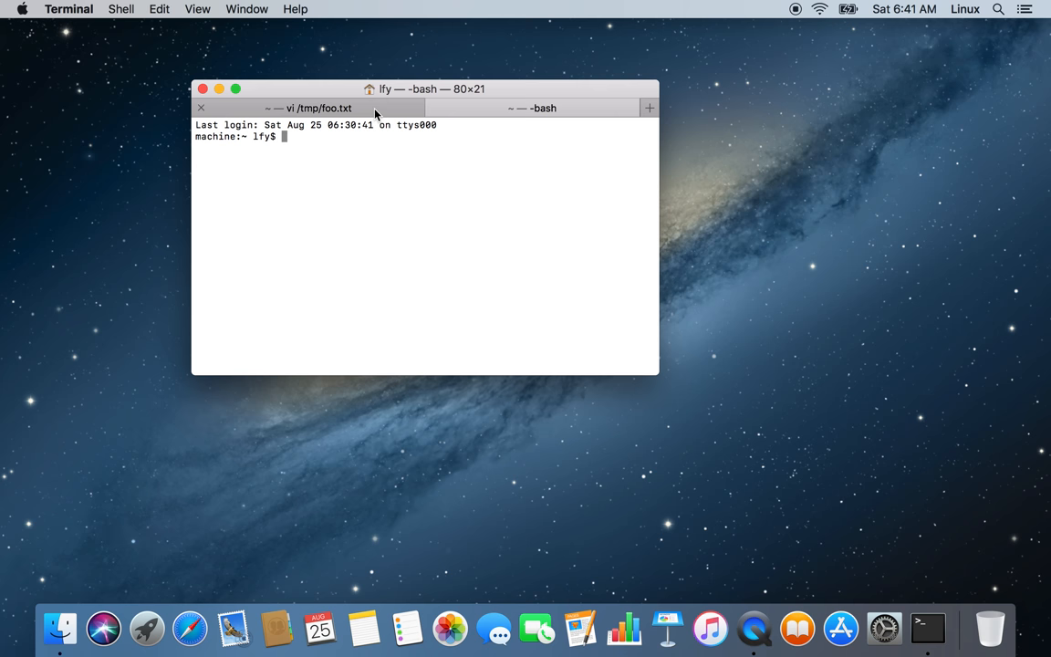
left_click(310, 107)
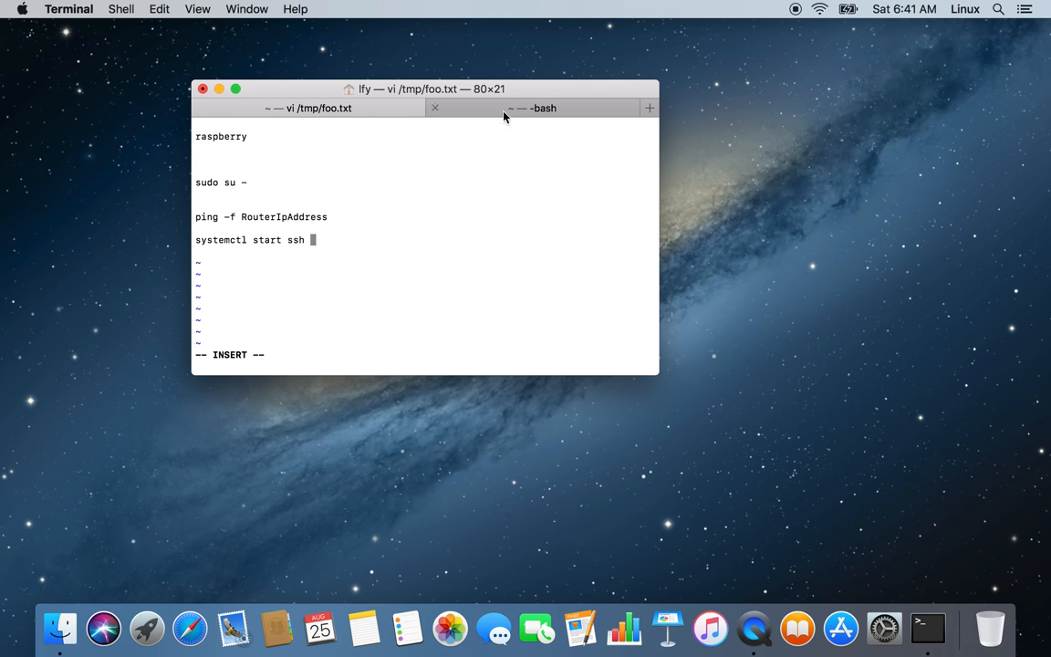
left_click(543, 108)
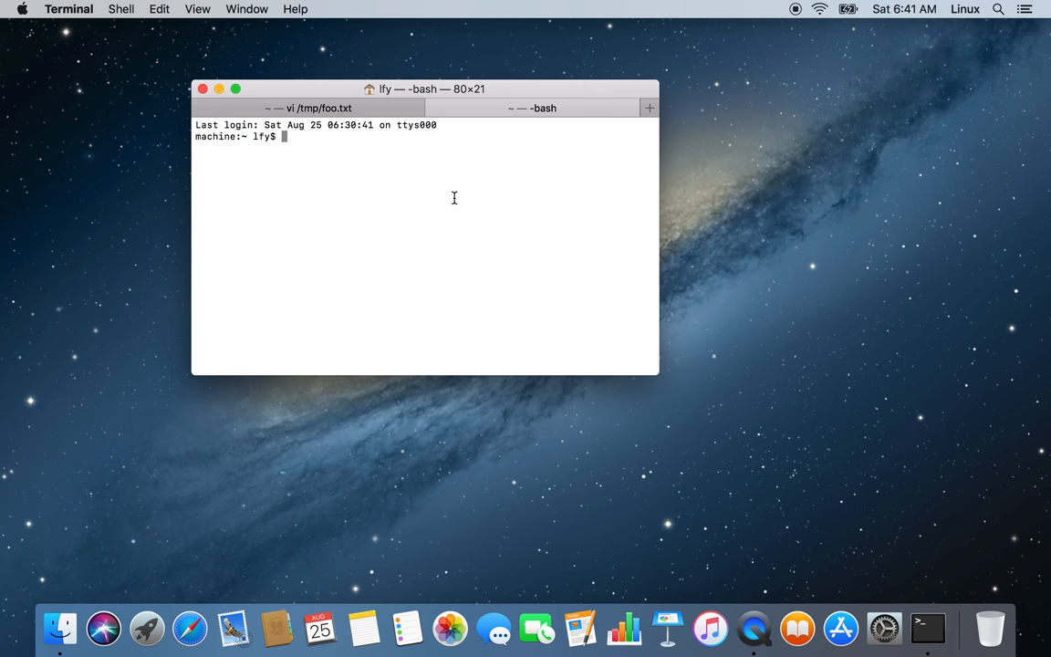
type("pi")
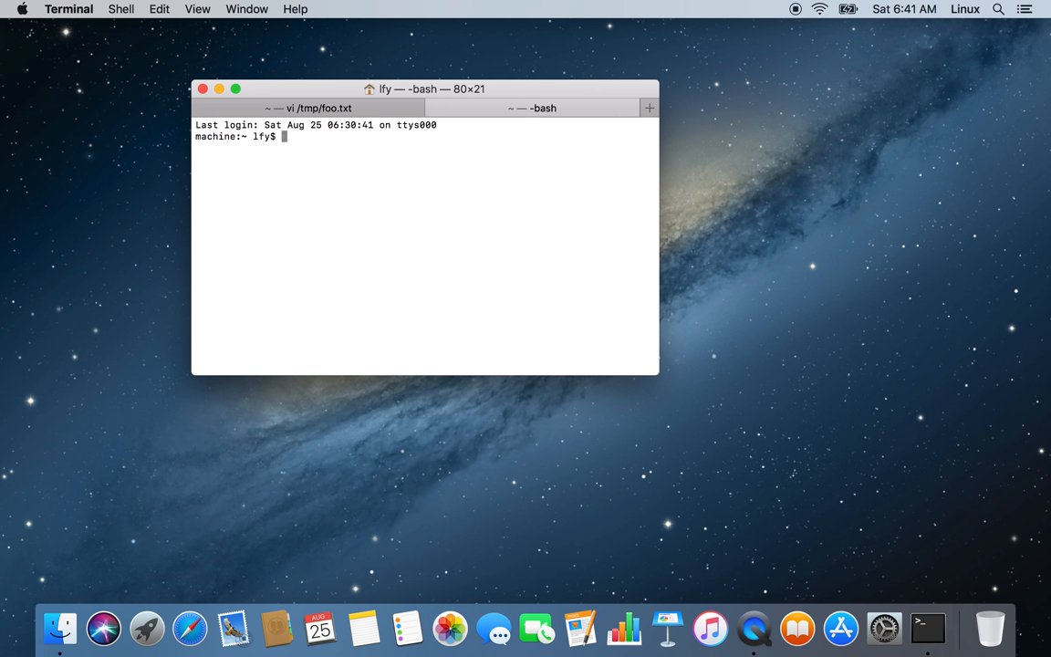
type("ssh pi")
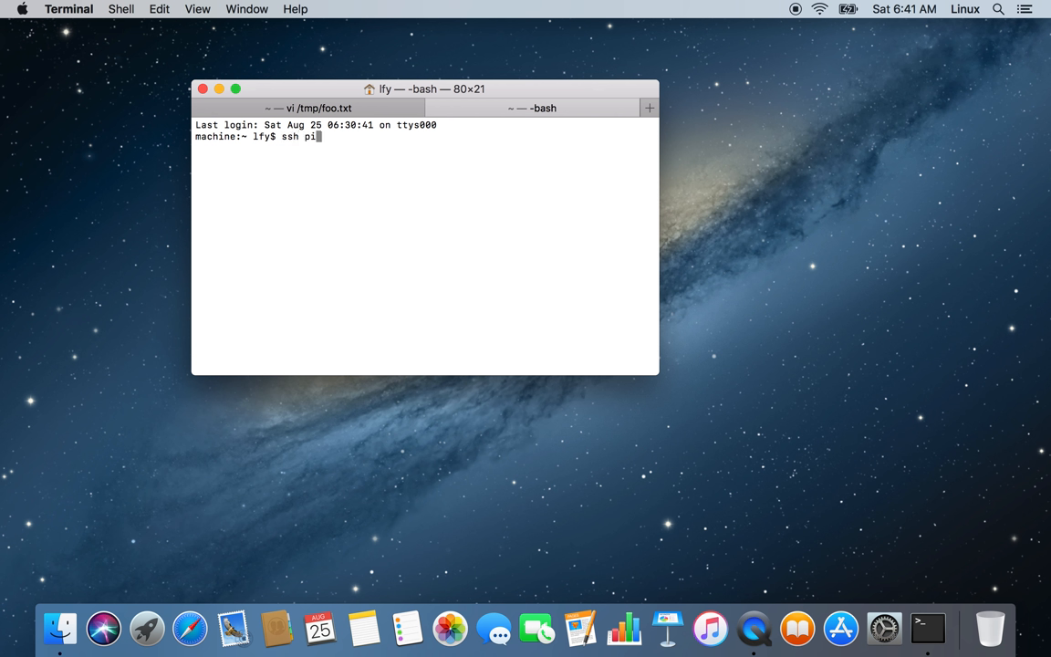
type("@")
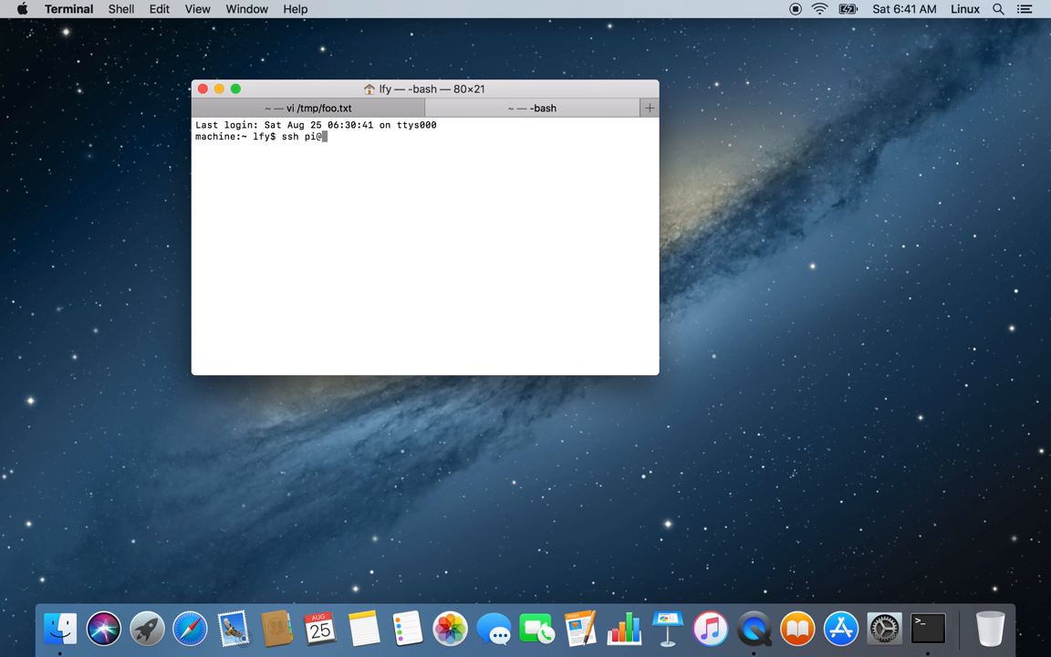
type("@10.1.10.1")
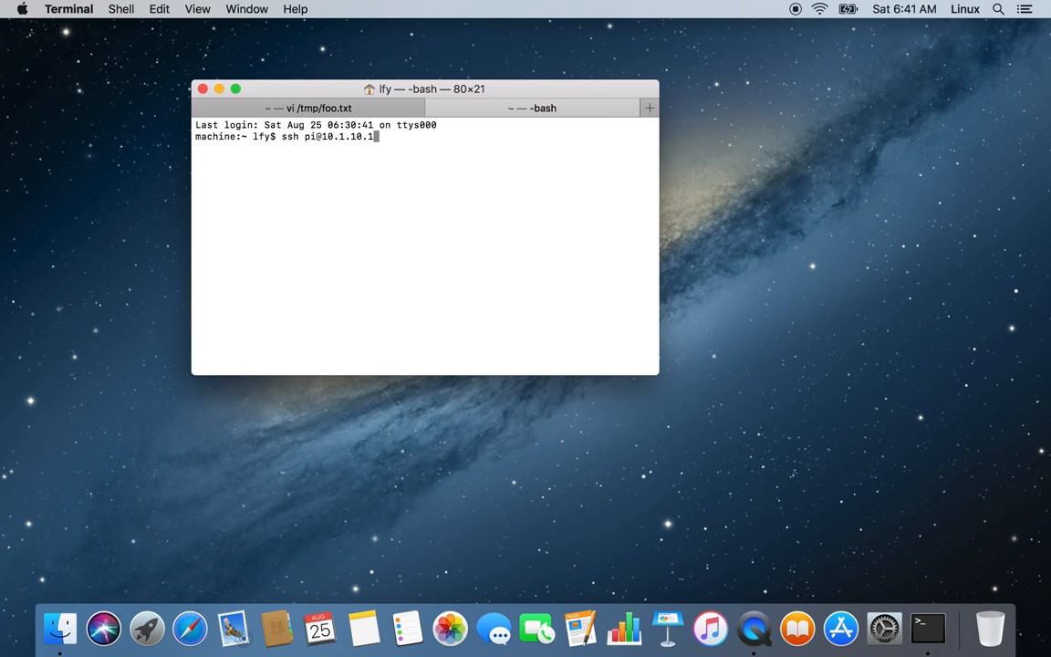
type("3")
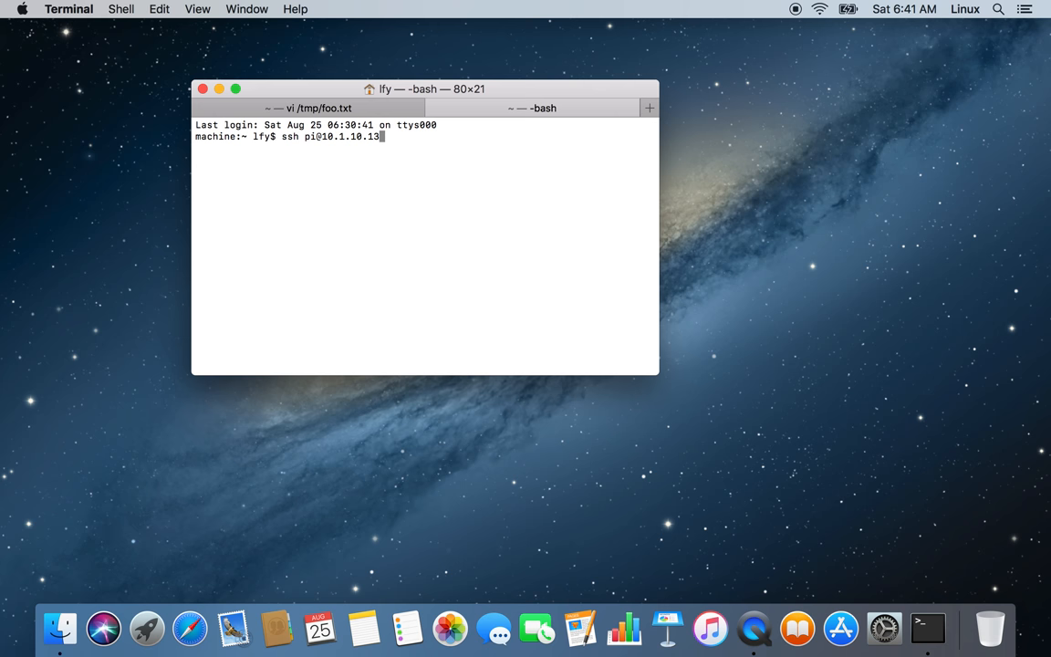
key("Return")
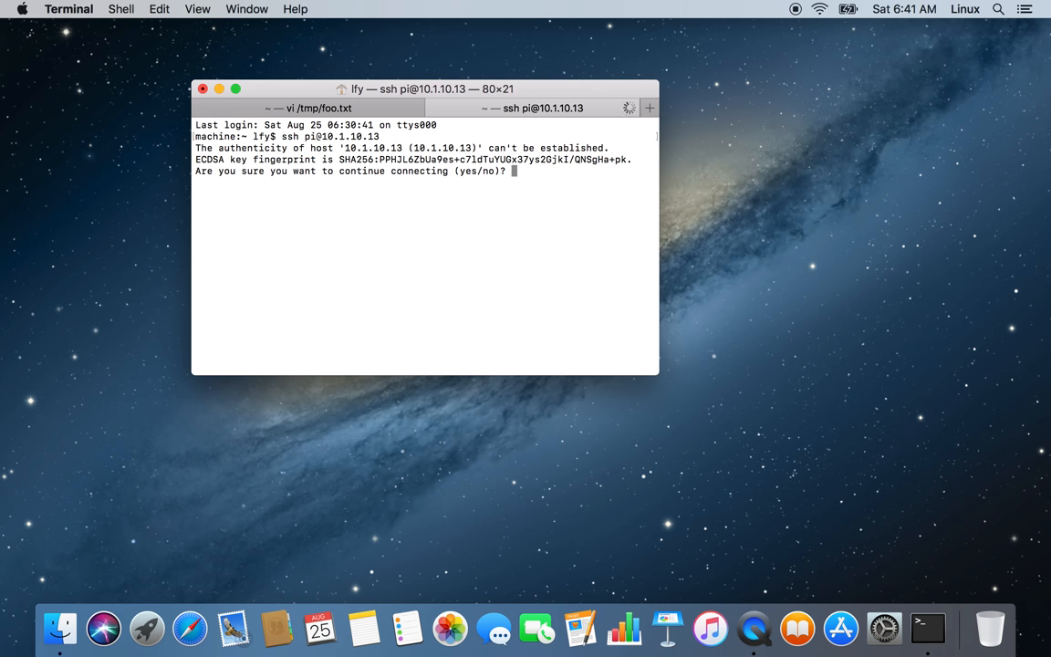
type("yes")
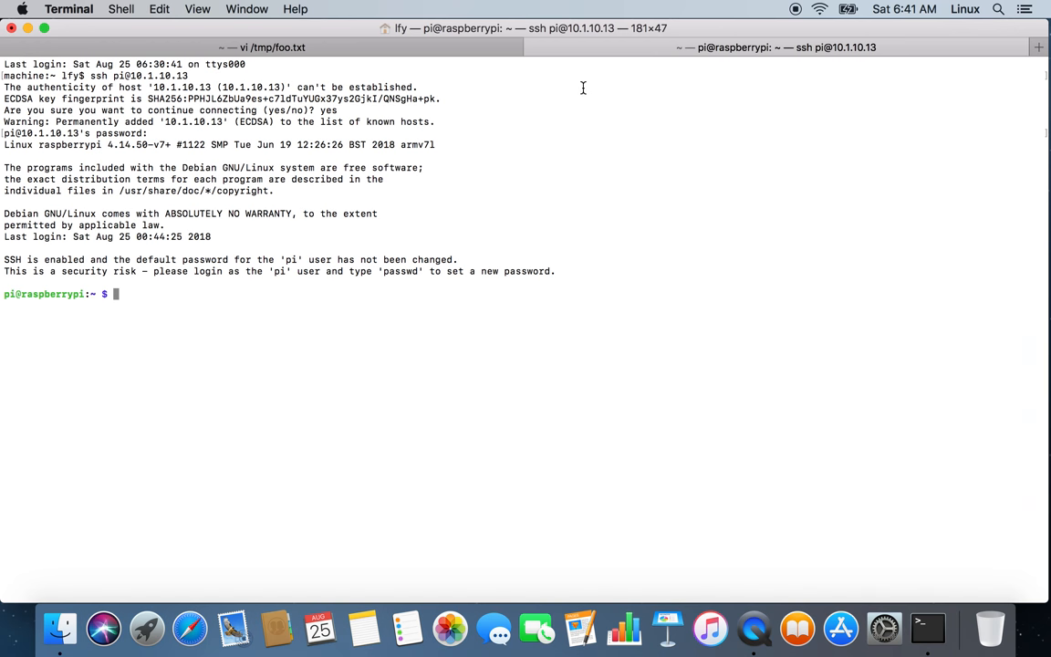
mouse_move(267, 303)
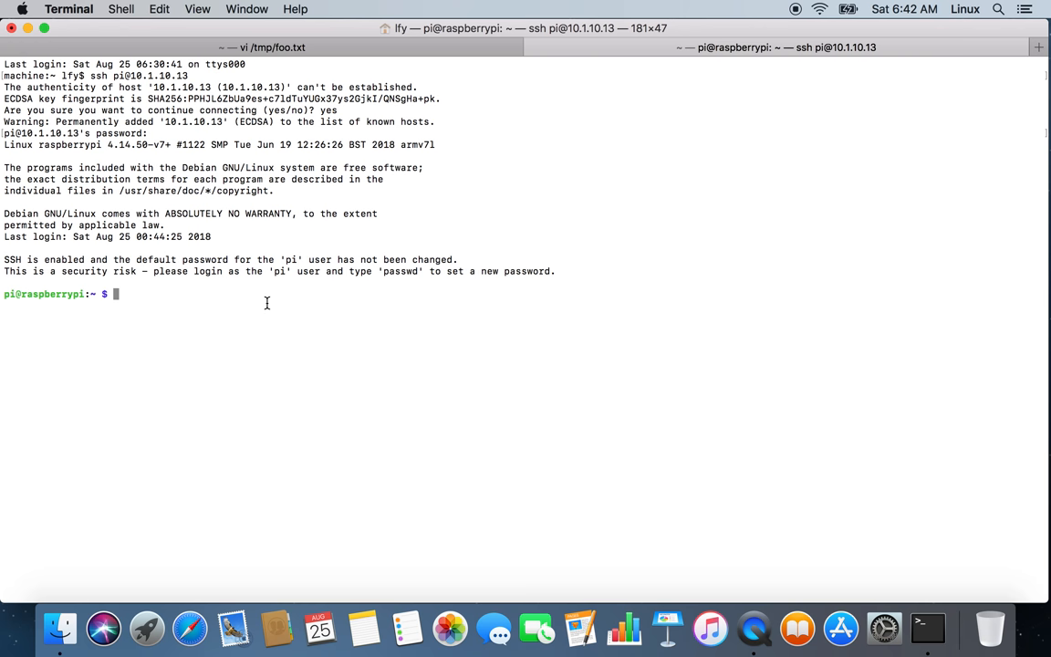
Step: Run w on the Pi and highlight the pi console session alongside the SSH login
type("w")
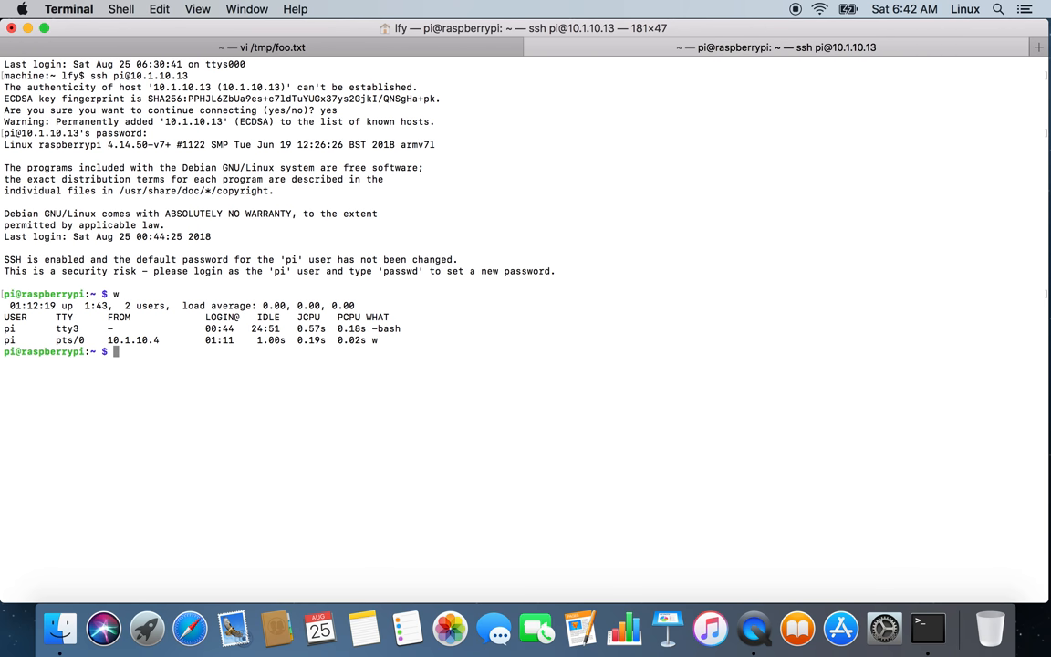
mouse_move(22, 329)
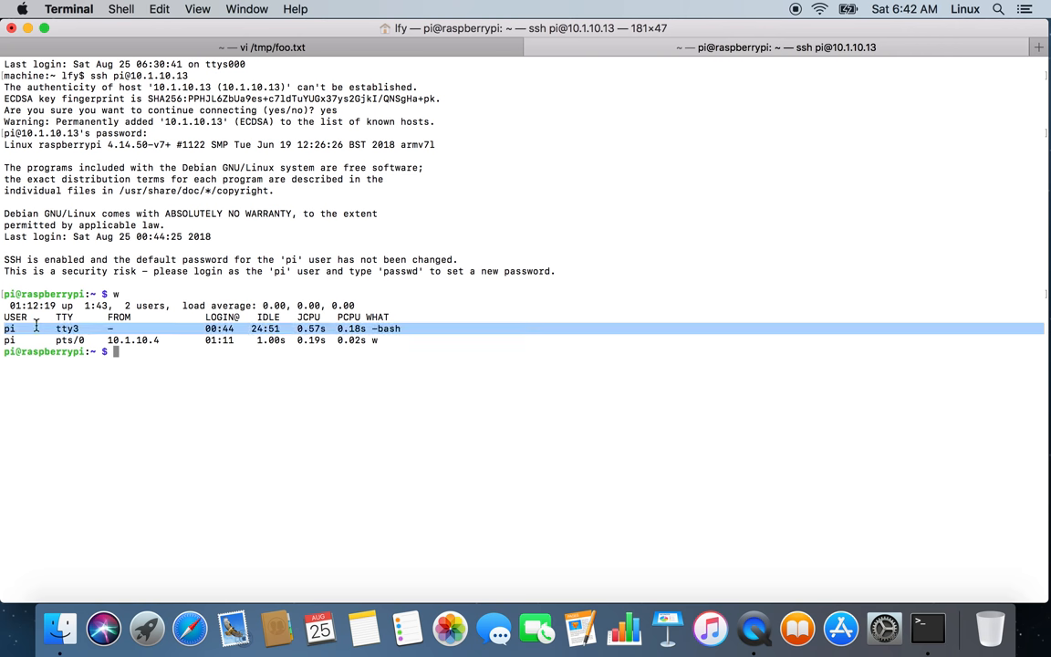
double_click(66, 328)
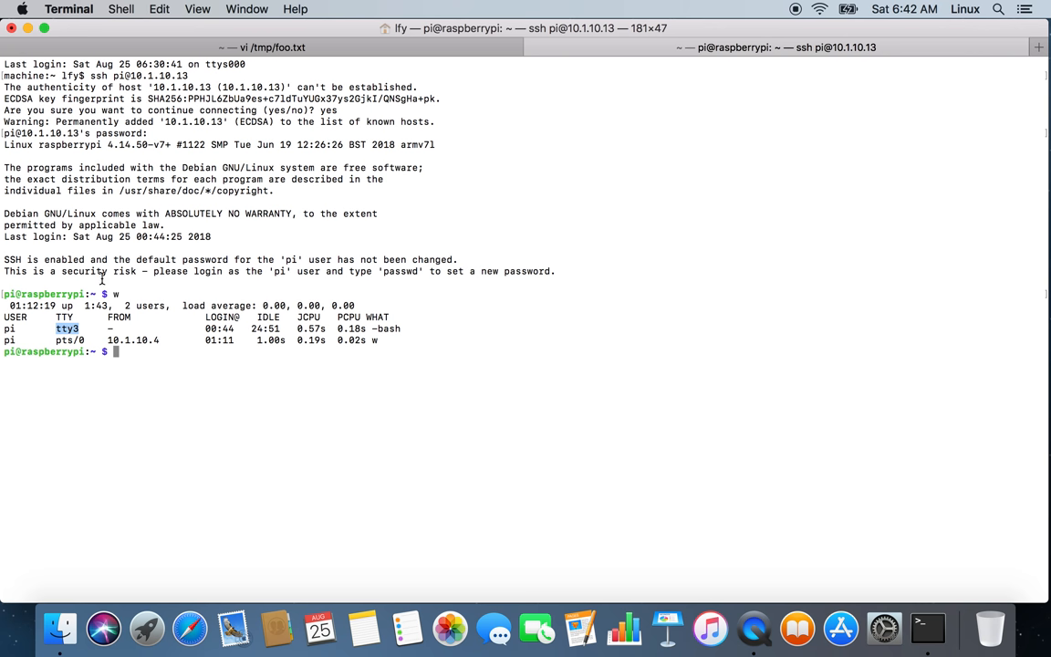
left_click(263, 48)
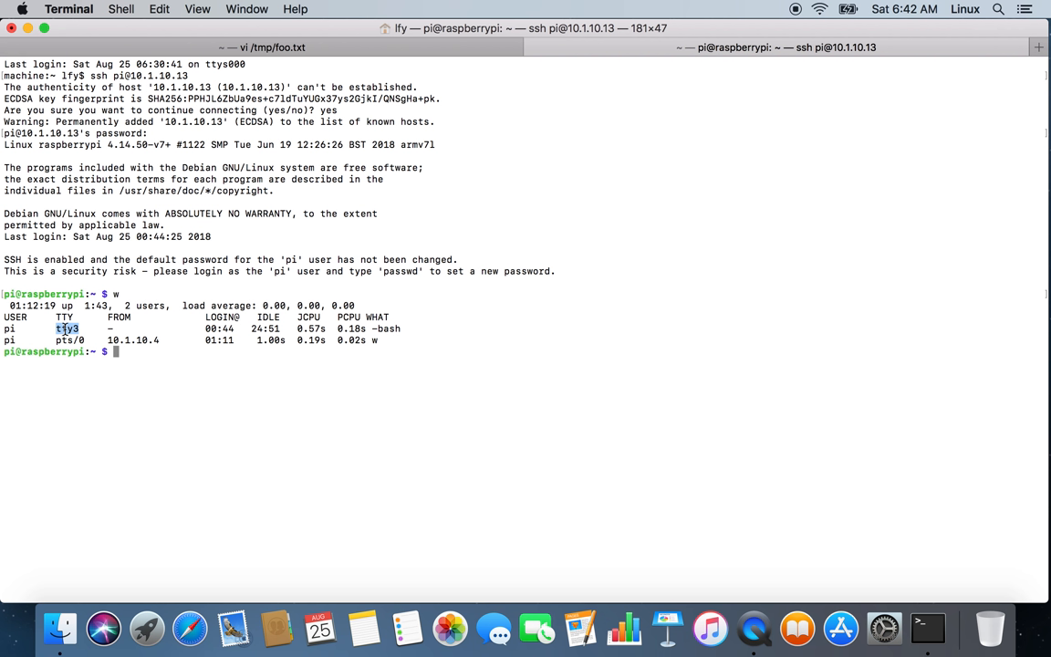
mouse_move(115, 299)
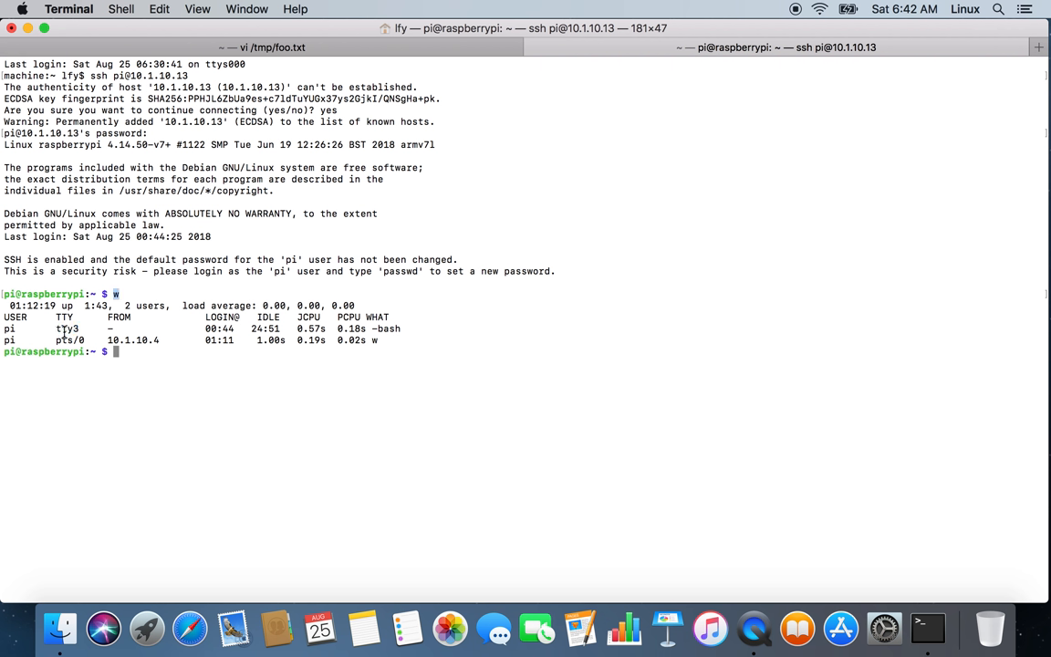
double_click(65, 328)
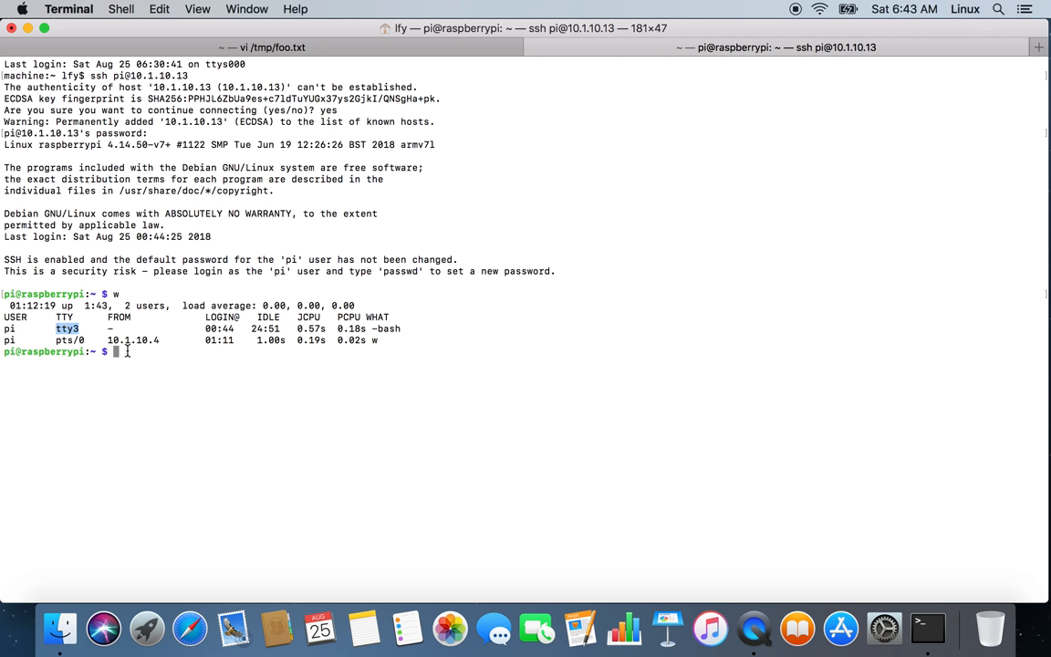
mouse_move(186, 360)
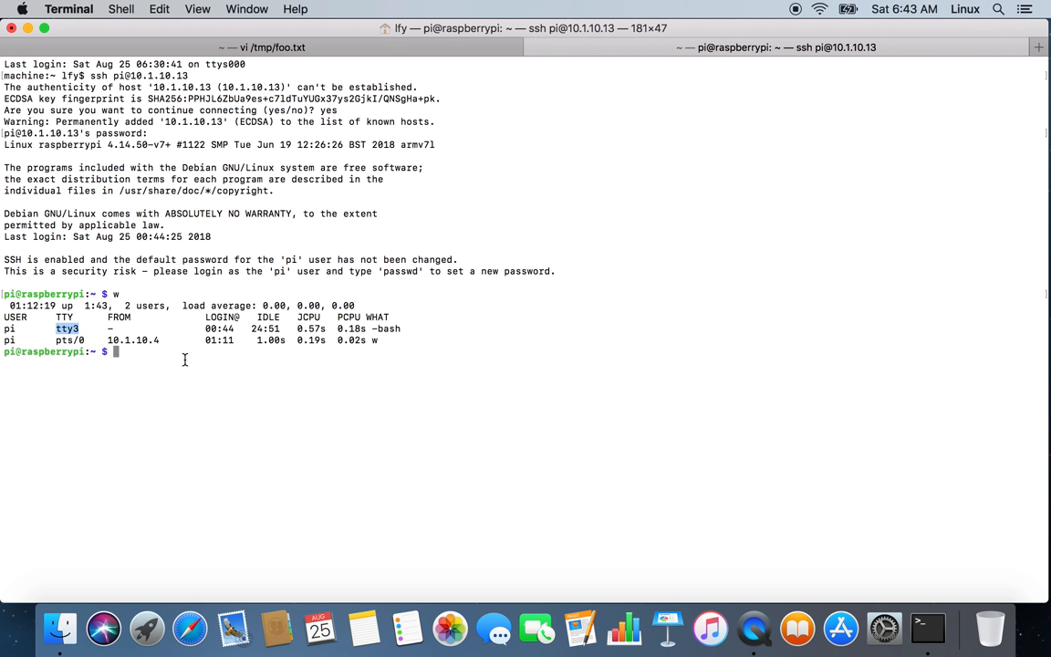
Step: Become root with sudo su - and set a new password for pi with passwd pi
type("sudo su -")
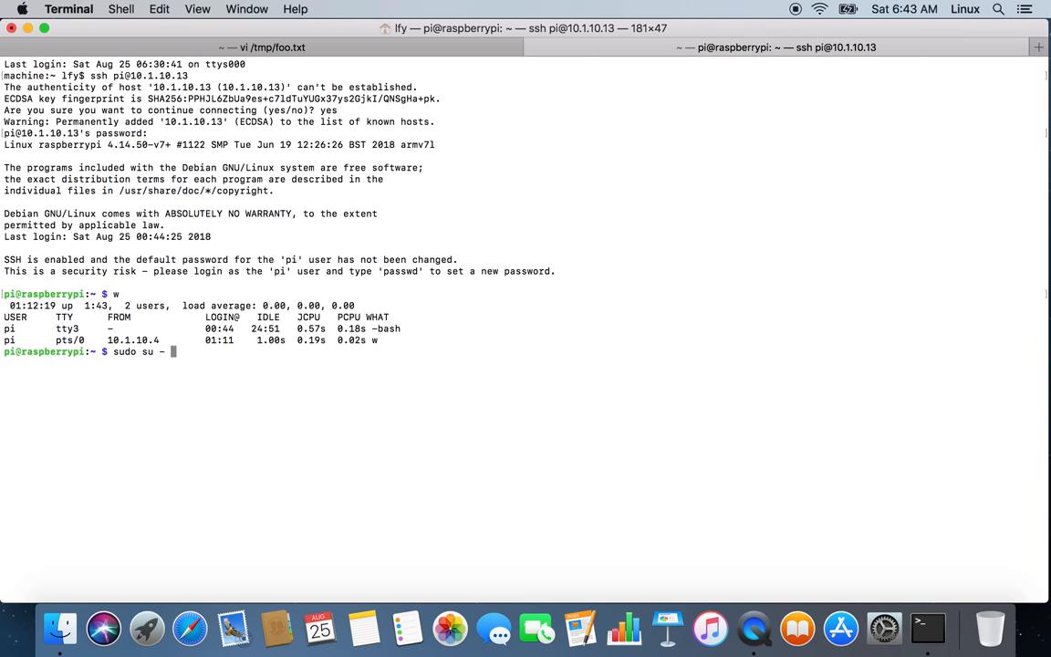
key("Return")
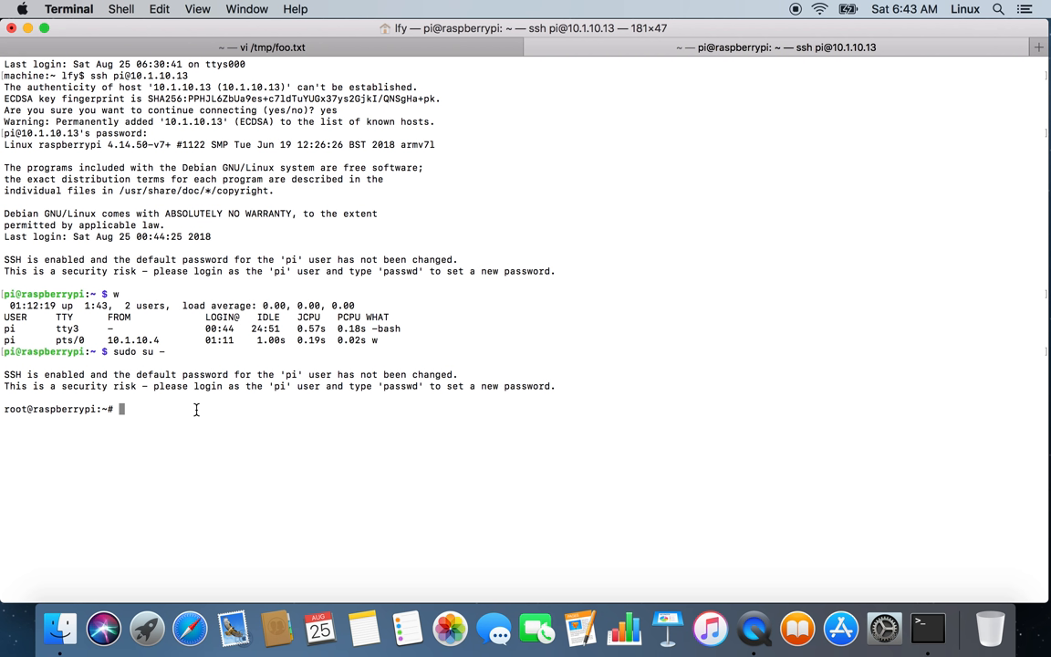
type("passwd")
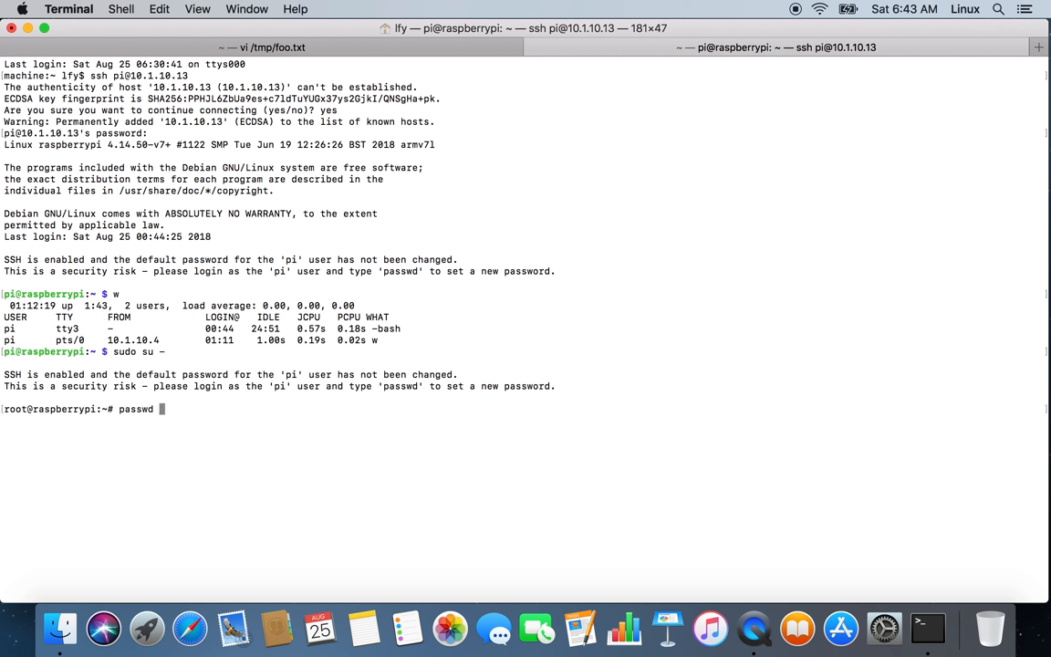
type("pi")
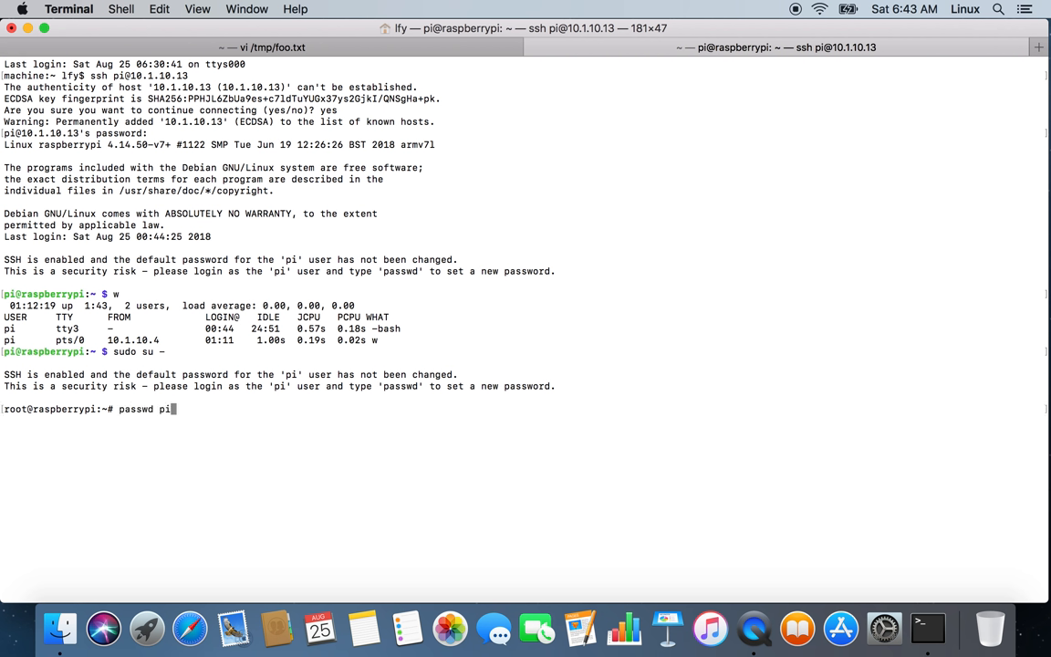
key("Return")
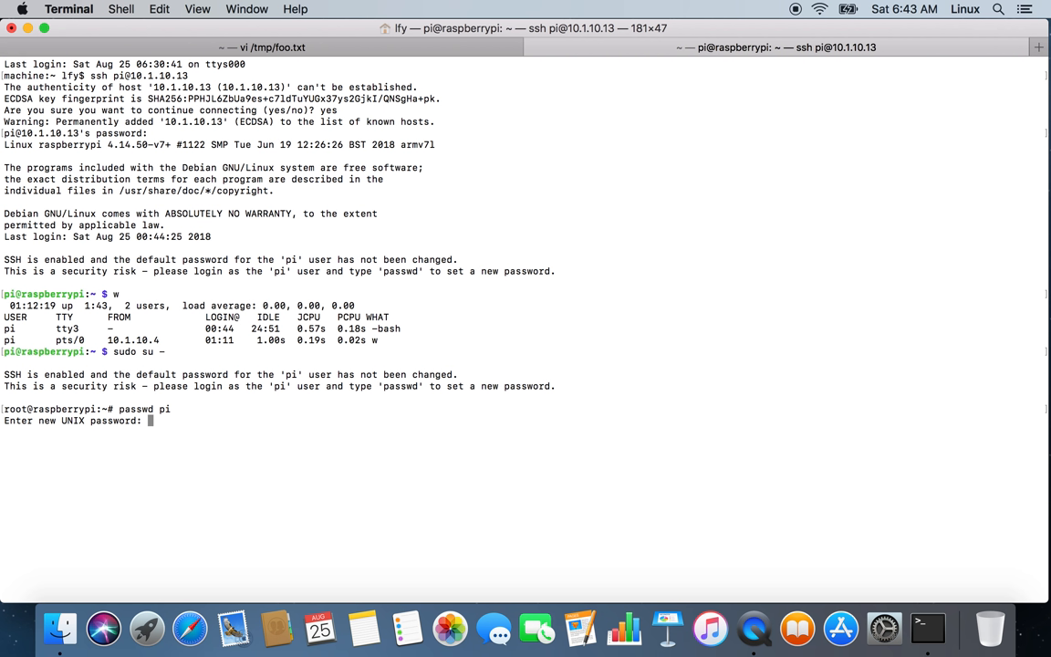
key("Return")
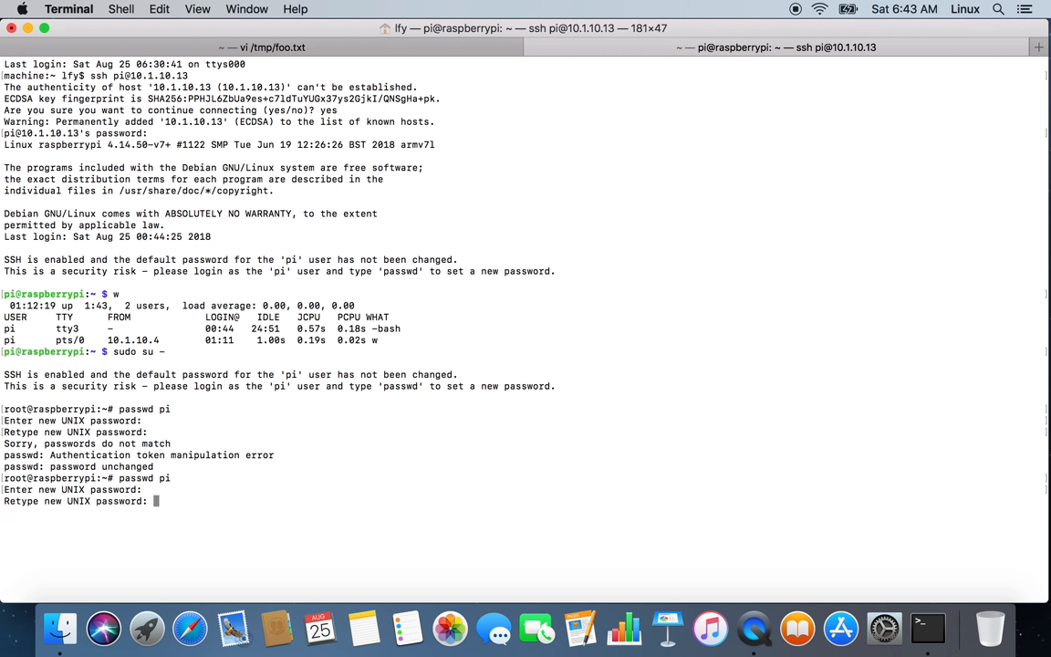
key("Return")
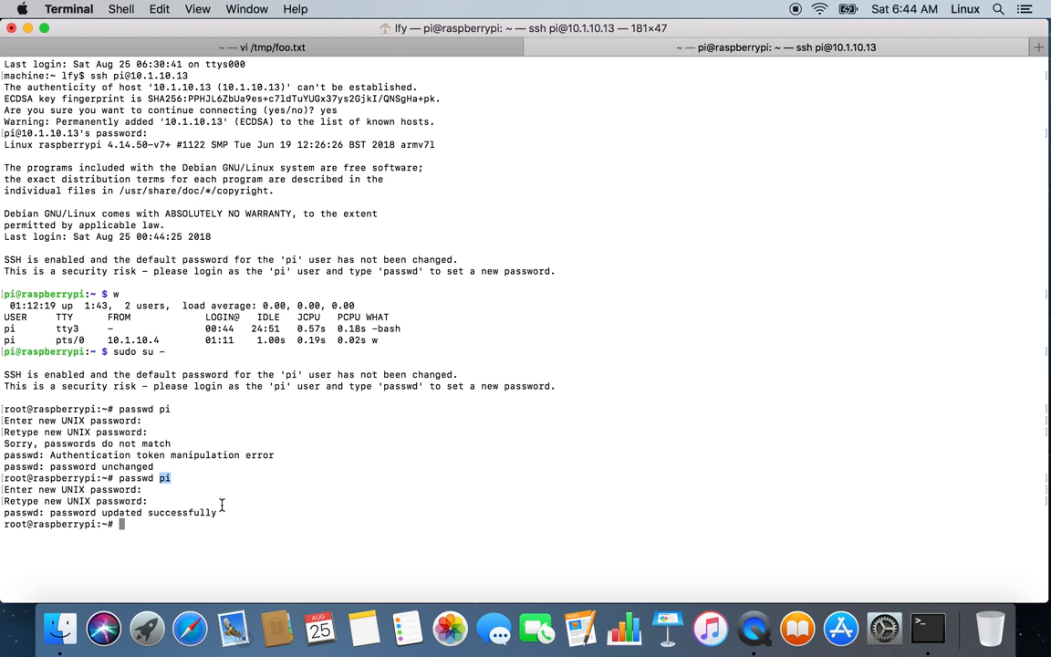
Step: Run systemctl is-enabled ssh and highlight that SSH is disabled at boot
type("systemc")
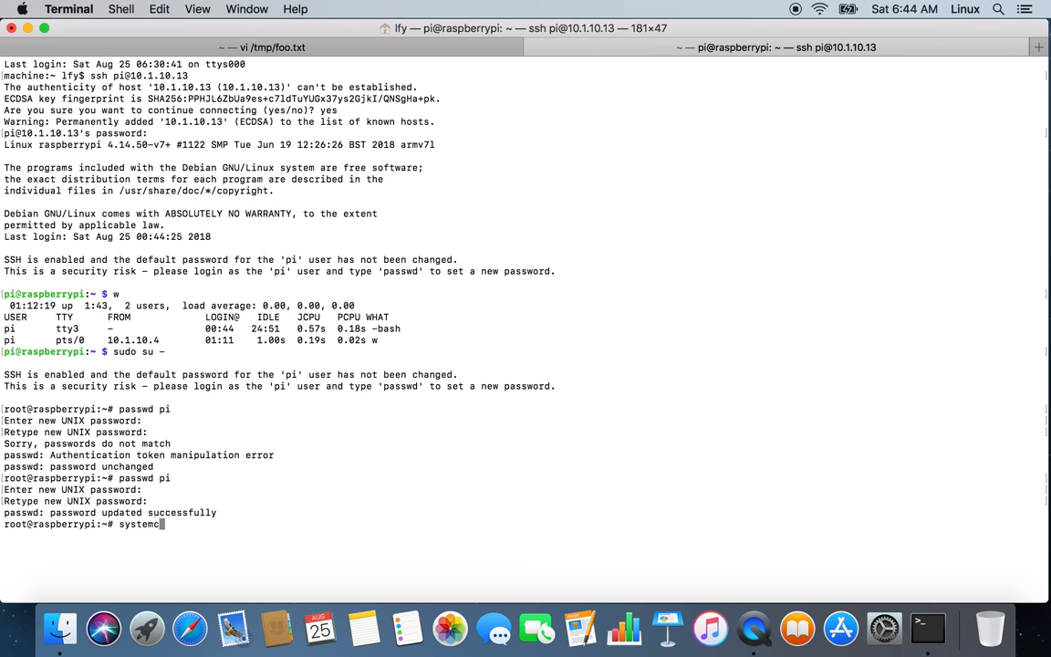
type("l")
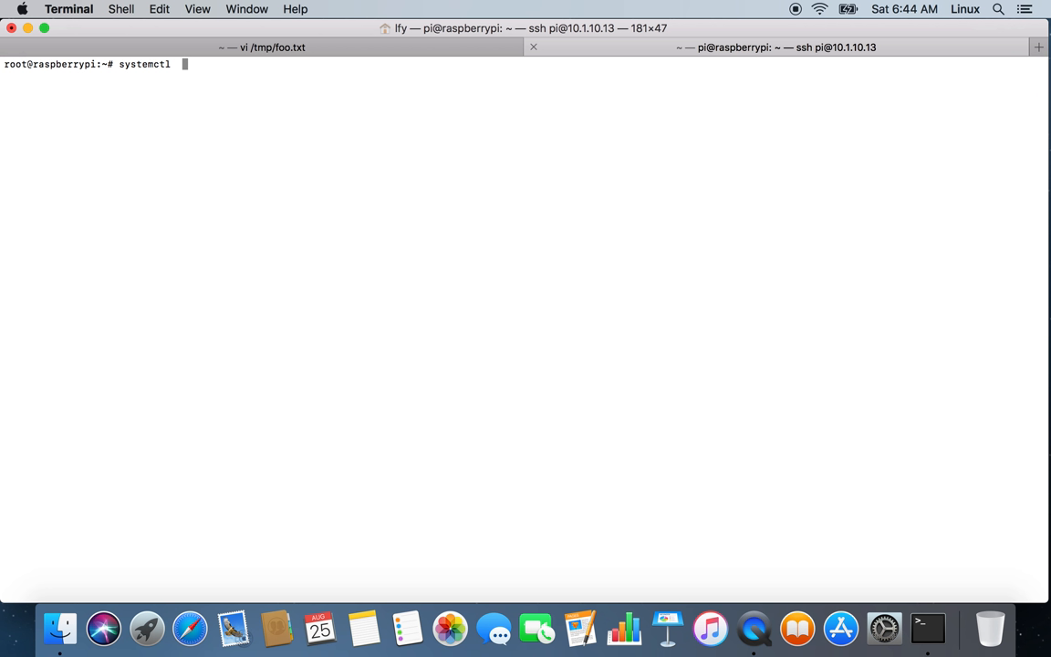
type("is-en")
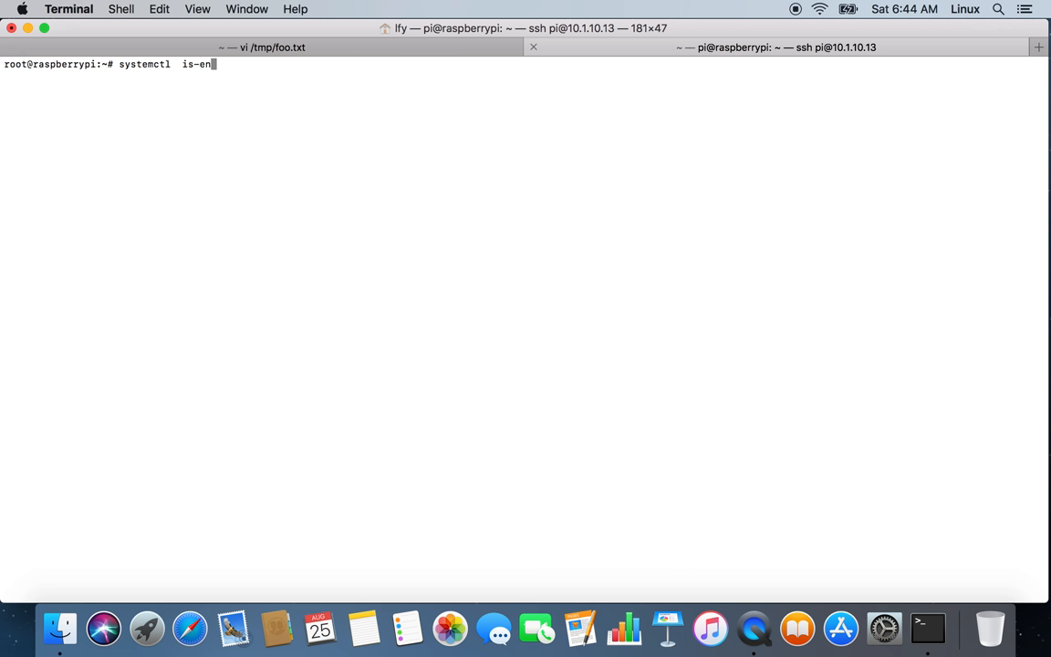
key("Return")
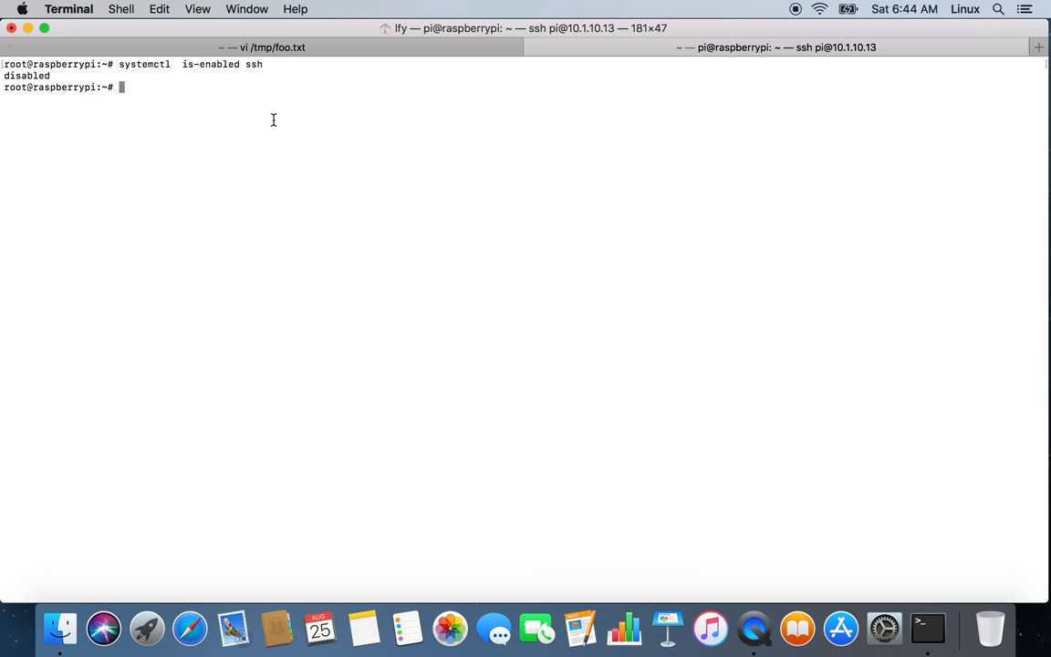
double_click(25, 76)
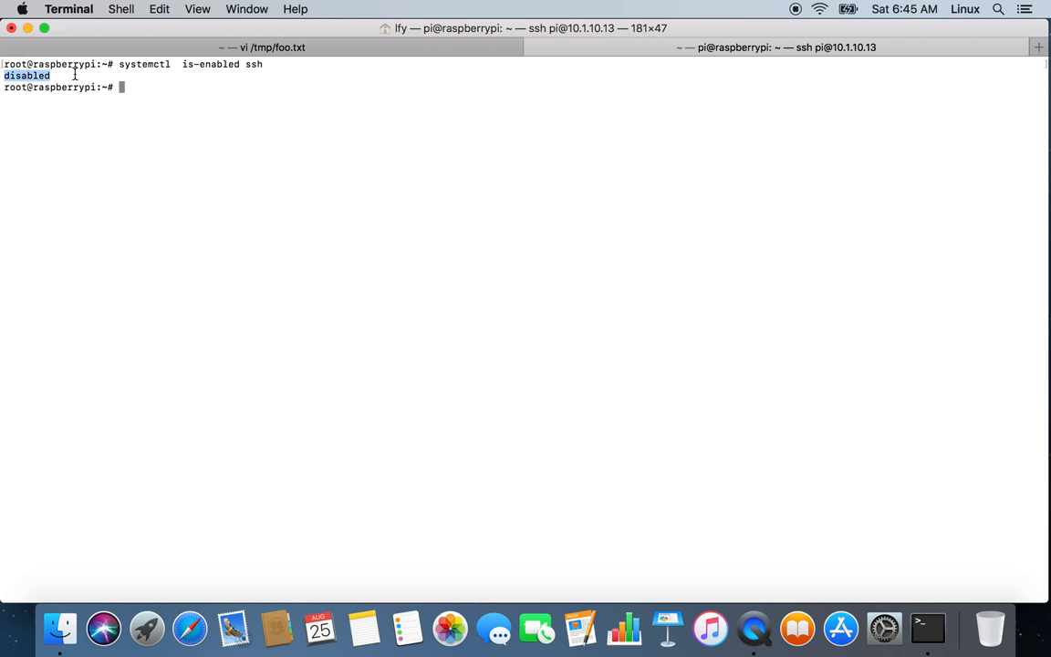
mouse_move(196, 132)
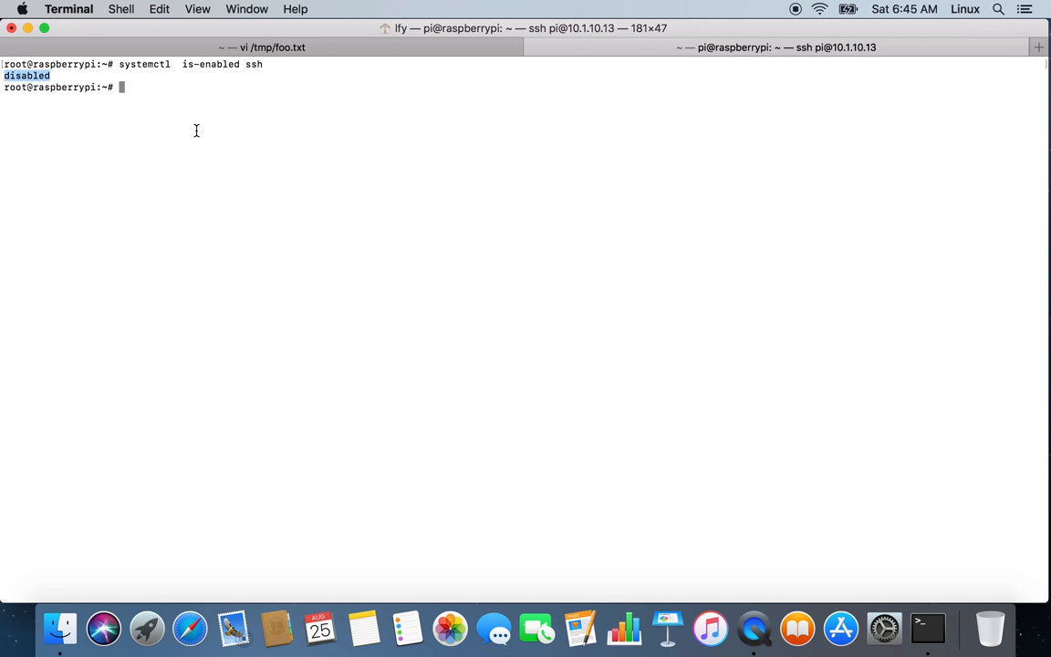
Step: Check with systemctl status ssh whether the SSH service is currently running
type("systemc")
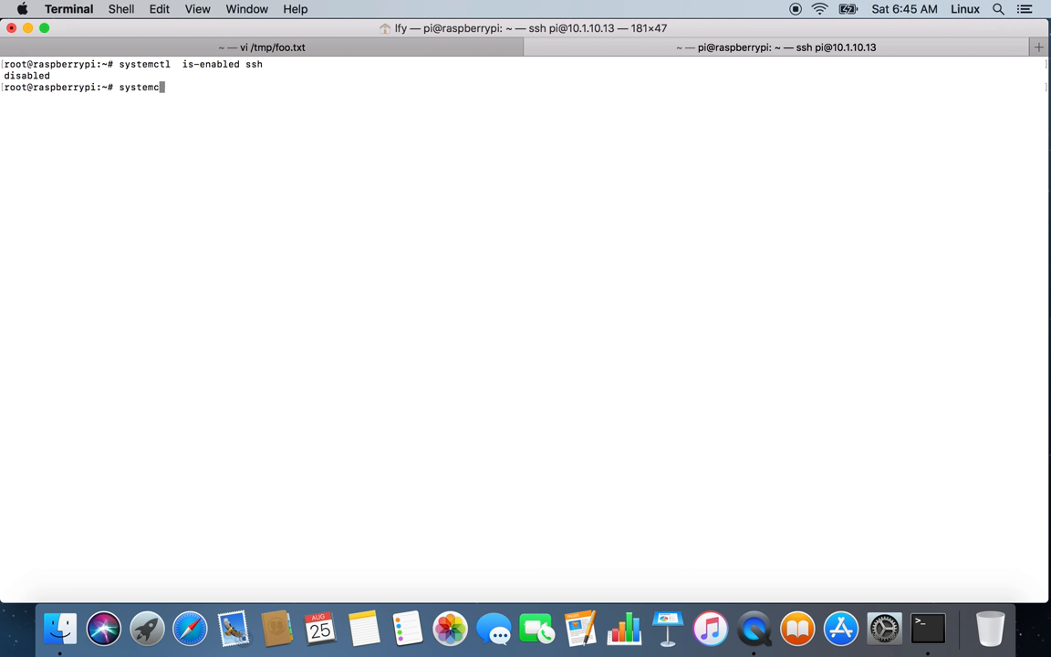
type("tl  status ssh")
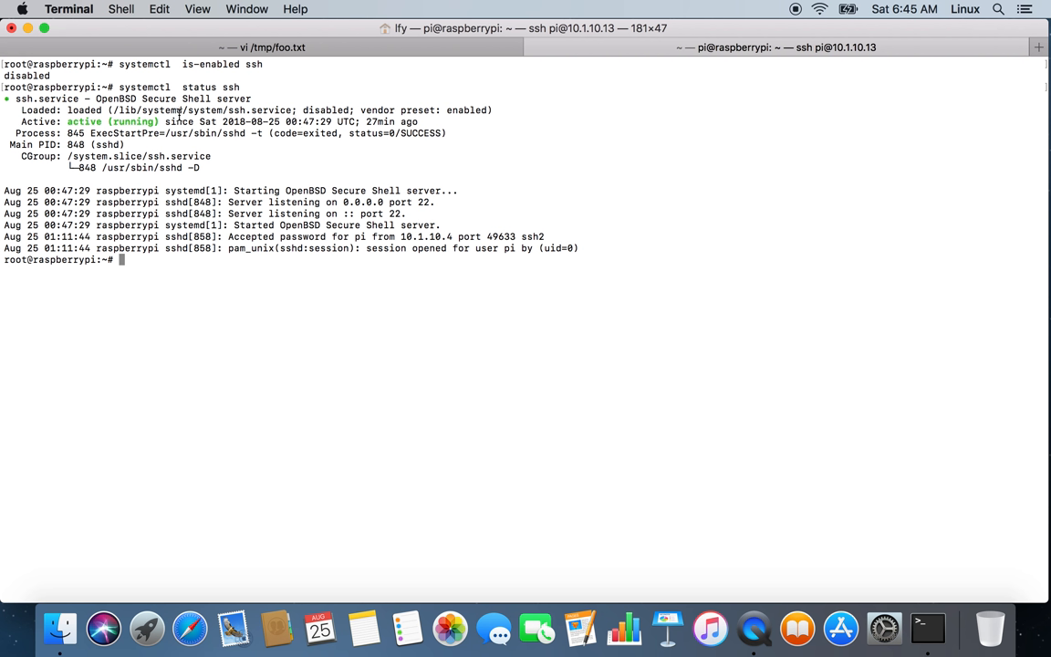
mouse_move(296, 219)
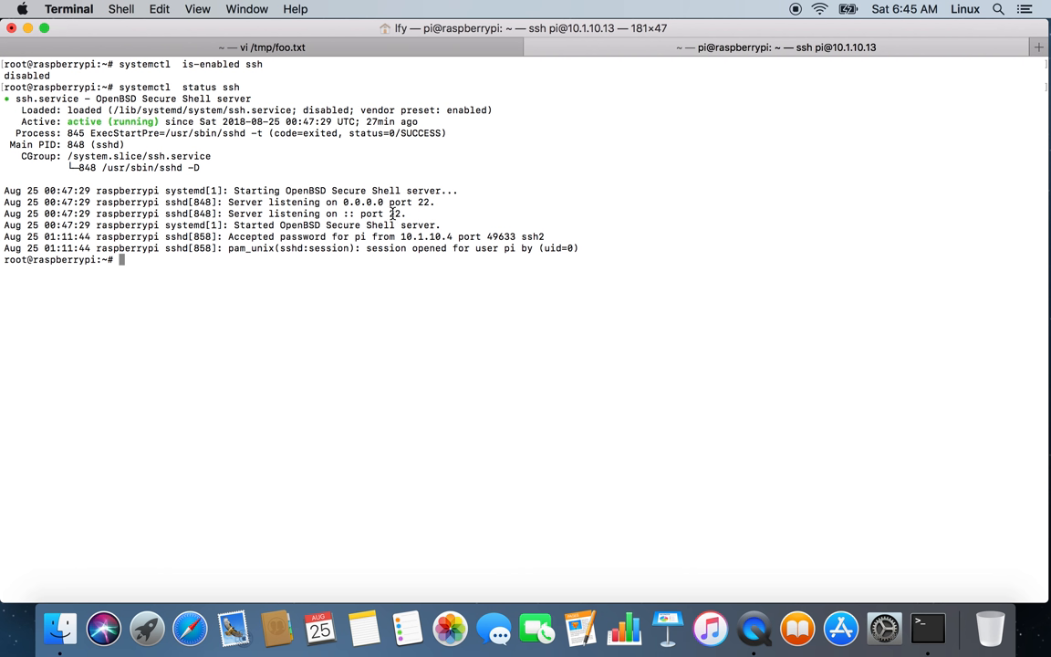
Step: Enable the SSH service at boot with systemctl enable ssh
type("sy")
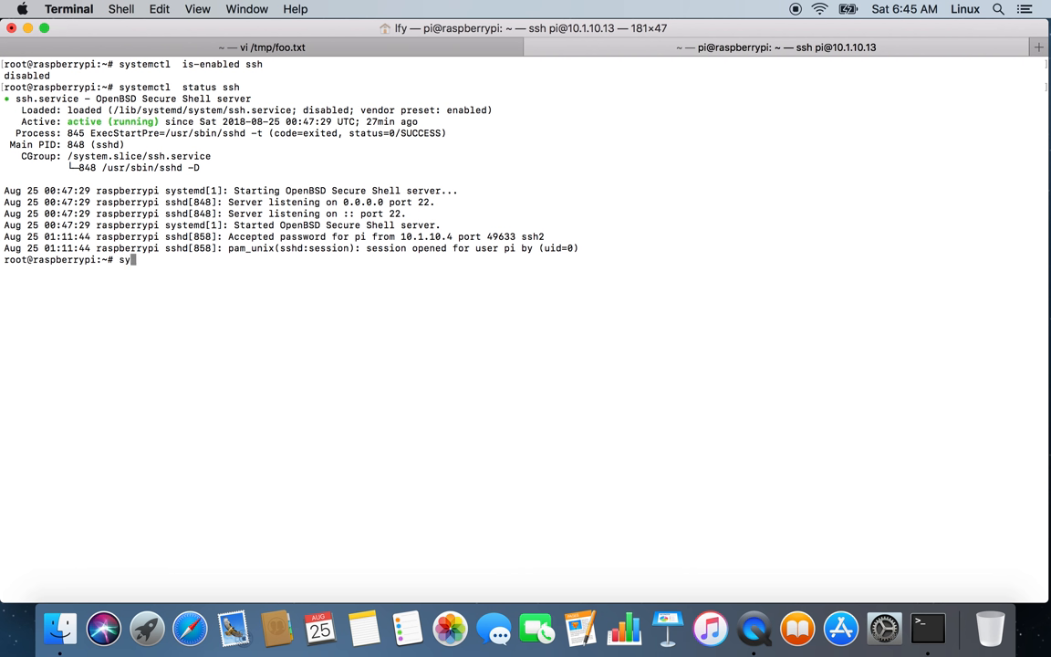
type("stemctl")
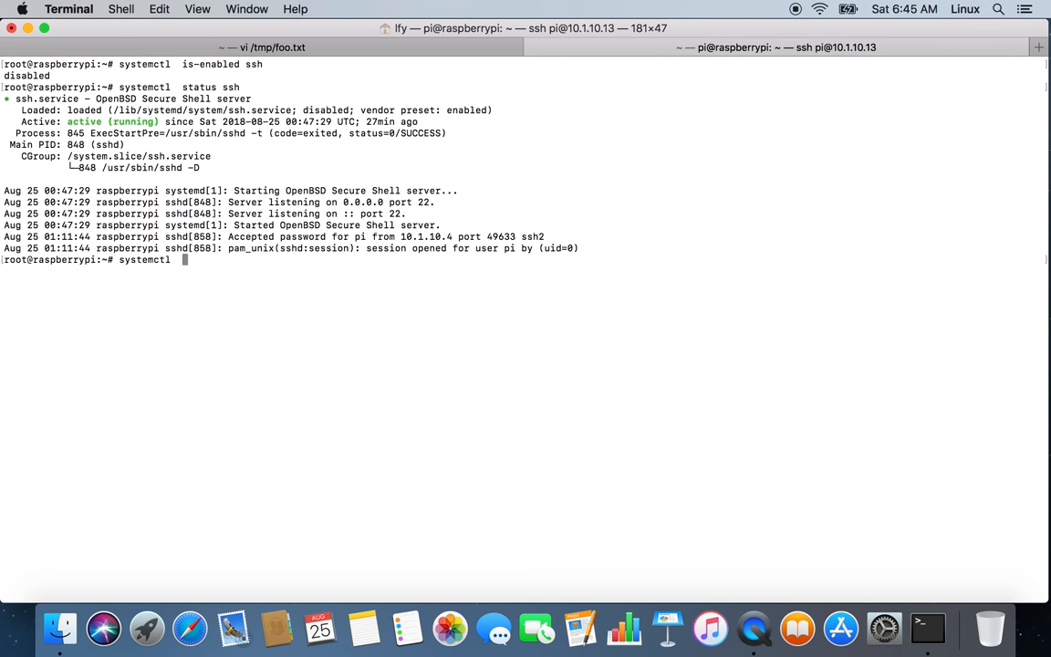
type("enable")
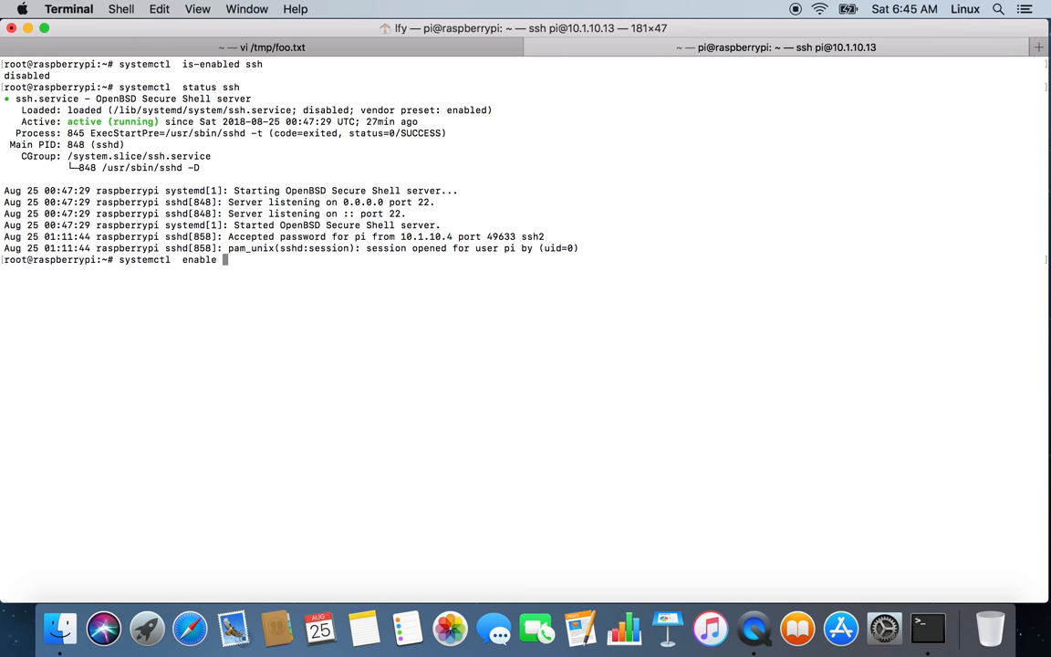
key("Return")
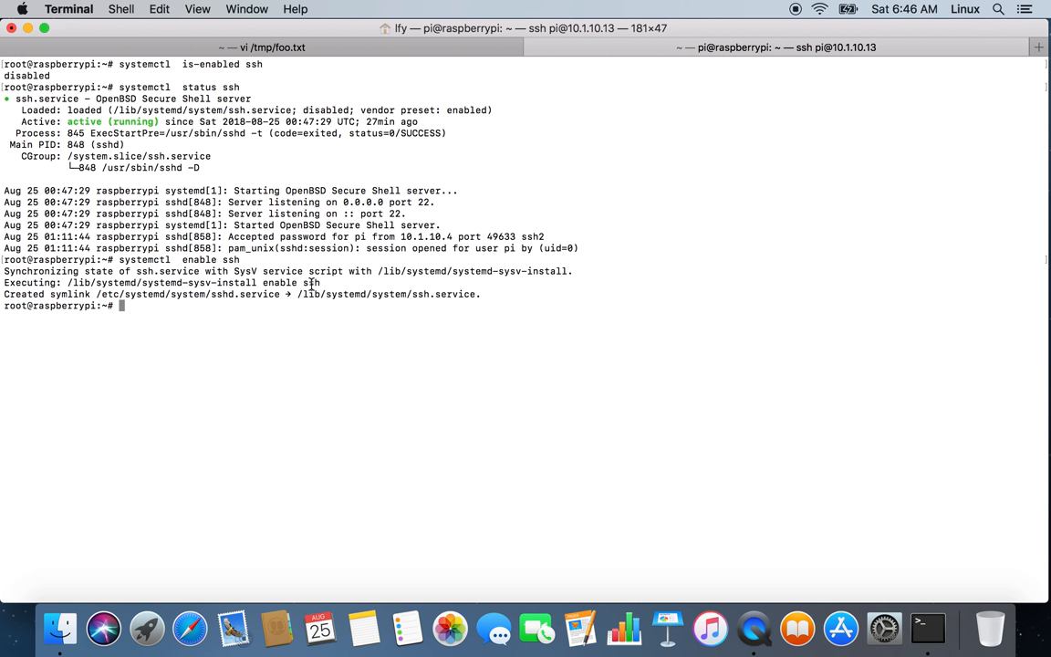
Step: Verify with systemctl is-enabled ssh that it reports enabled
type("systemctl enable ssh")
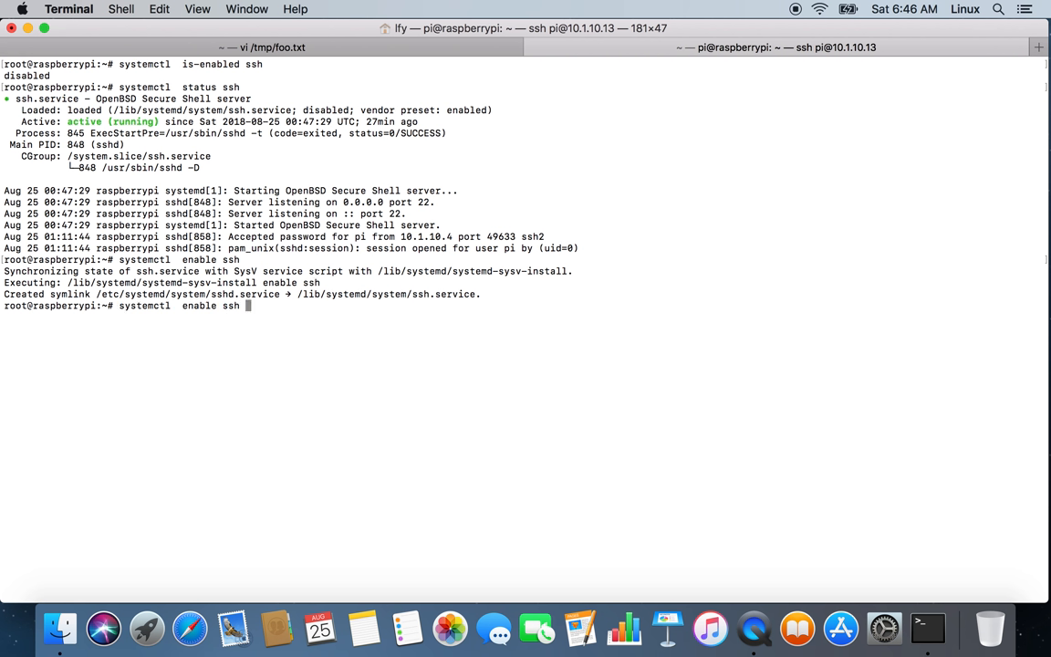
type("is-enabled ssh")
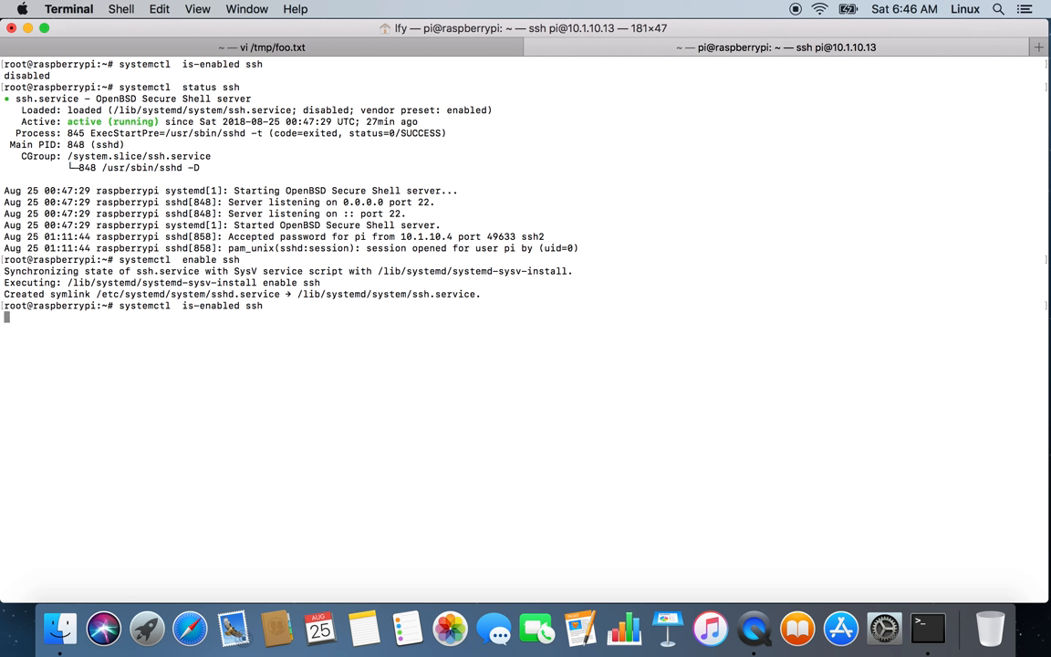
key("Return")
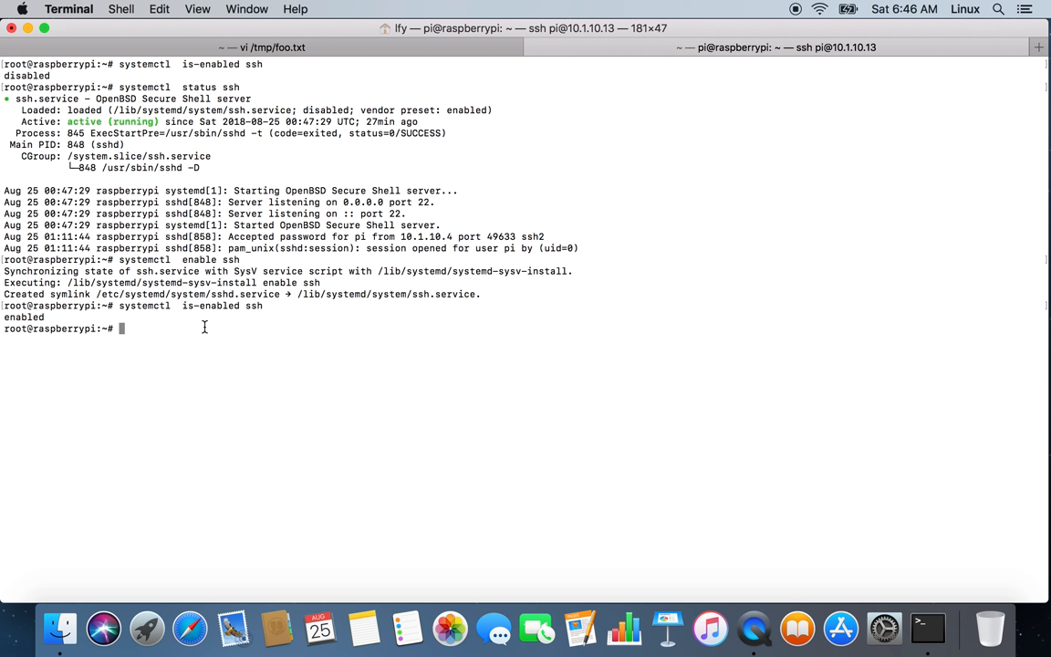
type("rasp")
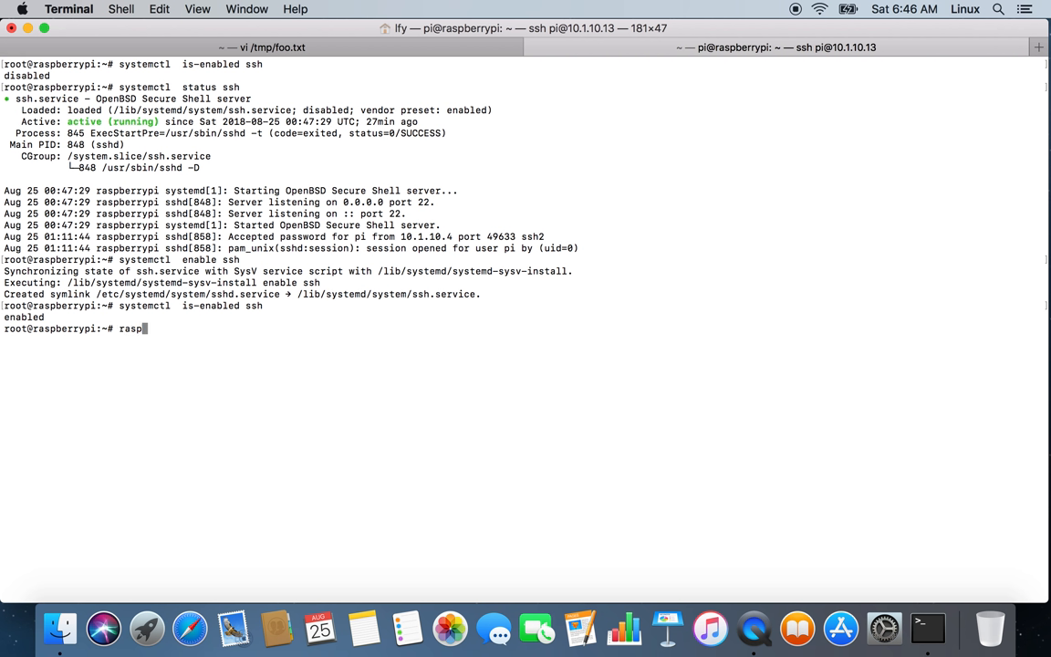
type("i-config .")
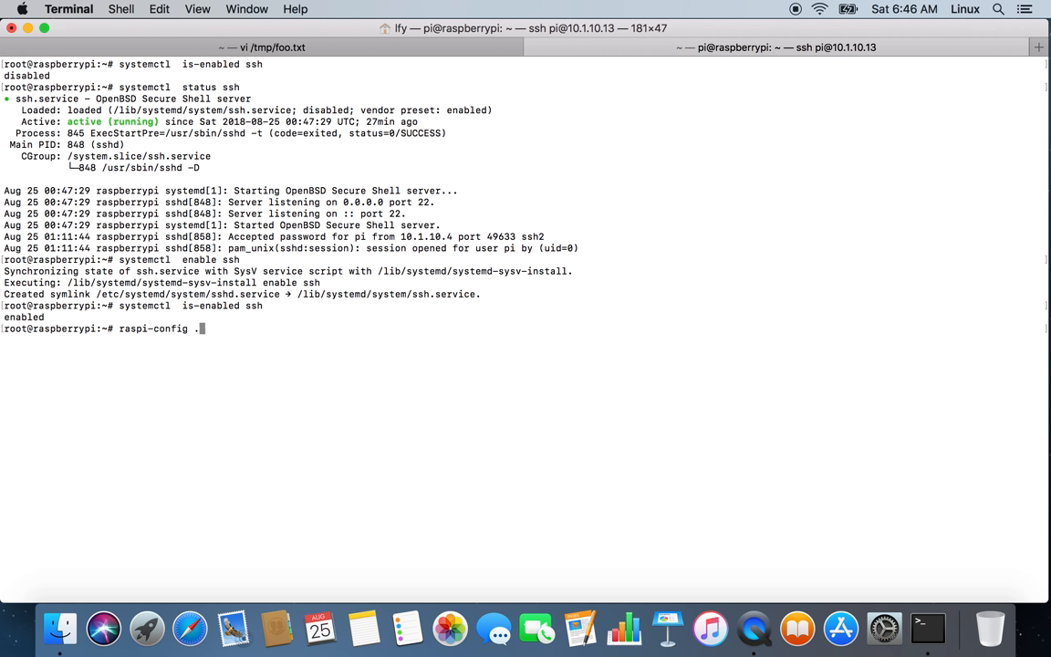
key("Return")
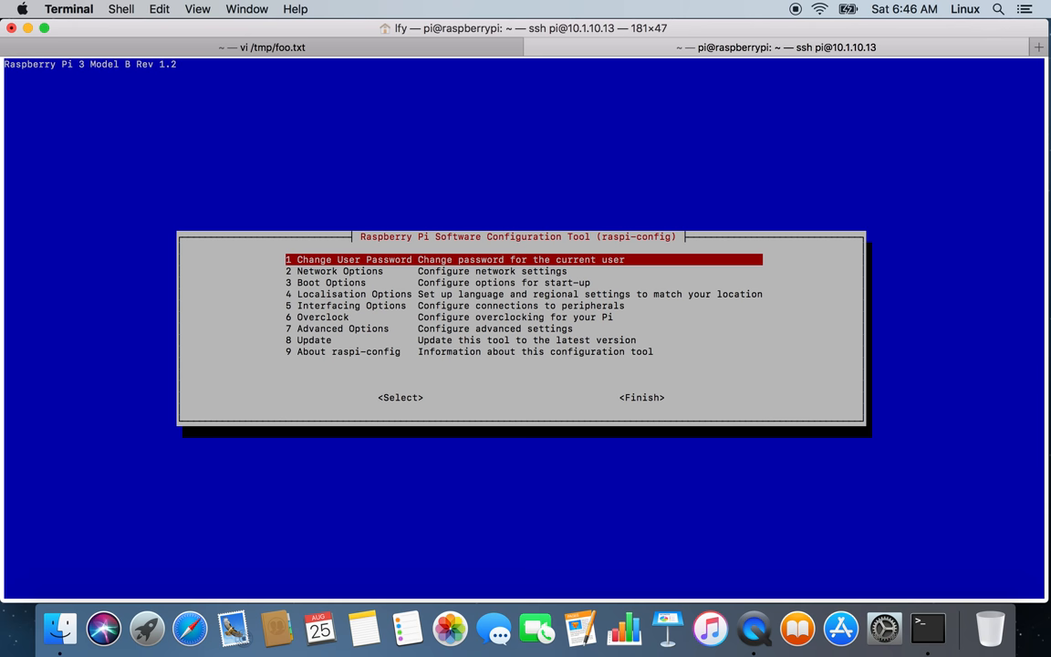
key("Down")
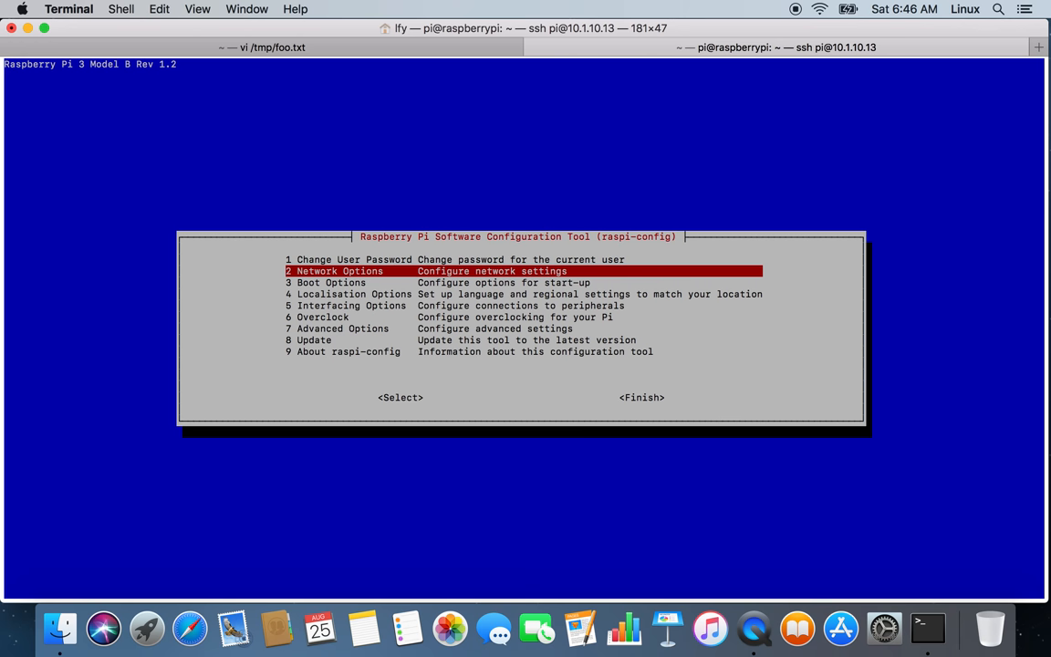
key("Up")
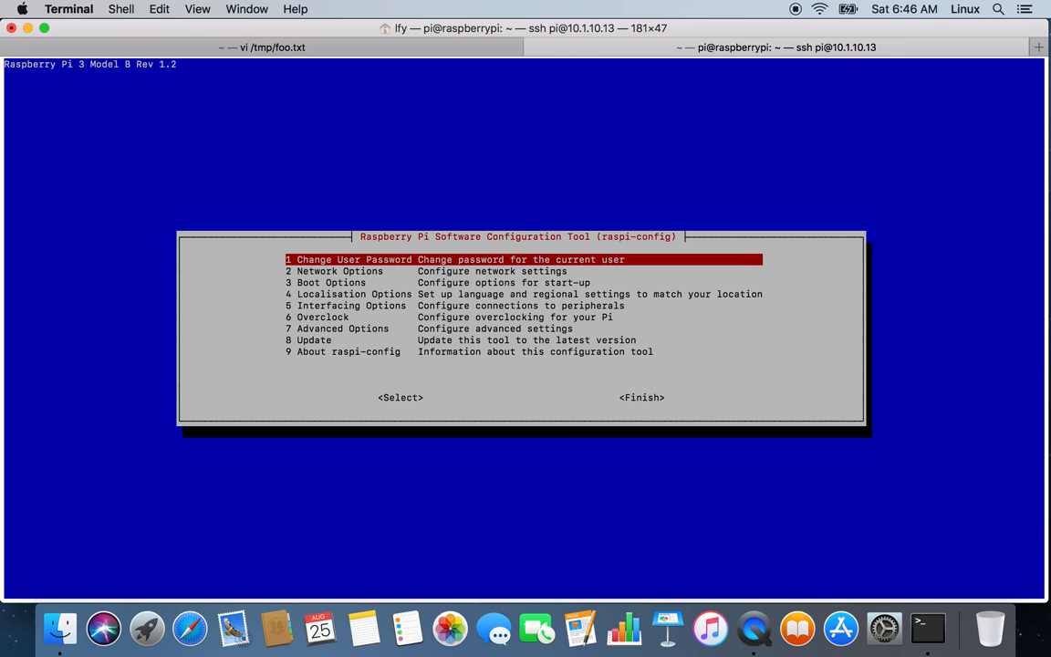
key("Down")
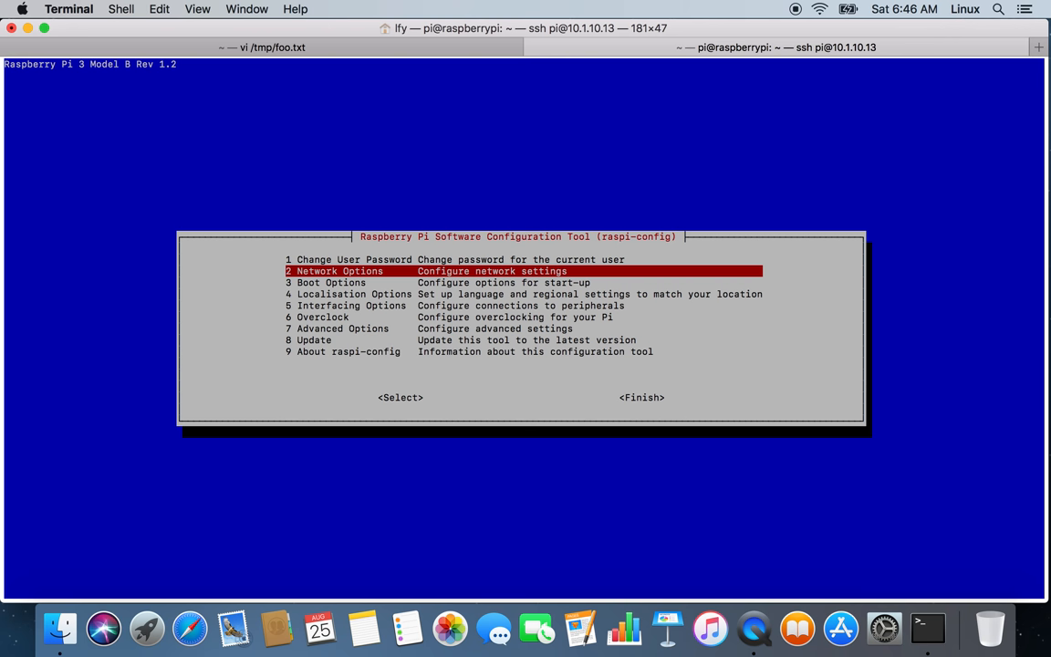
key("Down")
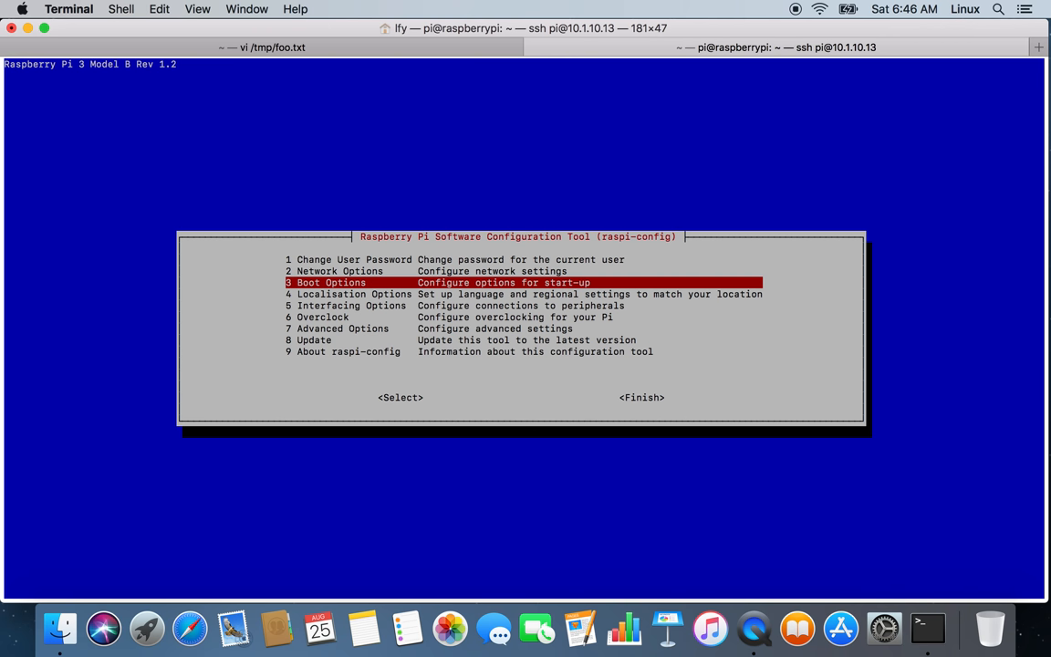
key("Down")
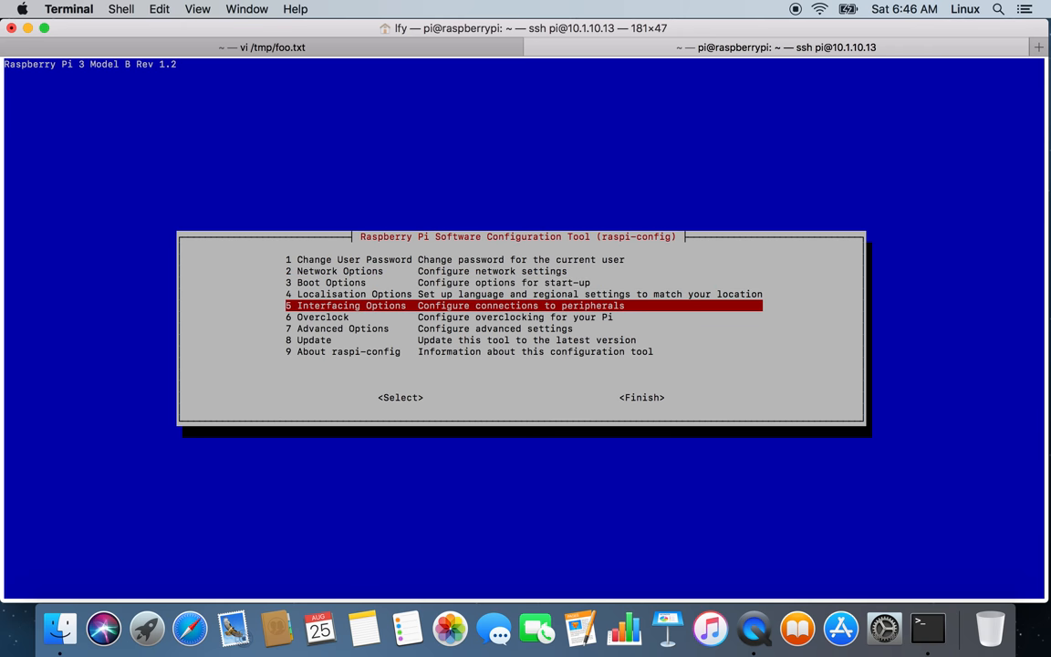
key("Down")
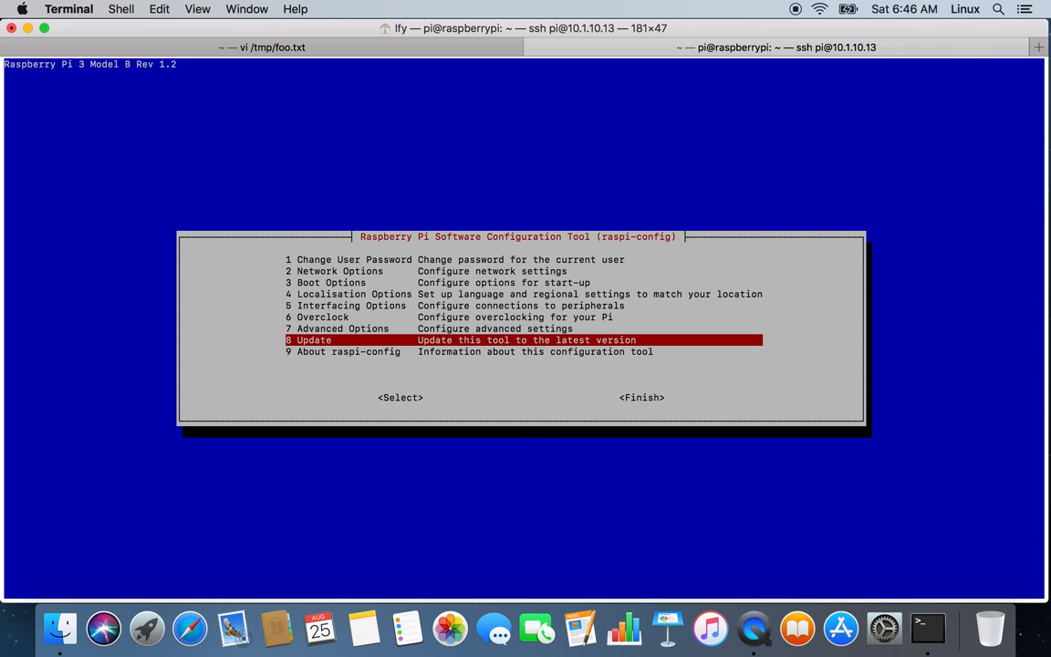
key("Up")
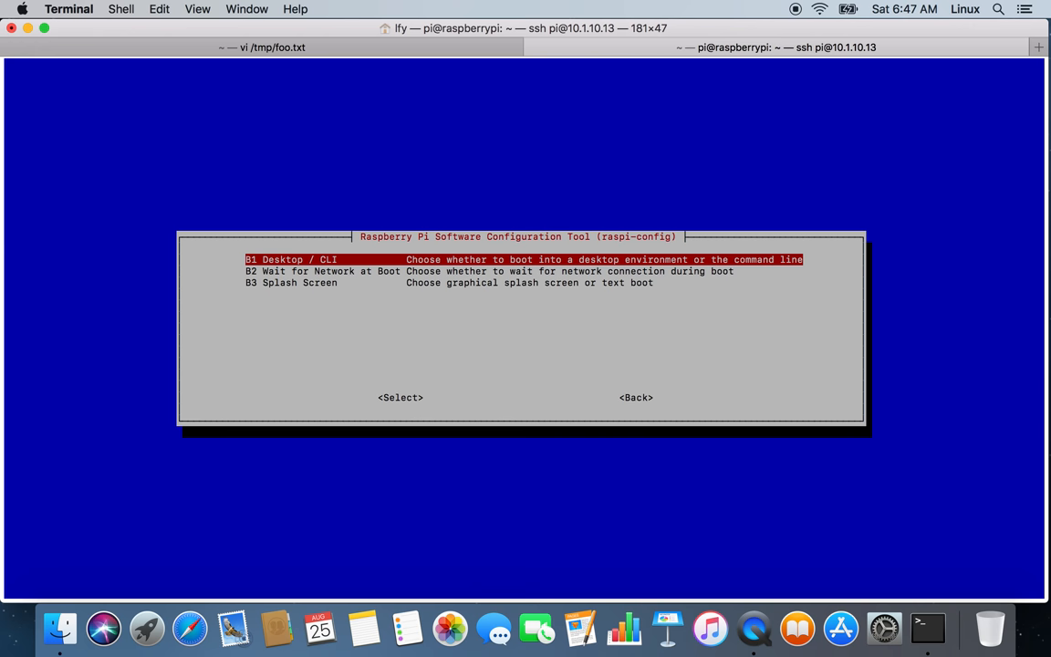
key("Down")
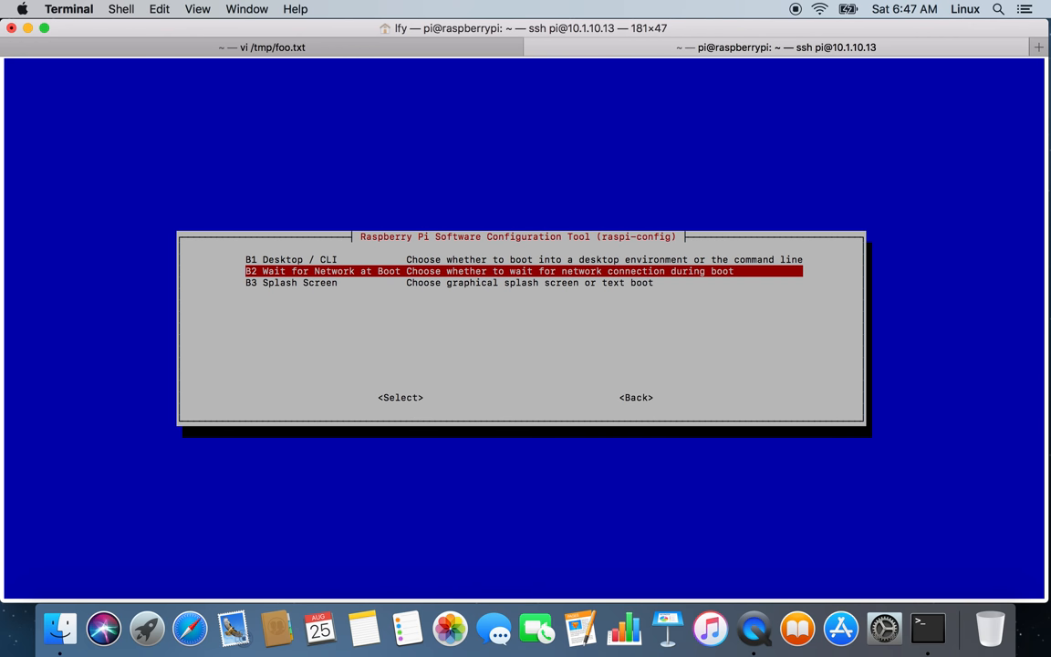
key("Down")
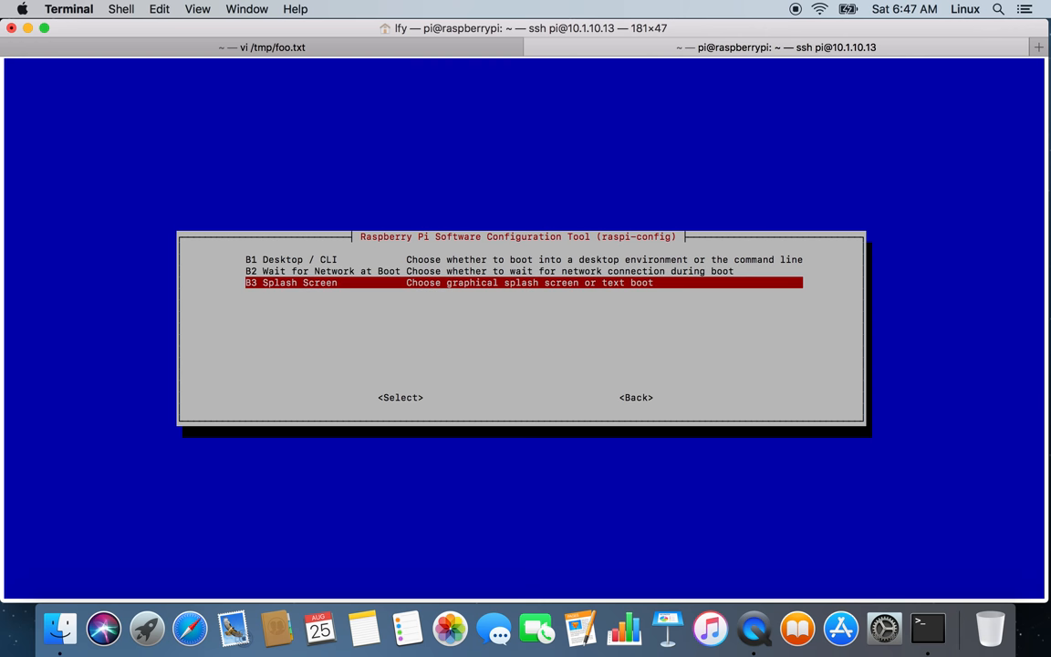
key("Tab")
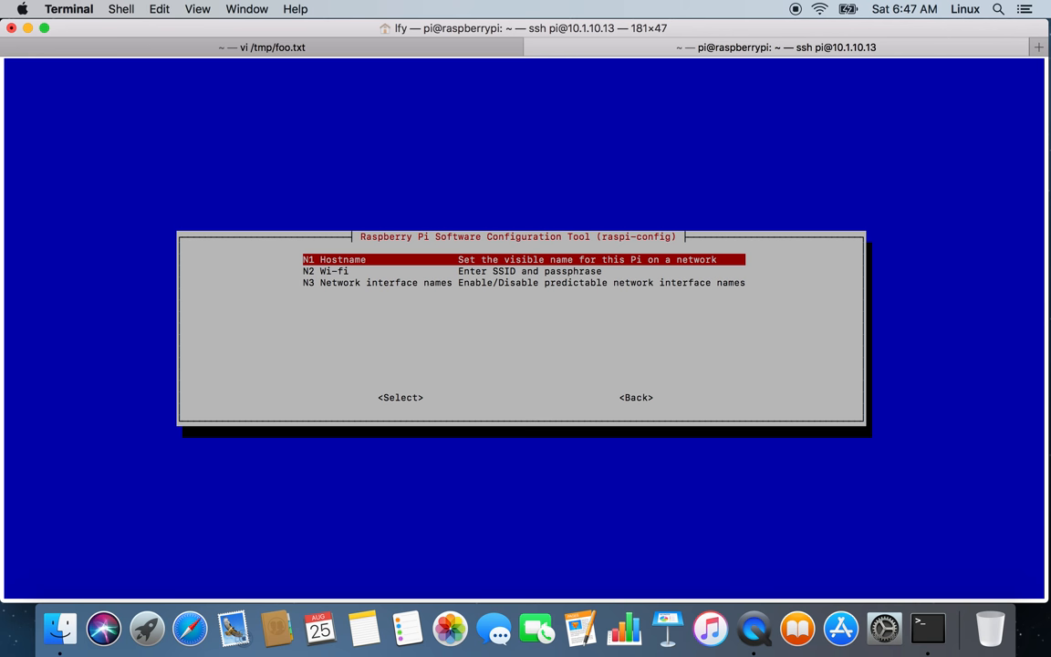
key("Down")
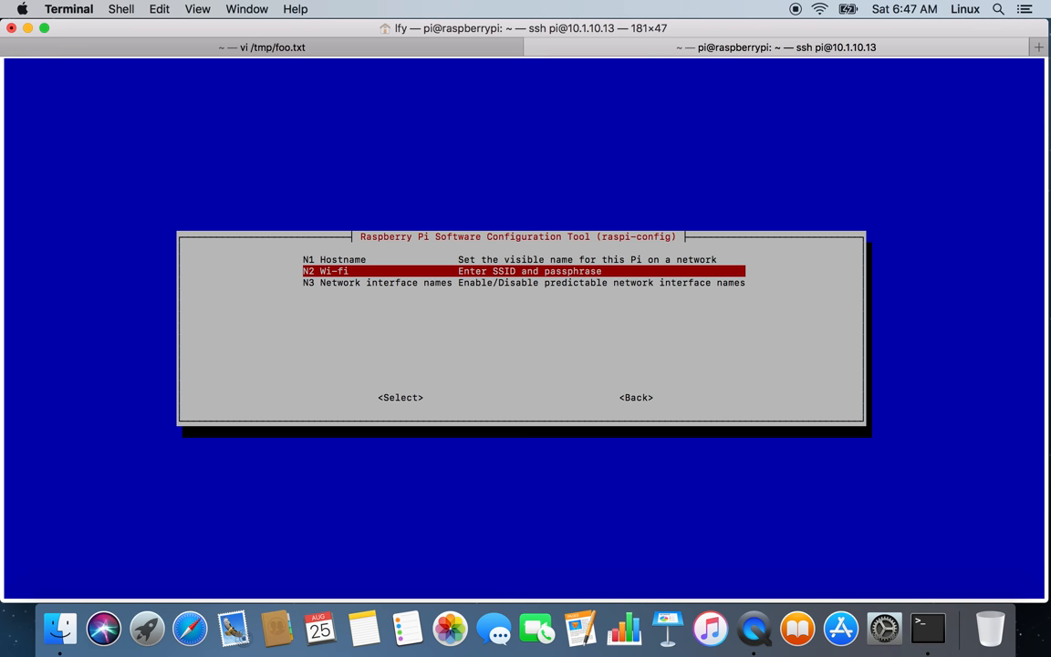
key("Tab")
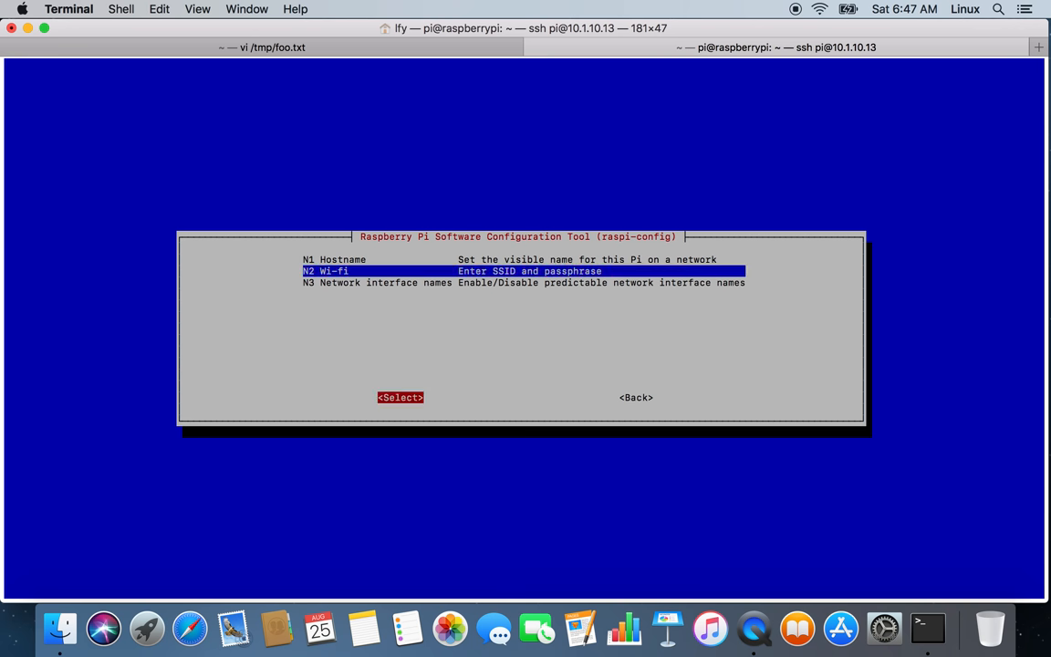
left_click(635, 398)
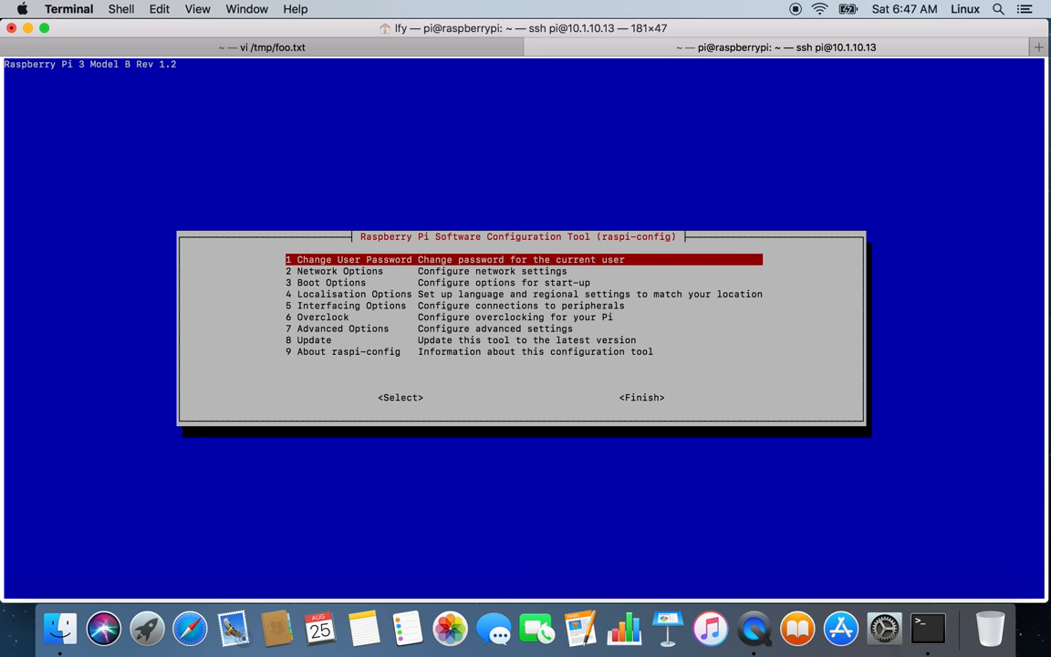
Step: View 7 Advanced Options in raspi-config, then exit back to the root shell prompt
key("Down")
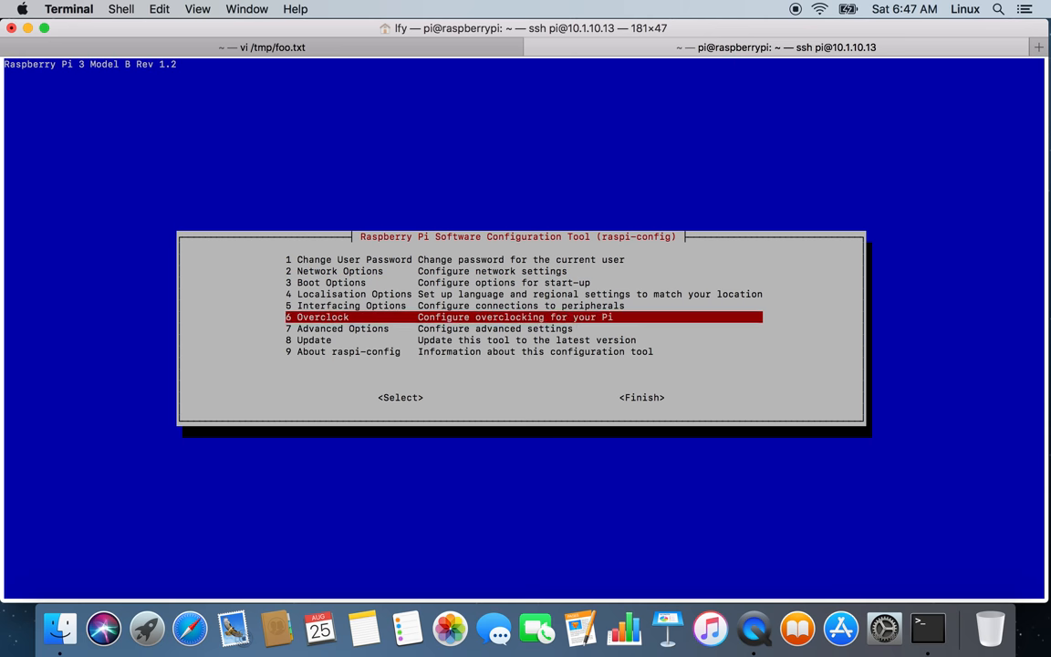
key("Down")
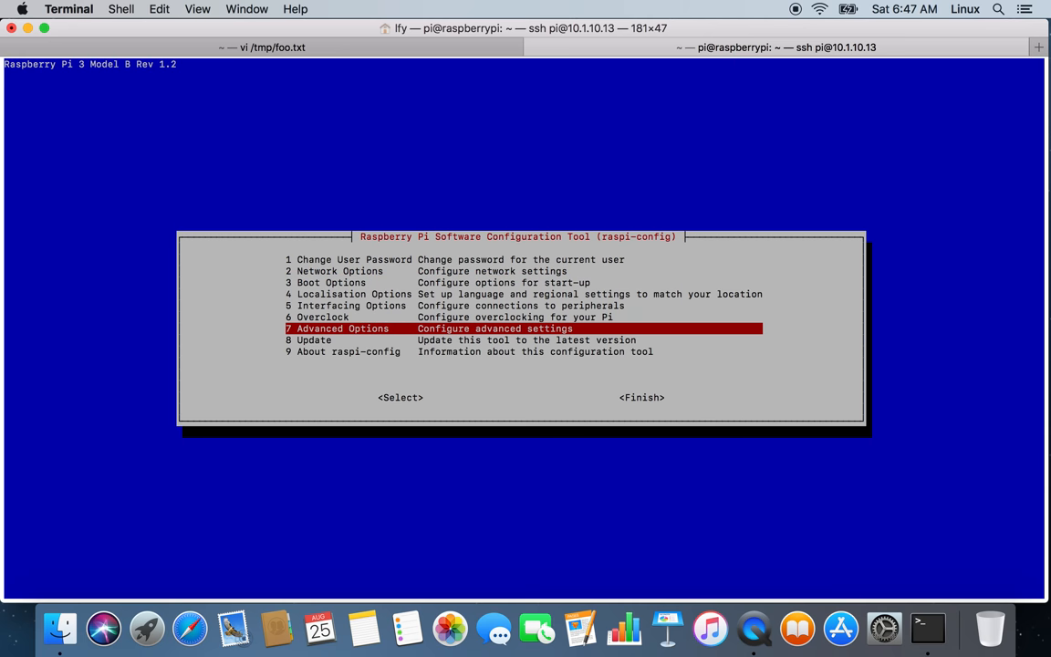
key("Return")
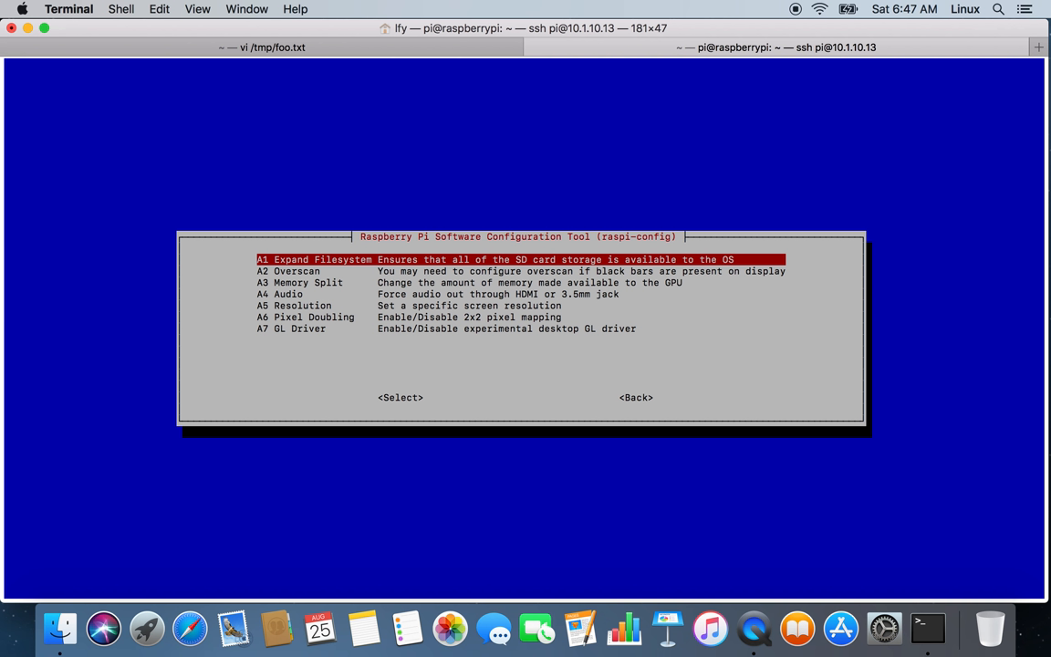
key("Tab")
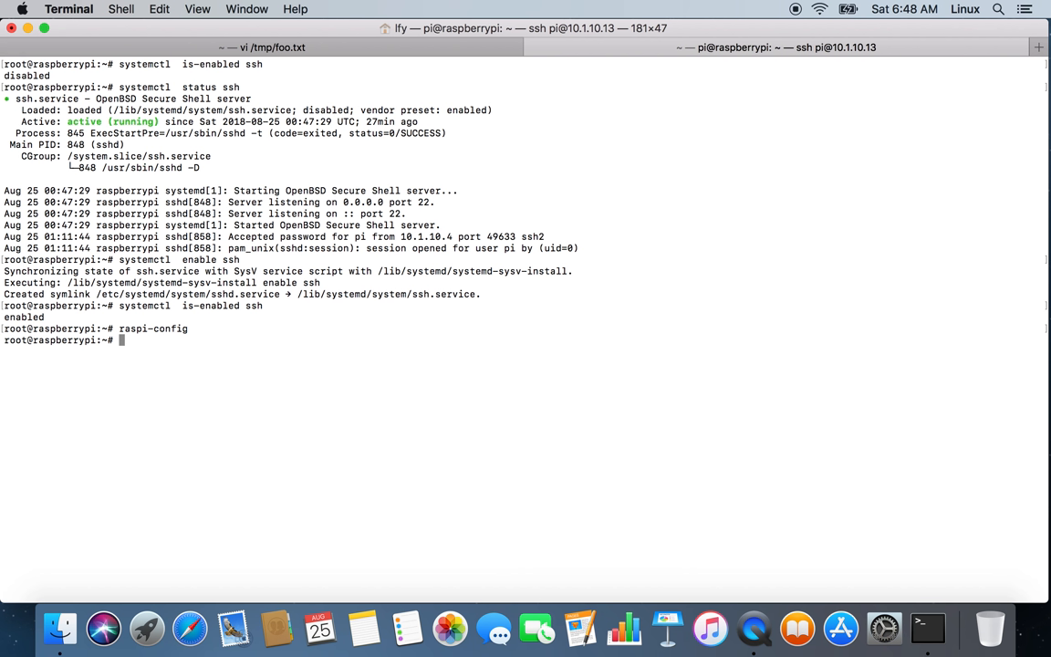
Step: Run df -h showing the 30G root filesystem 4% used, then enter raspi-config at the prompt
type("fd")
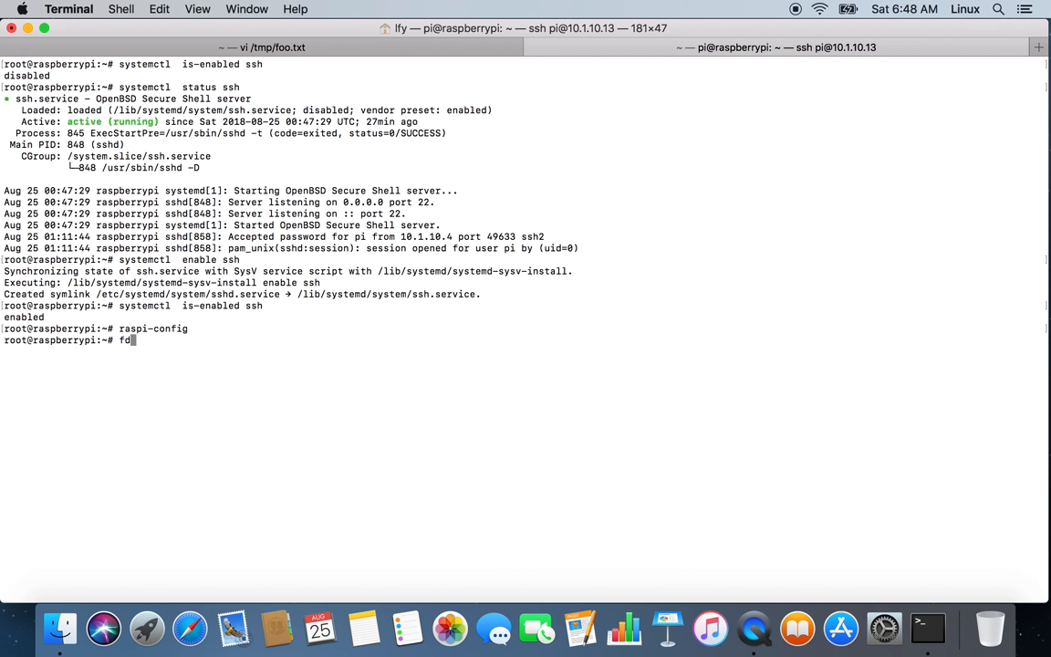
type("df -h")
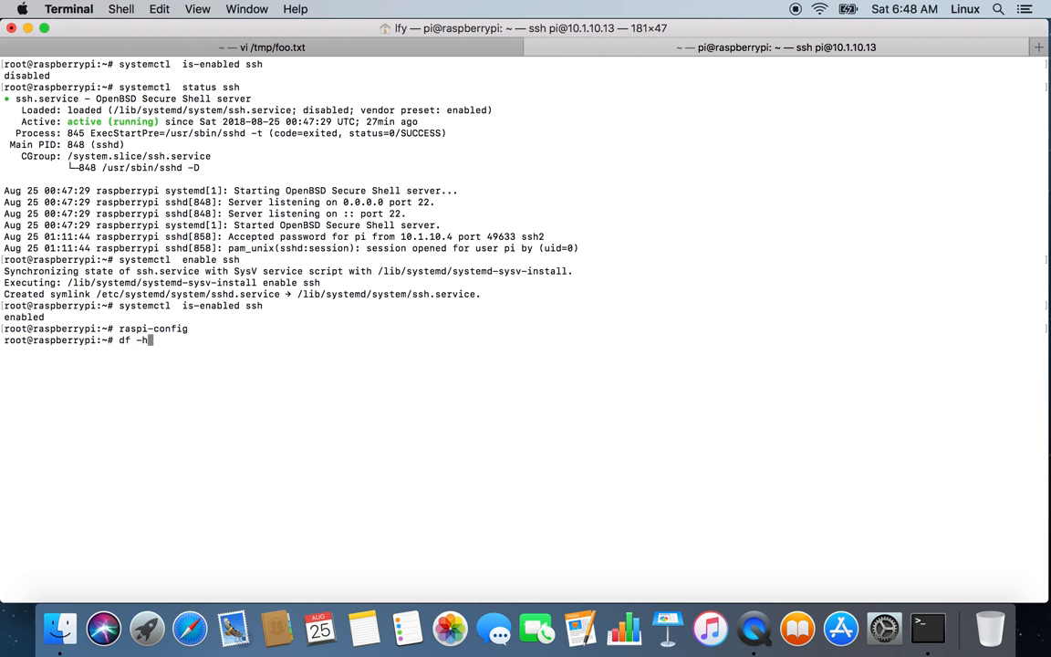
key("Return")
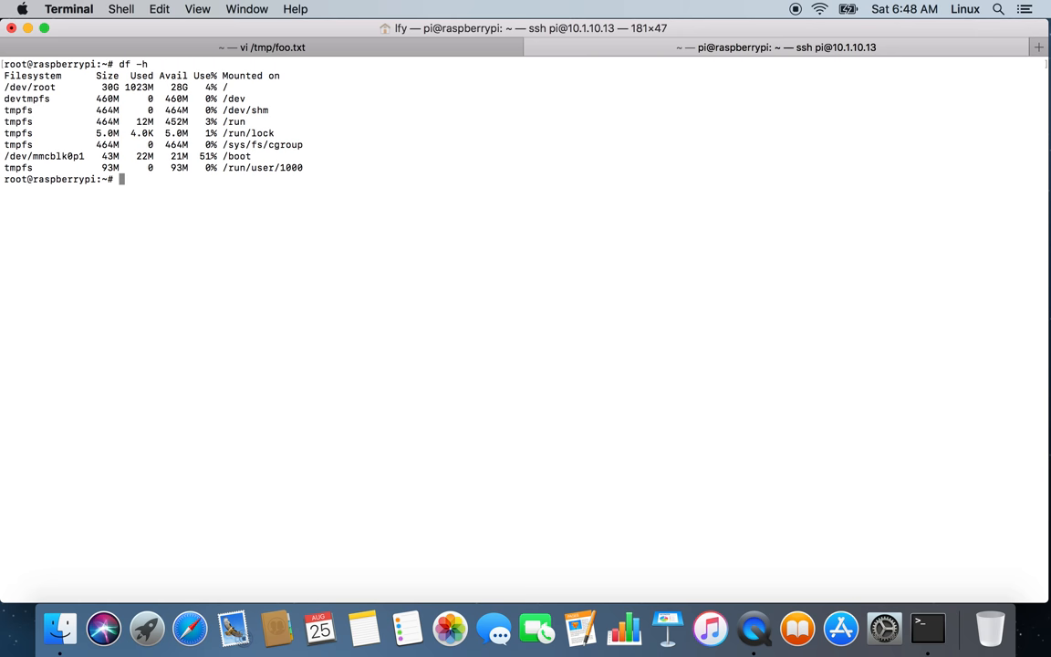
mouse_move(172, 162)
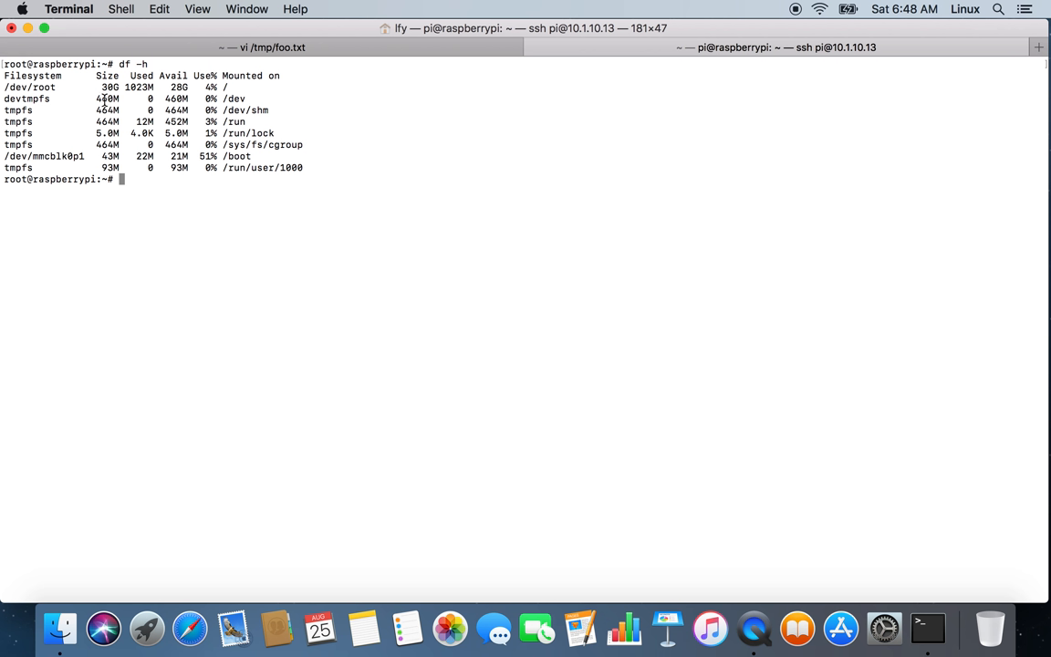
type("df -h")
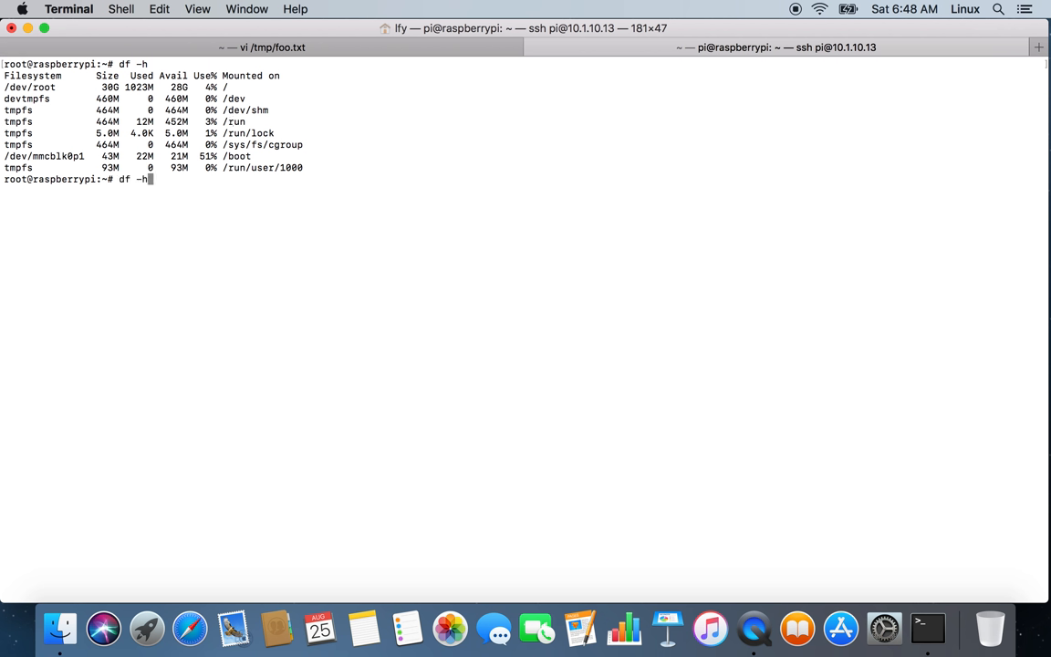
type("raspi-config")
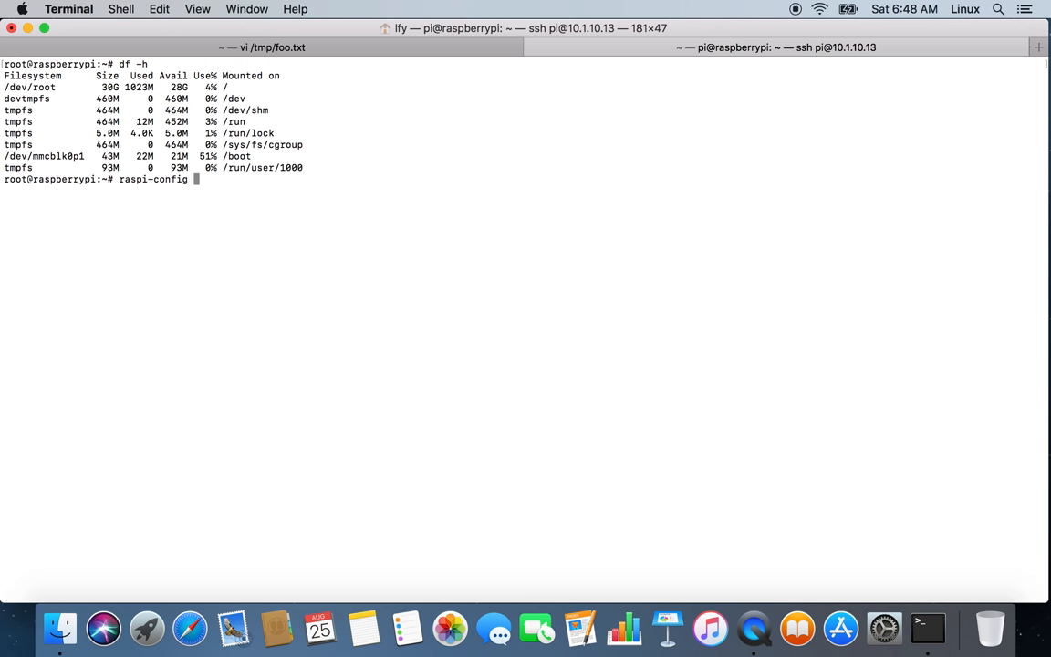
Step: Launch raspi-config and browse its main menu between boot options and overclocking
key("Return")
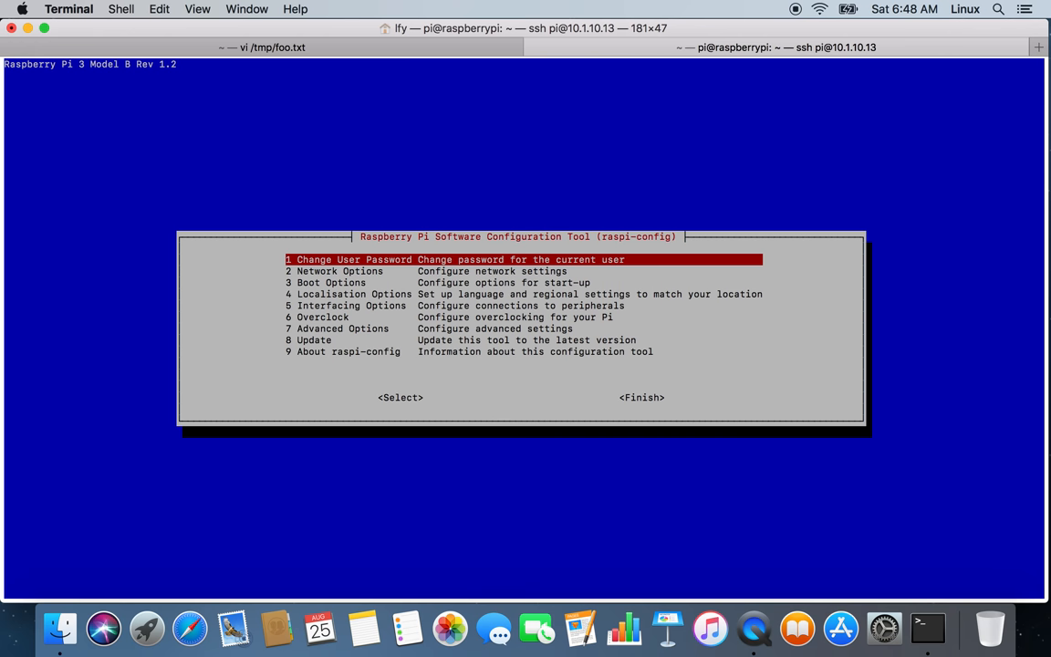
key("down")
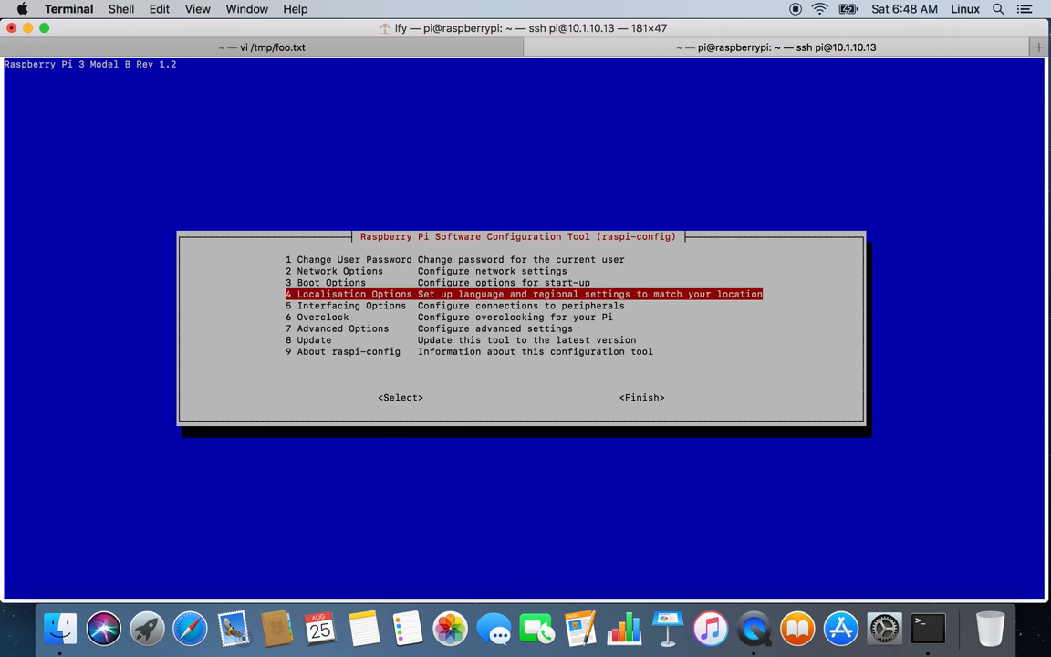
key("Down")
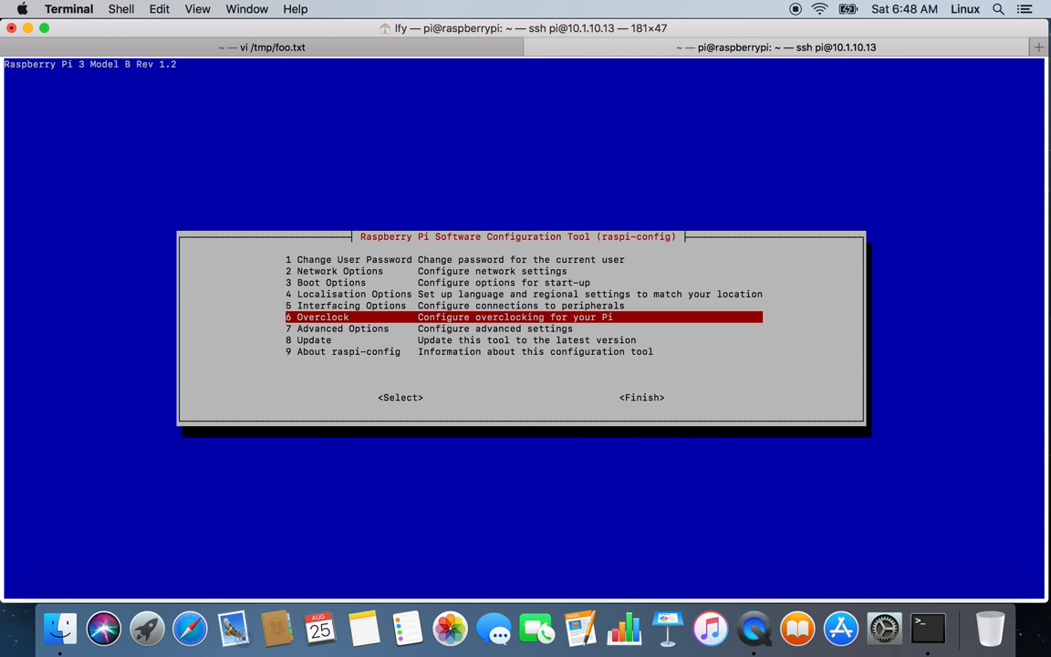
key("Up")
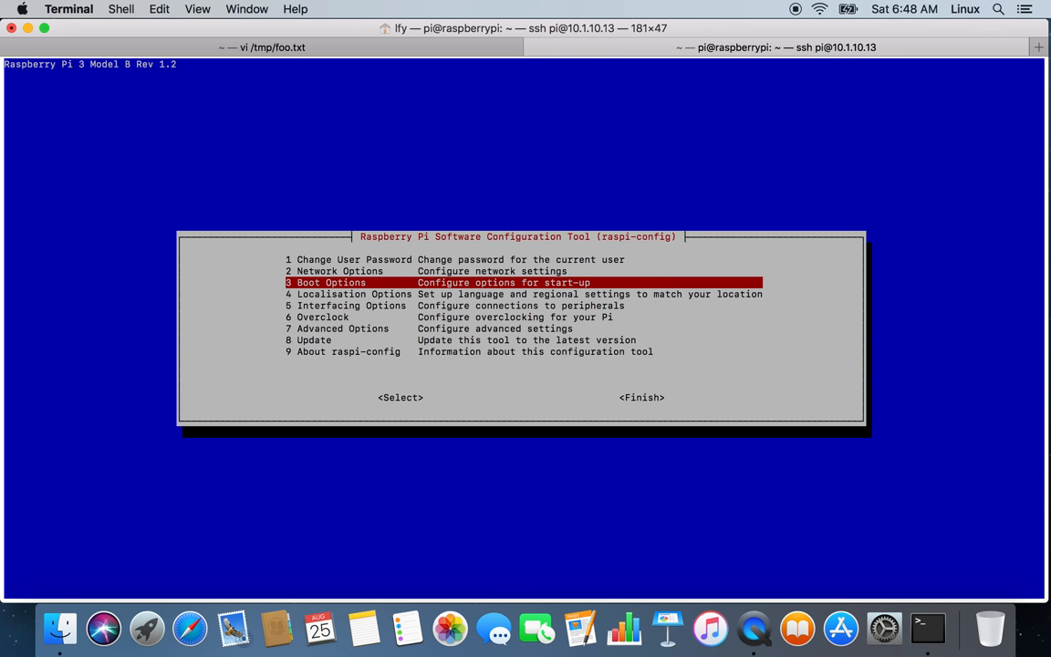
key("down")
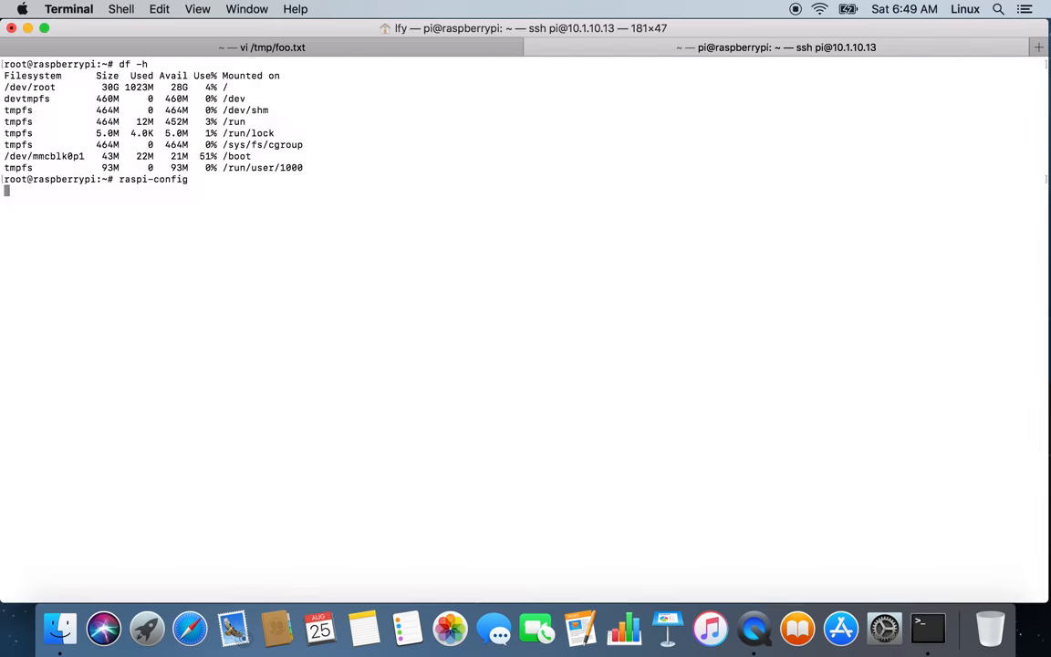
Step: Expand the root partition, acknowledge the resize message, Finish raspi-config and decline rebooting now
key("Return")
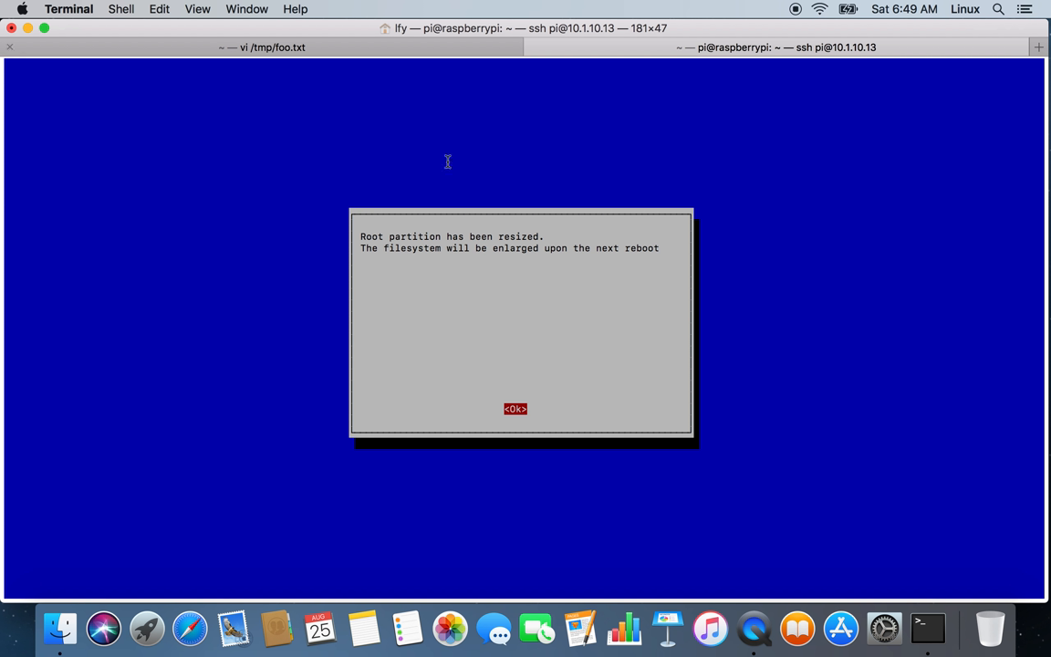
mouse_move(376, 241)
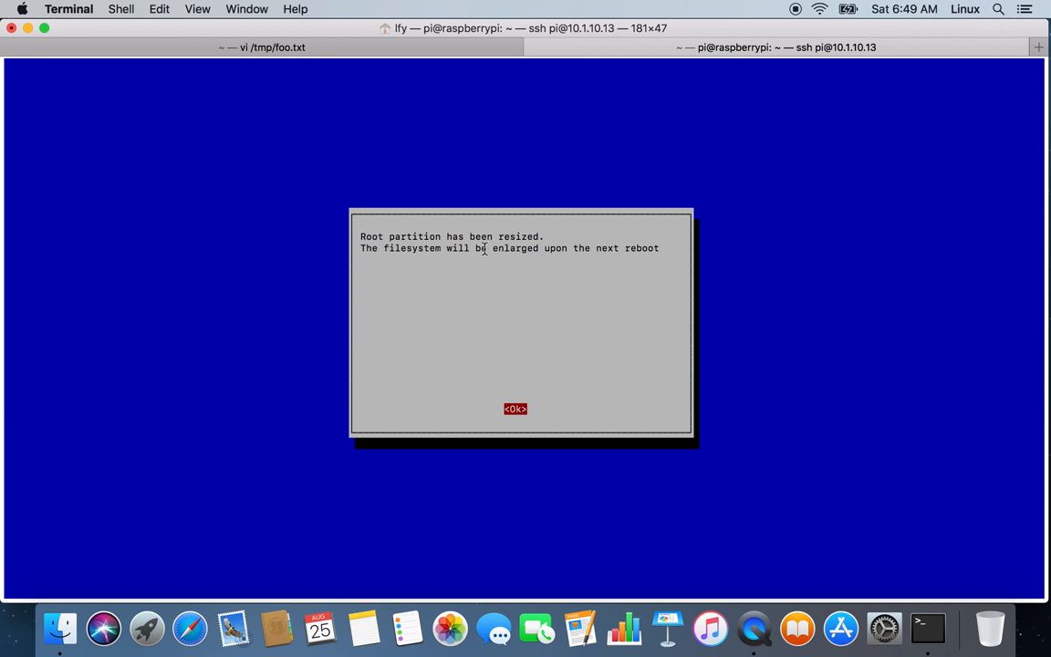
mouse_move(383, 252)
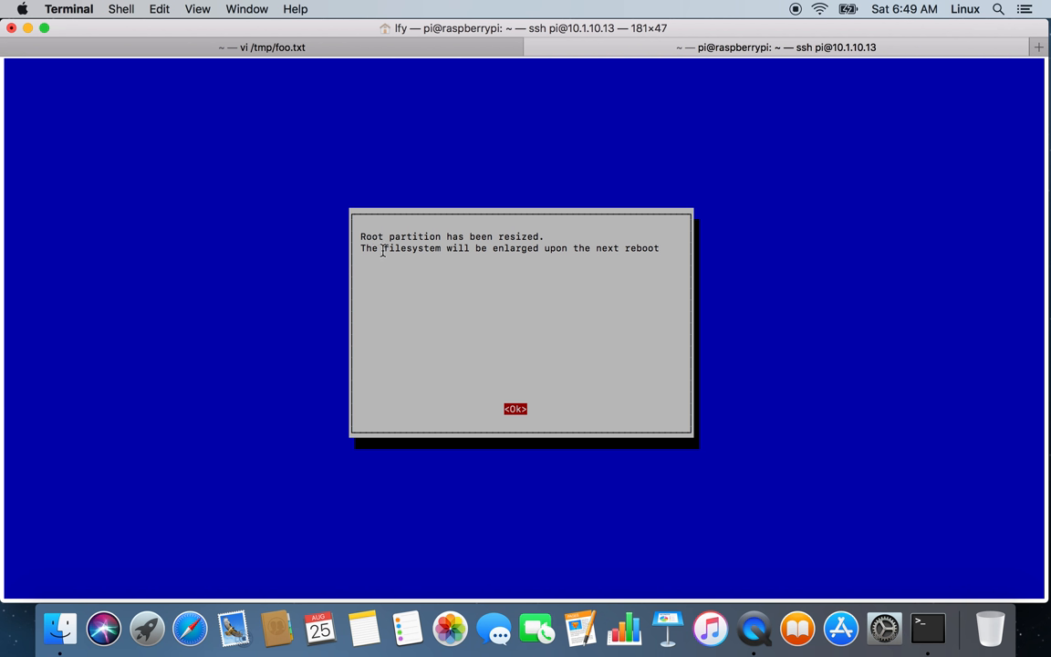
mouse_move(574, 266)
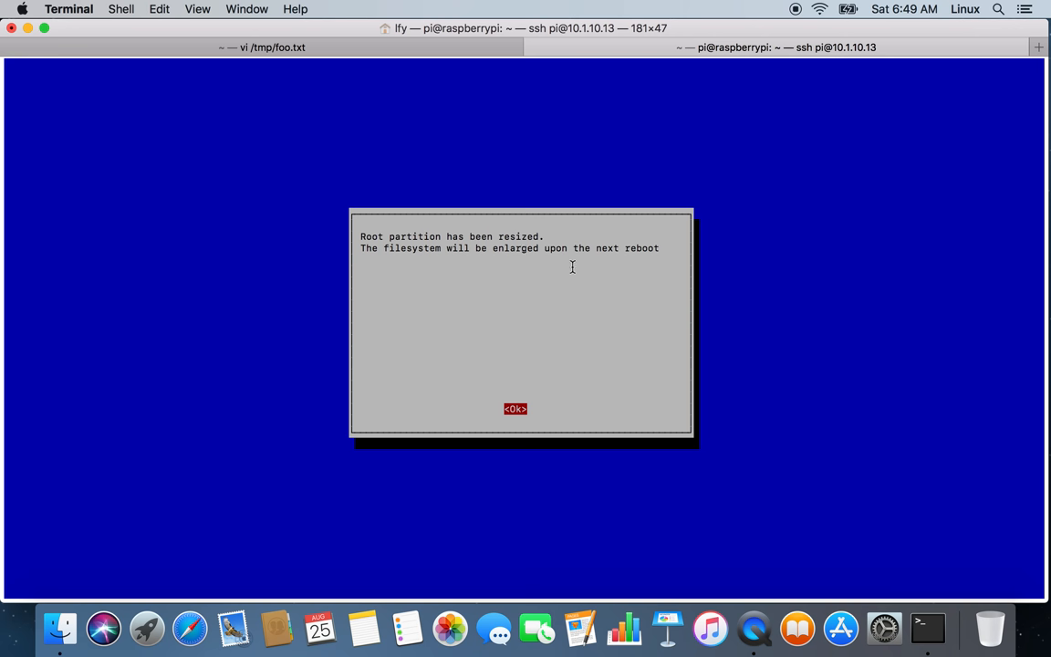
left_click(515, 408)
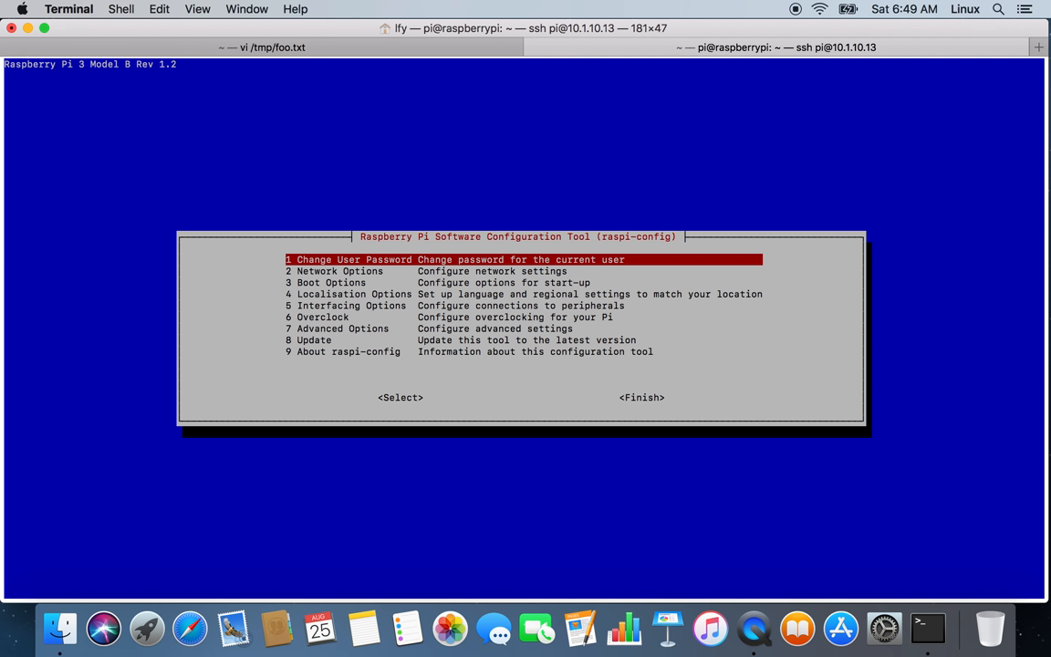
key("Tab")
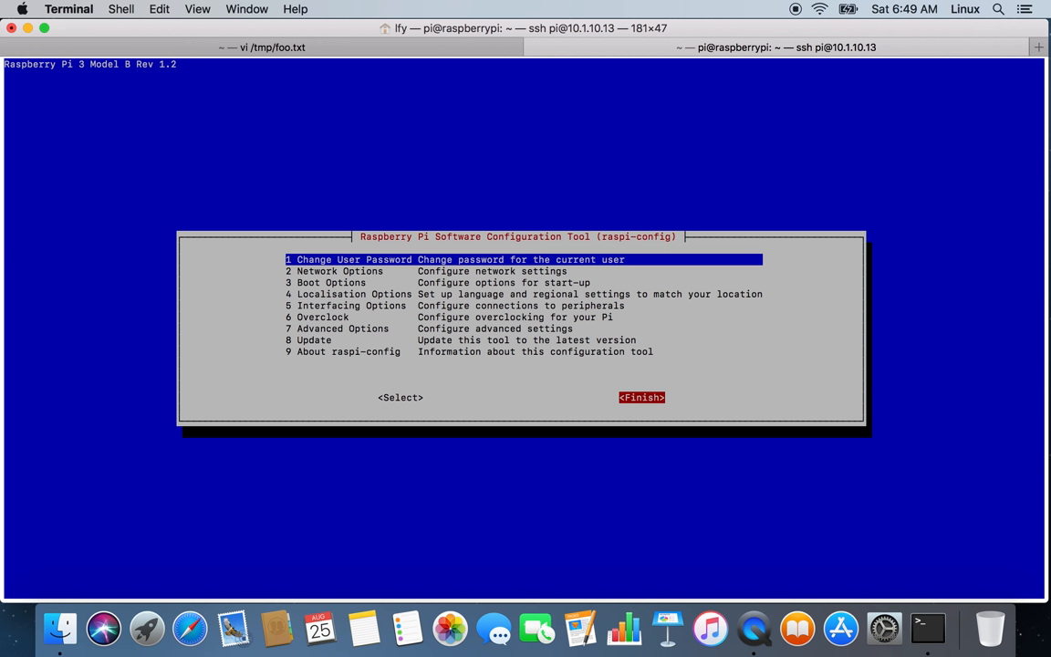
left_click(643, 398)
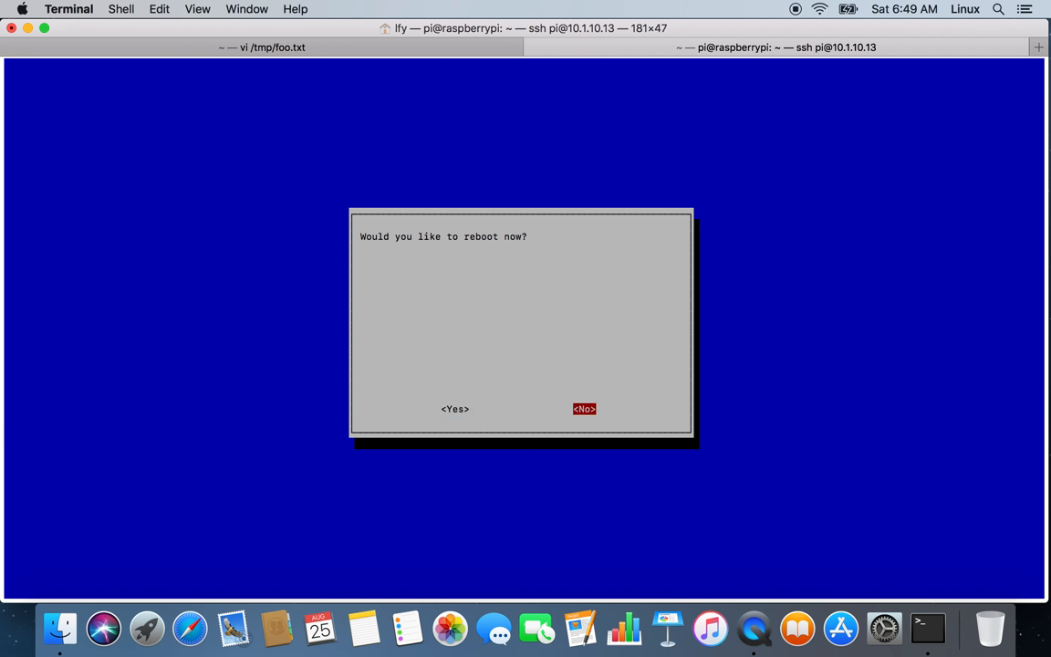
left_click(584, 408)
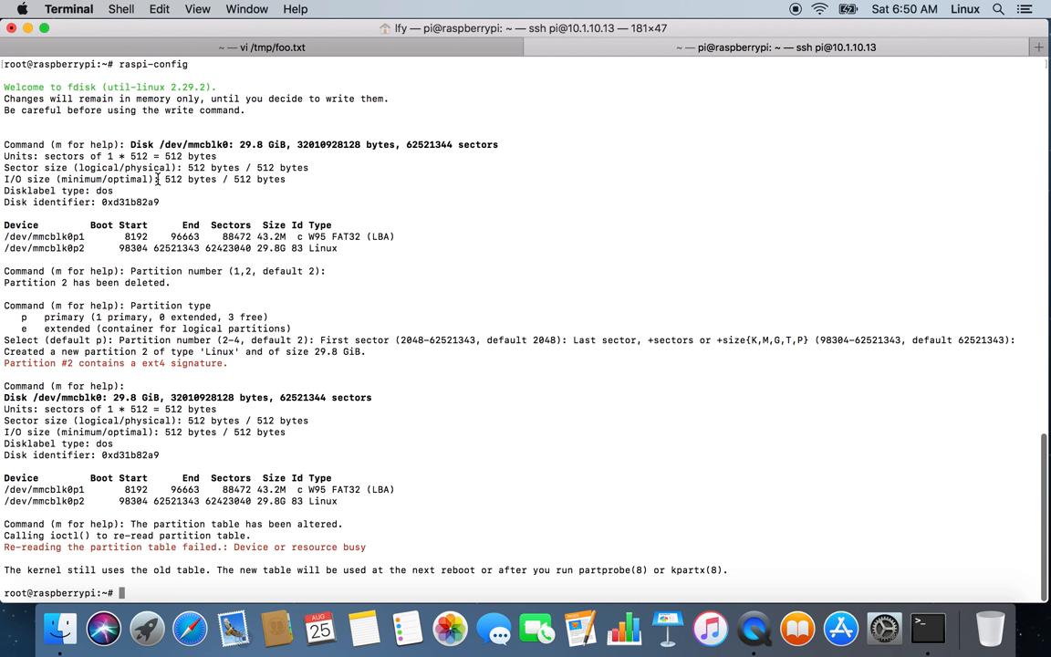
mouse_move(75, 277)
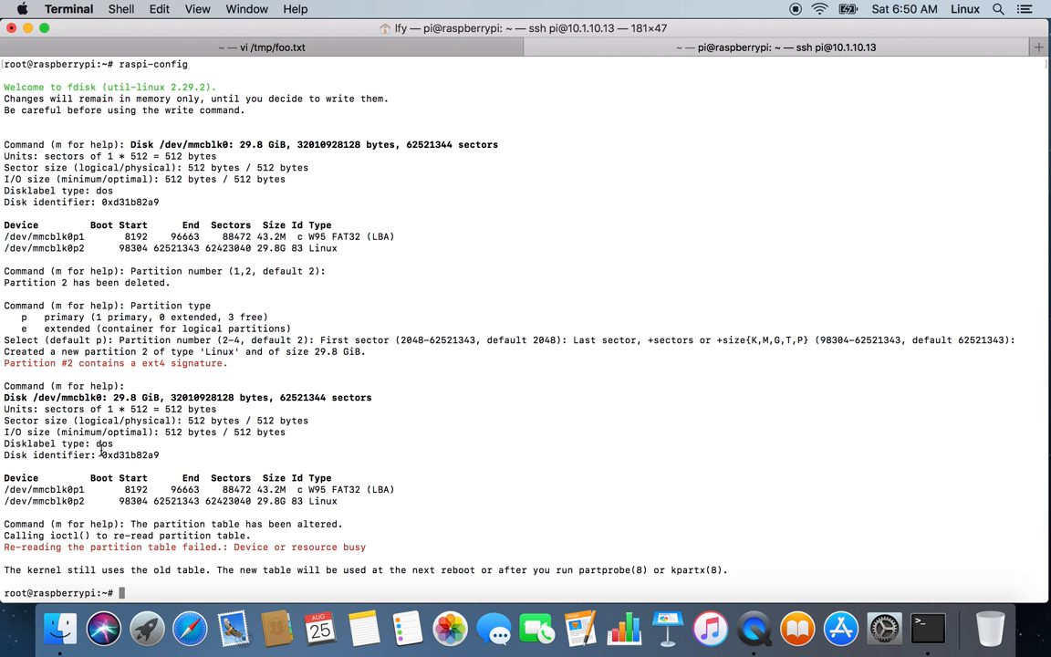
mouse_move(236, 515)
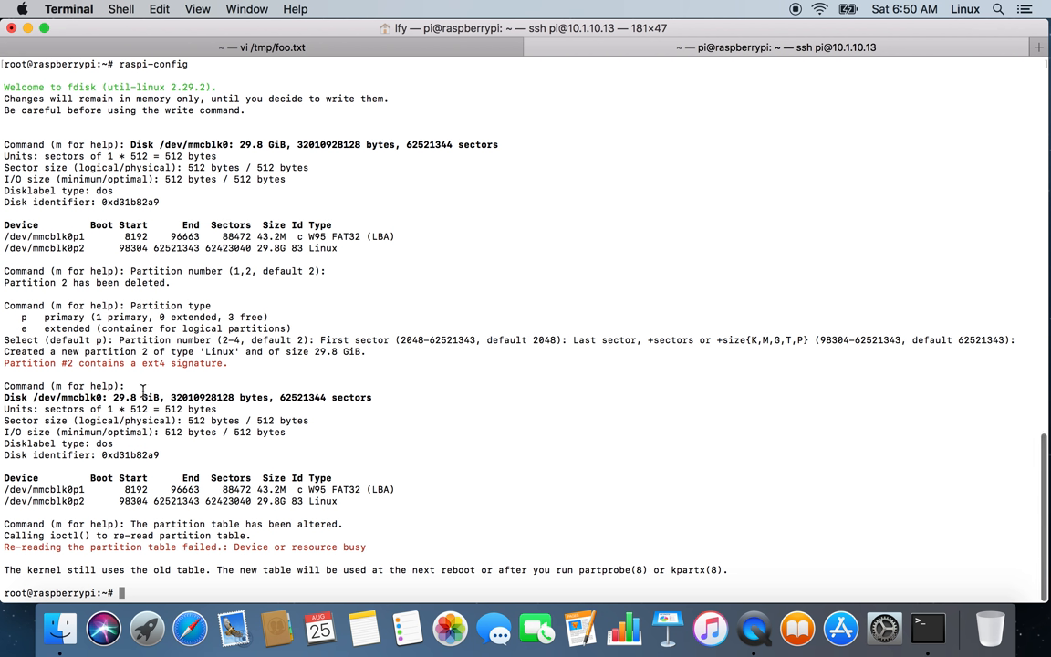
Step: Run df -hPT redirected into fs-space.txt to save the disk usage report with filesystem types
type("df")
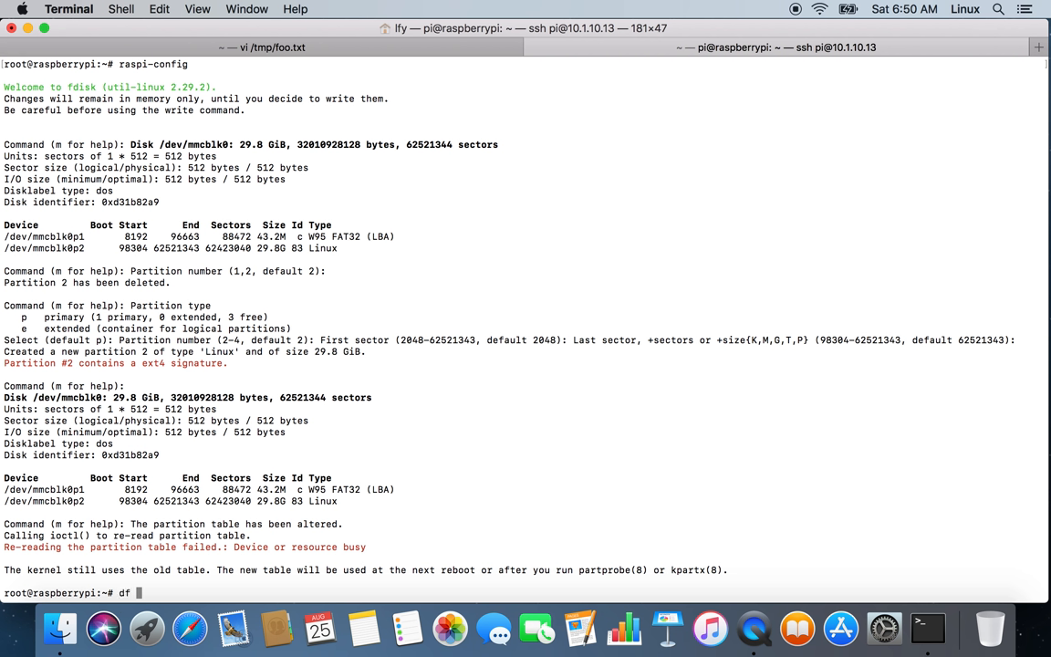
type("-")
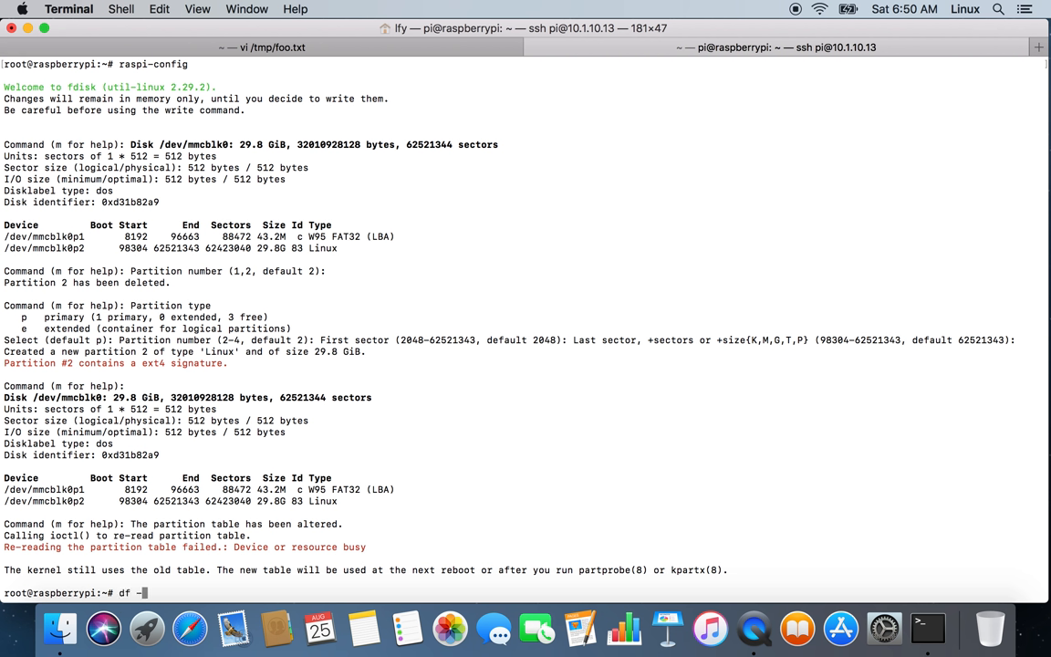
type("h")
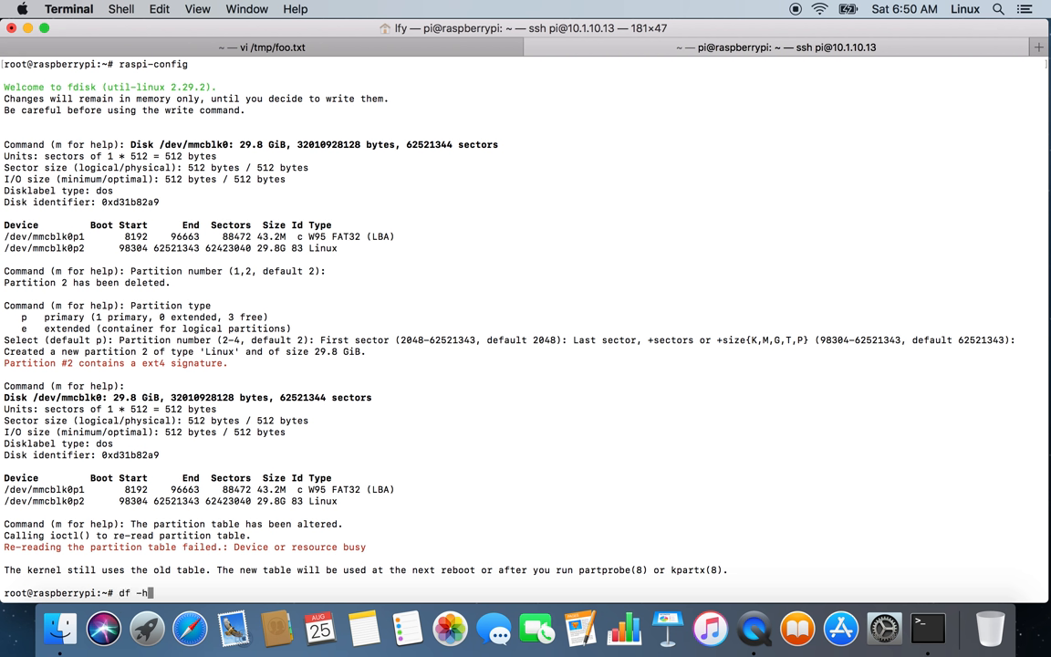
type(">")
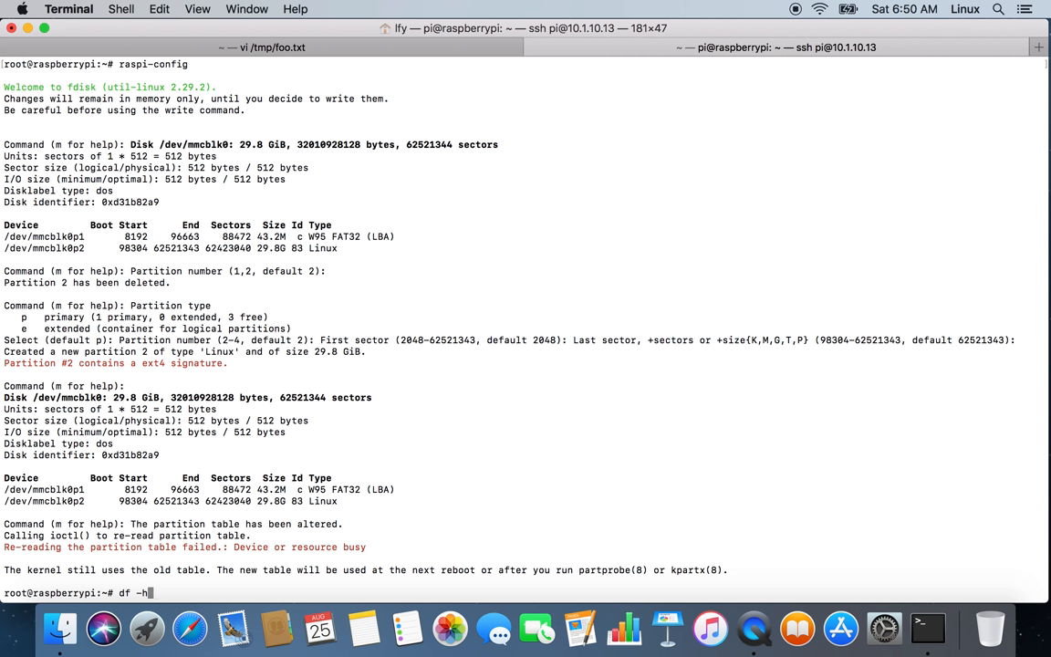
type("PT >")
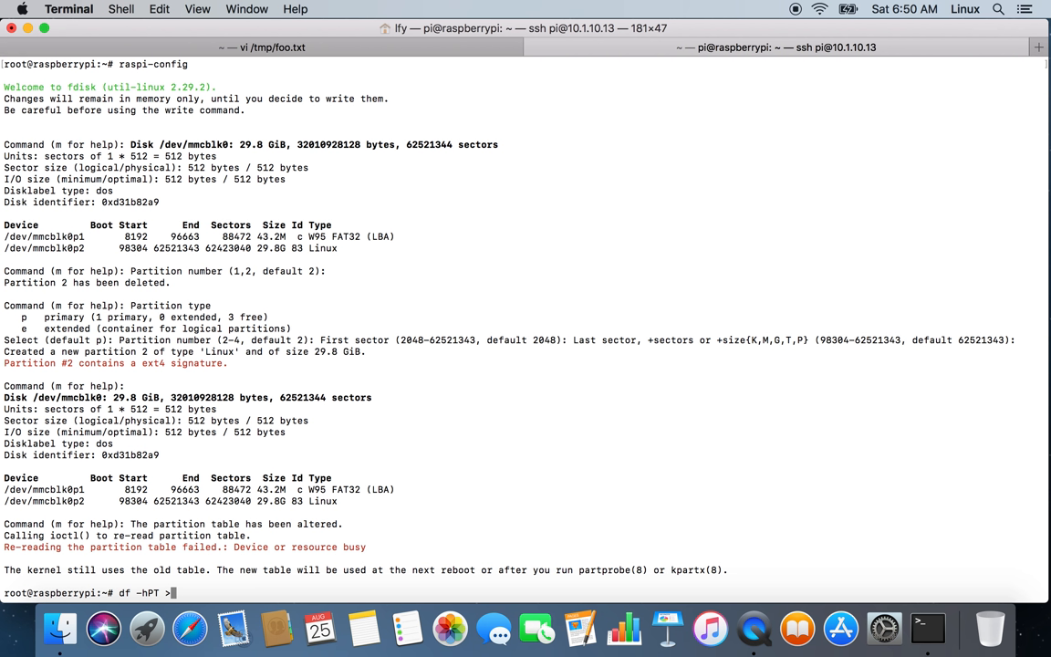
type("fs-spac")
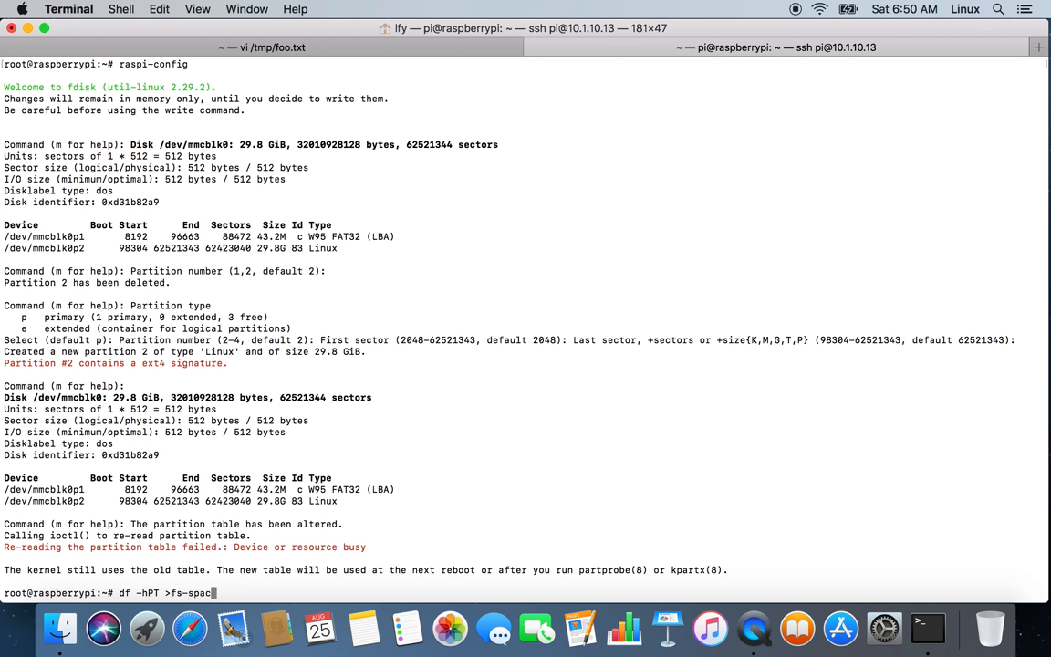
type("e.txt")
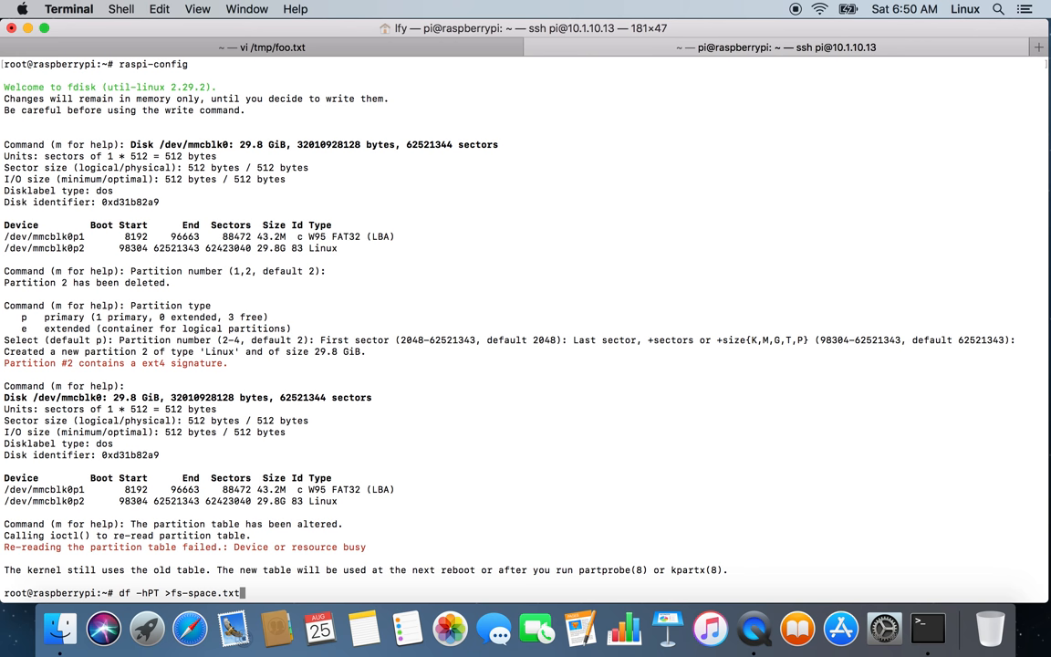
key("Return")
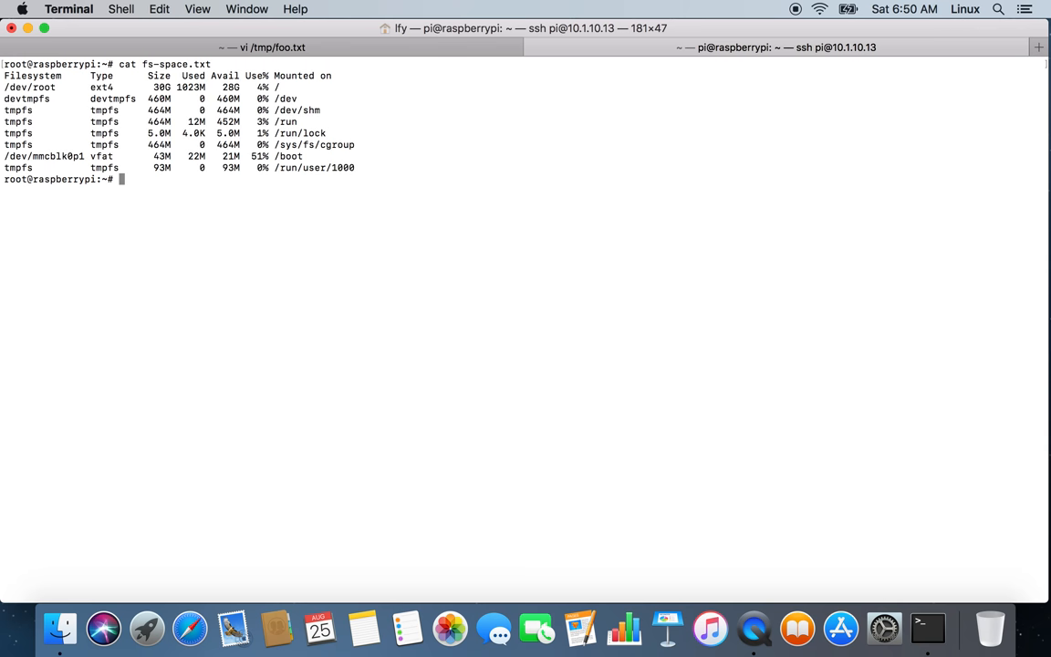
Step: Sync and restart the Pi with systemctl reboot, dropping the SSH session back to the Mac shell
key("Return")
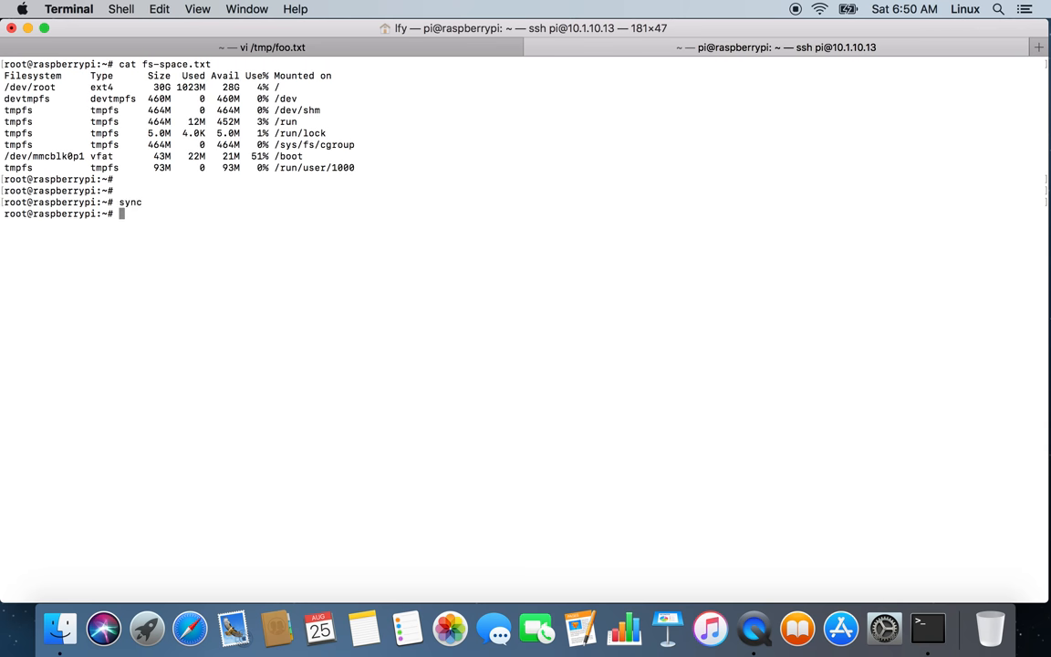
type("systemctl")
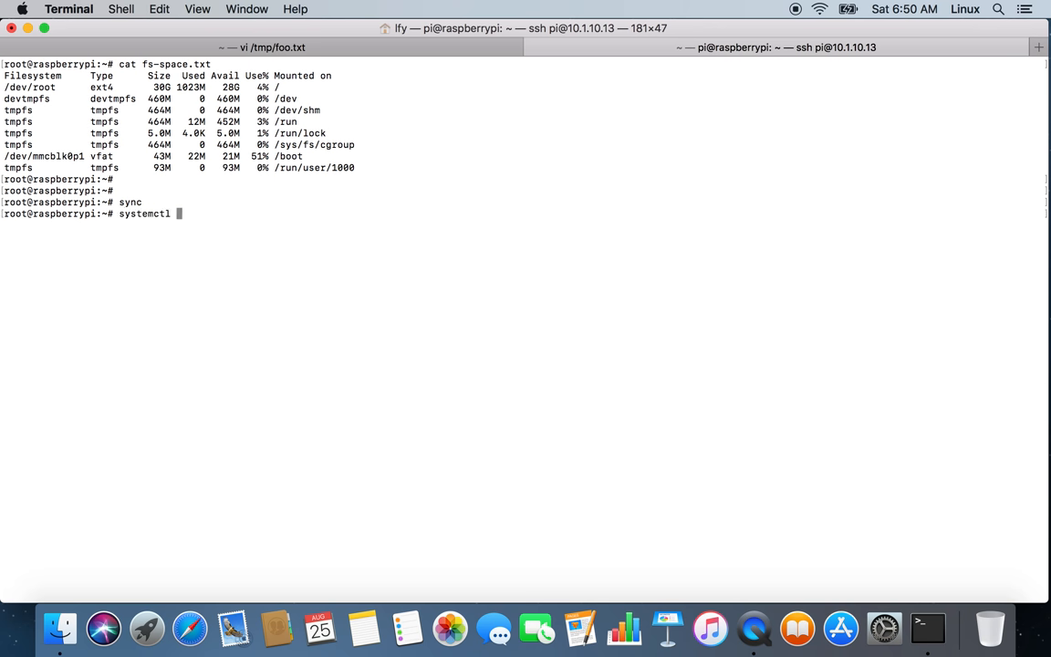
type("reboot")
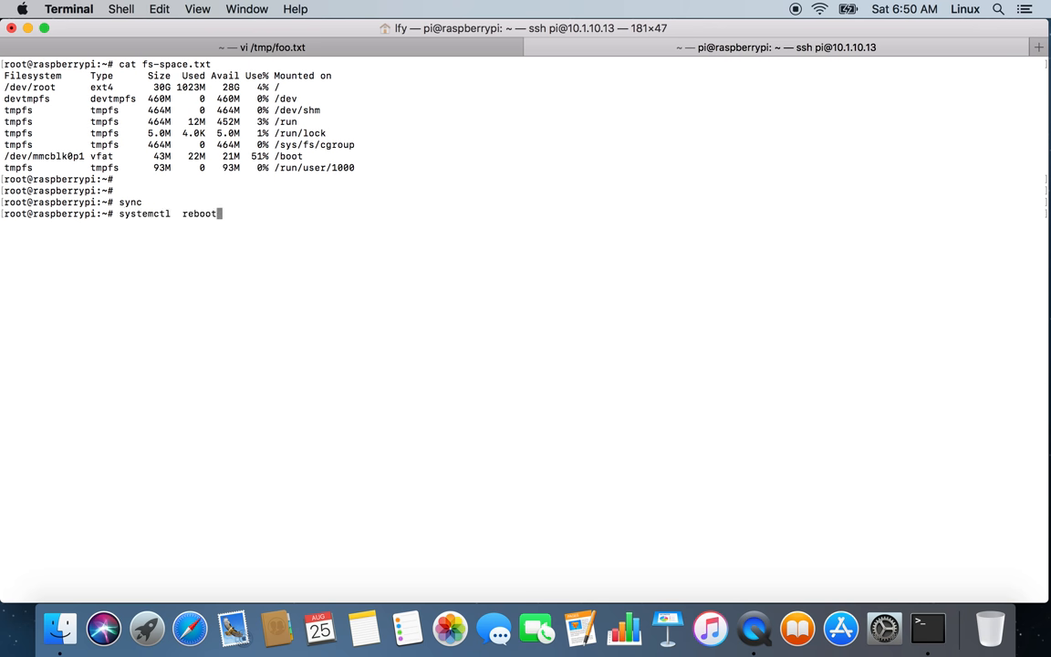
key("Return")
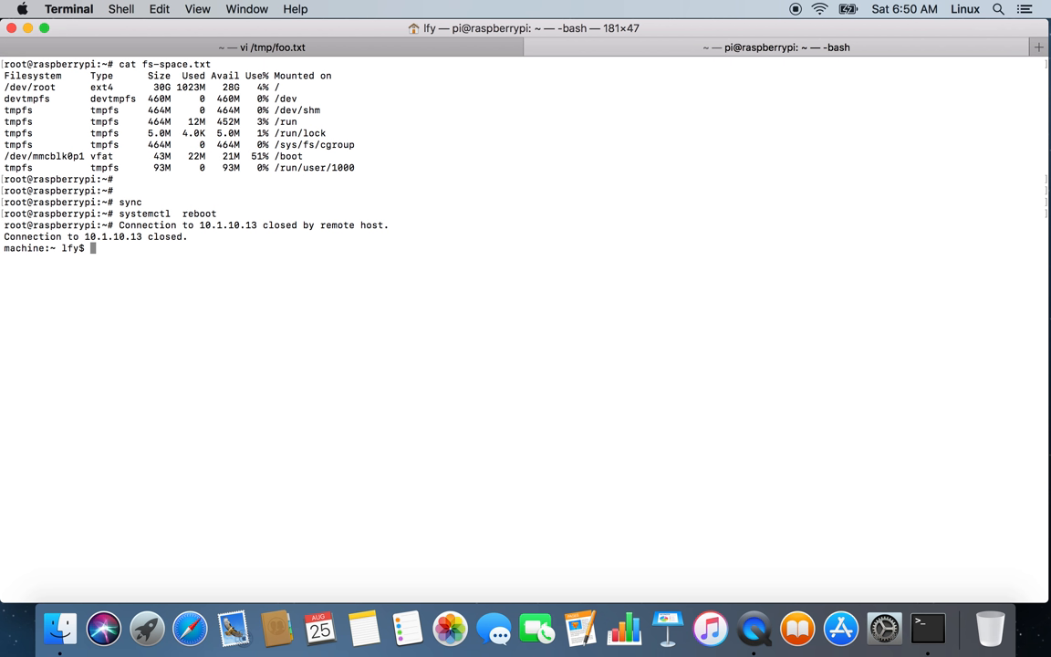
Step: Ping 10.1.10.13 until the rebooted Pi replies, then stop with Ctrl+C to show statistics
type("ping")
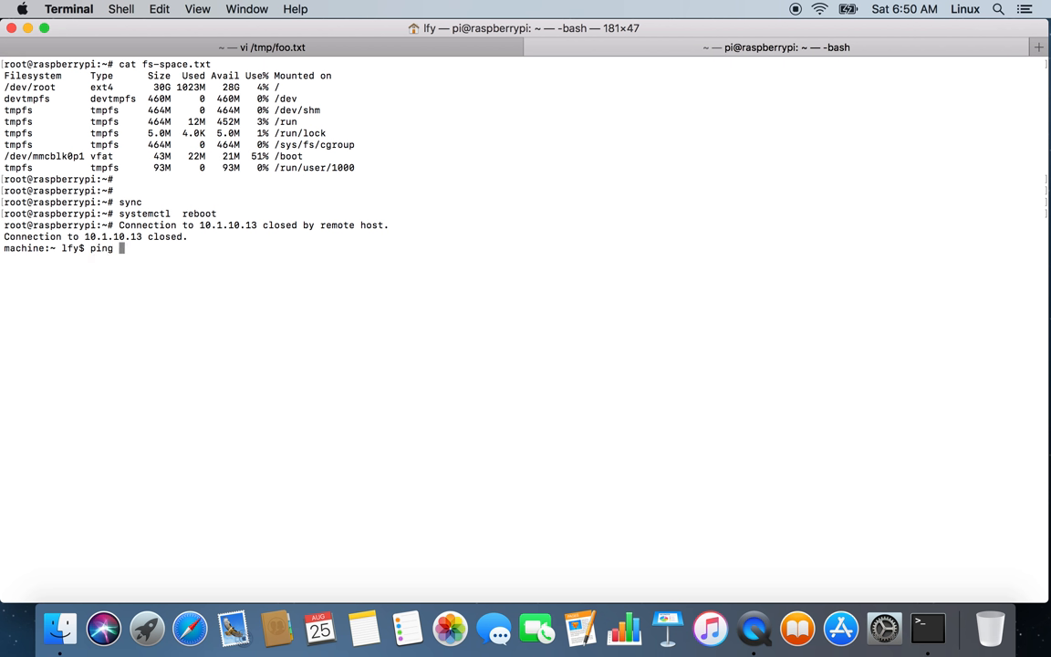
type("10.1.10.13")
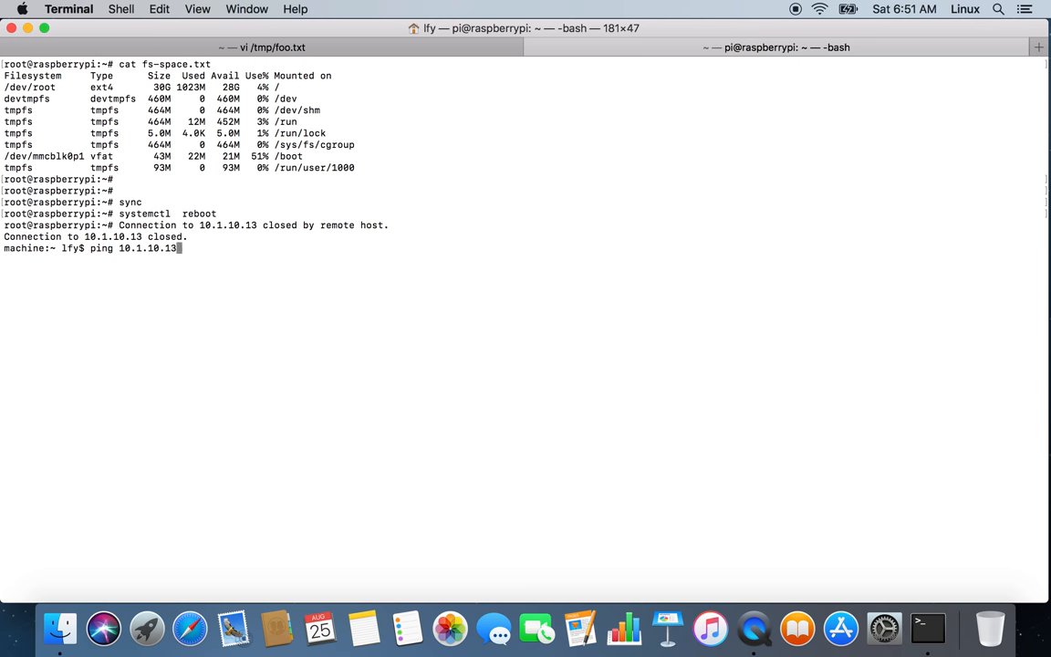
key("Return")
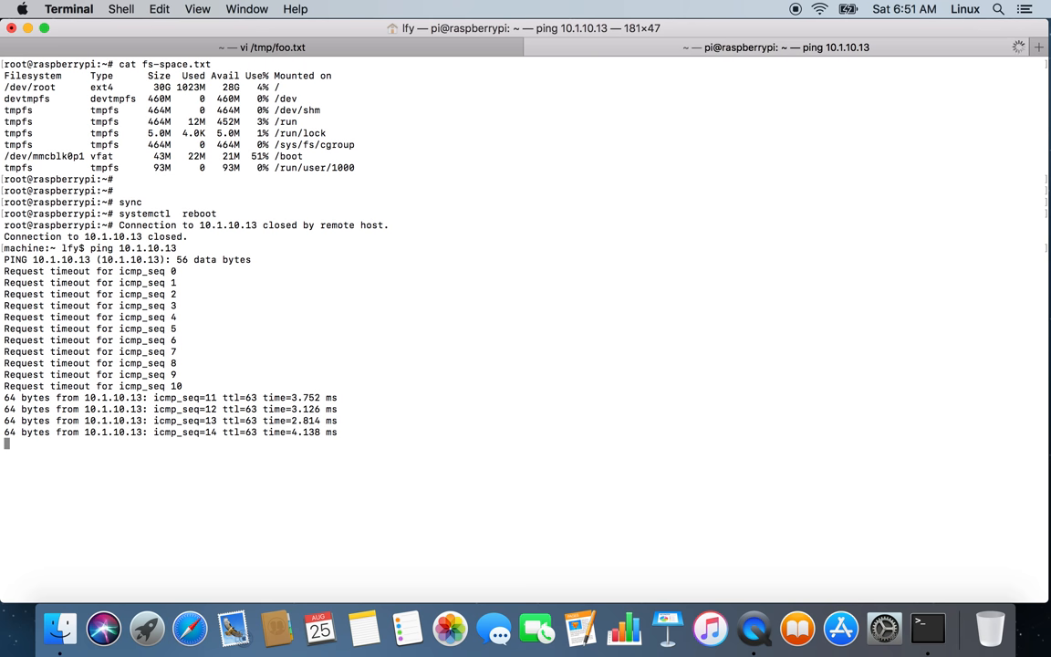
key("ctrl+c")
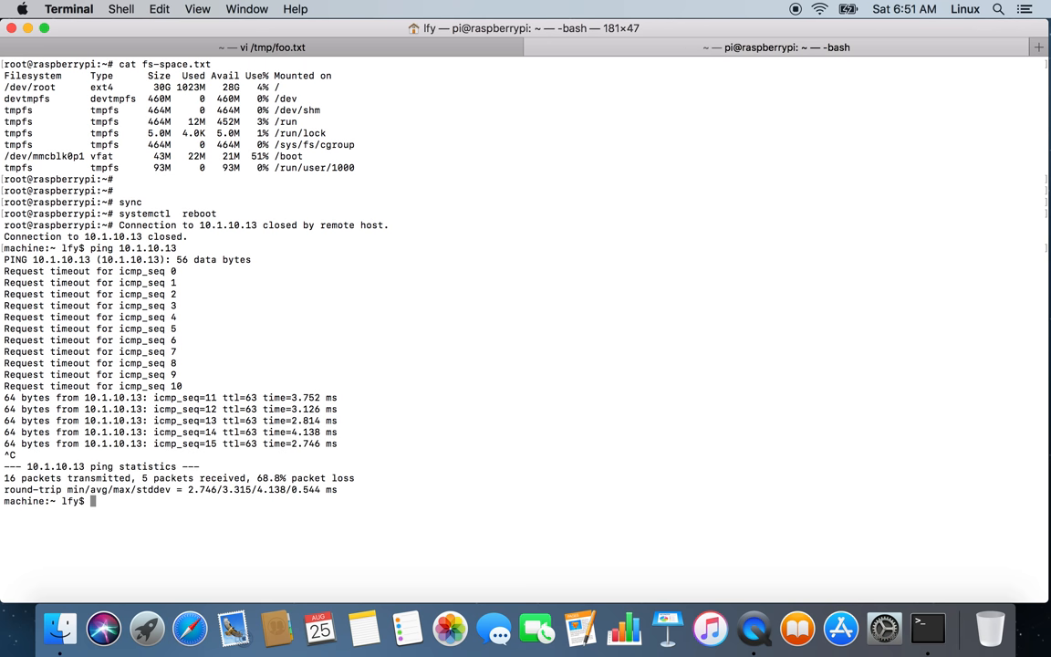
type("ssh pi@10.1.10.13")
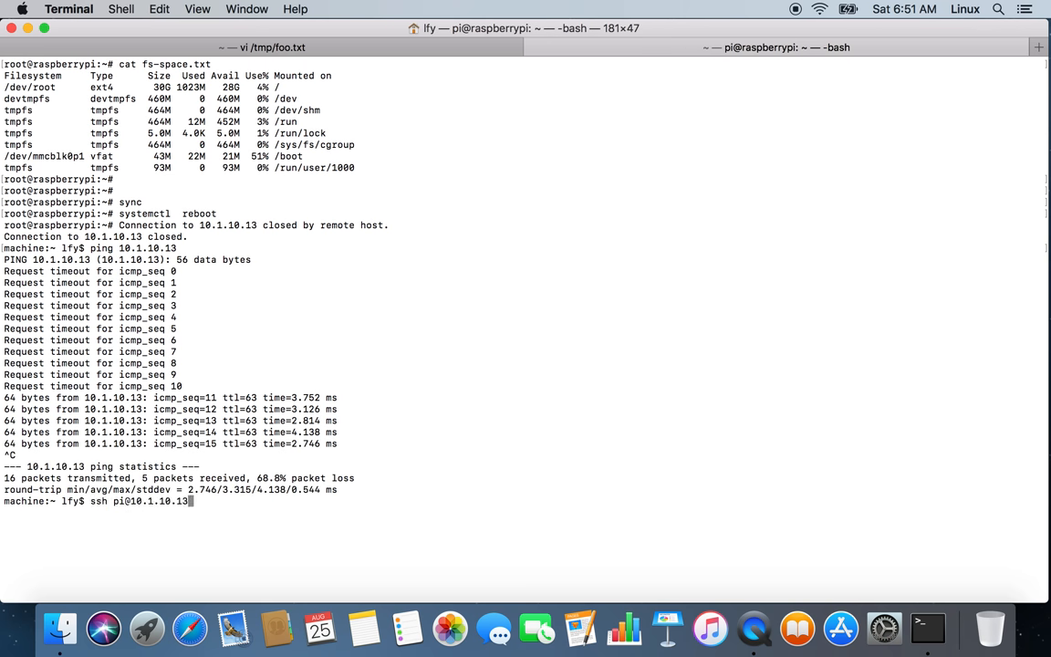
key("Return")
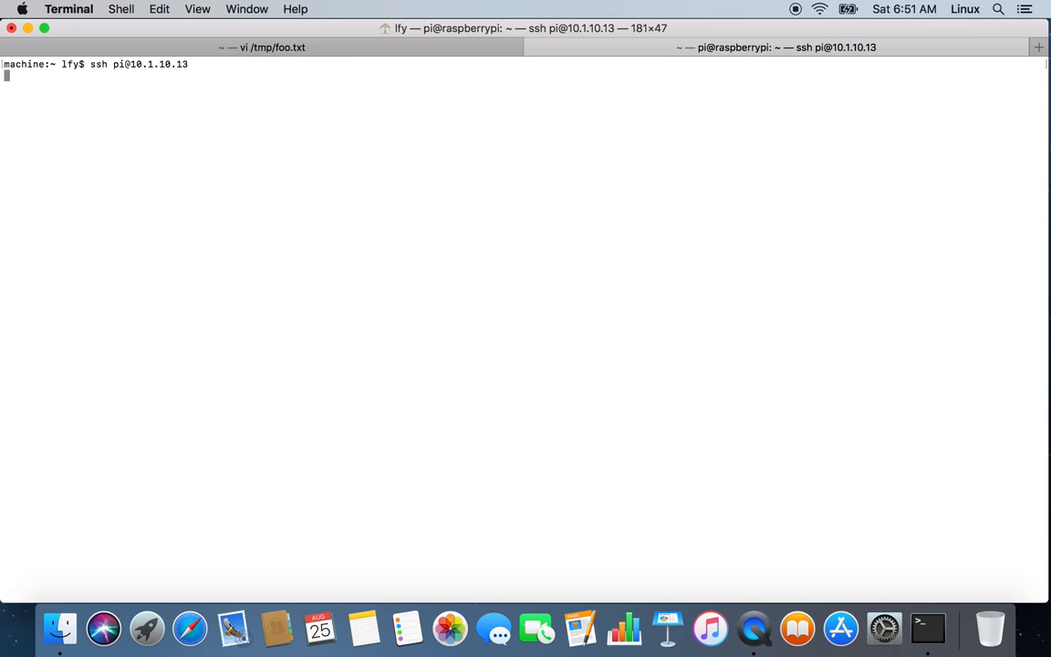
key("Return")
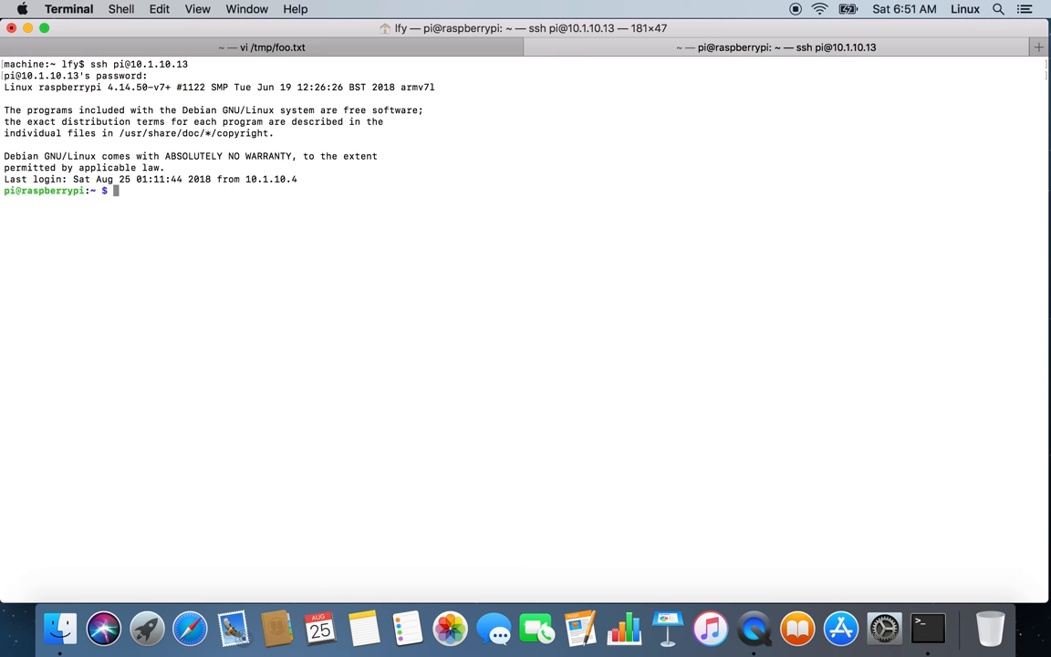
type("sudo su -")
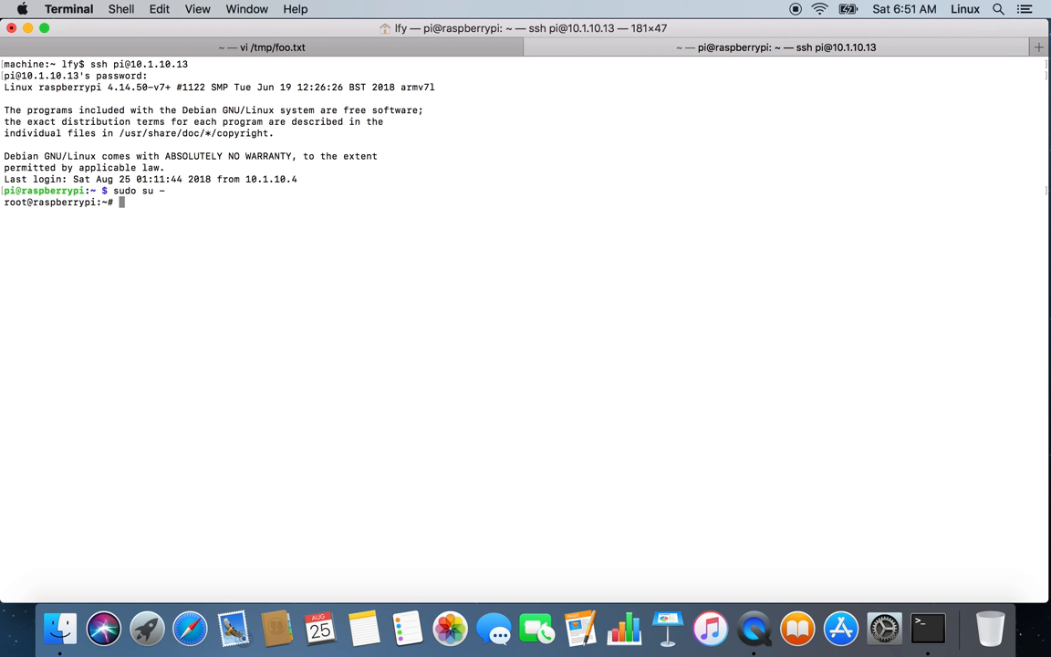
Step: Save the df -hT disk usage report into post-reboot.txt
type("df -h")
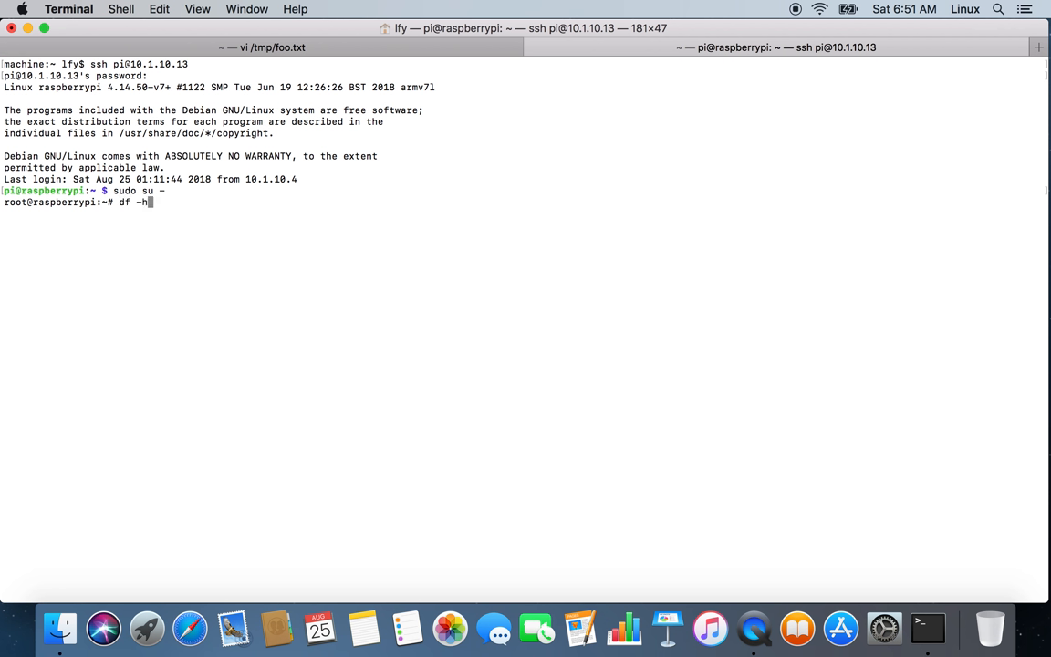
type("T")
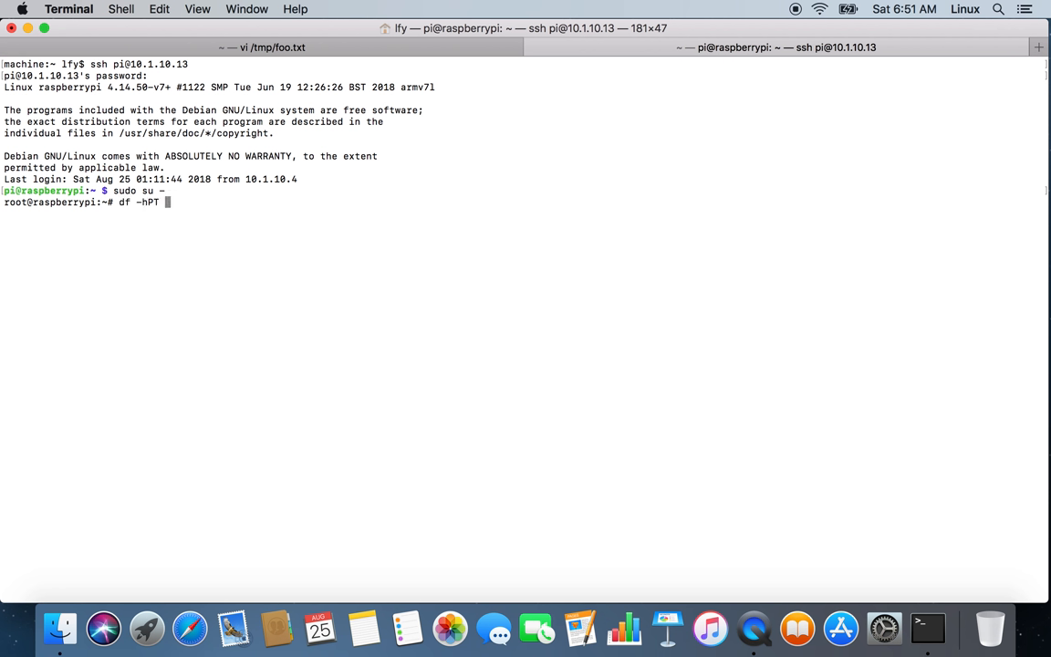
type(">post")
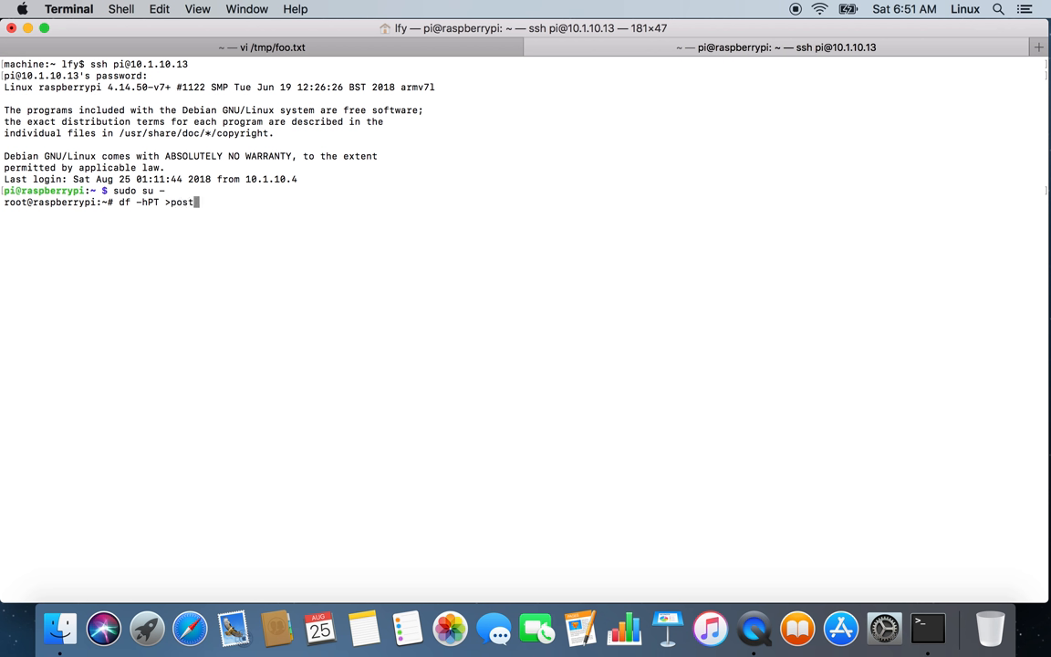
type("-rebot")
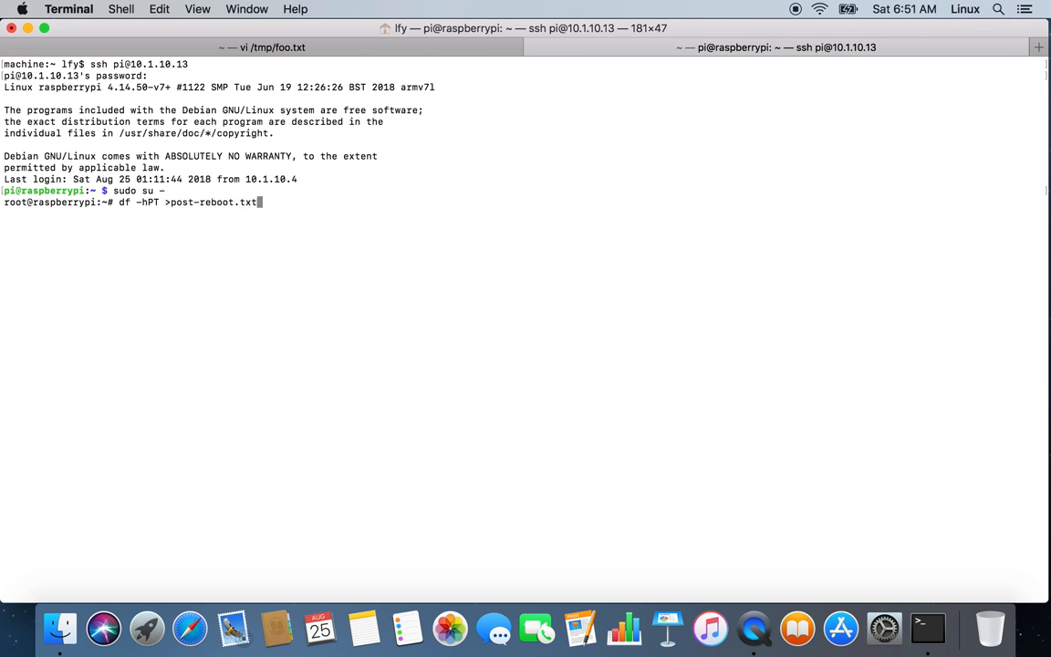
key("Return")
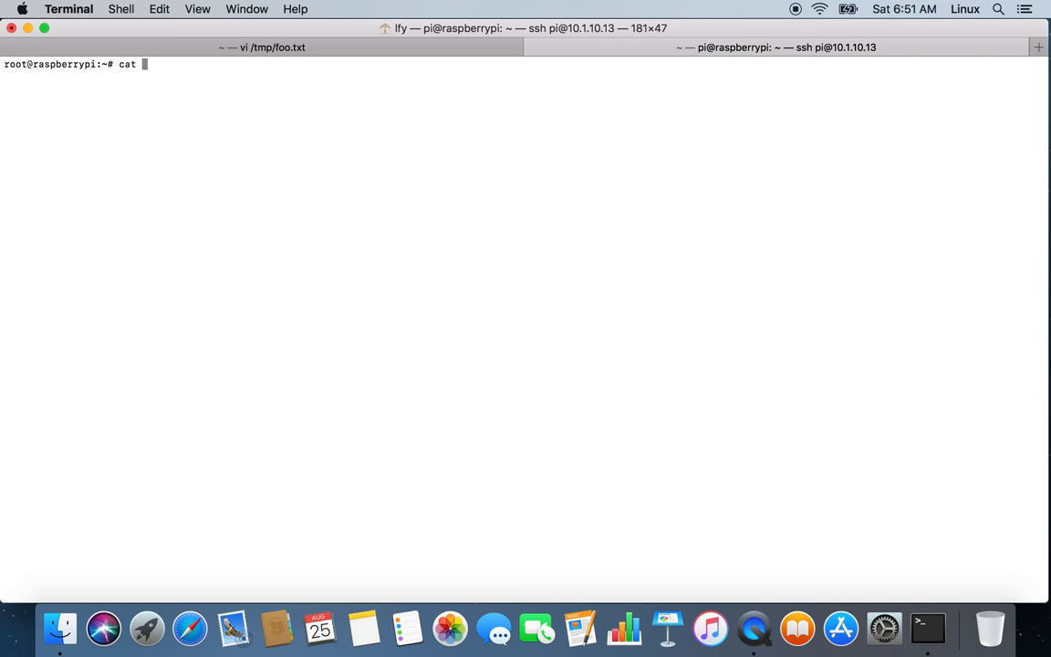
type("ls -")
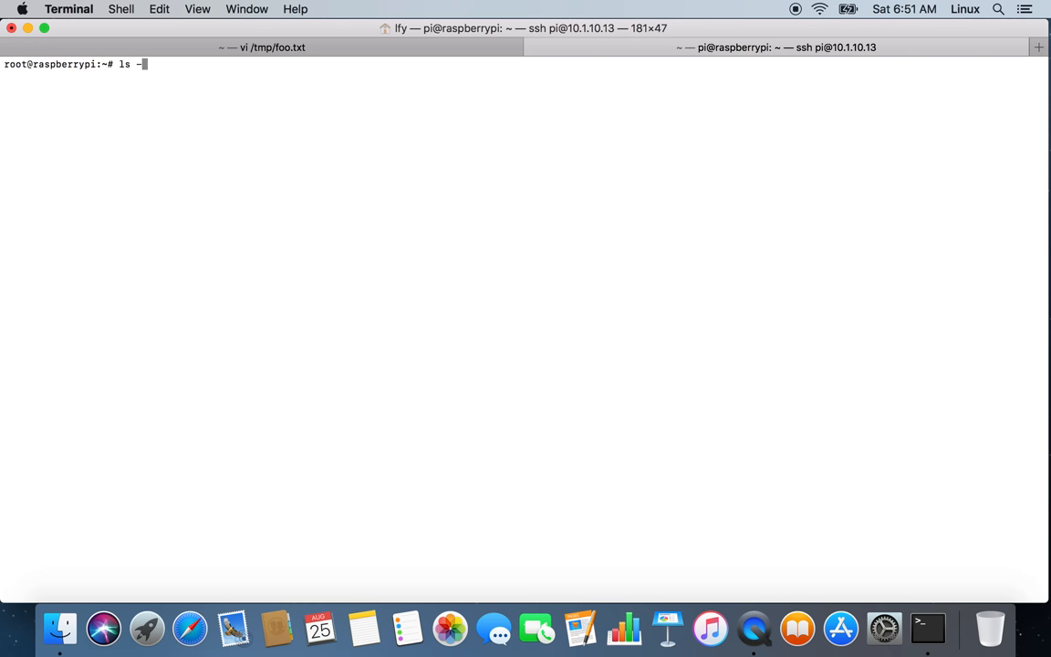
key("Return")
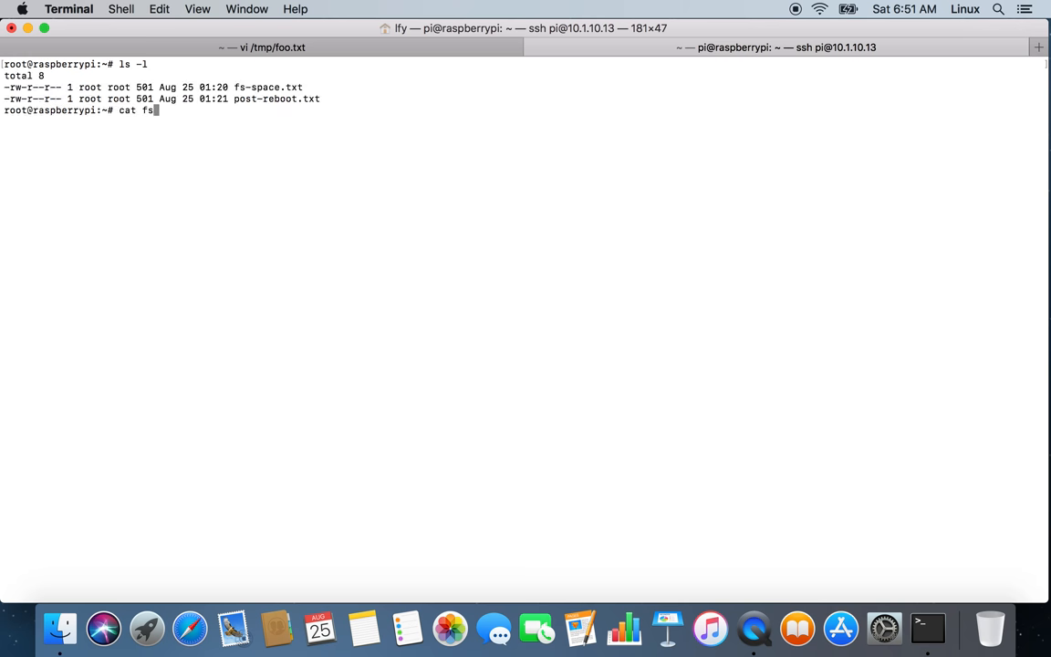
key("Return")
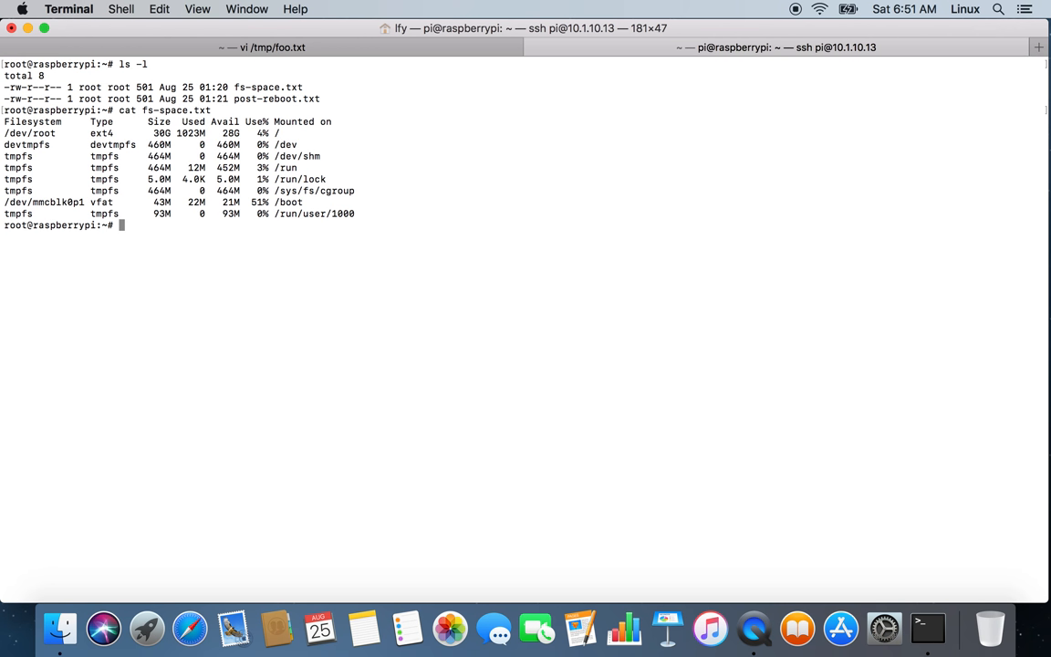
type("cat post-reboot.txt")
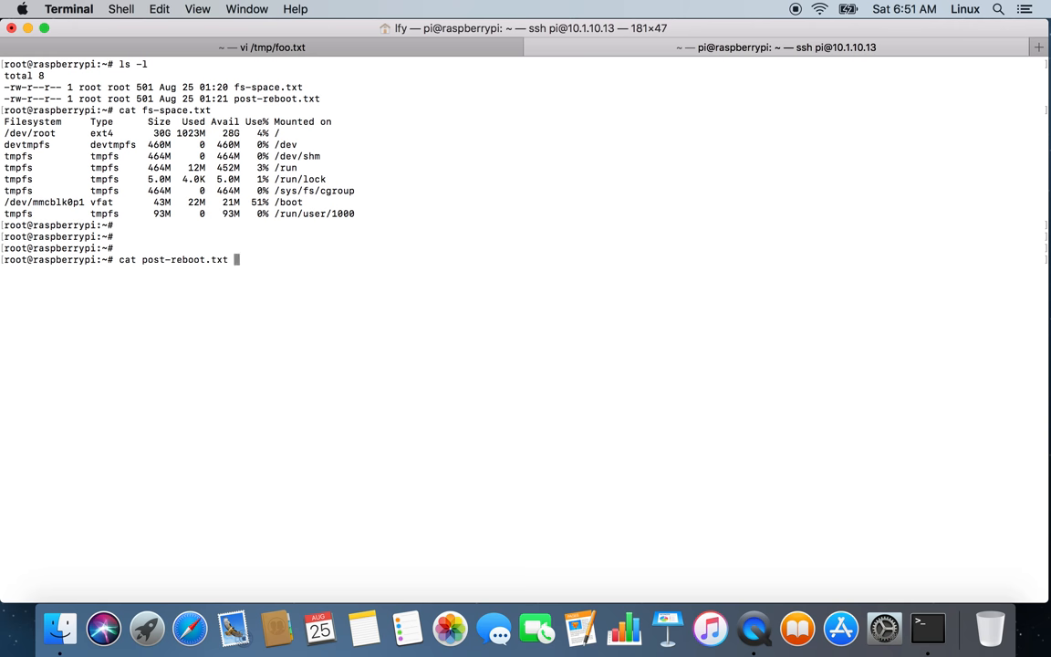
key("Return")
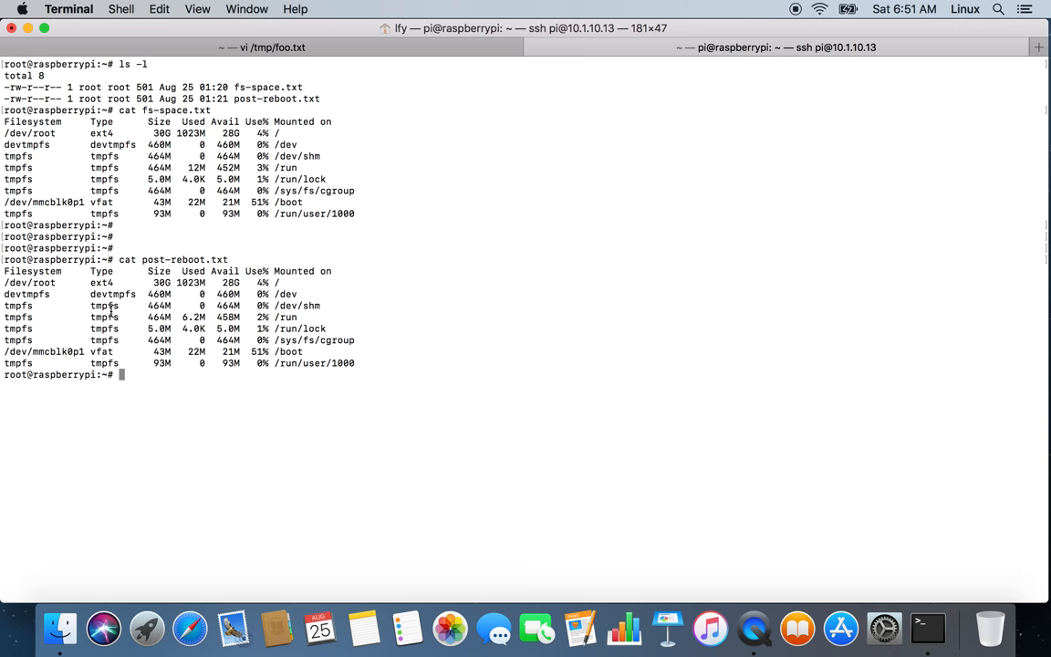
mouse_move(201, 307)
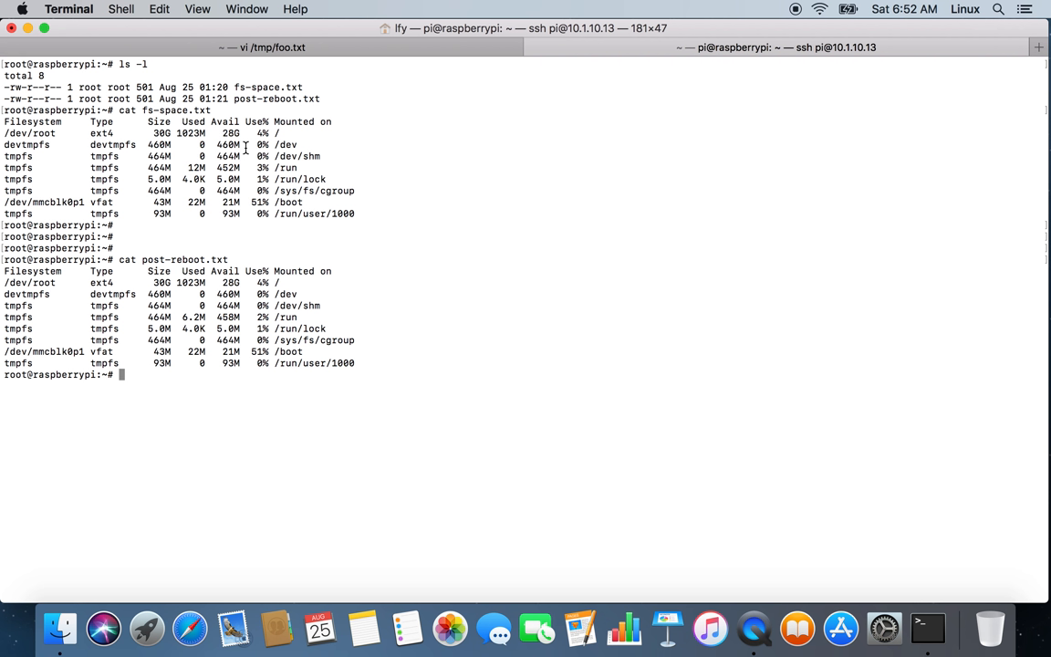
mouse_move(215, 253)
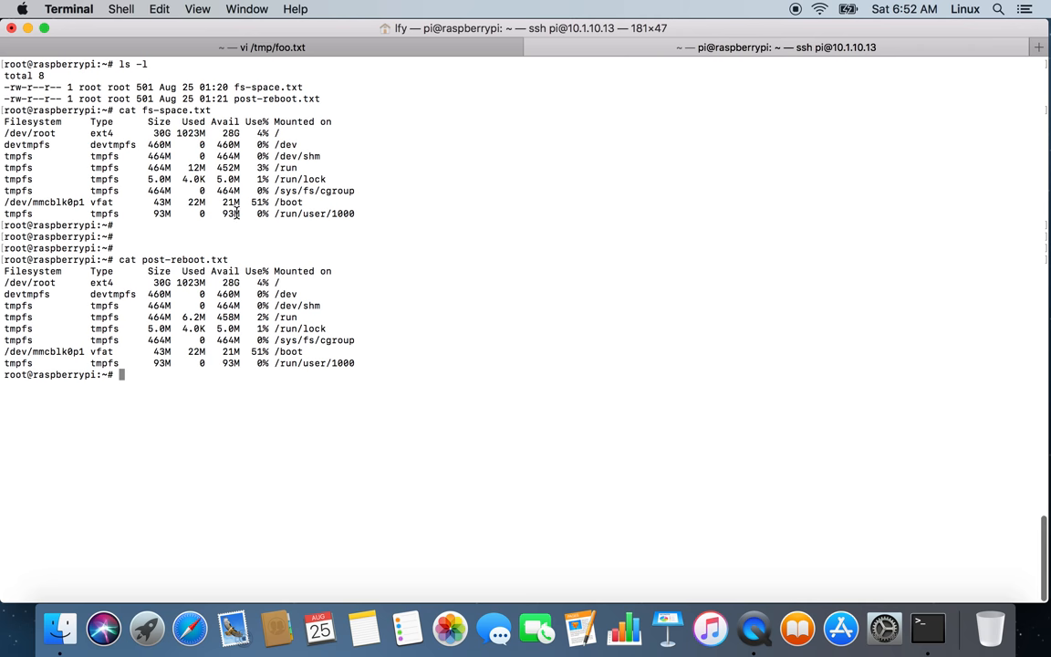
scroll("down", 3)
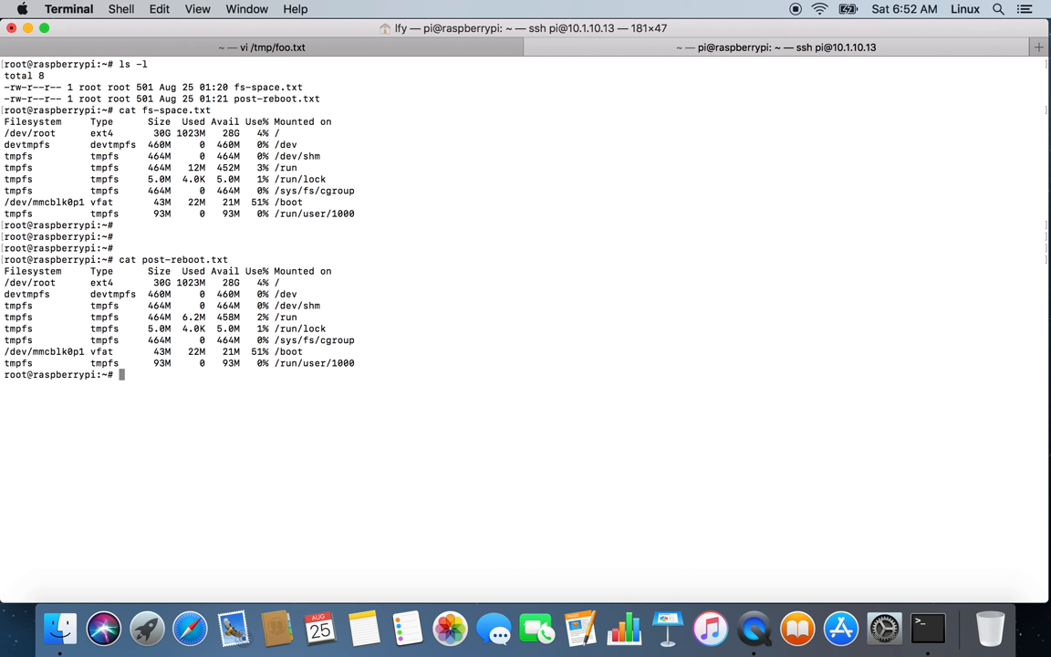
type("raspi-co")
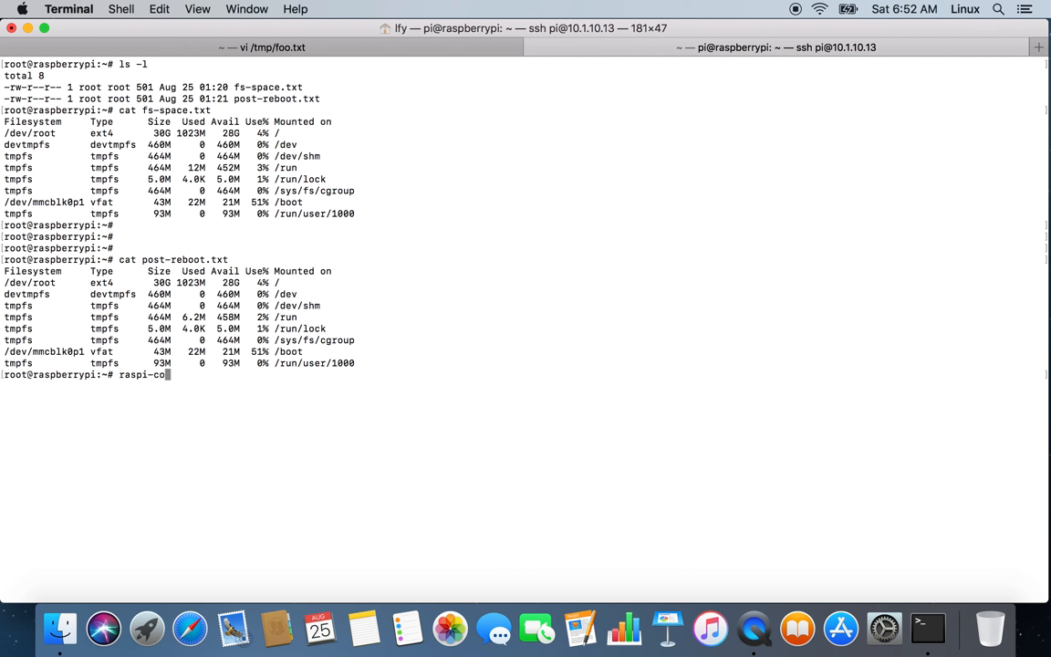
key("Return")
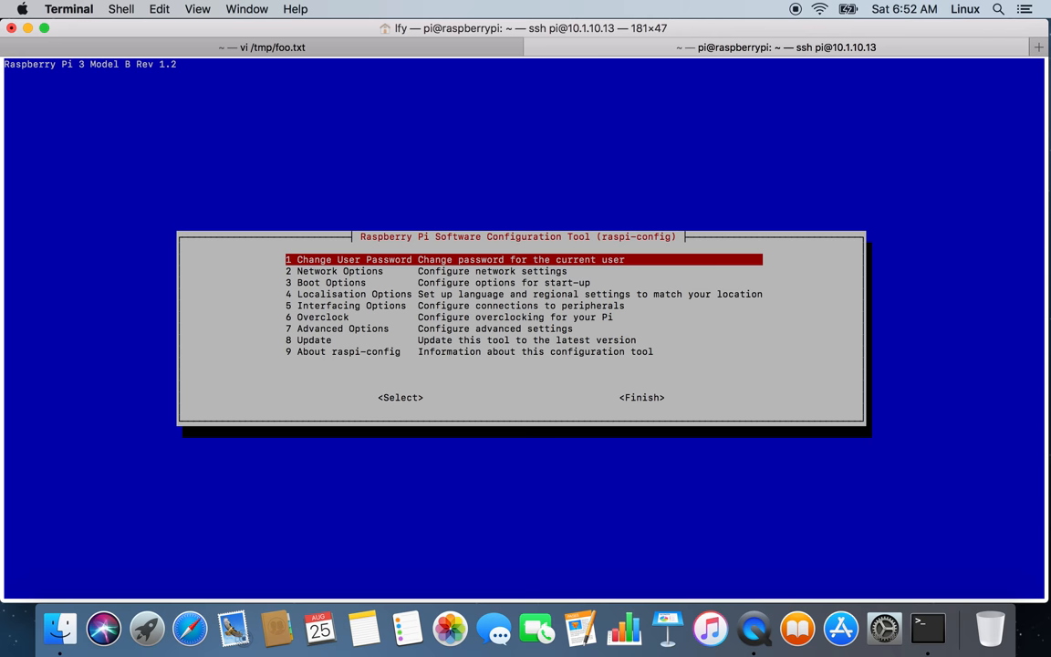
key("Down")
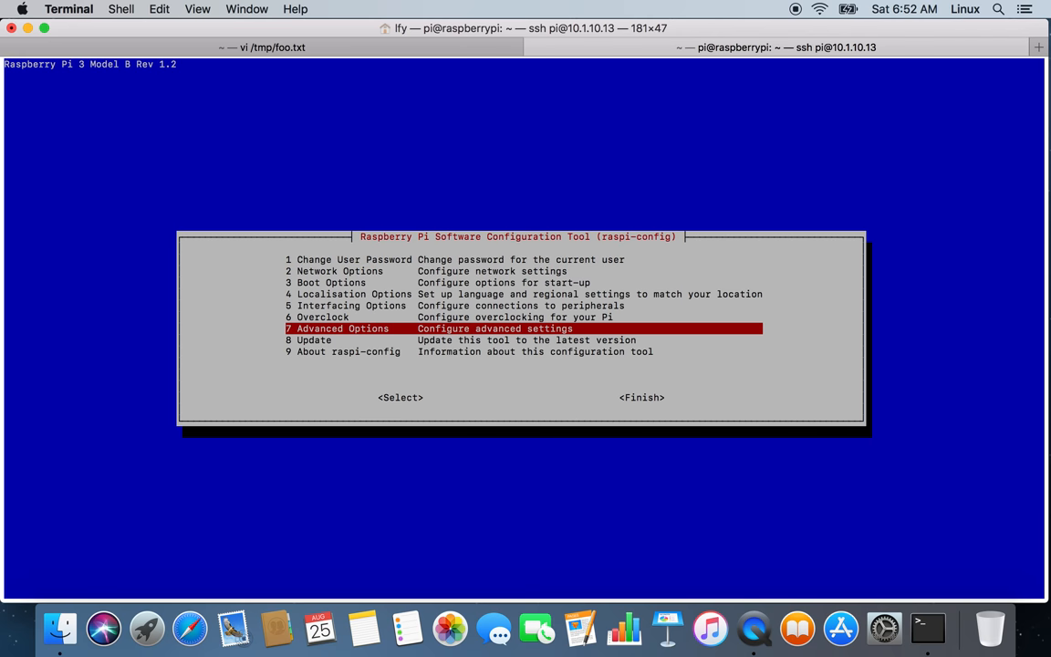
key("Return")
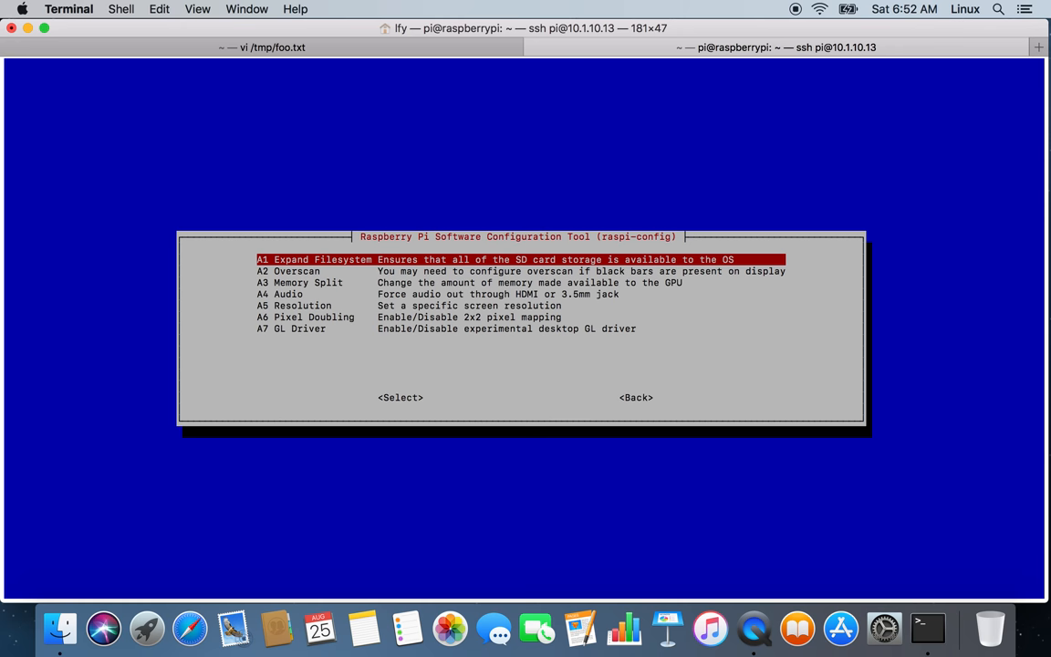
key("Tab")
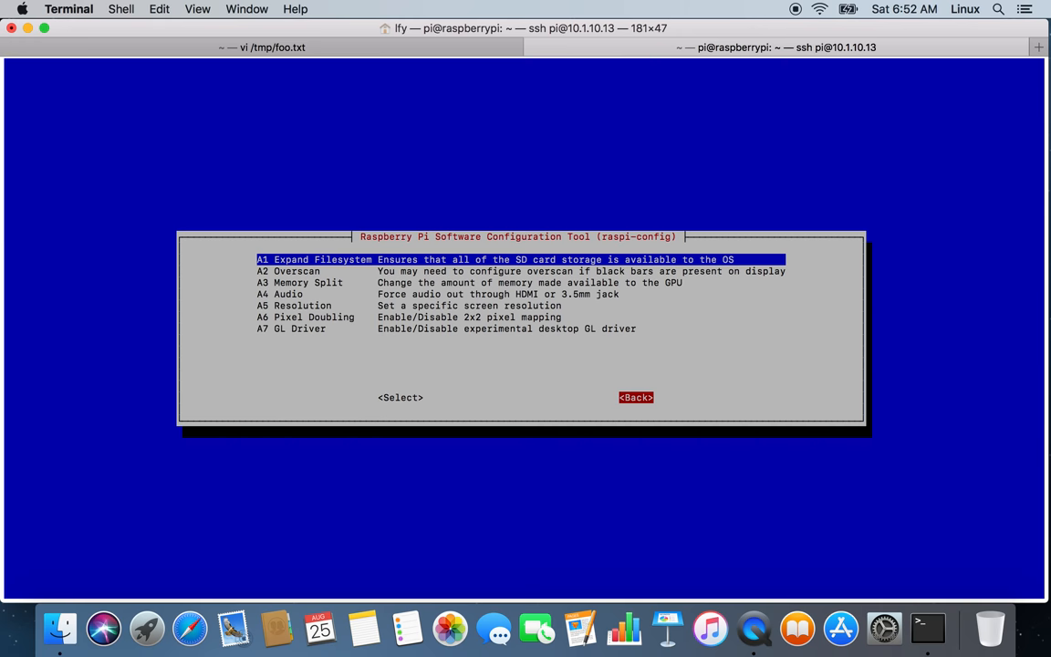
left_click(635, 398)
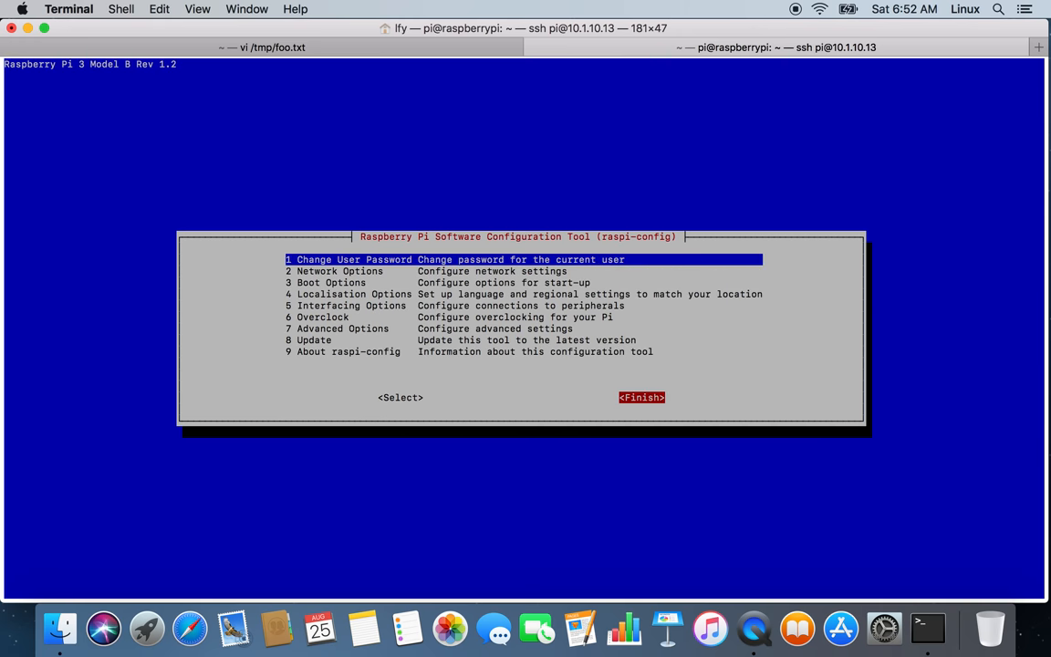
left_click(642, 398)
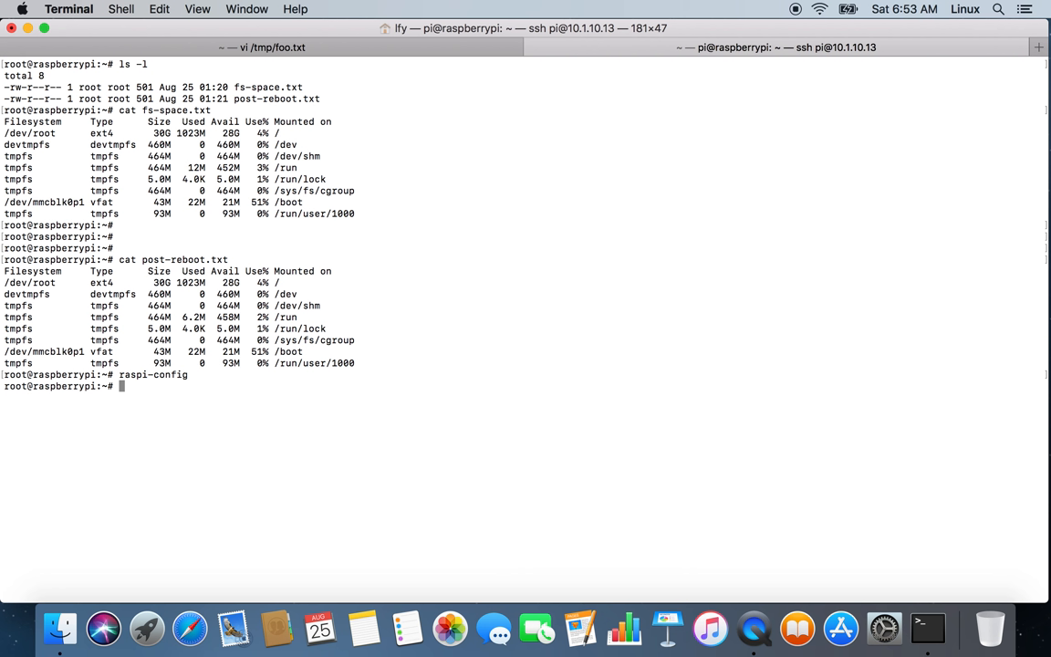
key("Return")
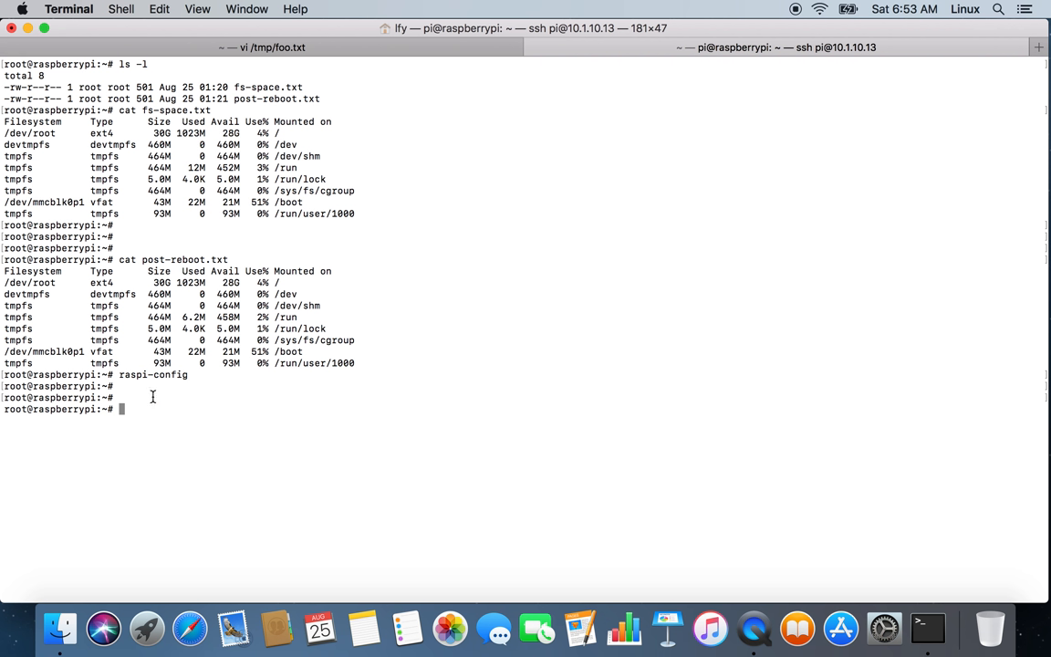
mouse_move(174, 398)
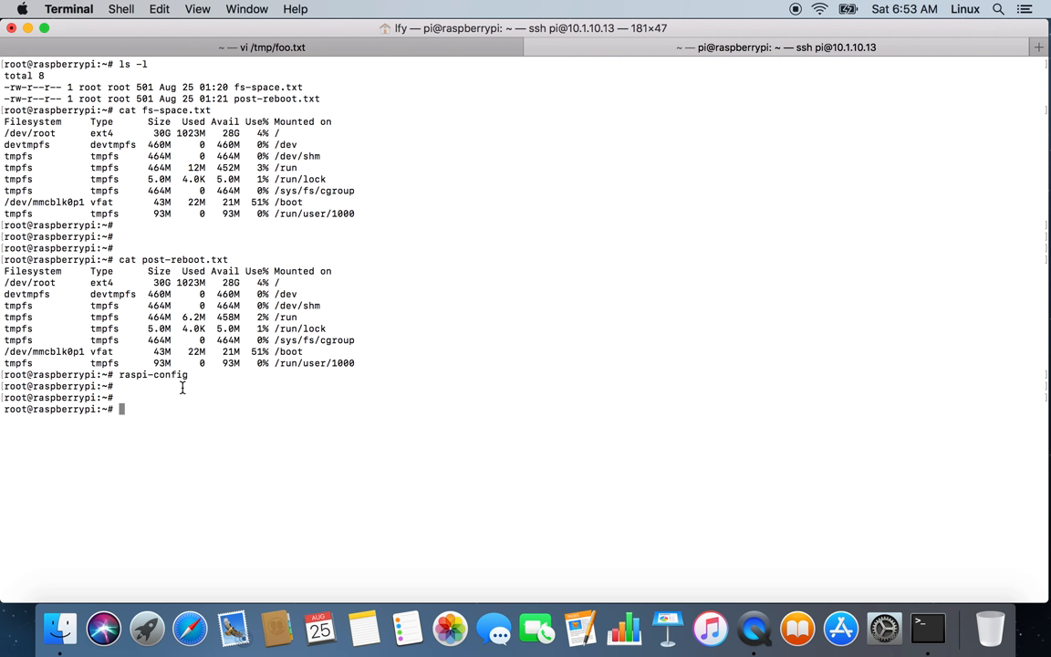
type("raspi-config")
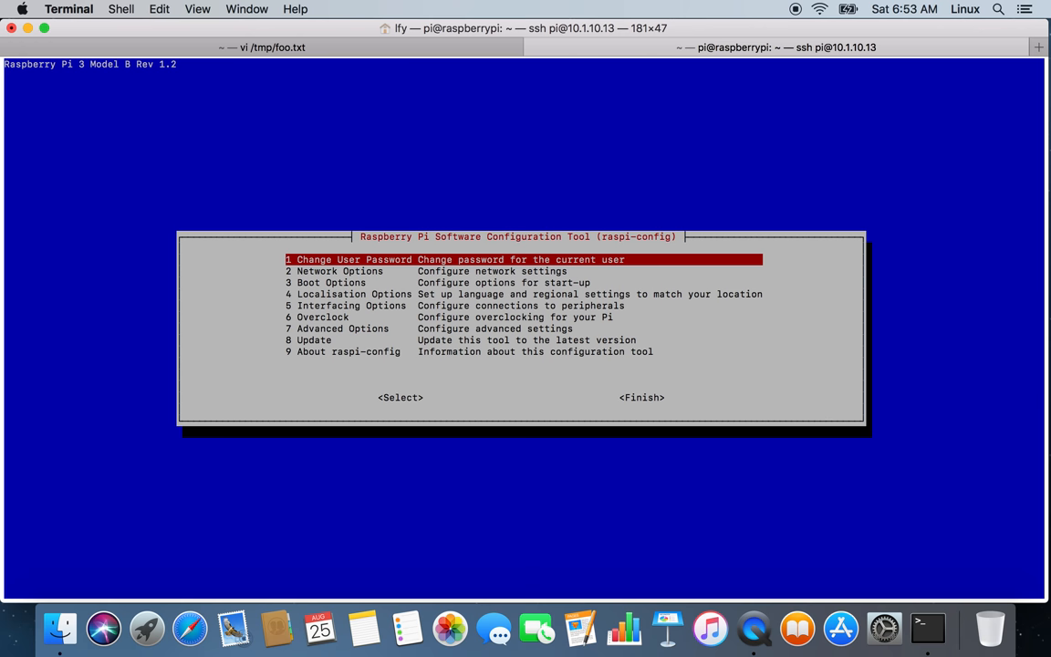
key("Down")
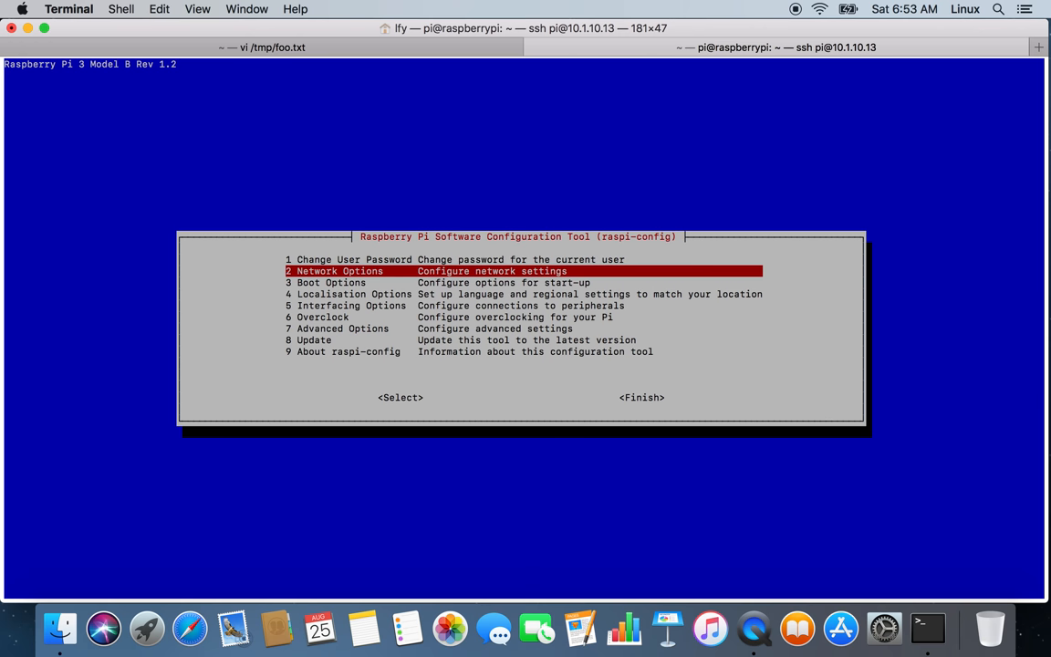
key("Down")
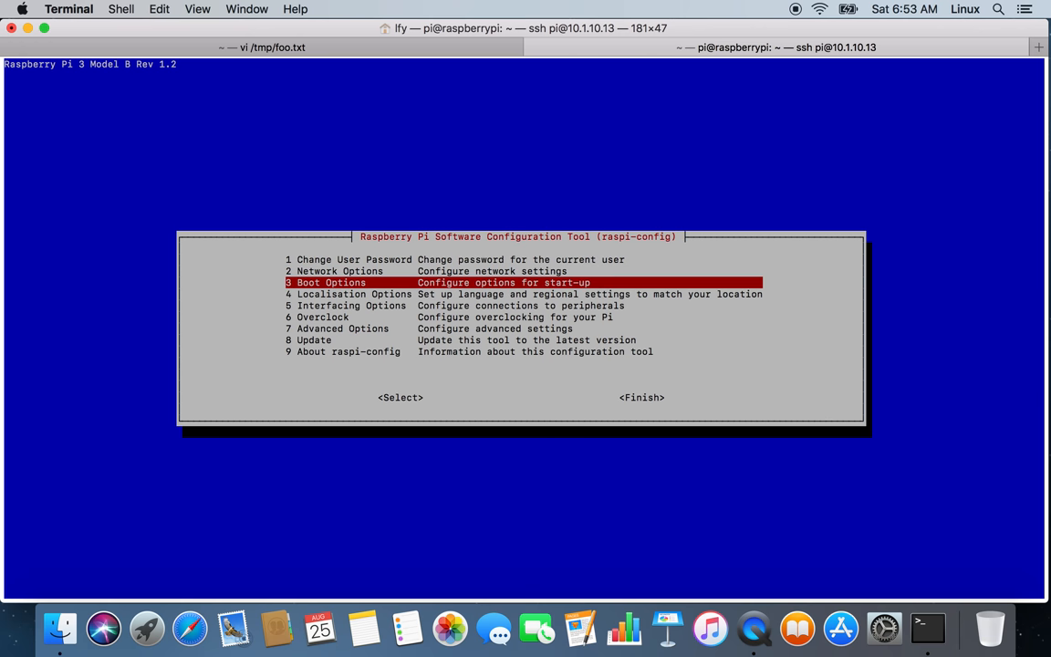
key("Up")
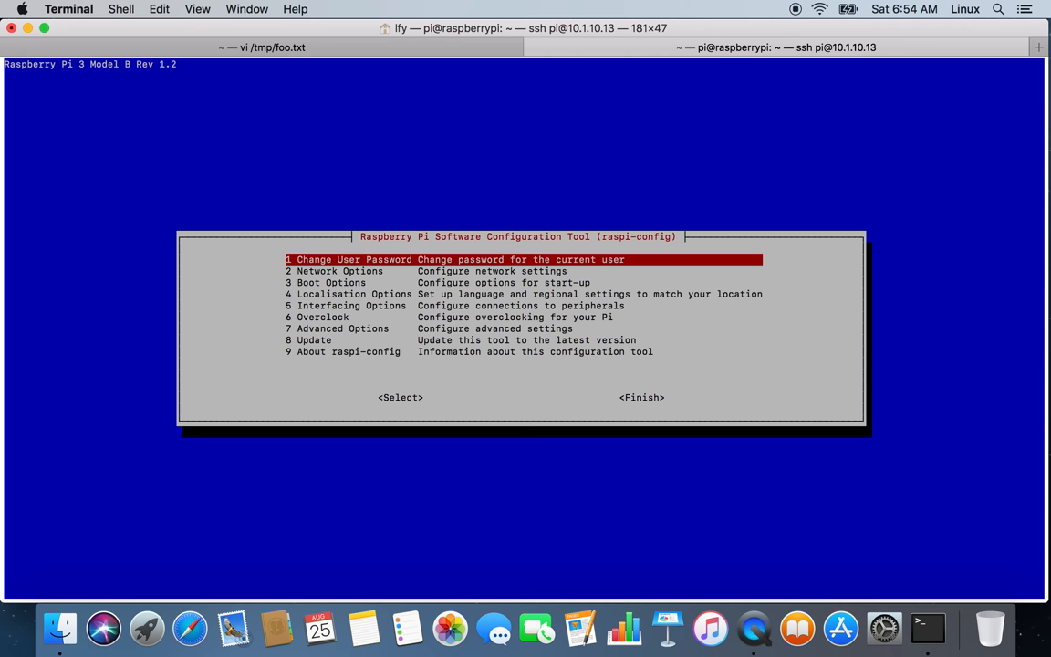
key("Down")
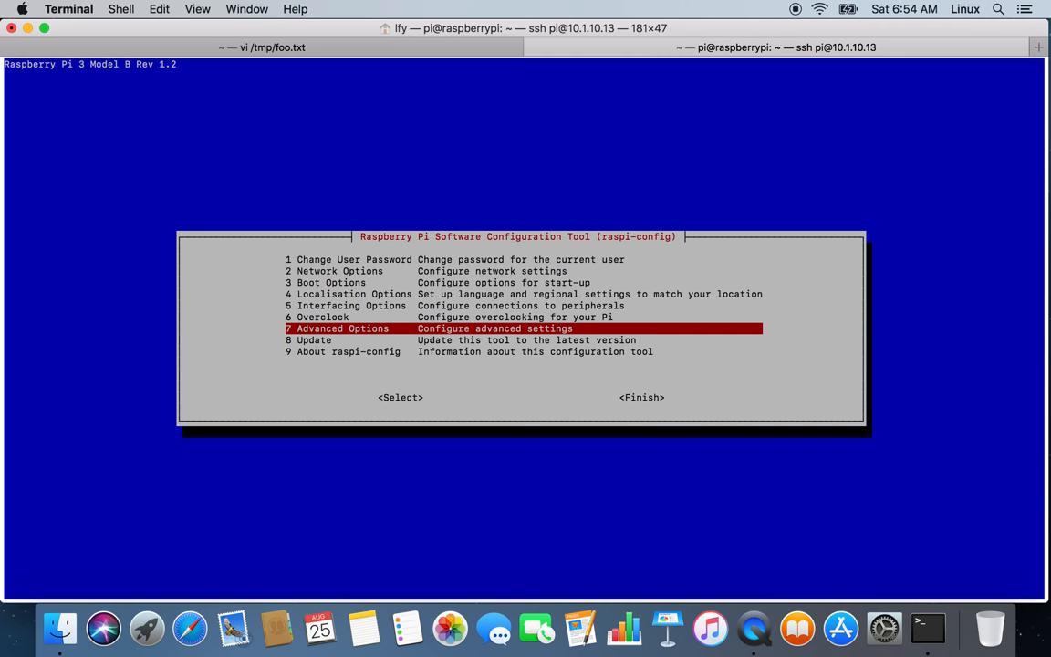
key("Down")
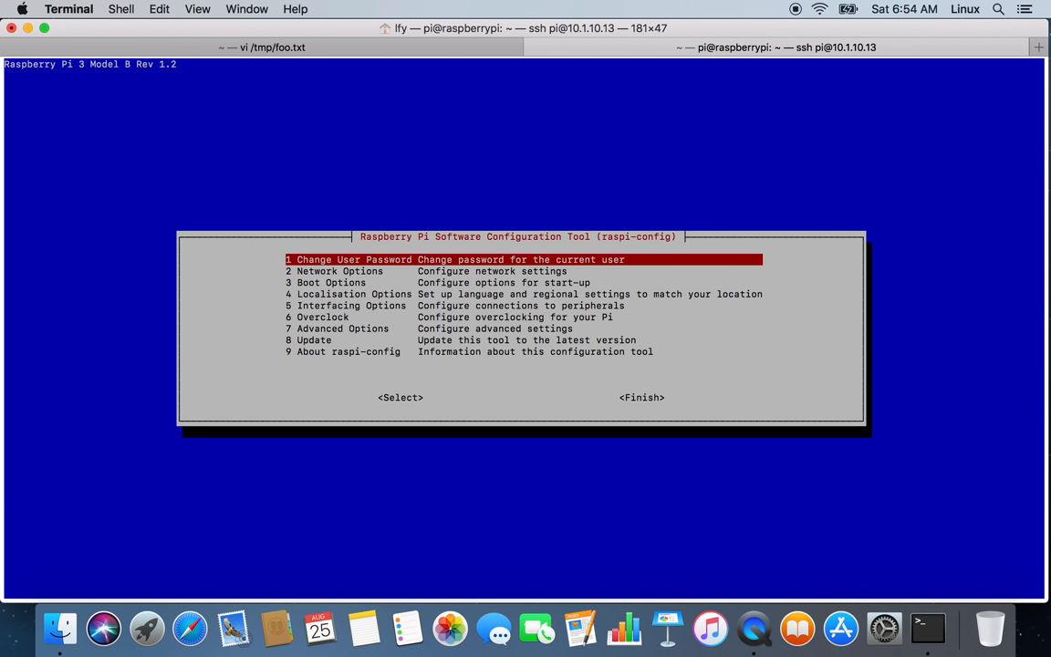
key("Tab")
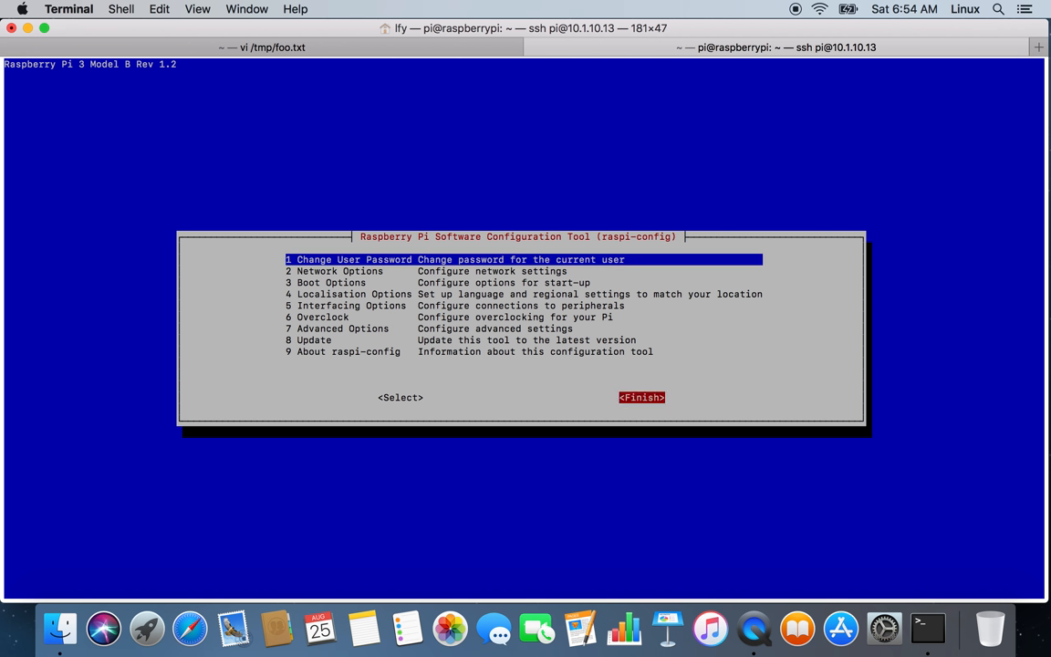
left_click(642, 398)
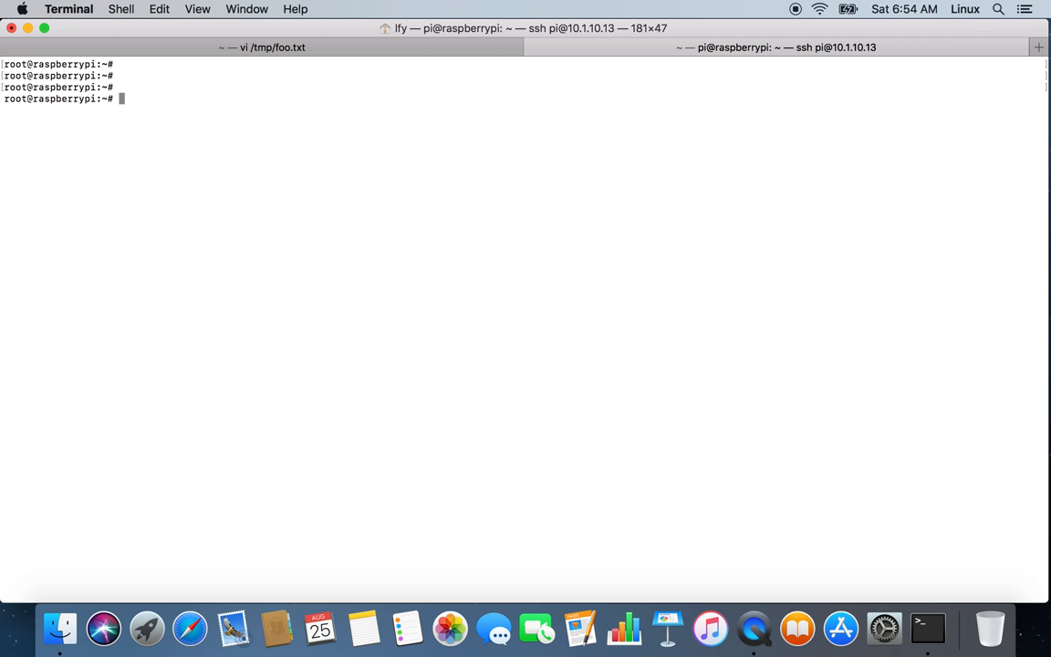
Step: Refresh the Pi's package lists with sudo apt-get update
type("apt")
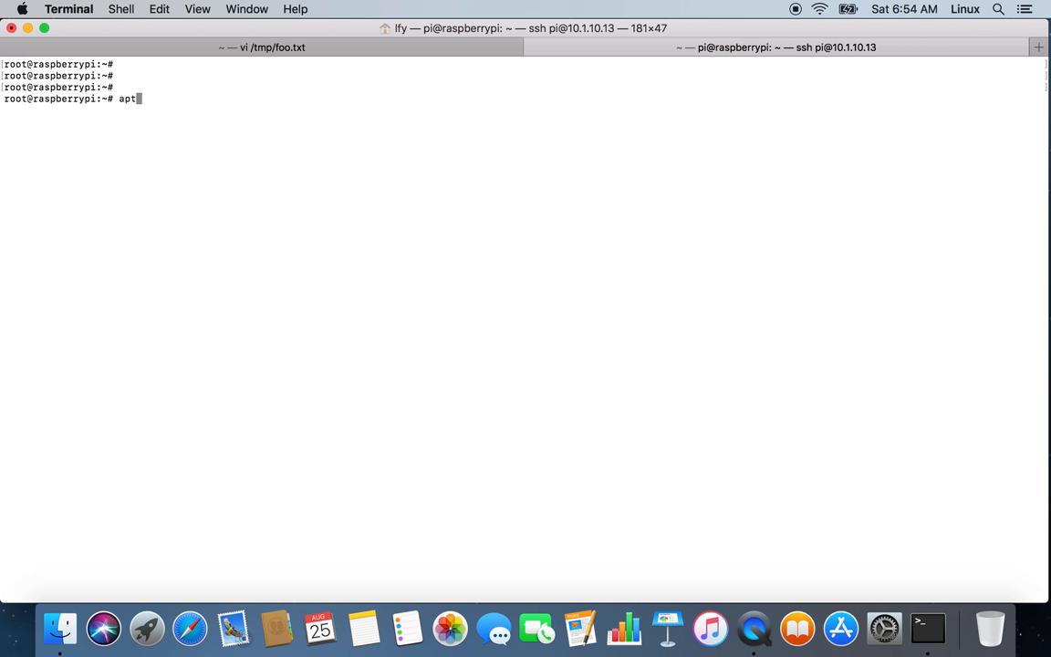
type("-get updat")
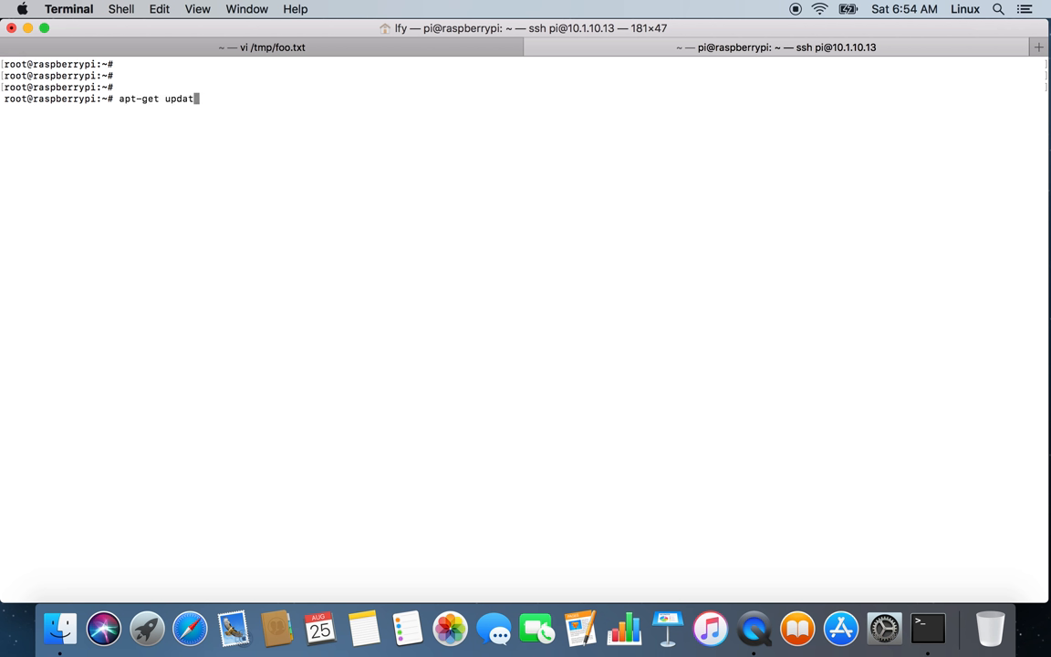
type("e ^C")
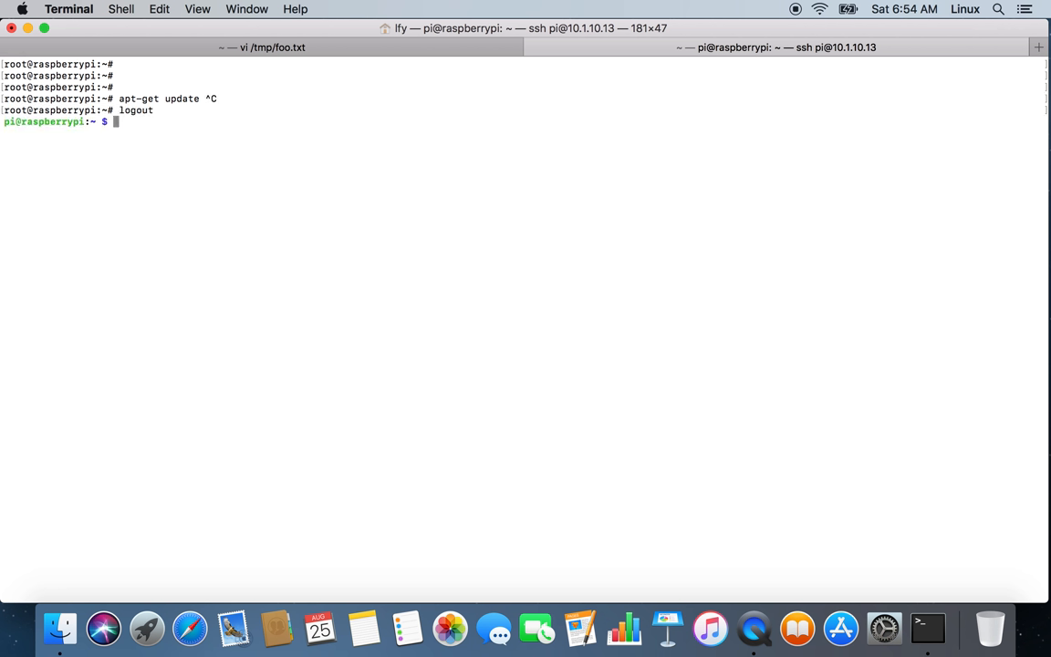
type("sudo a")
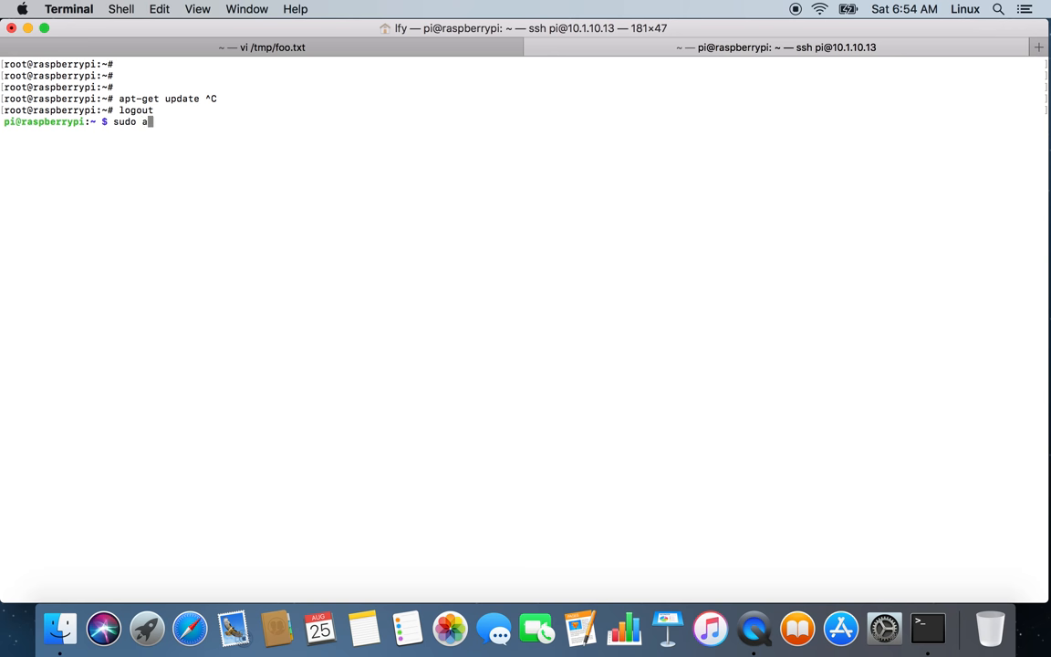
type("pt-get update")
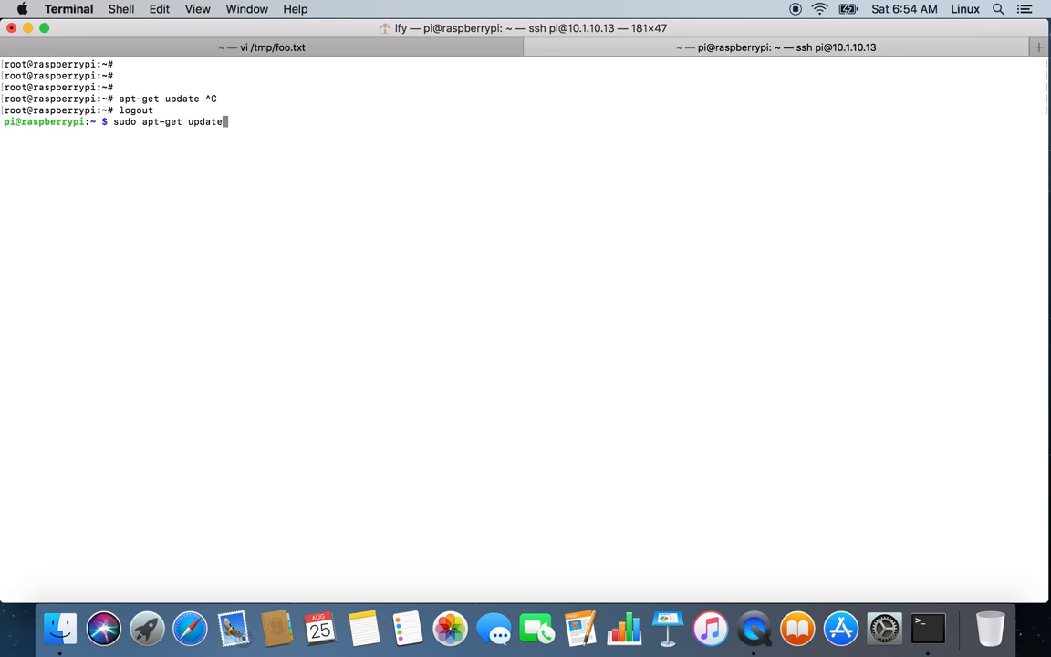
key("Return")
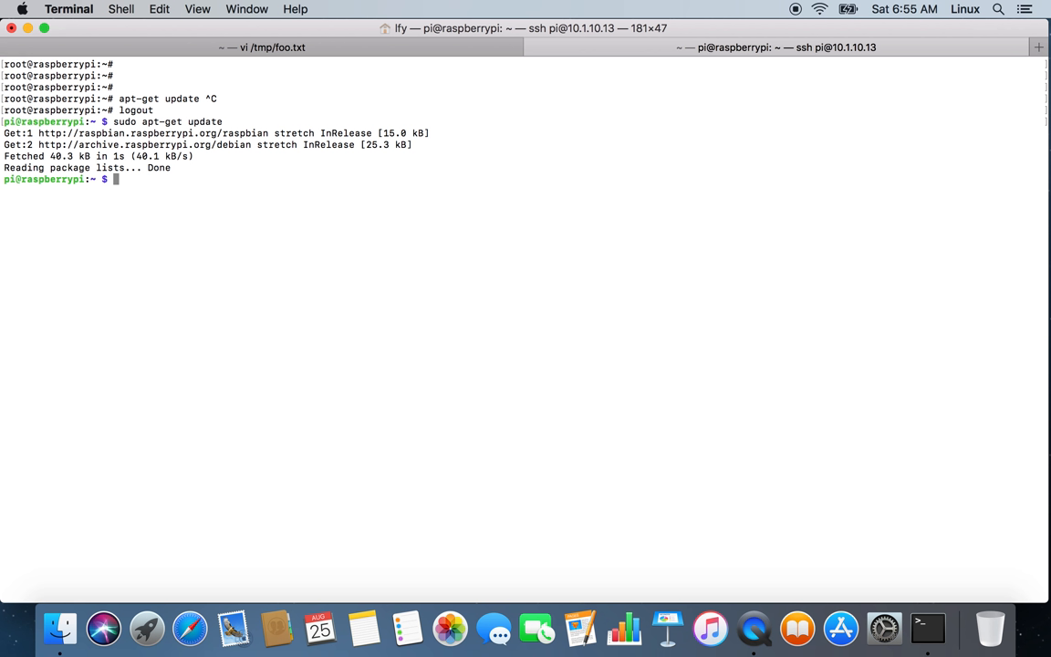
Step: Run sudo apt-get upgrade and answer Y to continue upgrading the 34 listed packages
type("sudo apt-get")
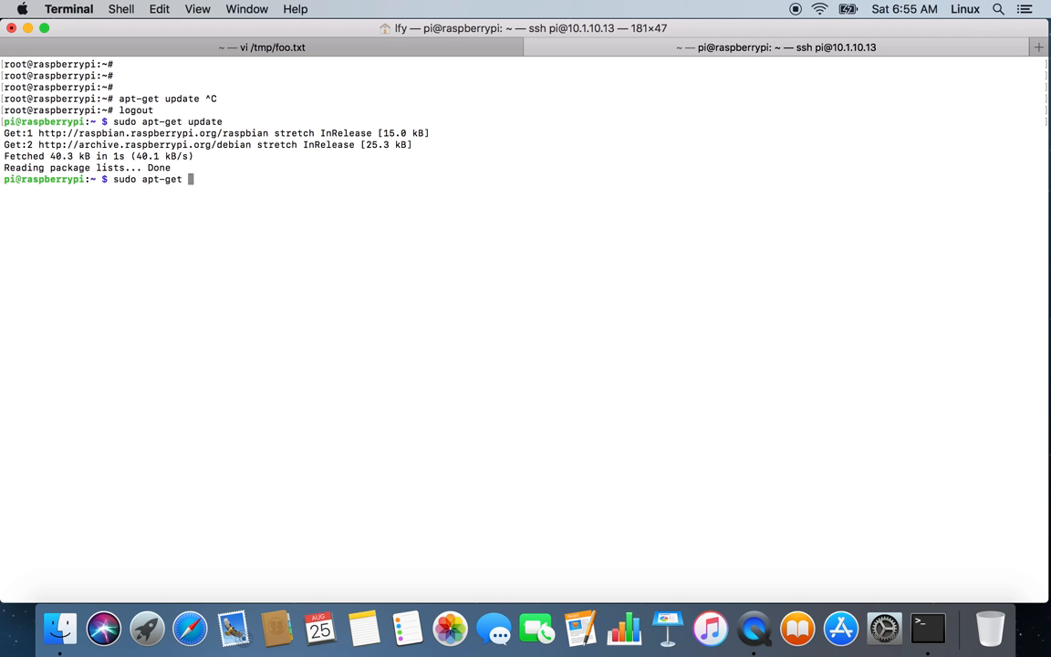
type("upgrade")
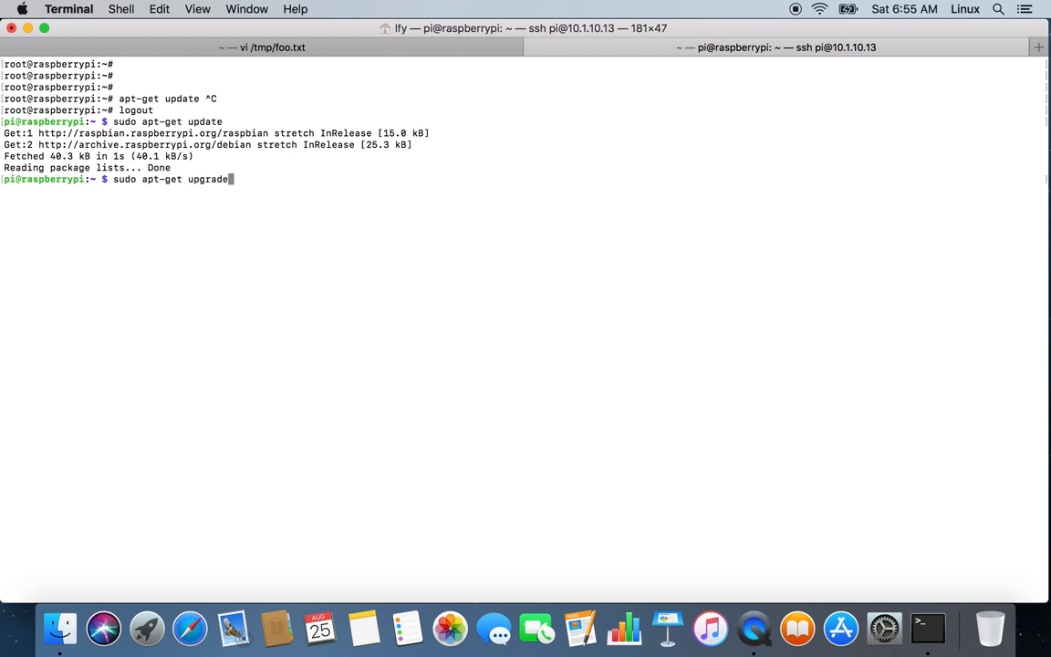
key("Return")
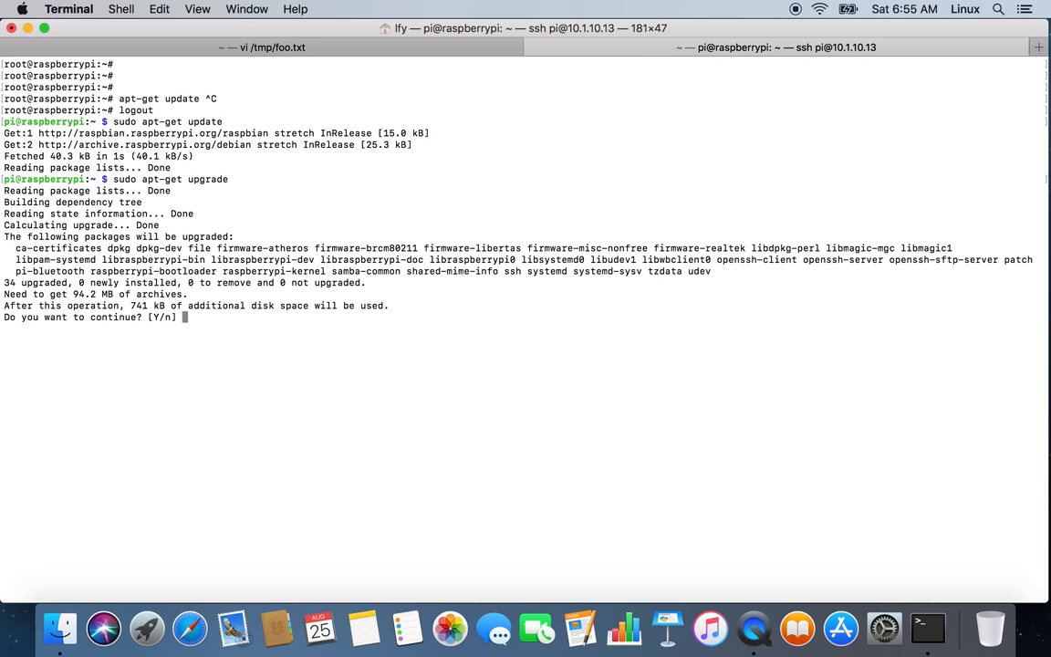
type("Y")
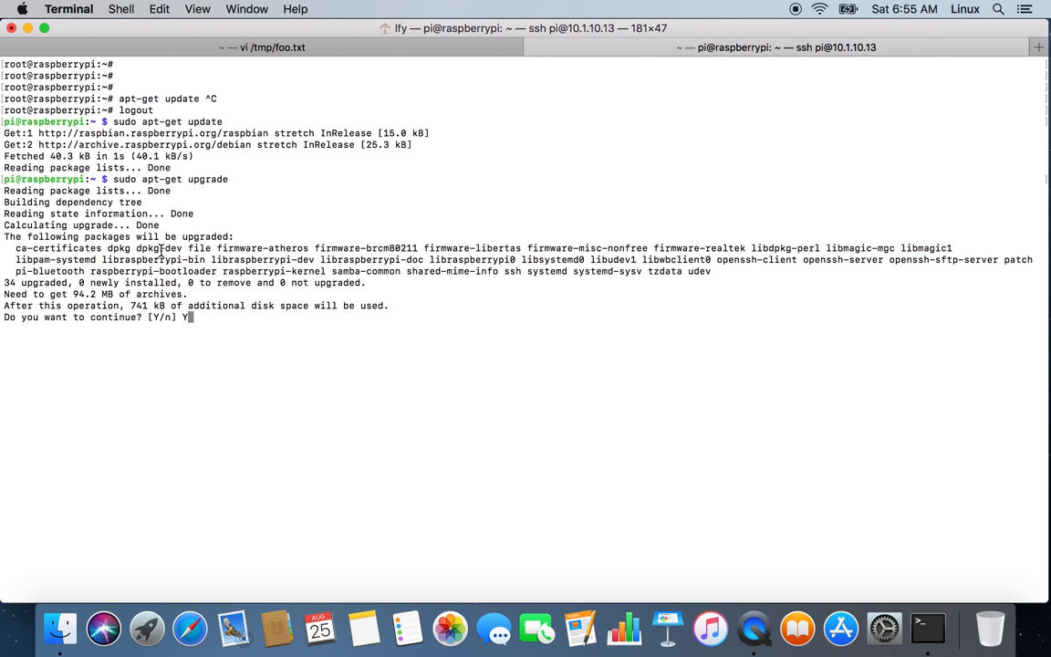
mouse_move(66, 299)
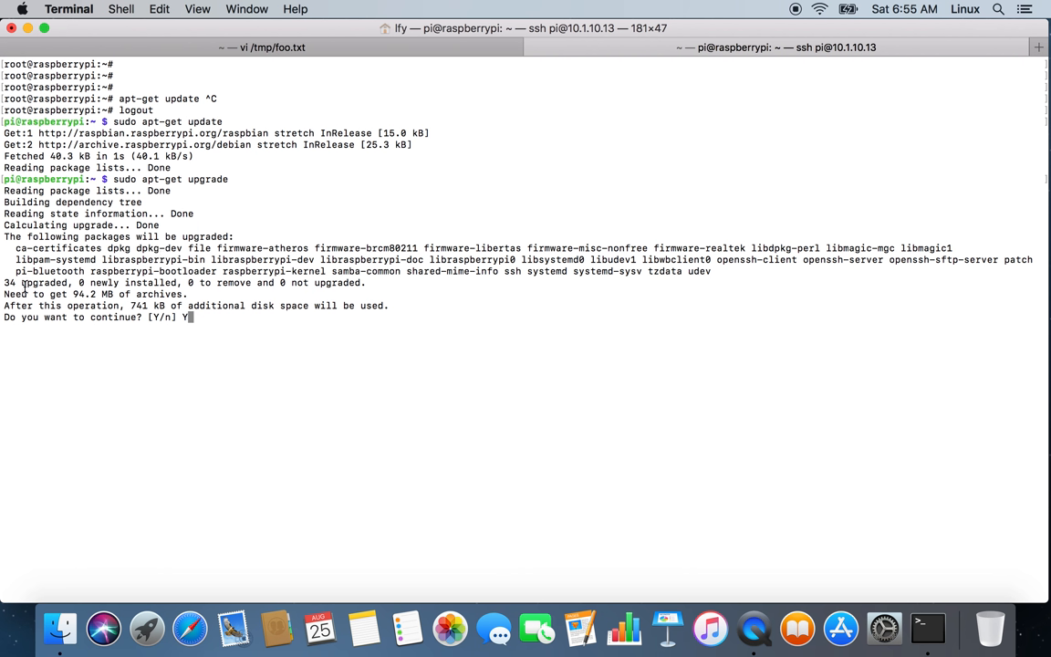
double_click(44, 283)
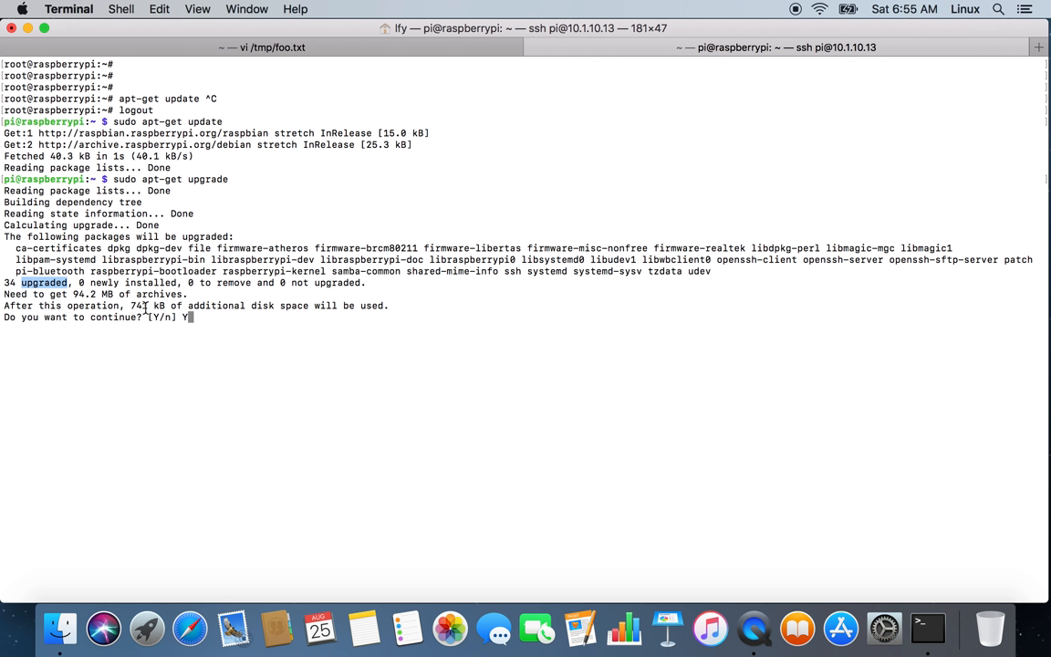
mouse_move(237, 306)
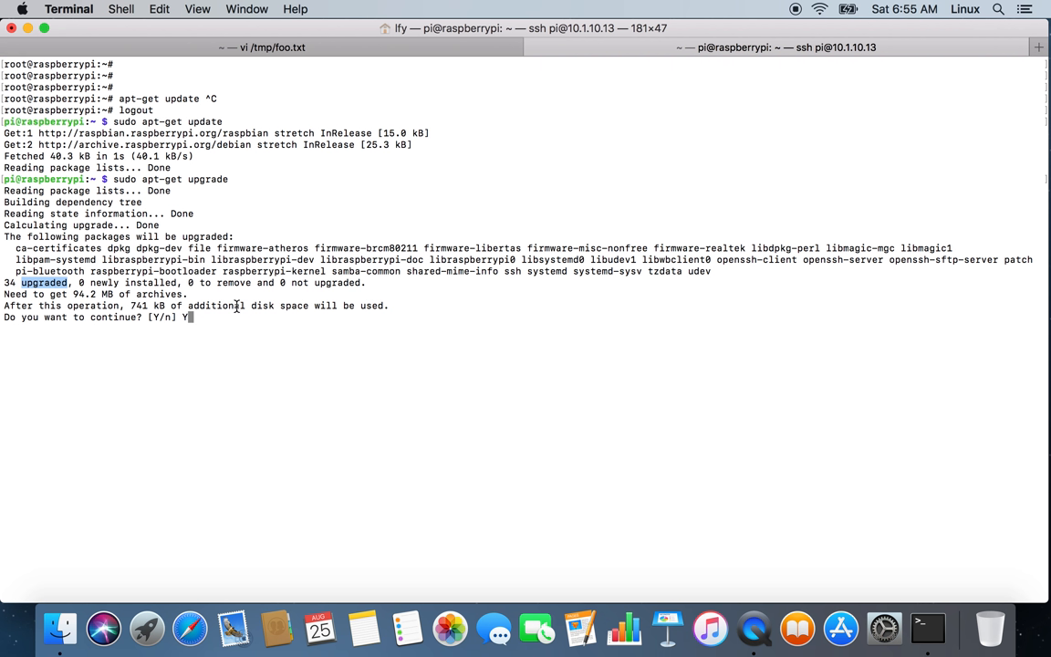
mouse_move(420, 285)
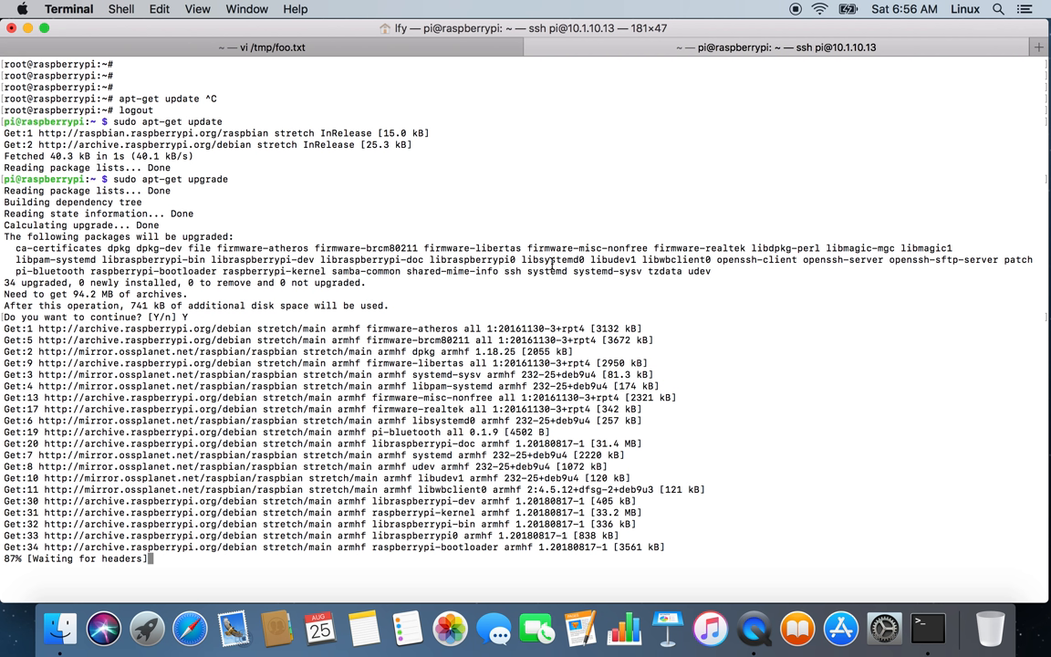
double_click(664, 270)
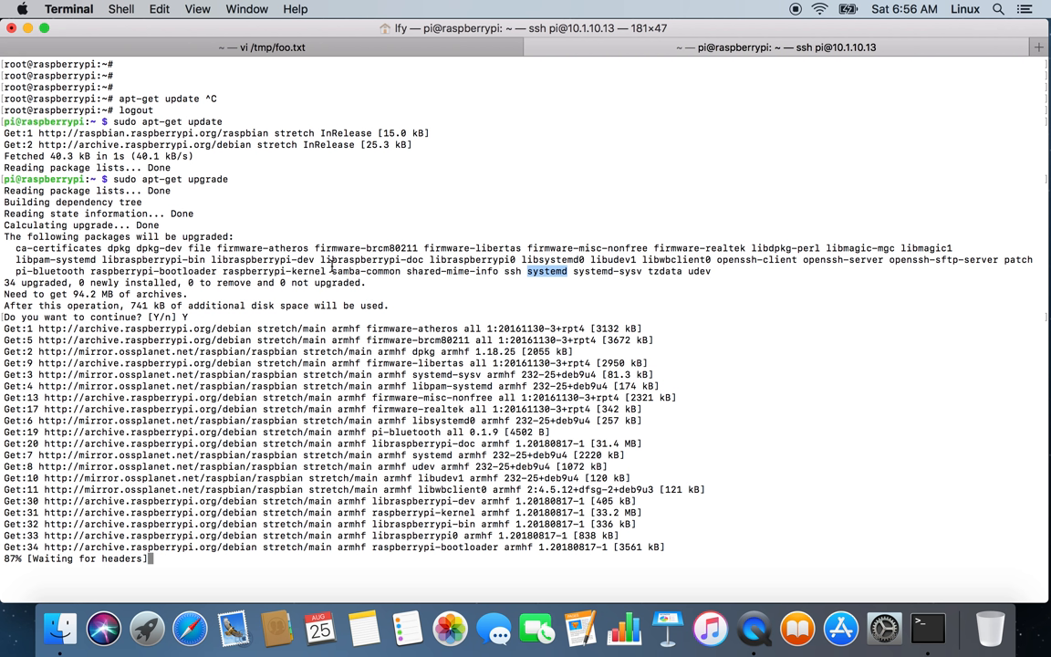
double_click(252, 270)
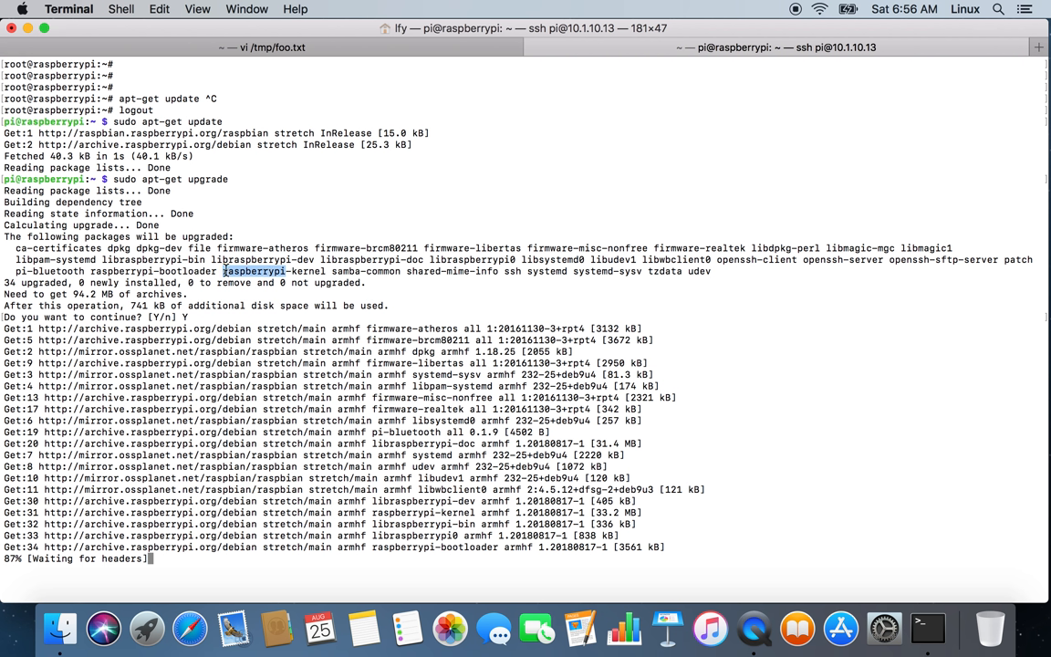
mouse_move(325, 274)
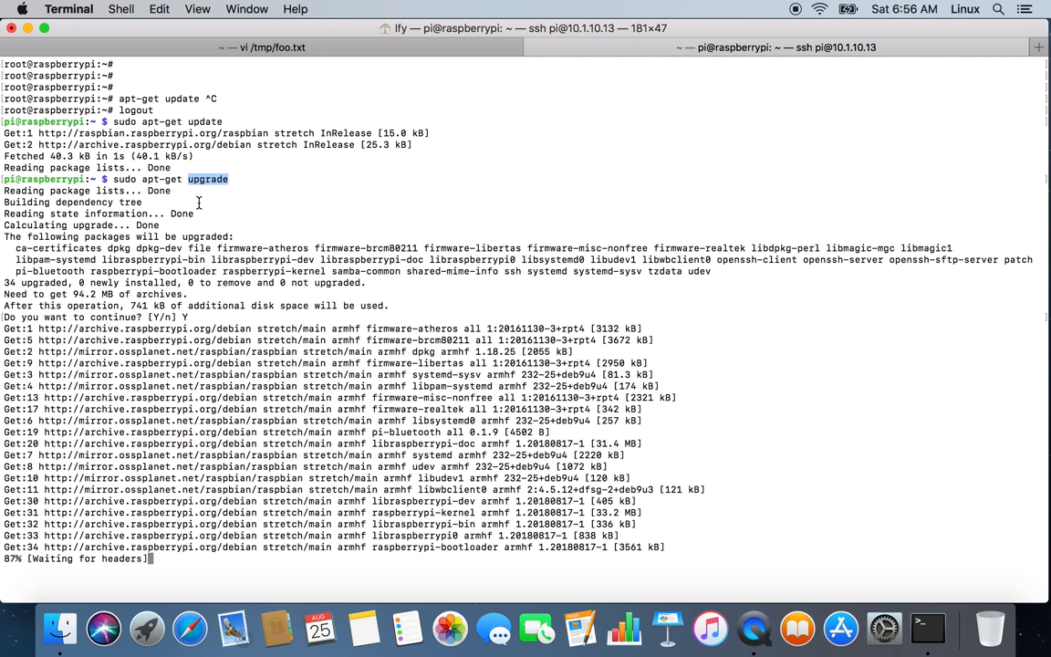
mouse_move(182, 193)
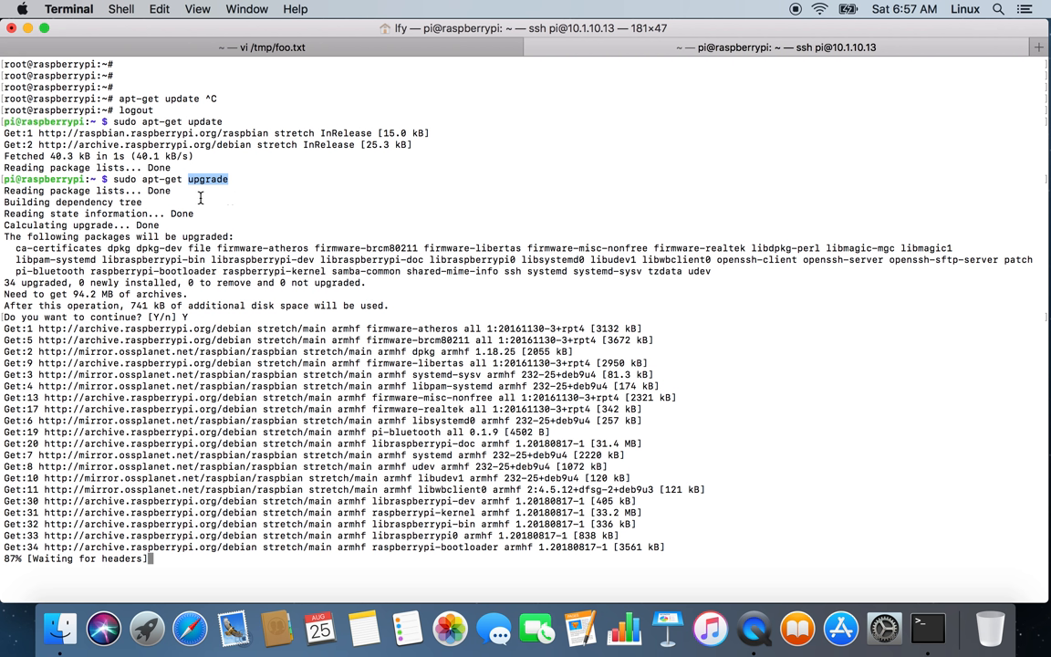
mouse_move(153, 220)
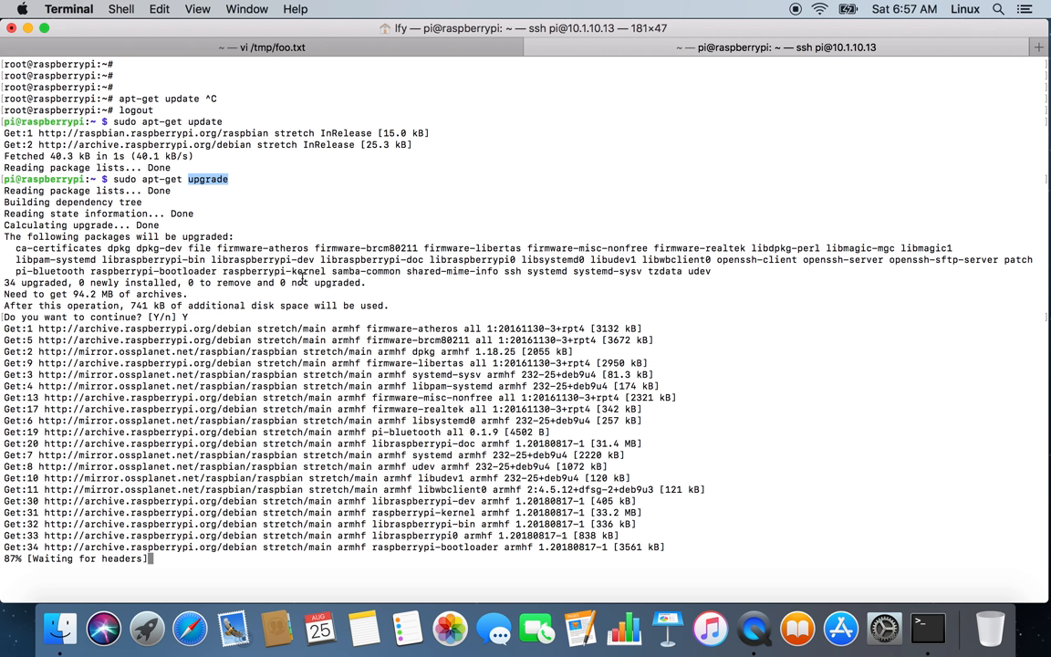
mouse_move(416, 297)
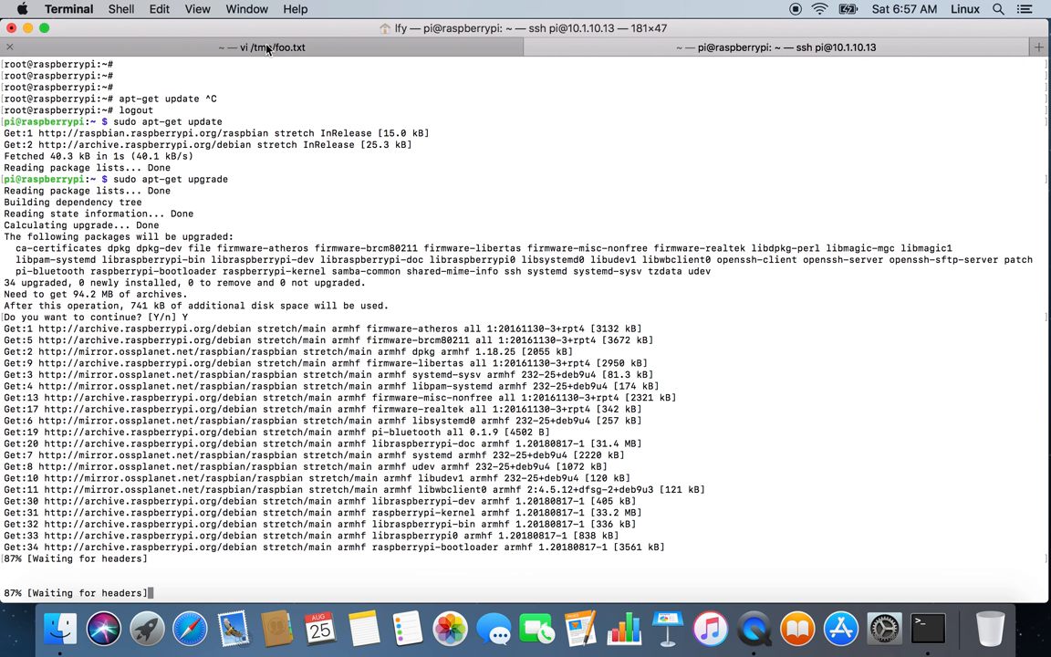
Step: Glance at the setup notes in /tmp/foo.txt, then return to the Pi SSH session
left_click(265, 48)
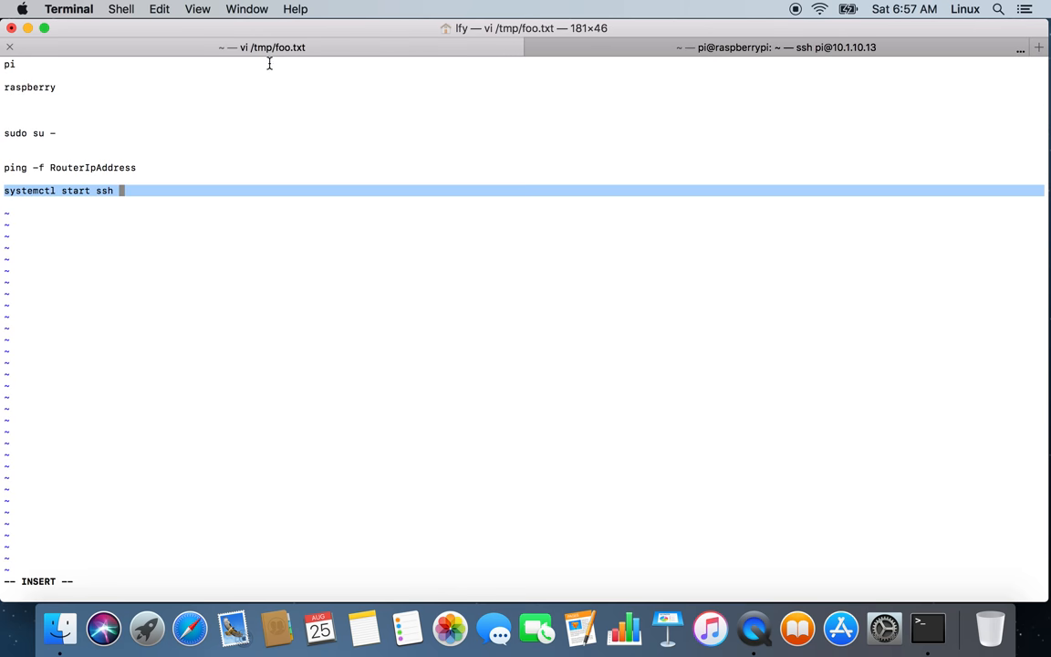
key("Escape")
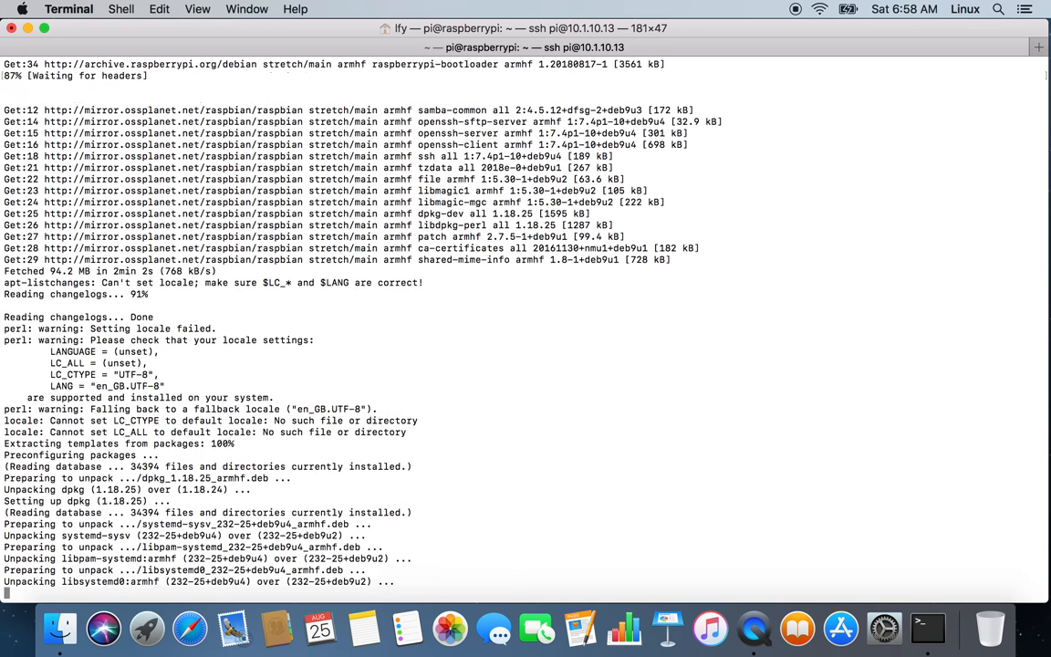
Step: In a local shell, list Downloads/2018-06-27-raspbian-stretch-lite.* with ls -ltr, showing the .img and .zip
scroll("down", 3)
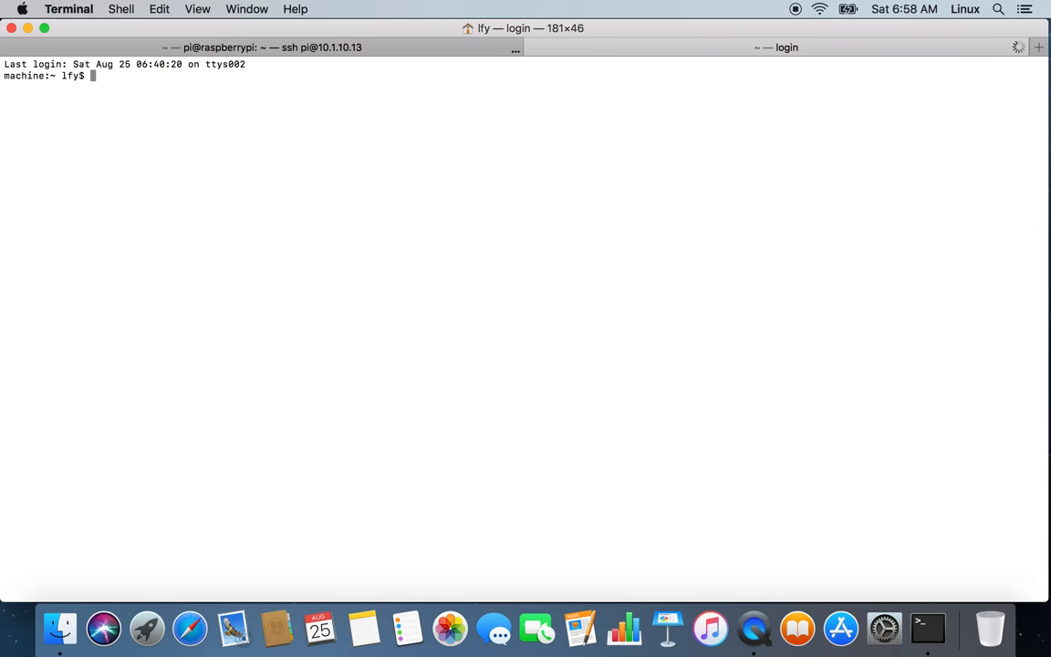
type("ls -")
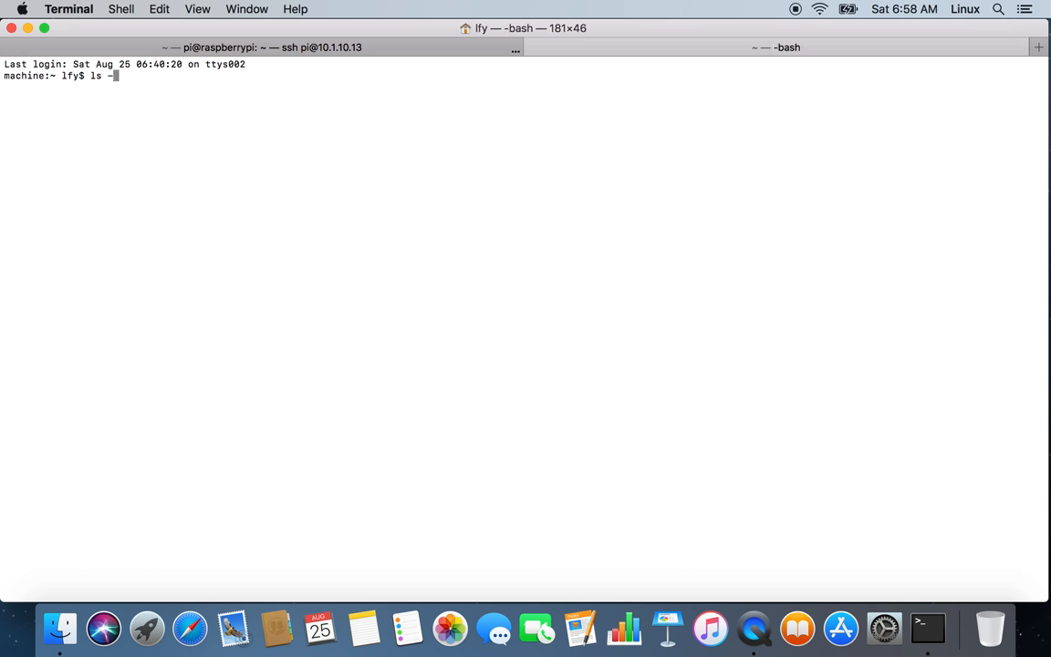
type("tr Downloads/")
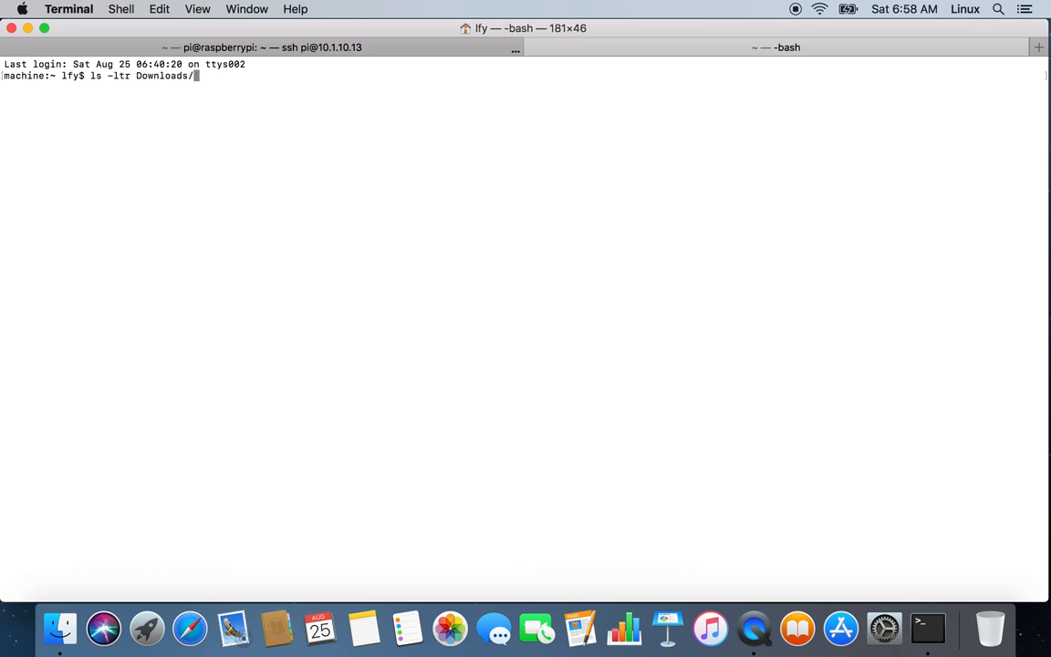
type("2018-06-27-raspbian-stretch-lite.")
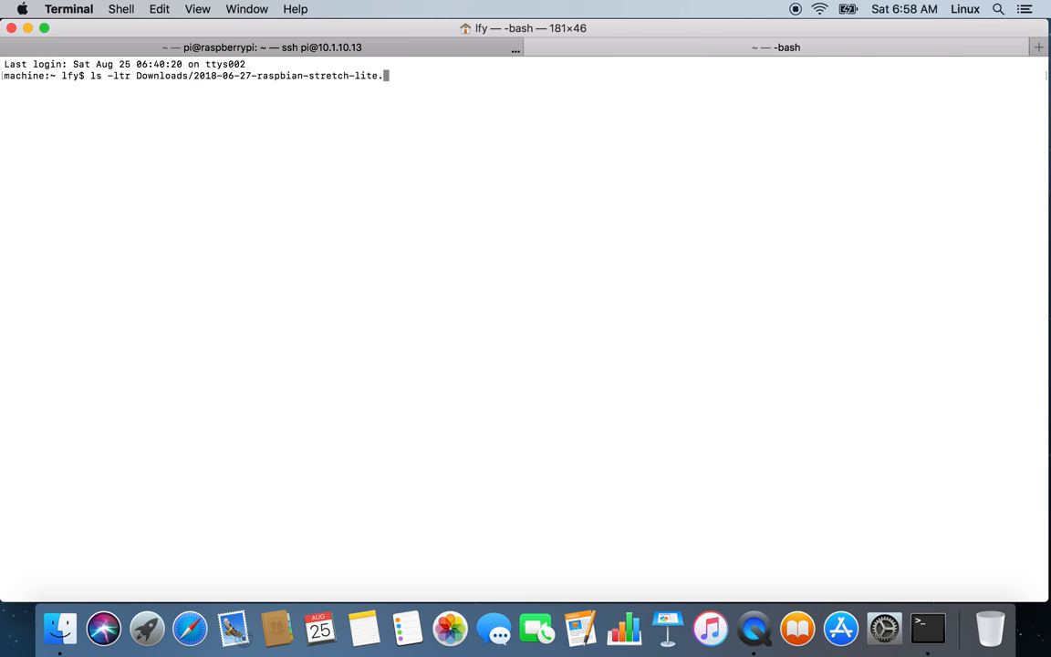
key("Return")
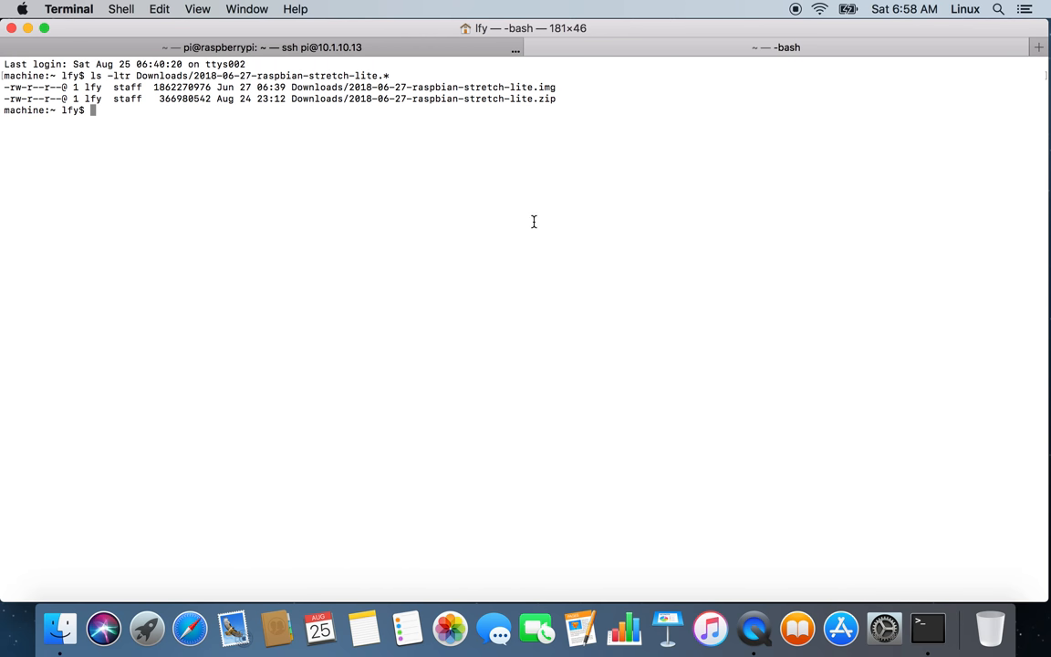
mouse_move(387, 90)
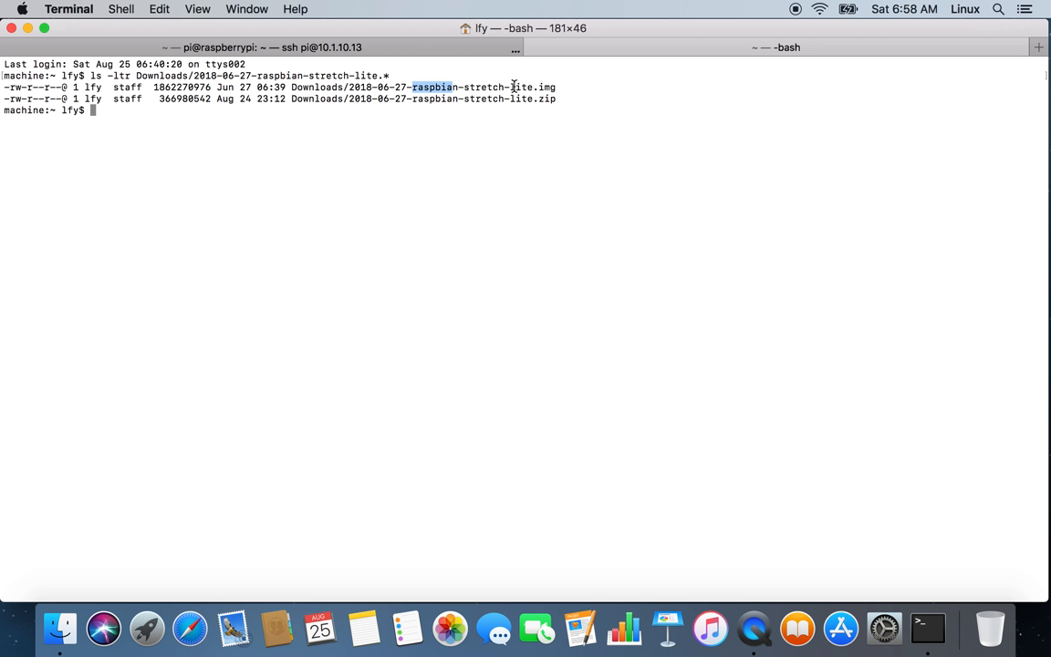
mouse_move(383, 87)
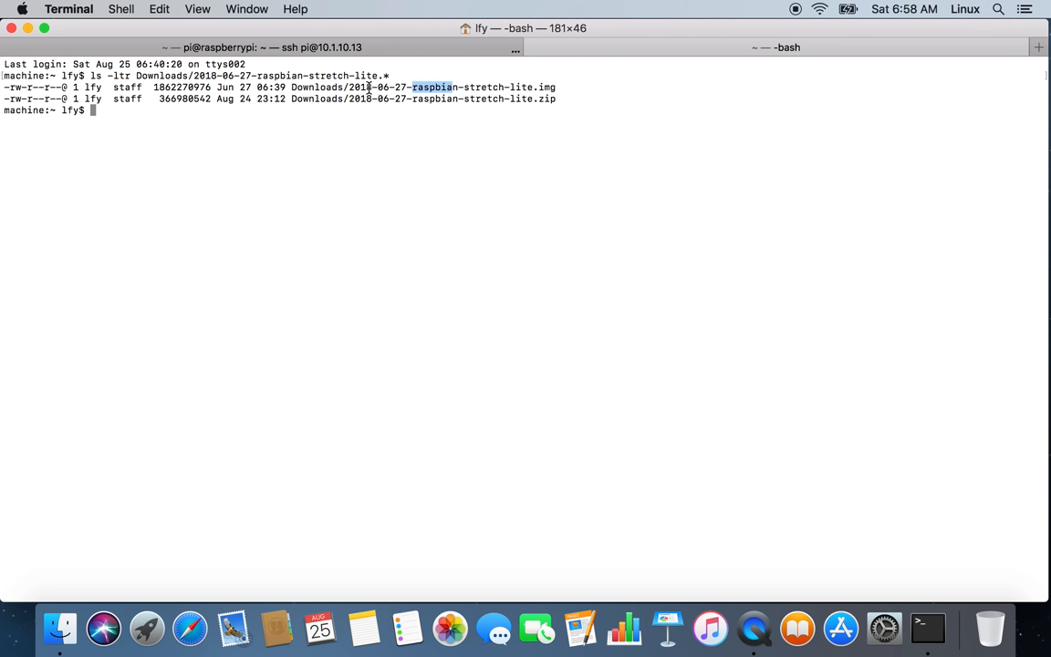
mouse_move(314, 59)
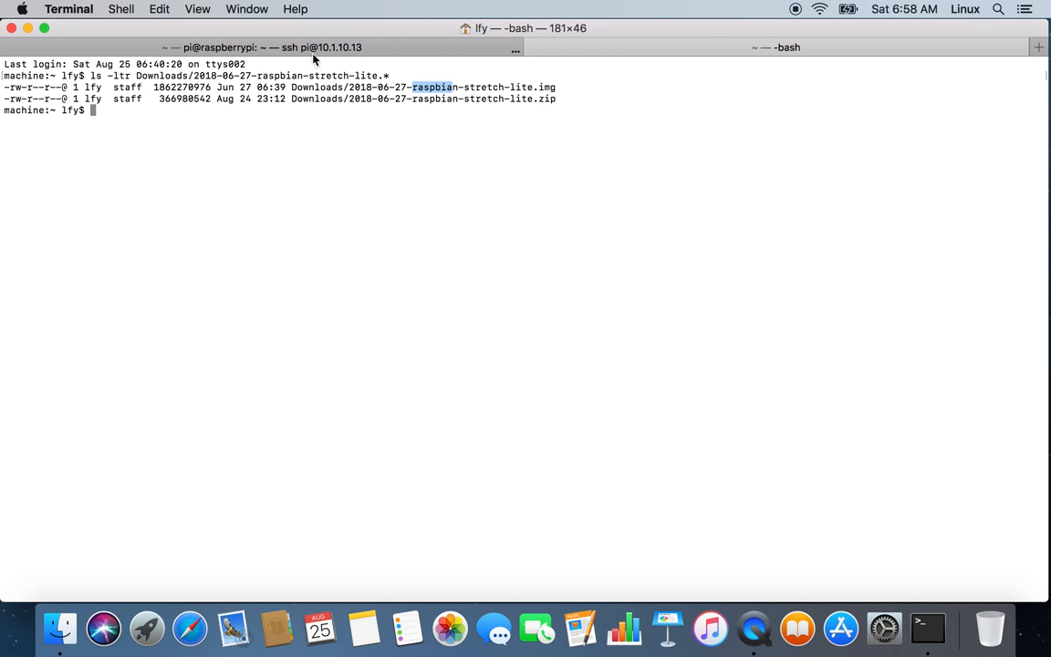
Step: Back in the Pi session, follow apt-get upgrade as it sets up the kernel, systemd and ca-certificates
left_click(265, 48)
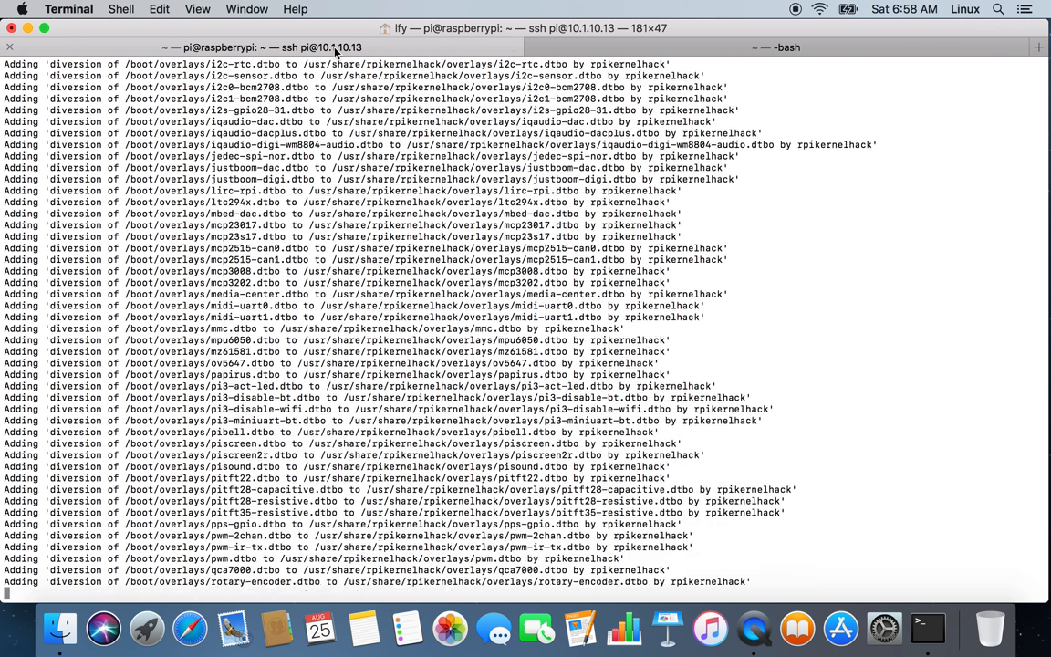
scroll("down", 3)
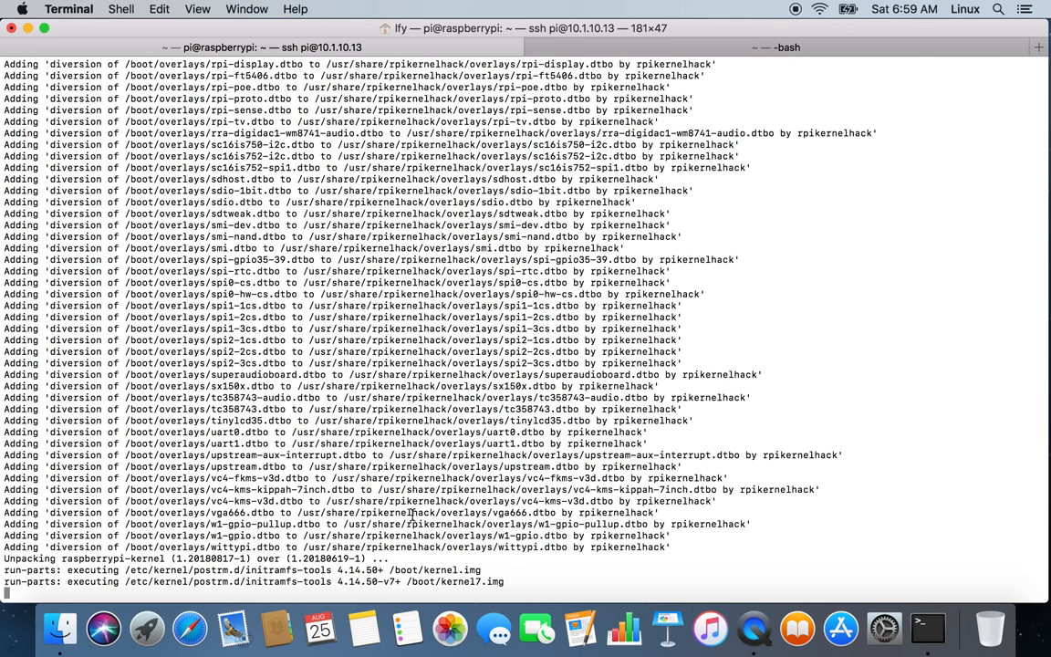
scroll("down", 3)
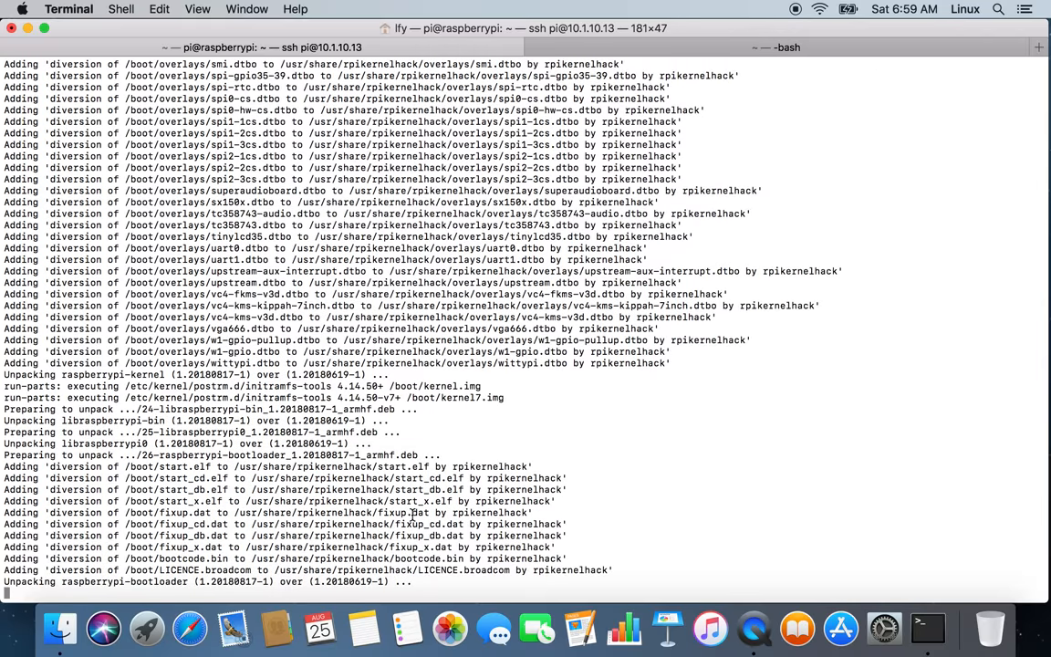
scroll("down", 3)
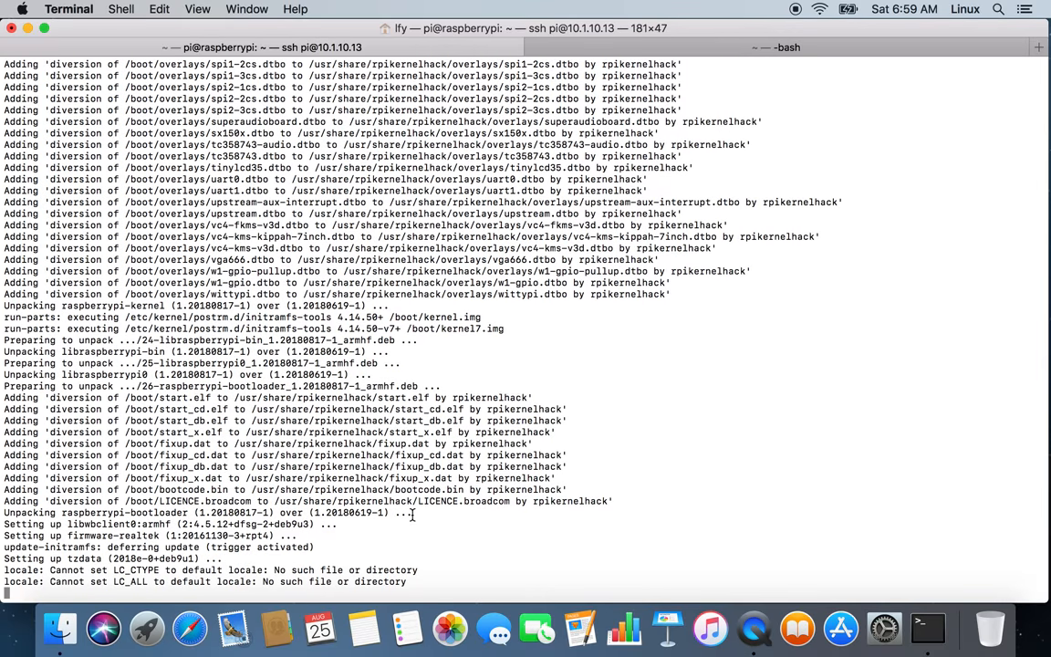
scroll("down", 3)
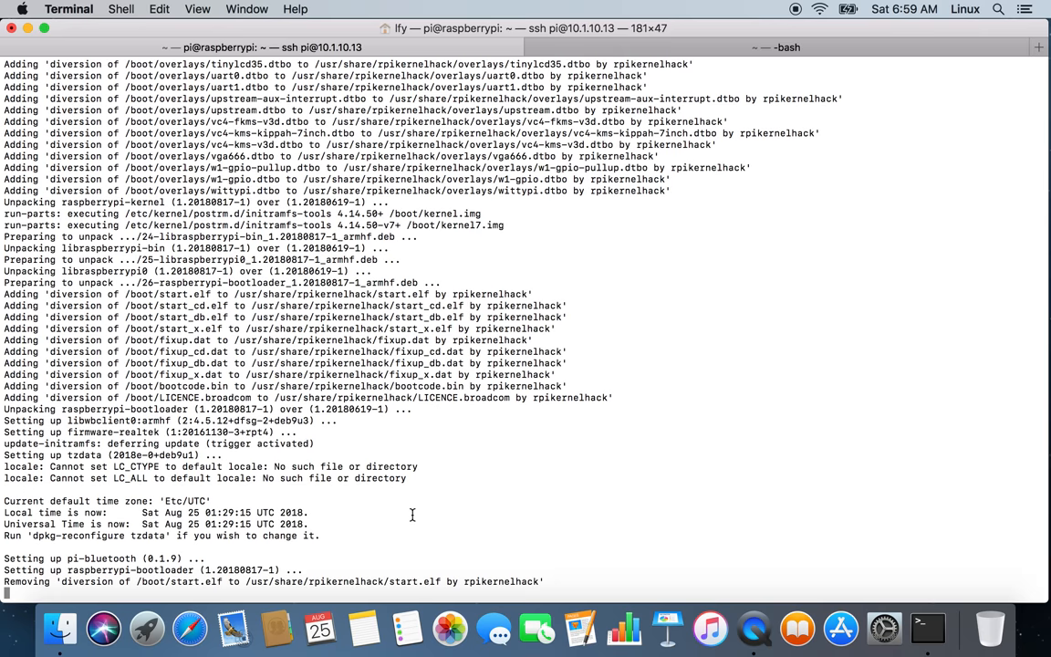
scroll("down", 3)
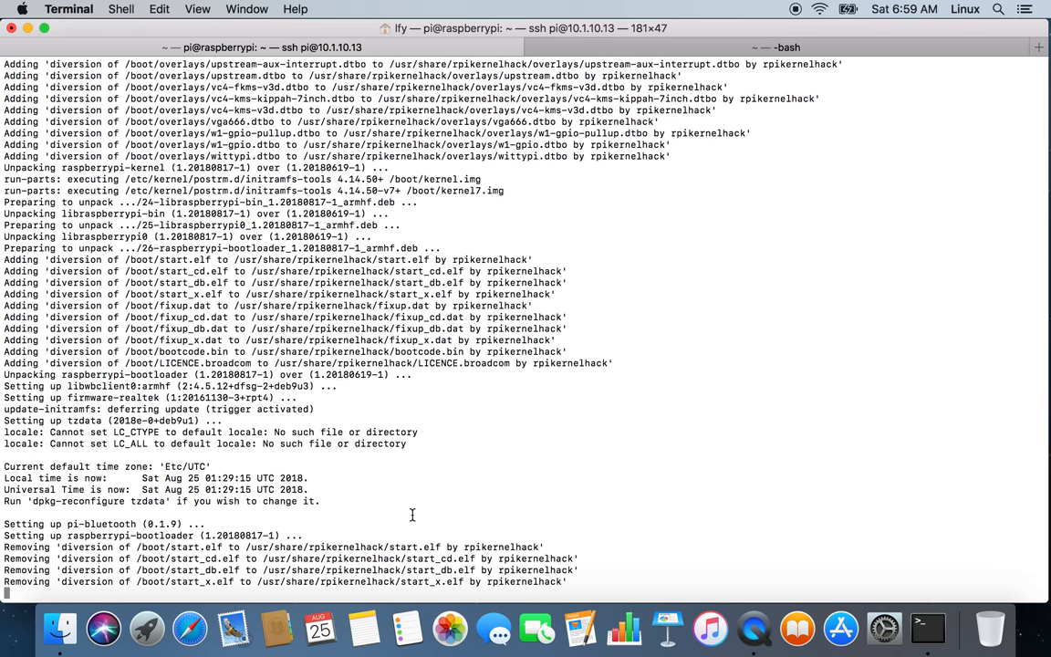
scroll("down", 3)
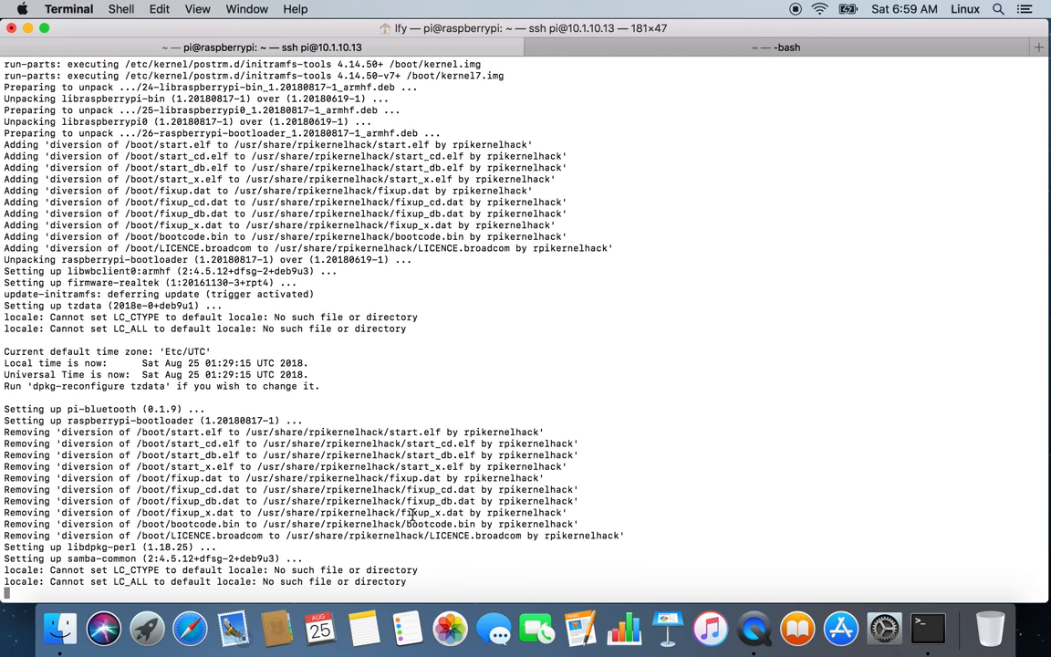
scroll("down", 3)
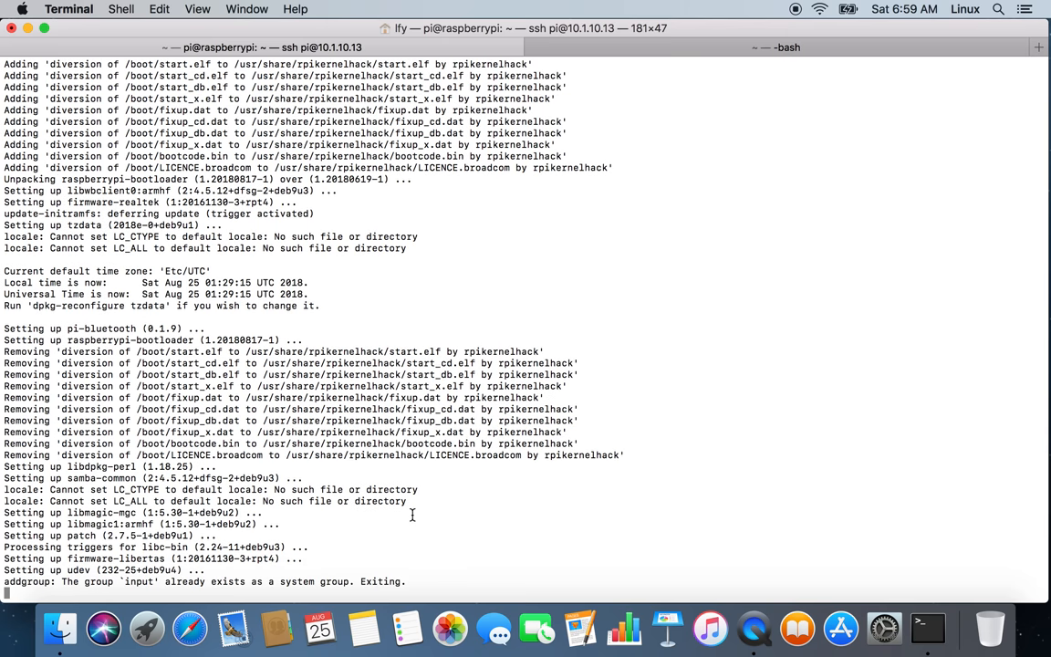
scroll("down", 3)
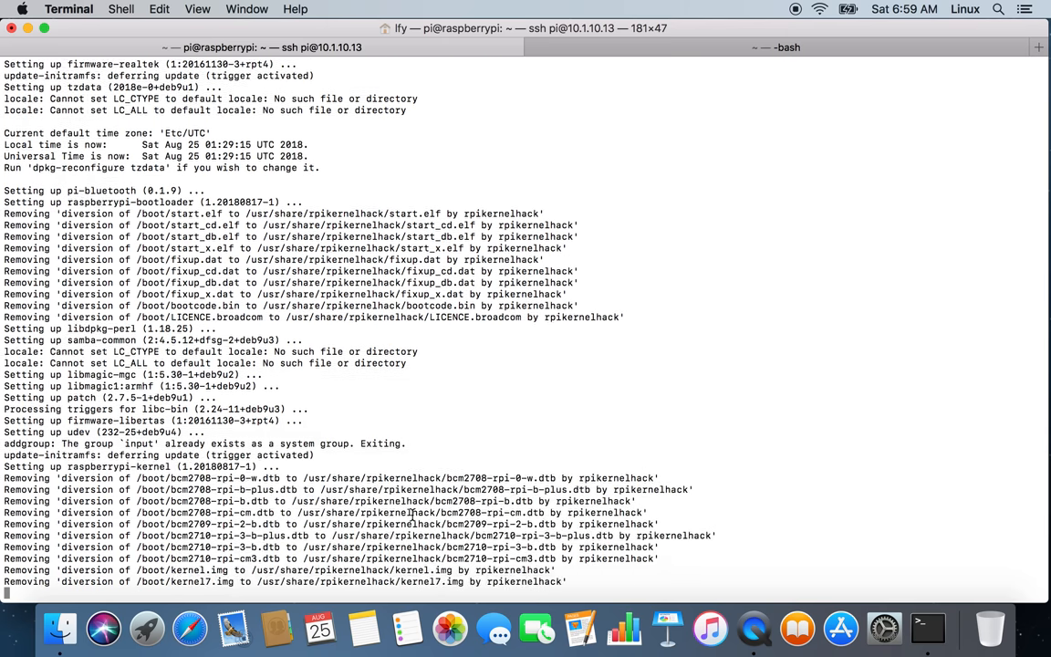
scroll("down", 3)
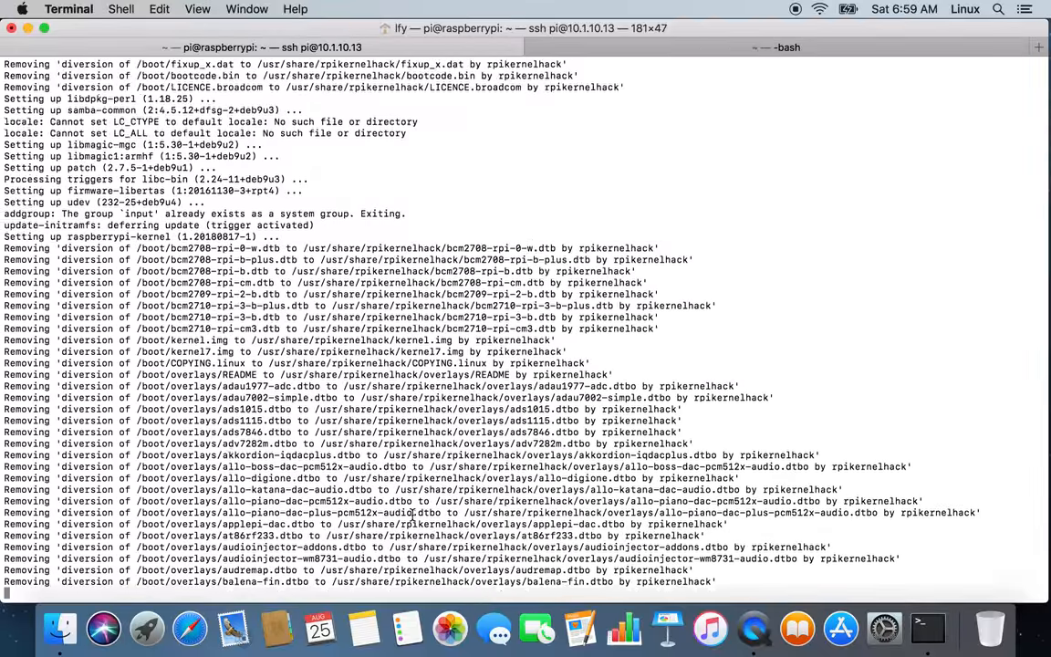
scroll("down", 3)
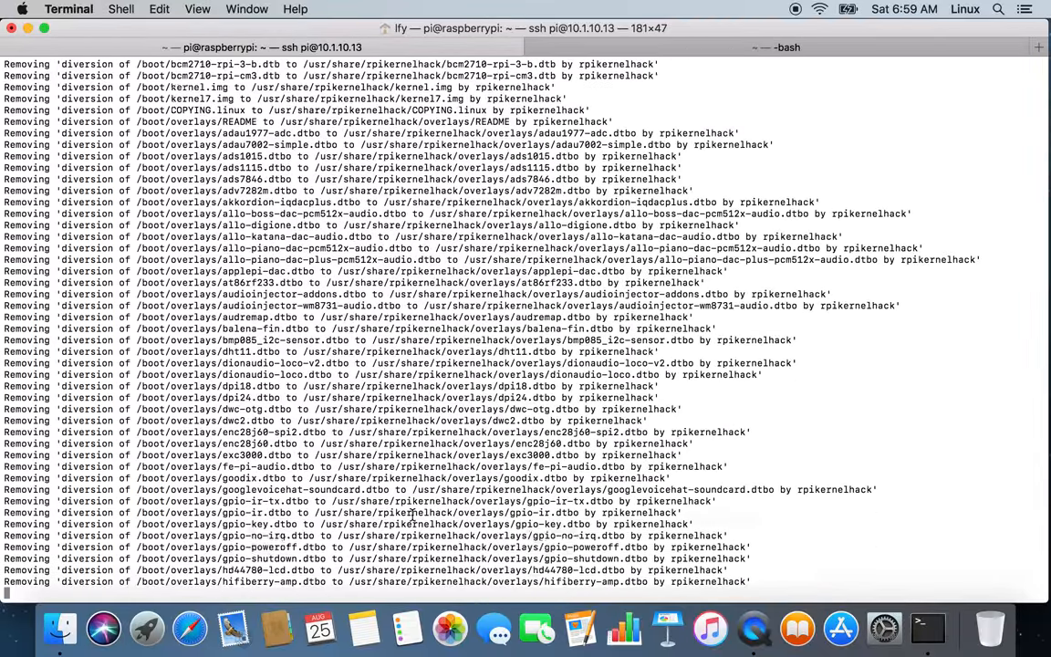
scroll("down", 3)
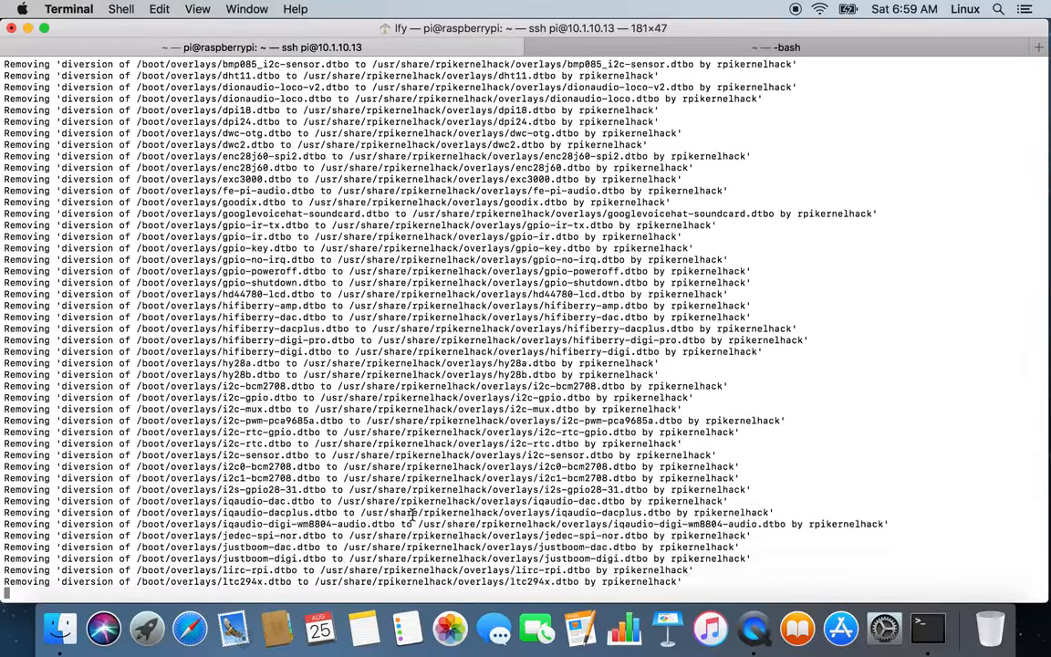
scroll("down", 3)
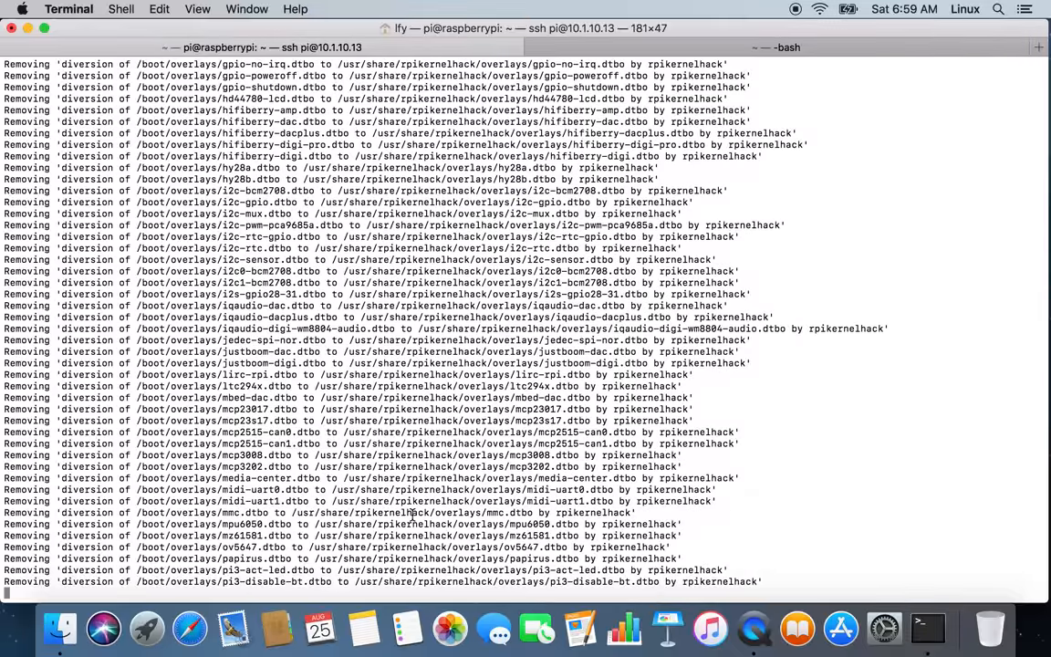
scroll("down", 3)
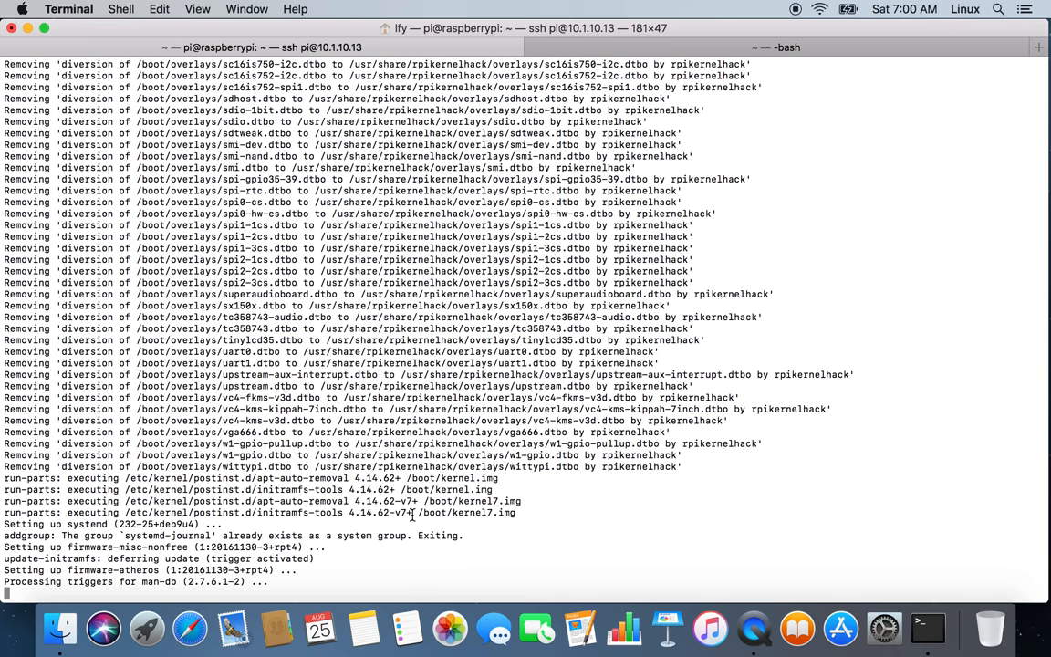
scroll("down", 3)
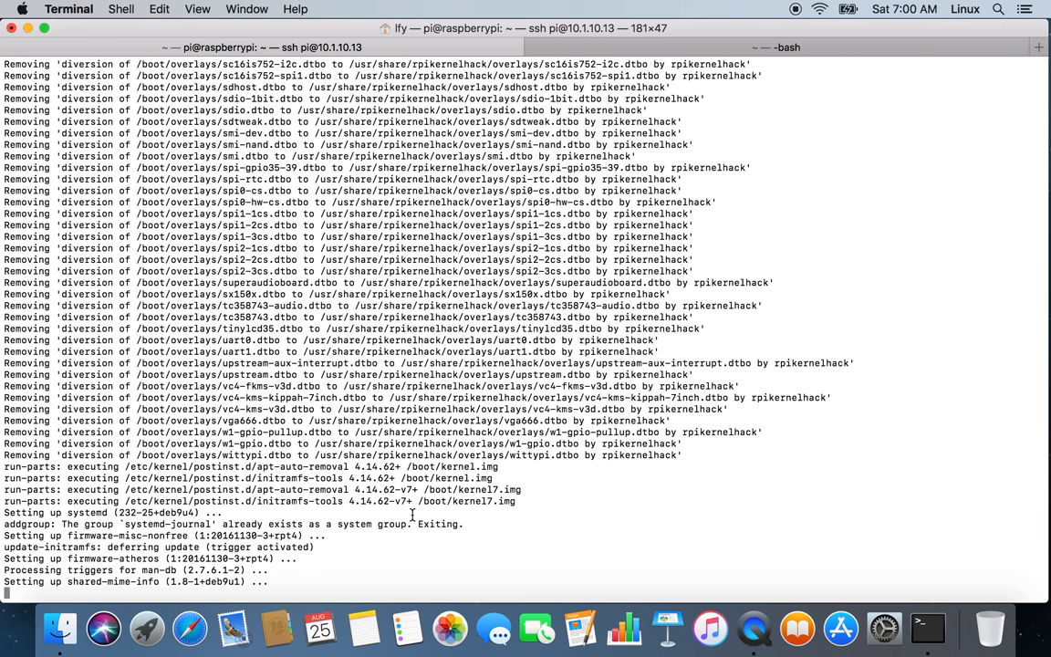
scroll("down", 3)
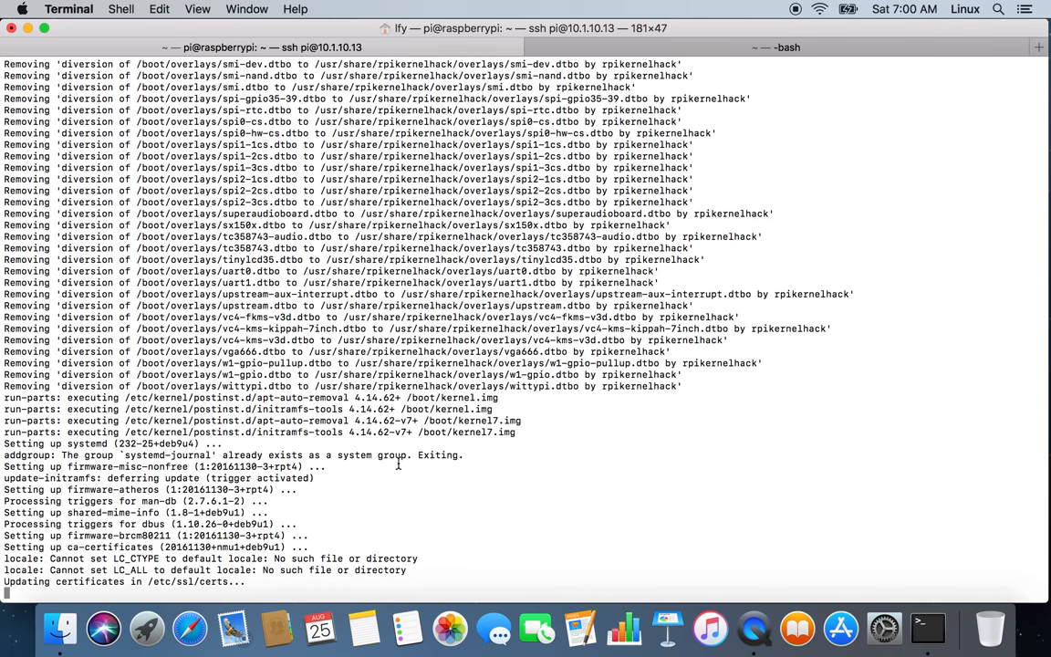
mouse_move(688, 277)
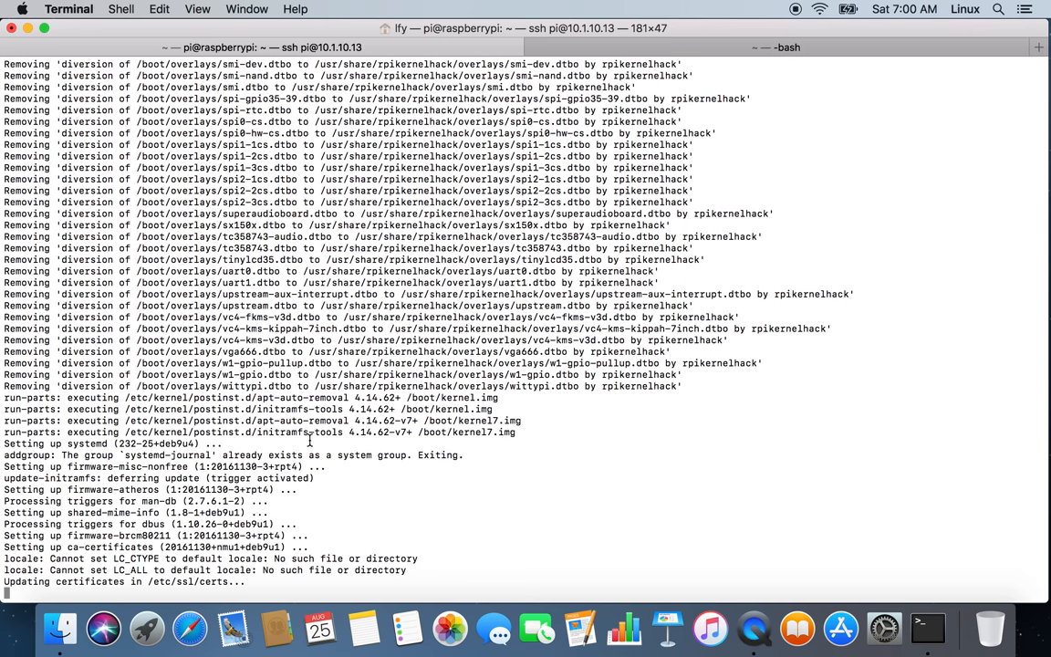
Step: Once the upgrade finishes, switch to a root shell on the Pi with sudo su -
scroll("down", 3)
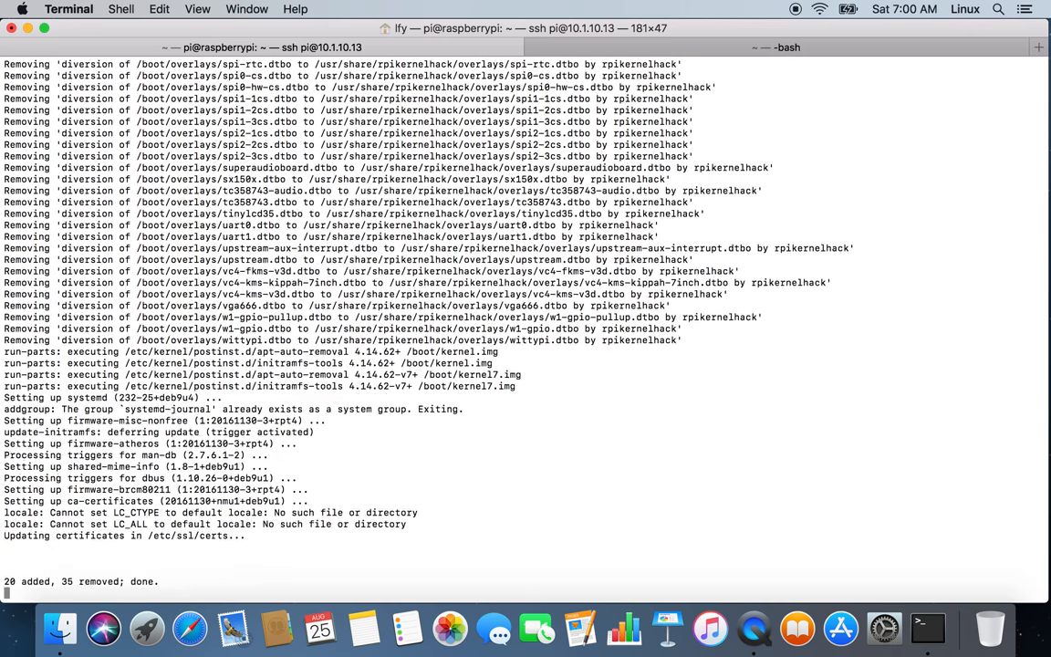
scroll("down", 3)
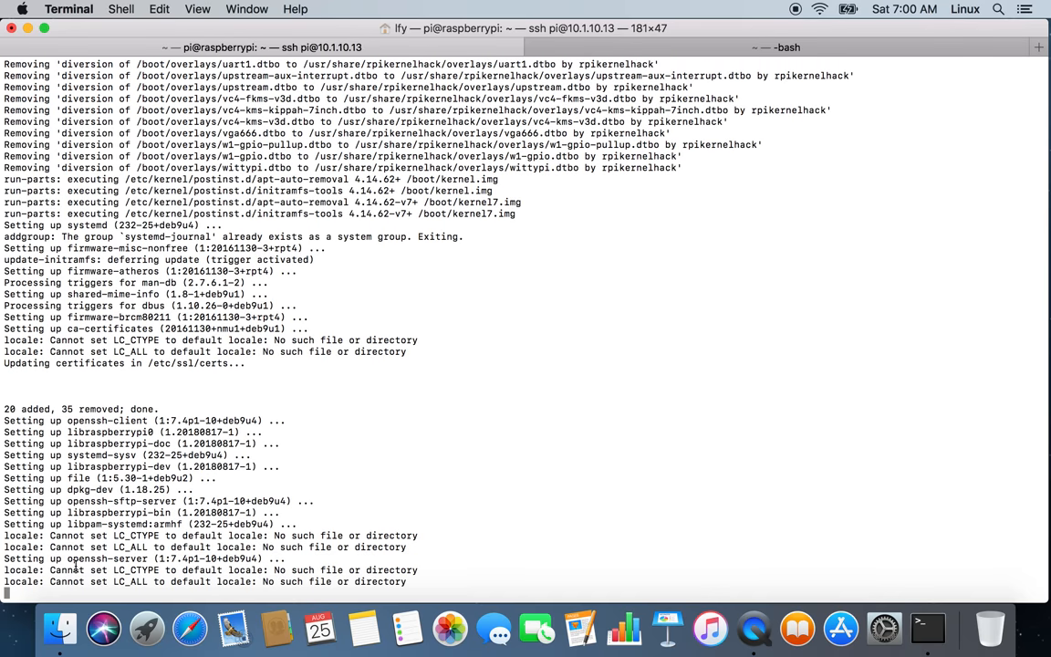
mouse_move(88, 564)
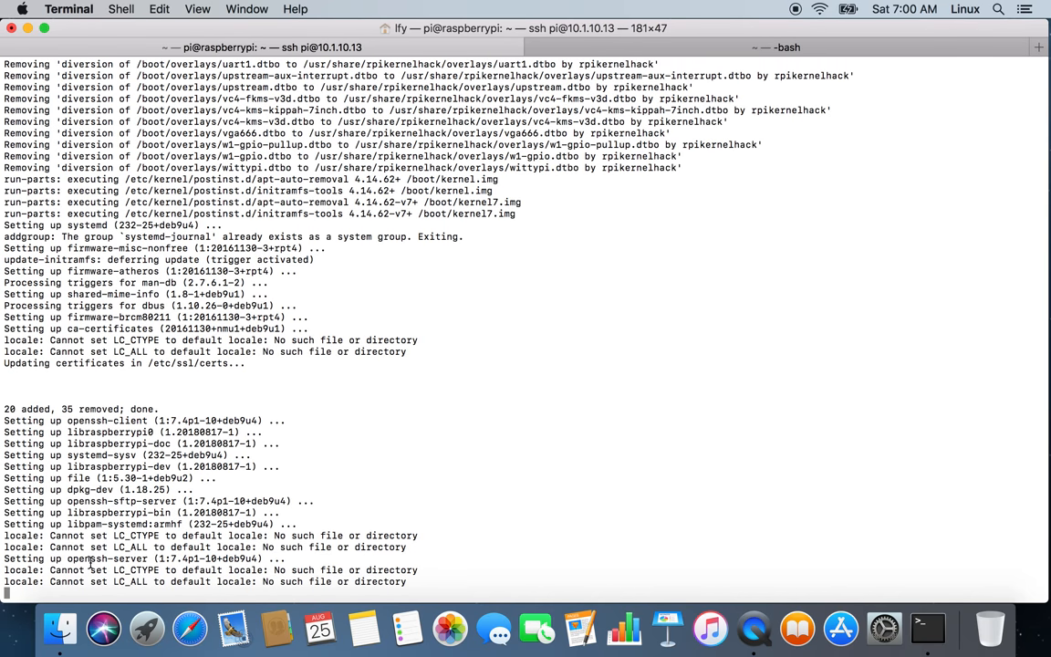
scroll("down", 3)
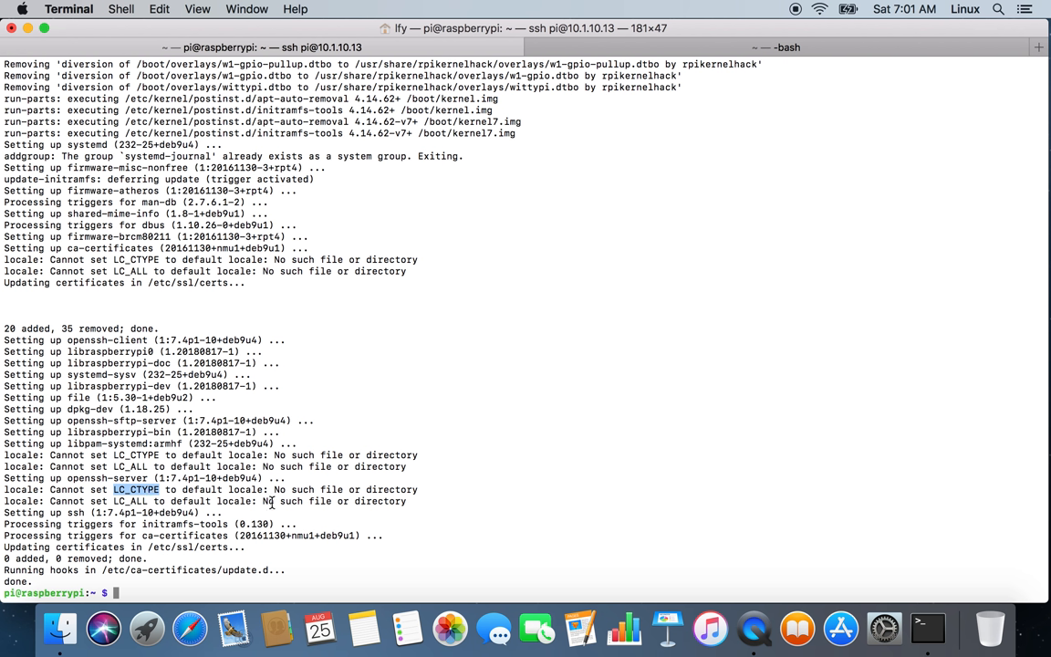
type("un")
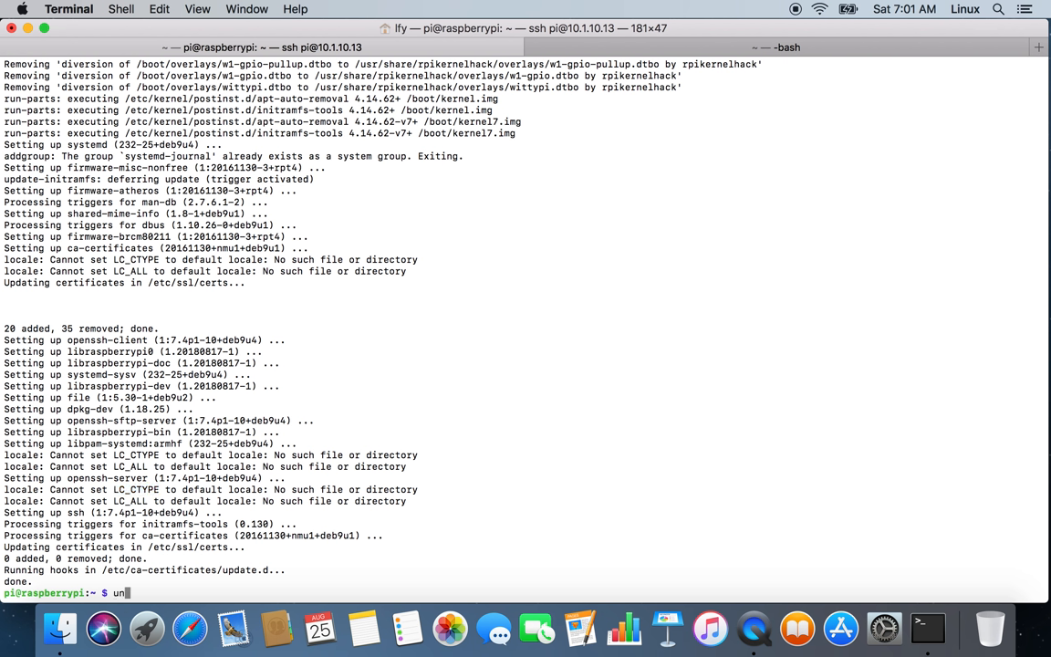
type("es")
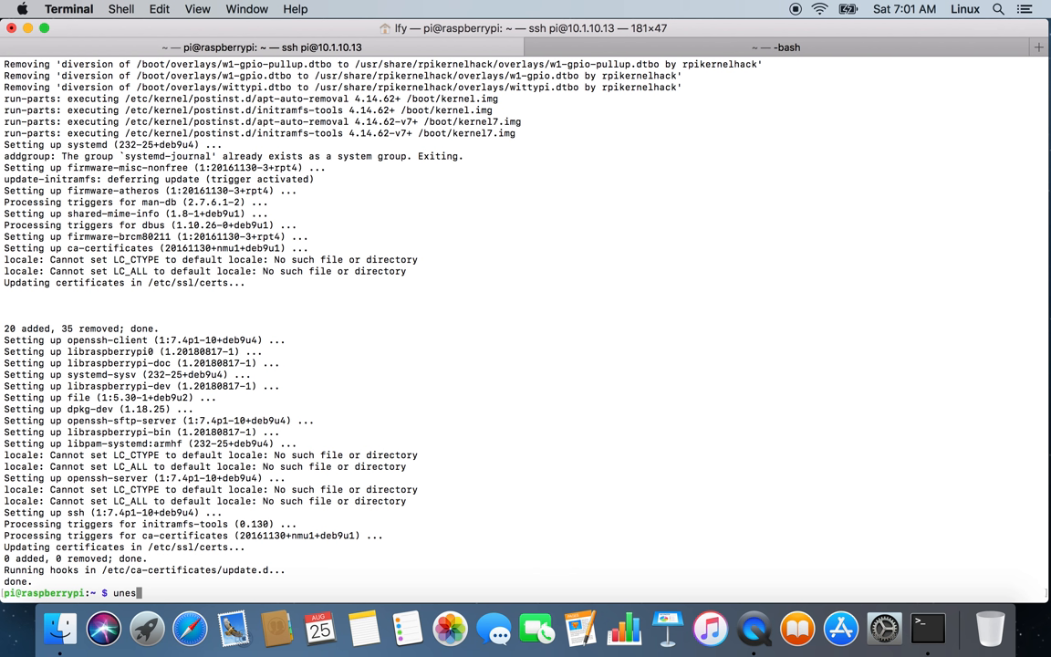
type("t")
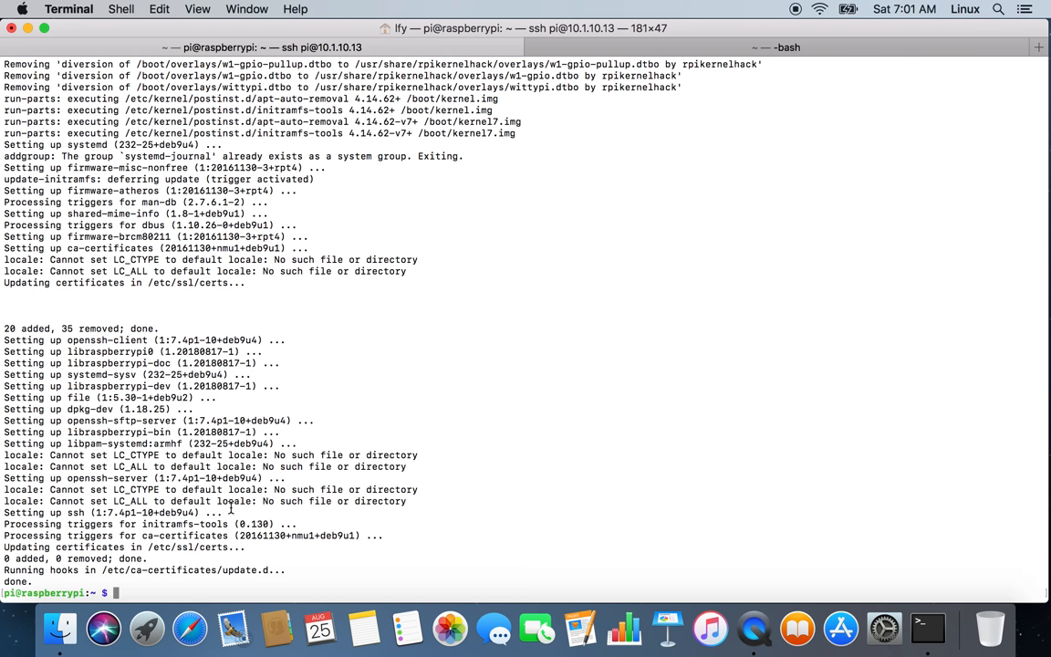
type("sudo su -")
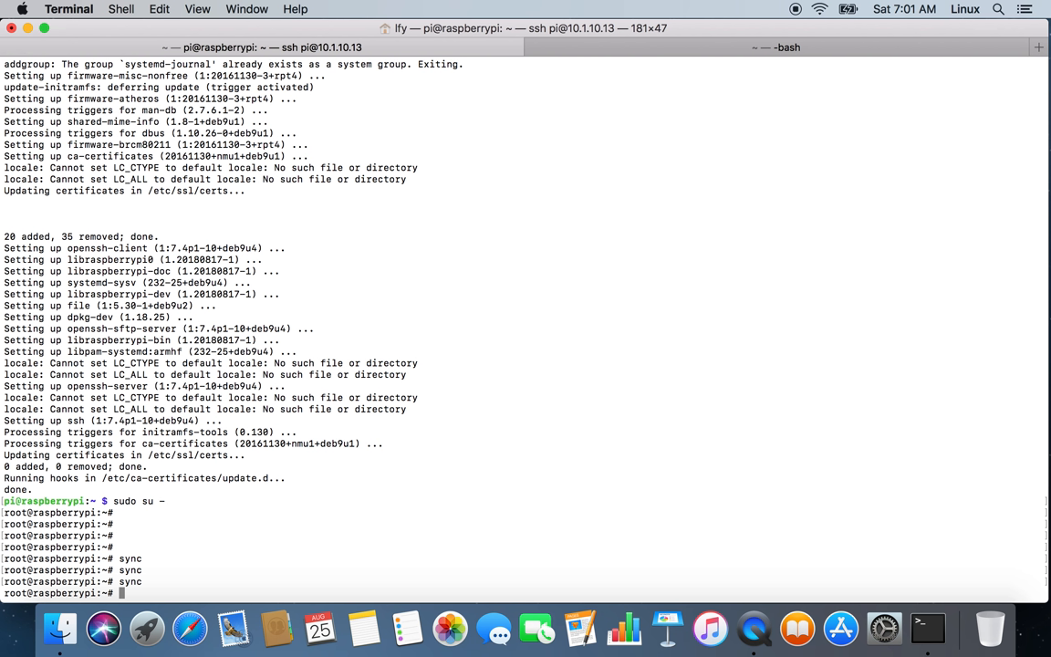
Step: Flush pending disk writes with sync several times, then have systemctl reboot typed ready to run
type("sync")
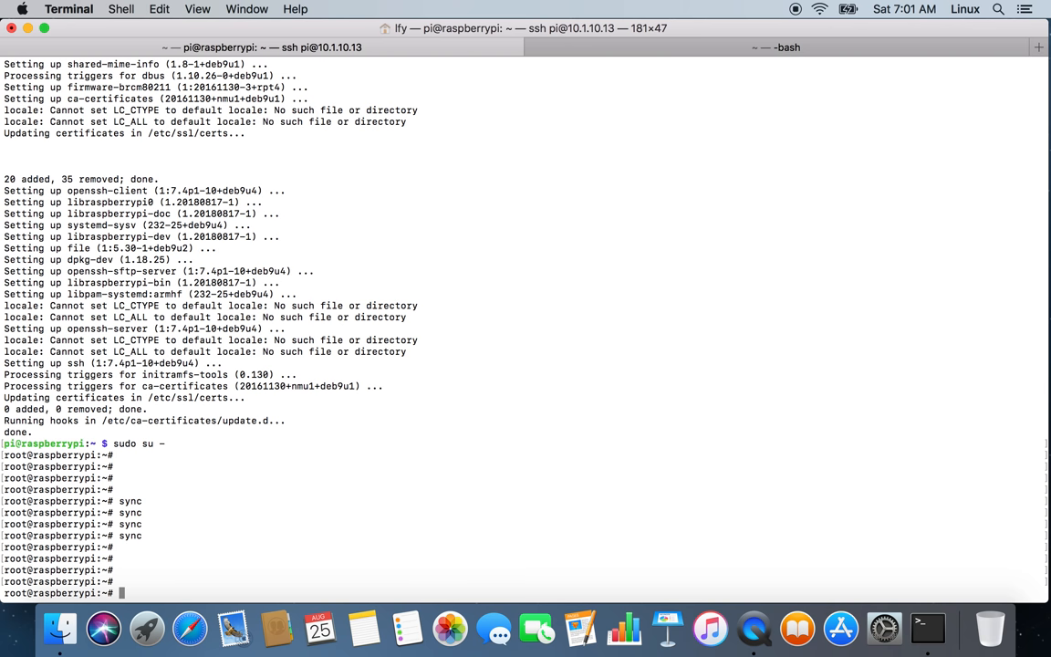
scroll("down", 3)
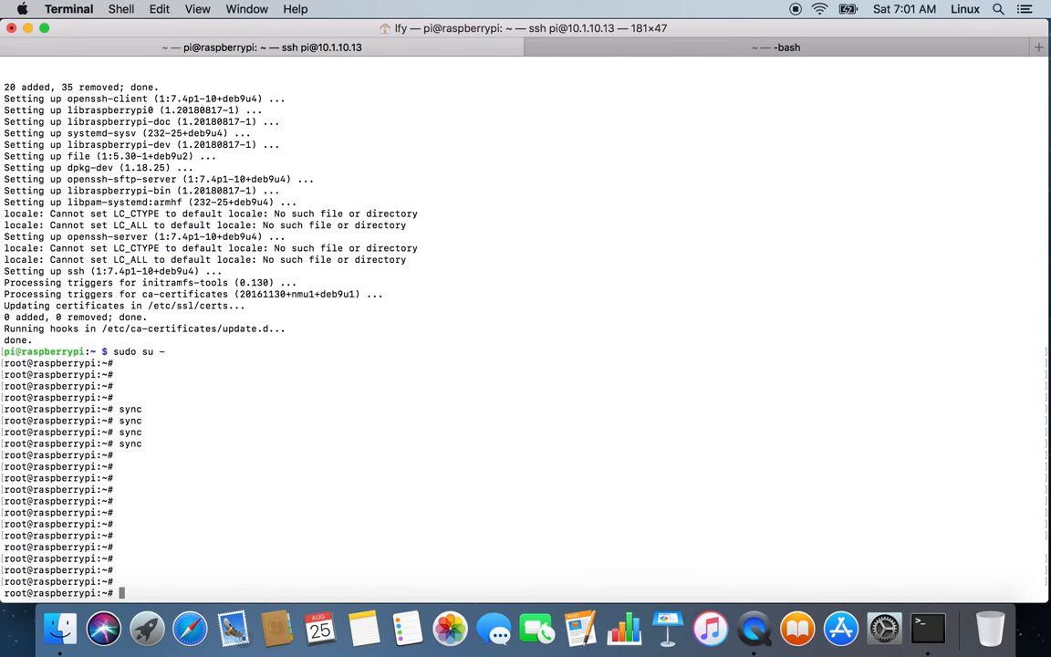
type("sy")
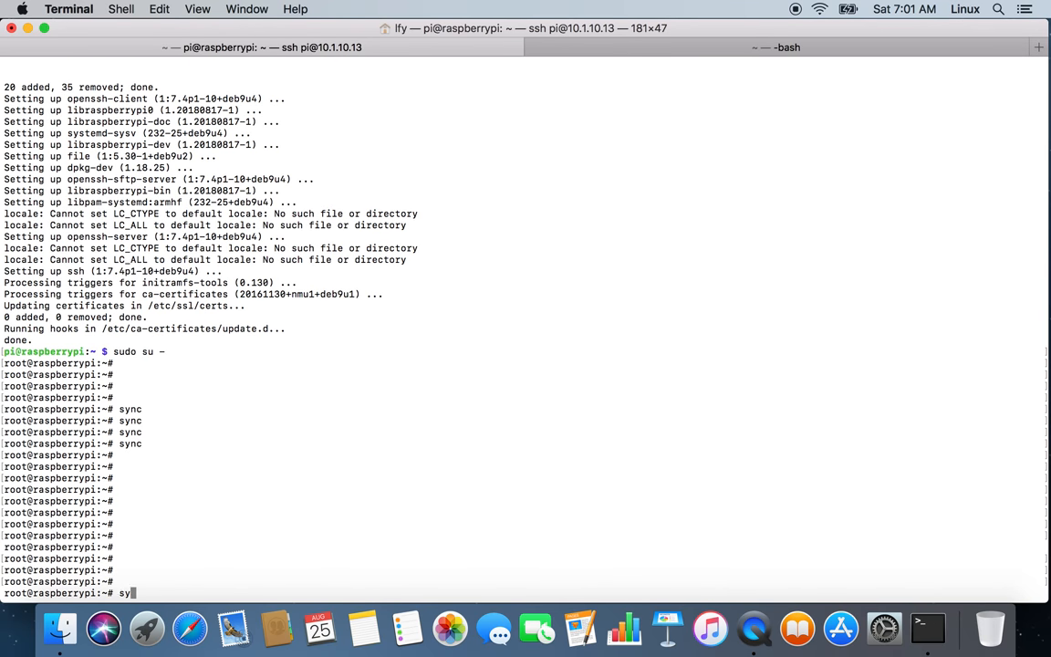
type("stem")
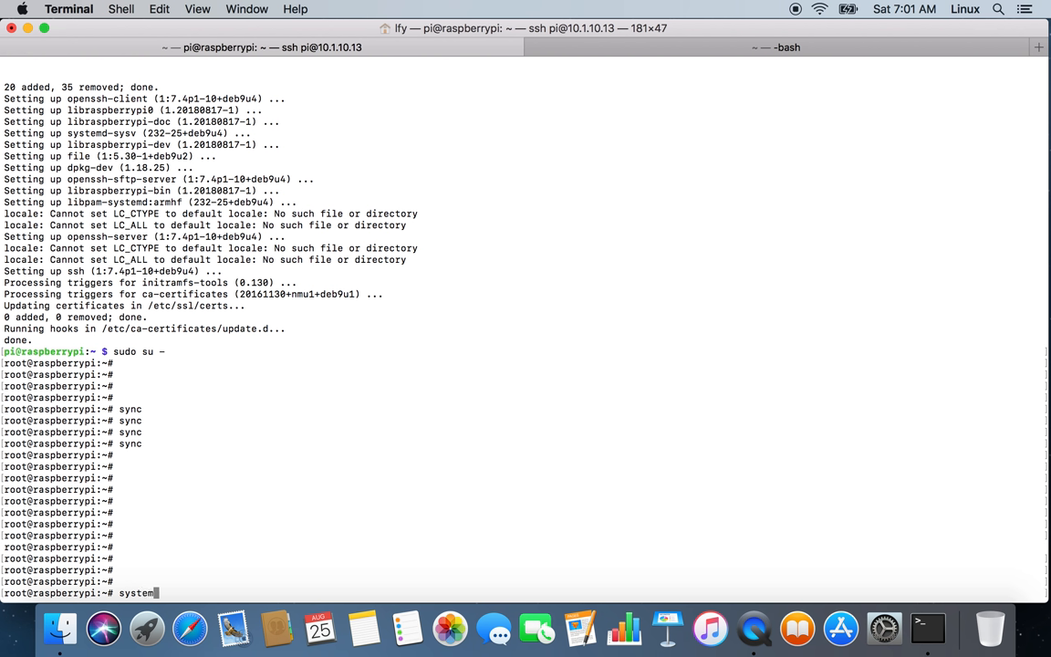
type("ctl  rebo")
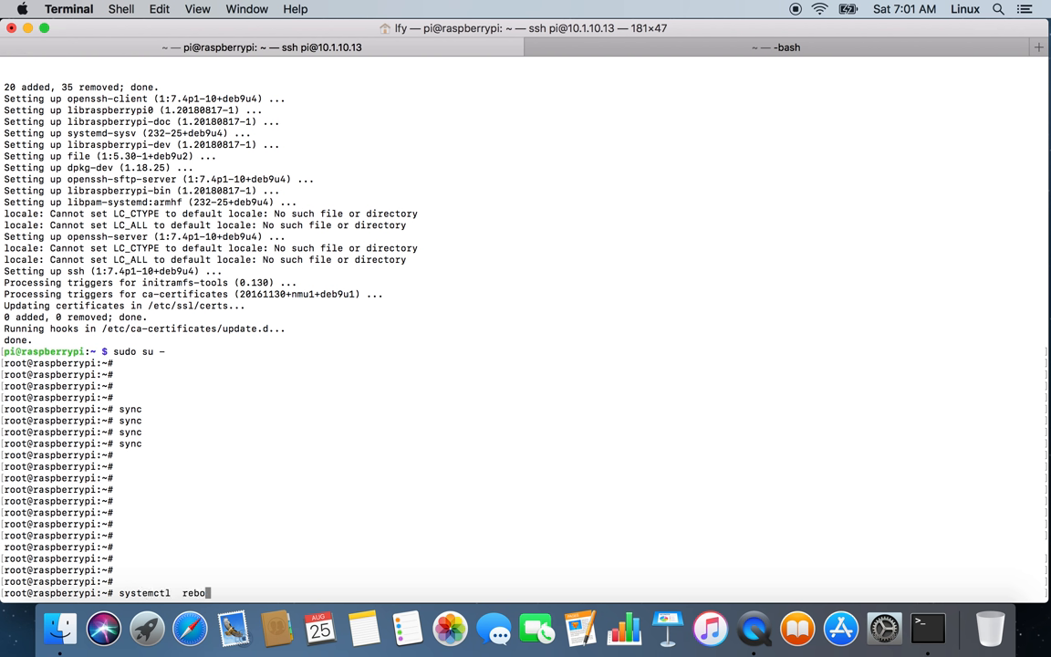
type("ot")
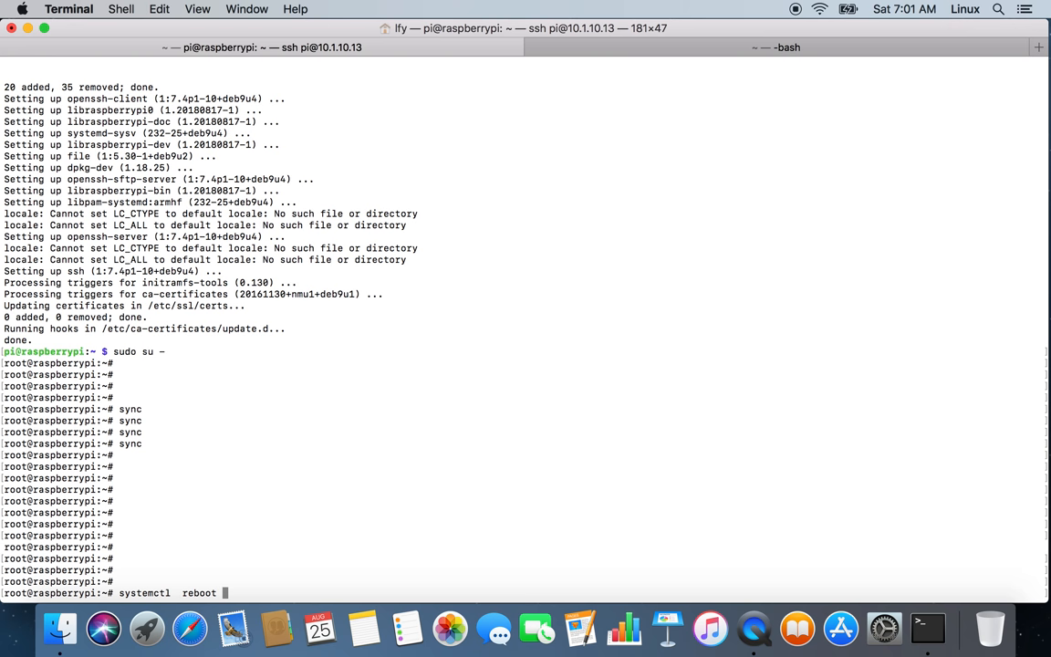
key("Return")
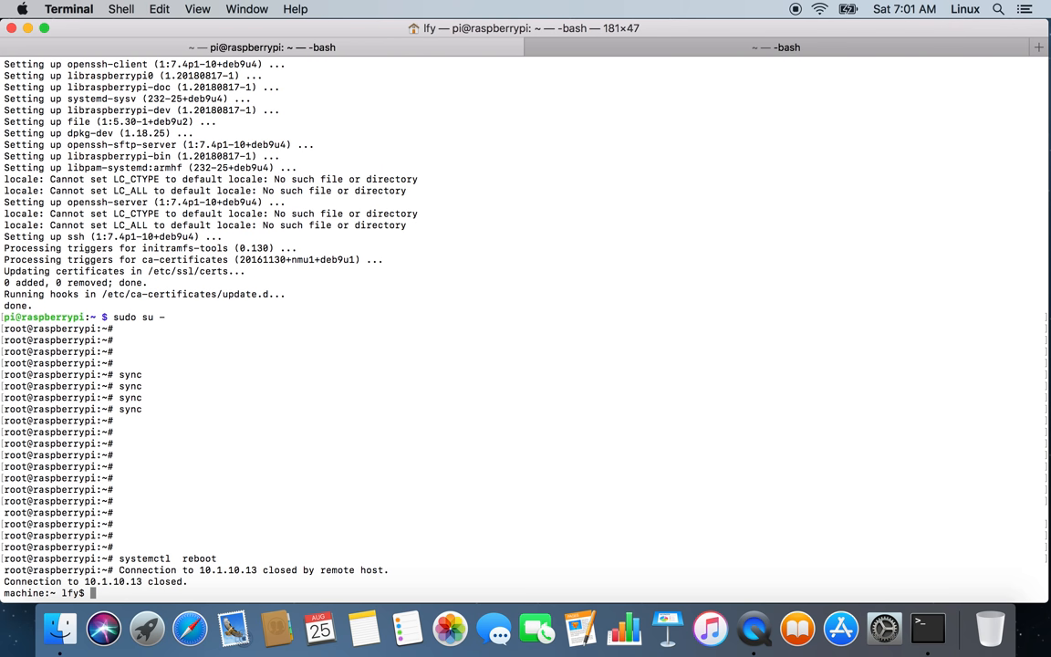
type("ping 10.1.10.13")
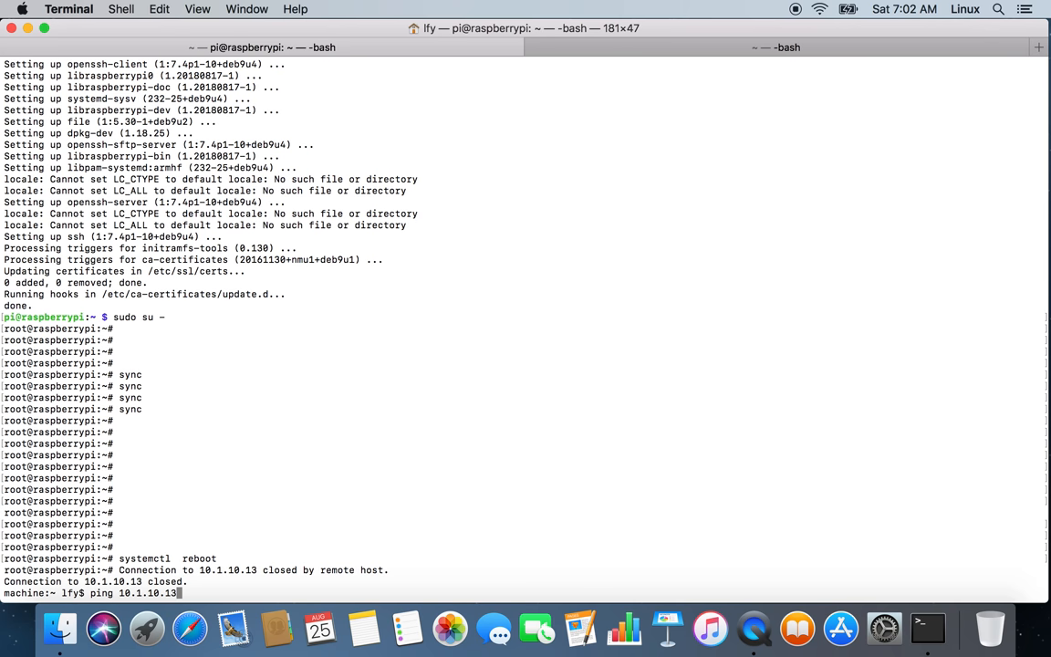
key("Return")
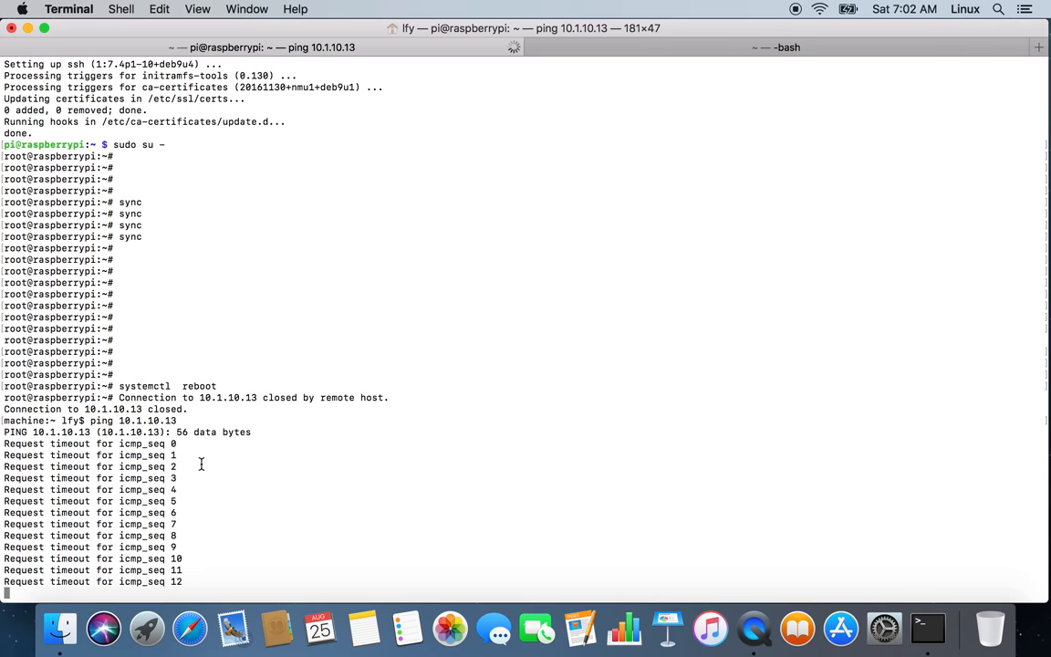
scroll("down", 3)
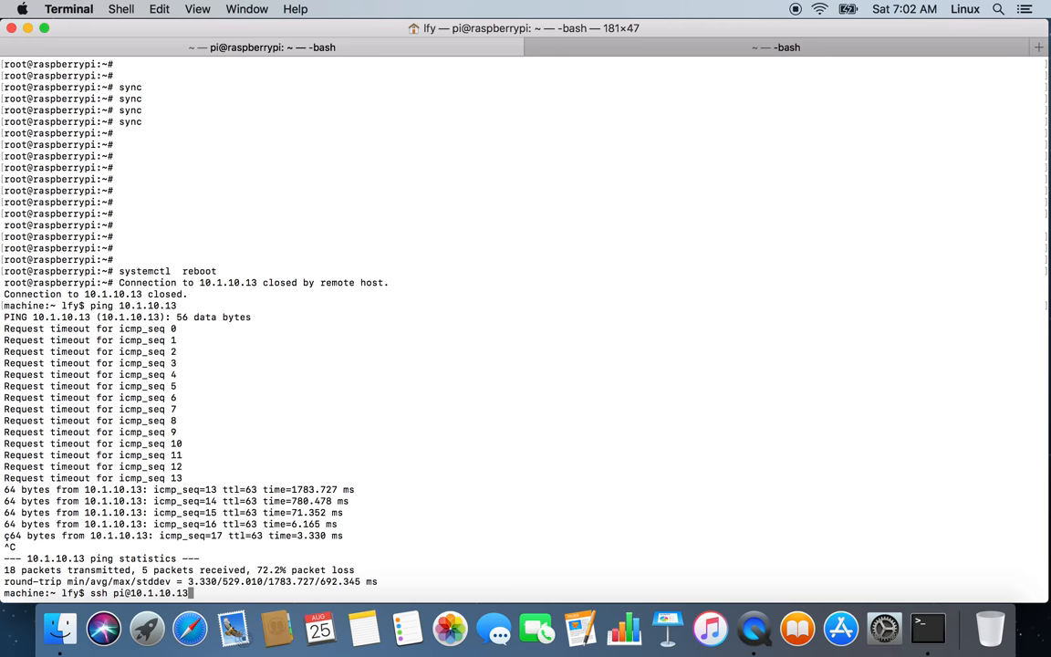
key("Return")
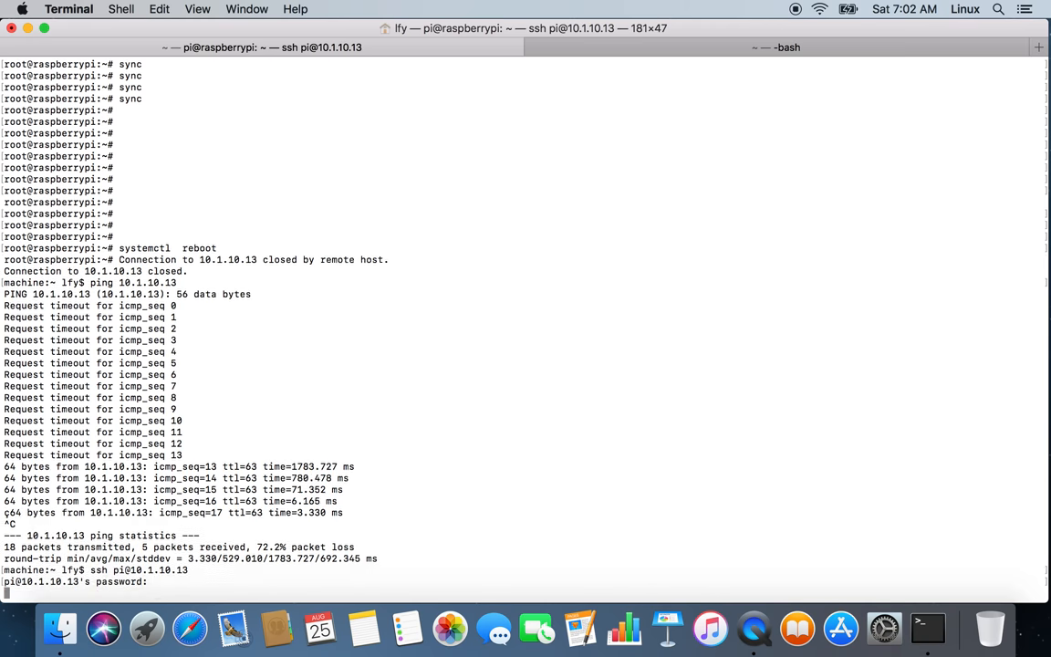
Step: Log back in as pi, run sudo apt-get update and upgrade, confirming 0 upgraded, 0 newly installed
key("Return")
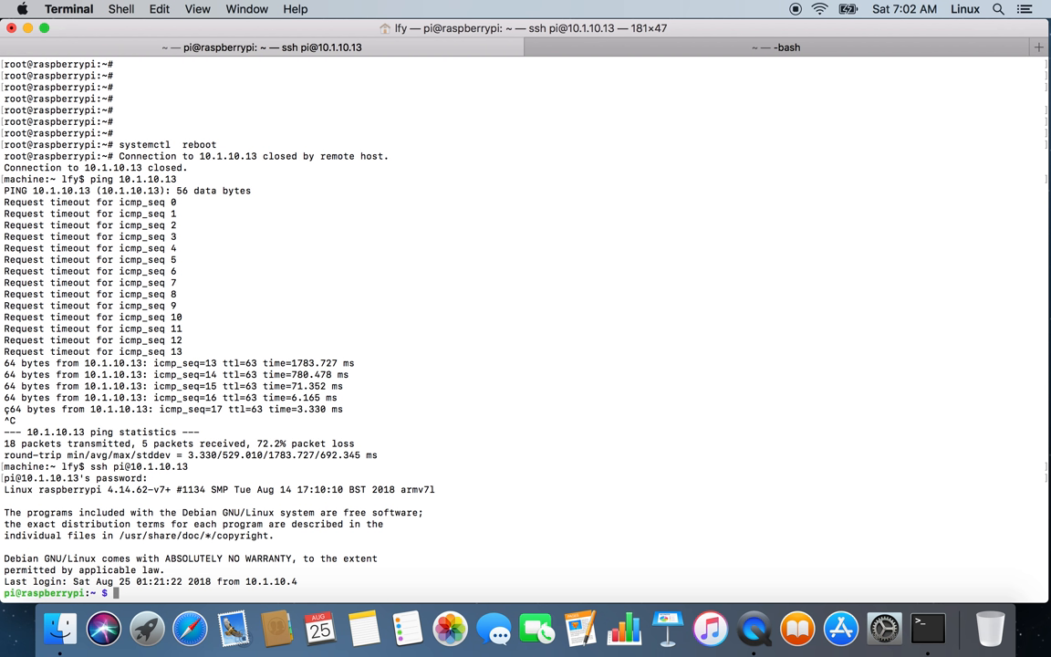
type("sudo su -")
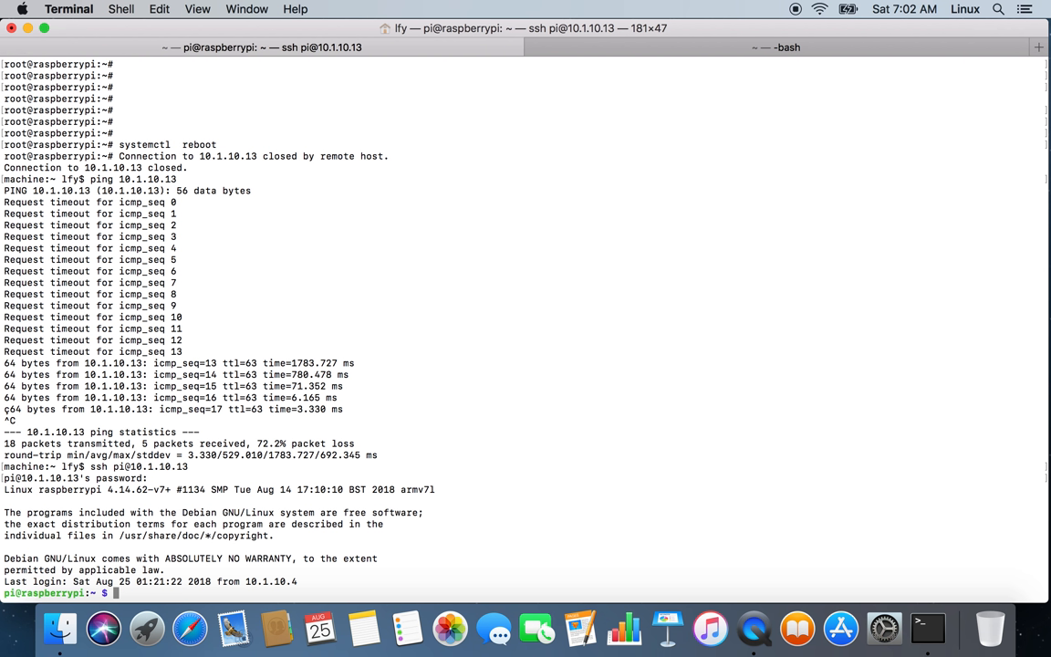
type("systemctl")
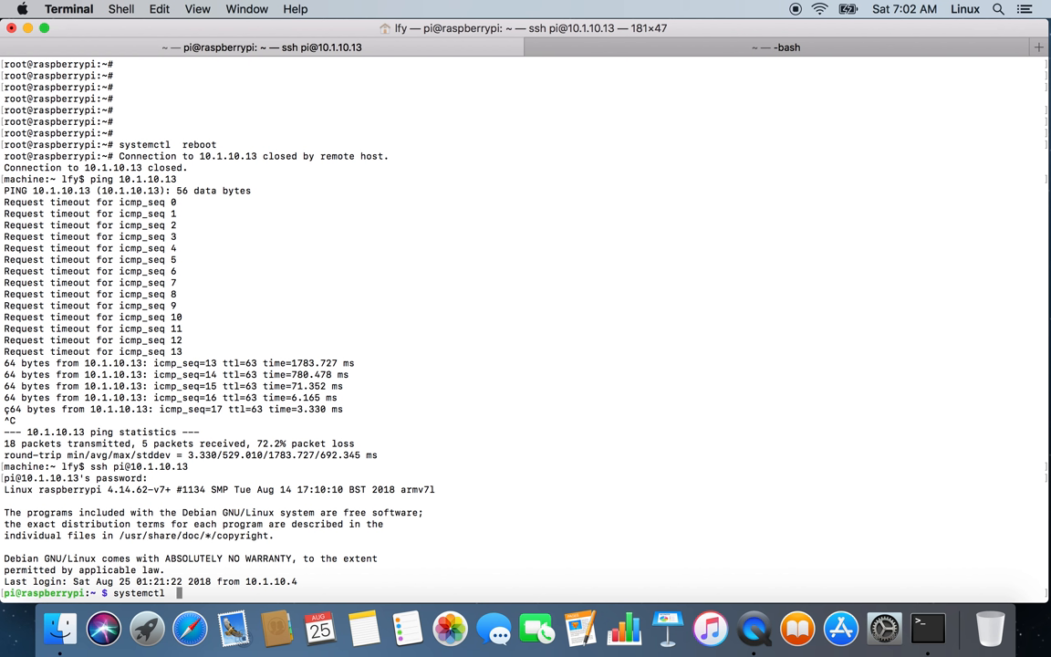
key("ctrl+u")
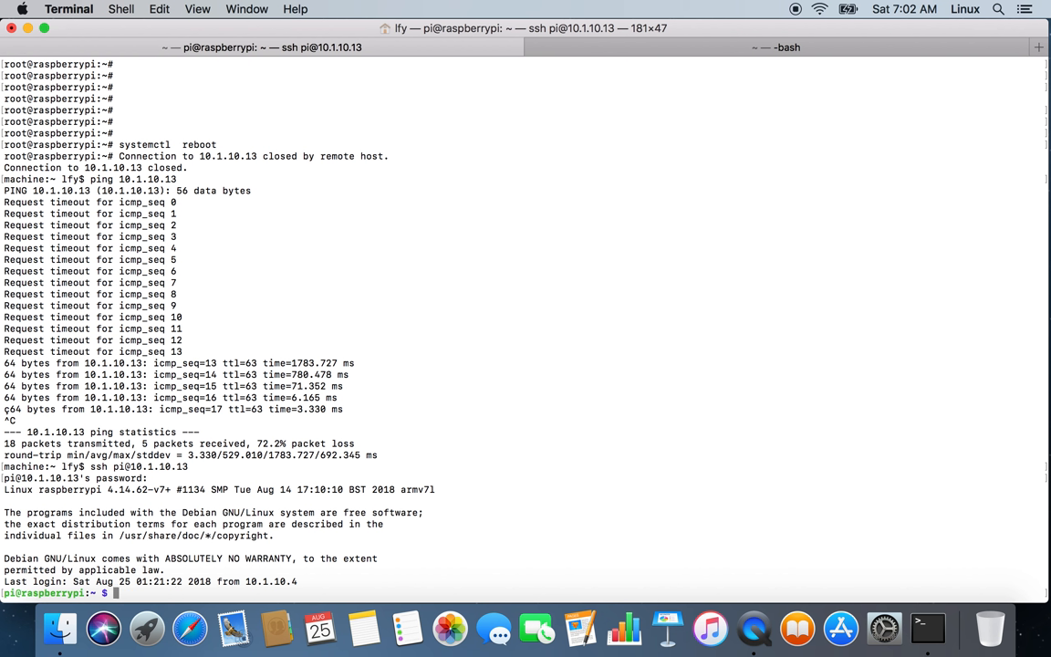
type("sudo ap")
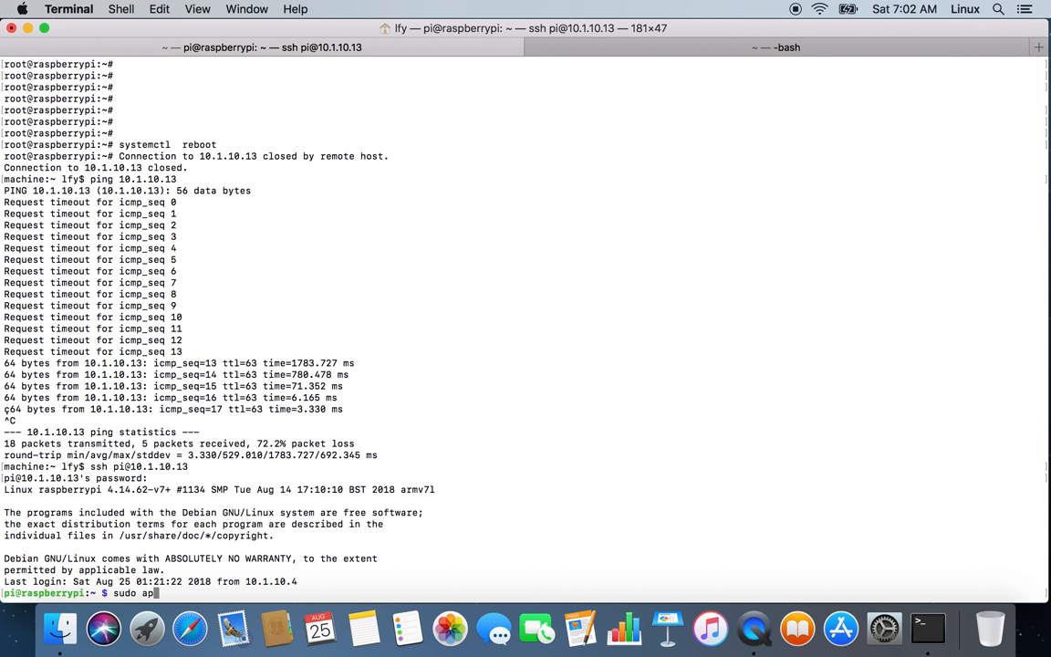
type("t-get update")
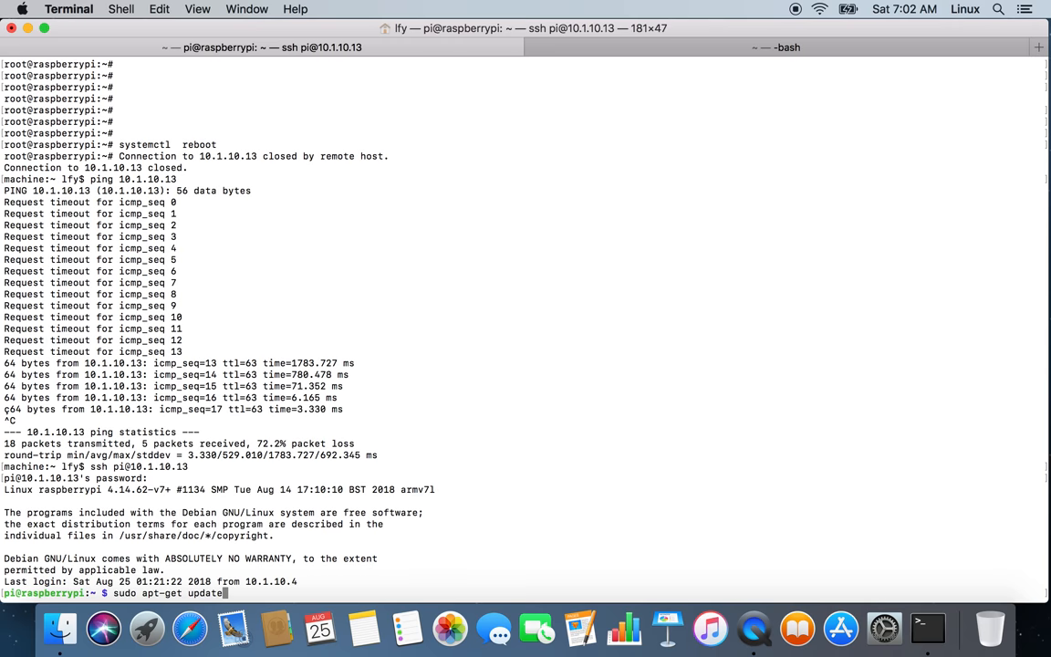
key("Return")
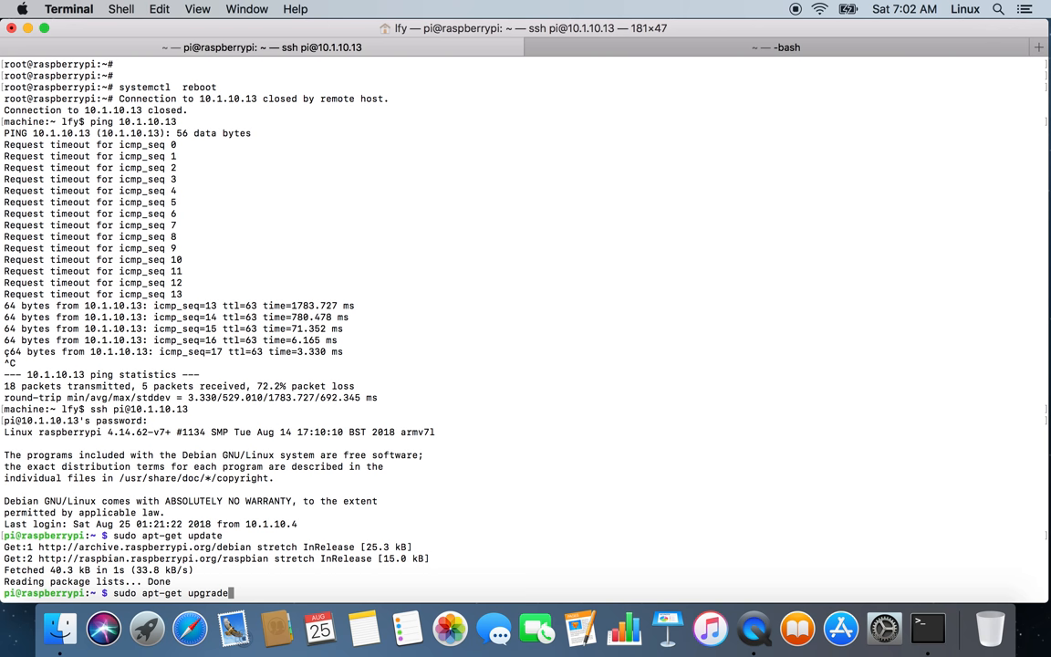
key("Return")
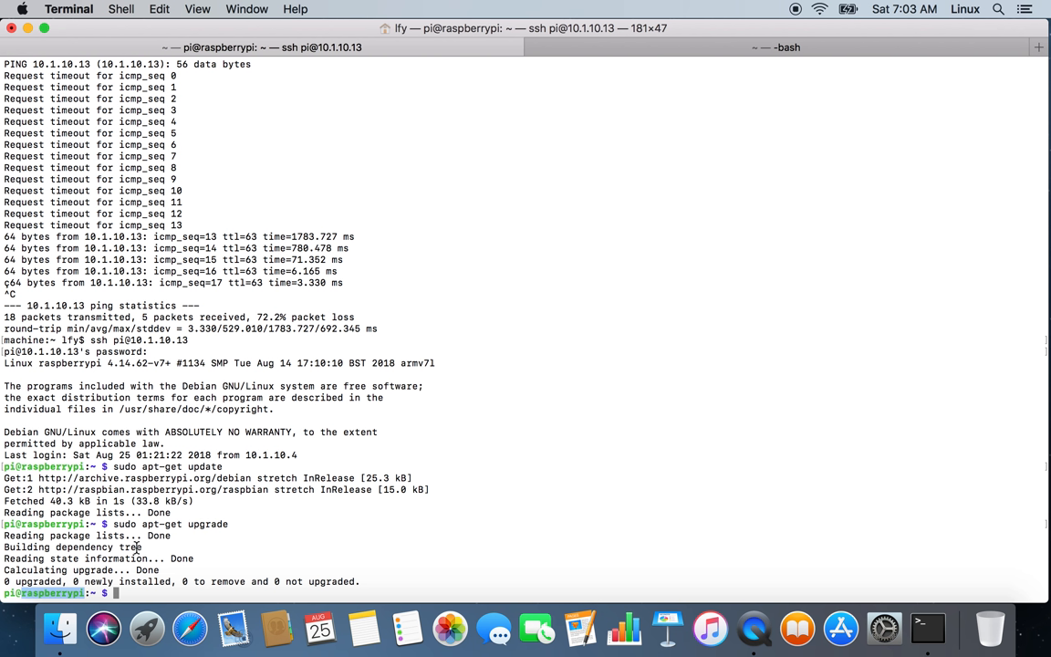
mouse_move(434, 422)
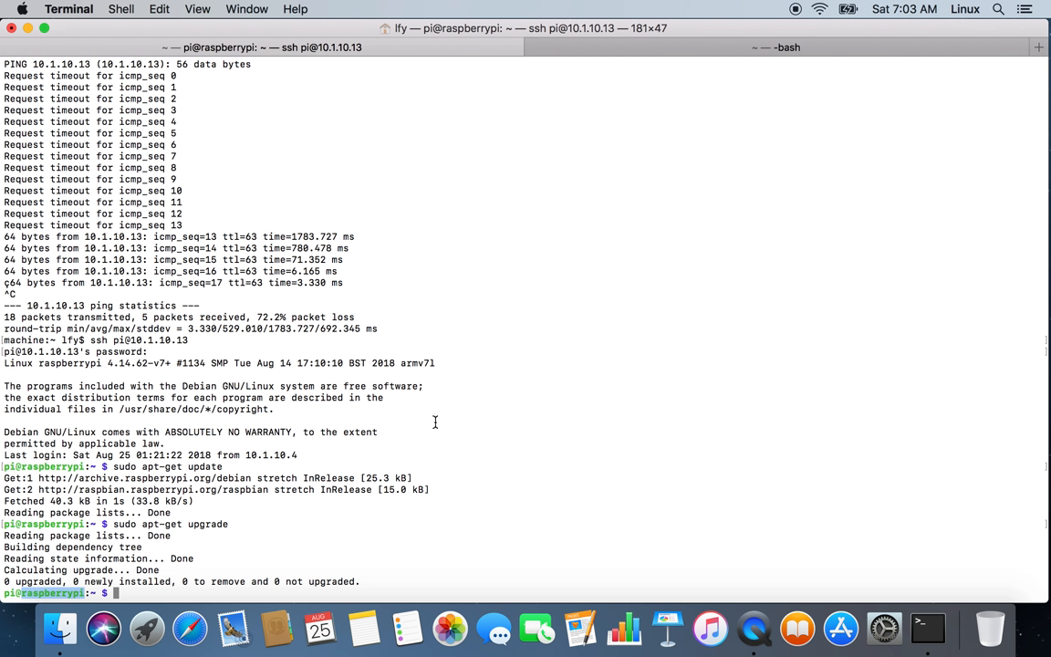
mouse_move(526, 278)
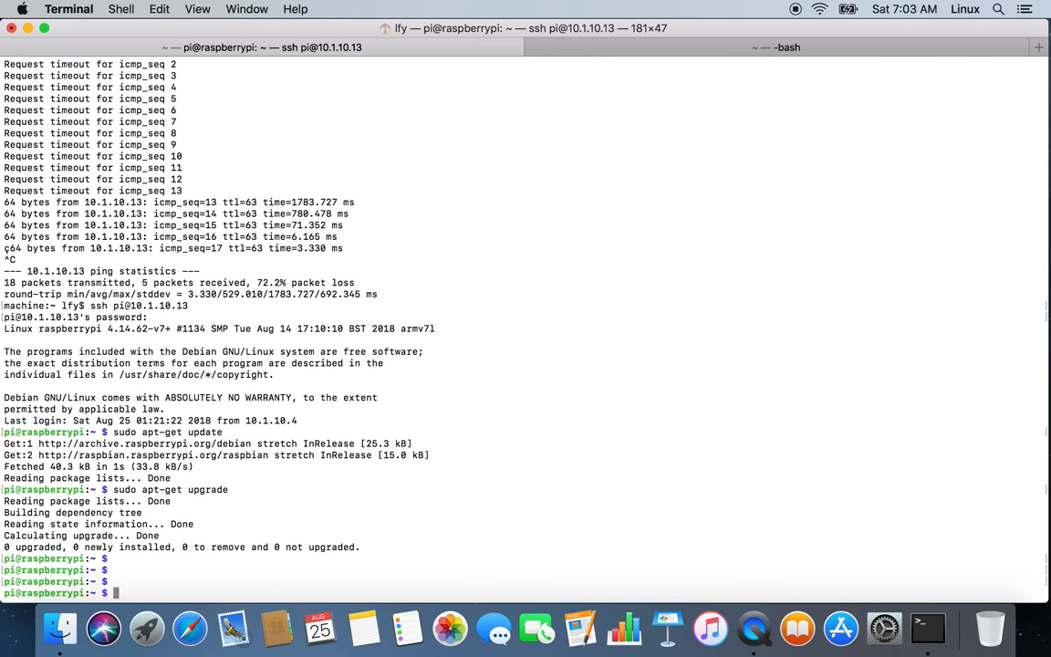
type("sudo")
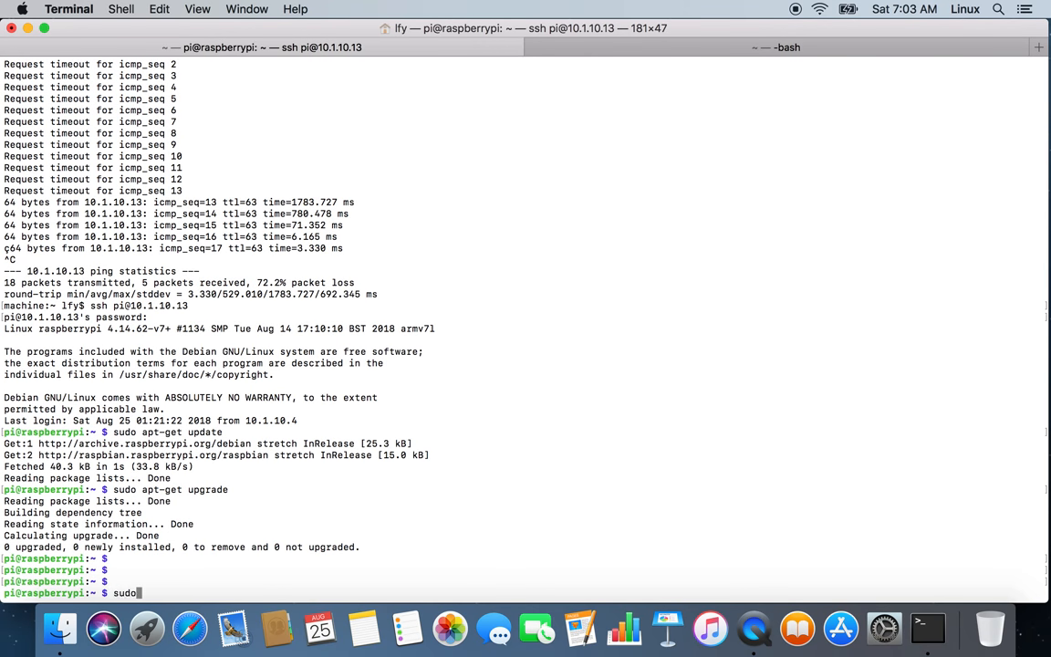
Step: Get a root shell on the Pi and launch raspi-config to its main menu
key("Return")
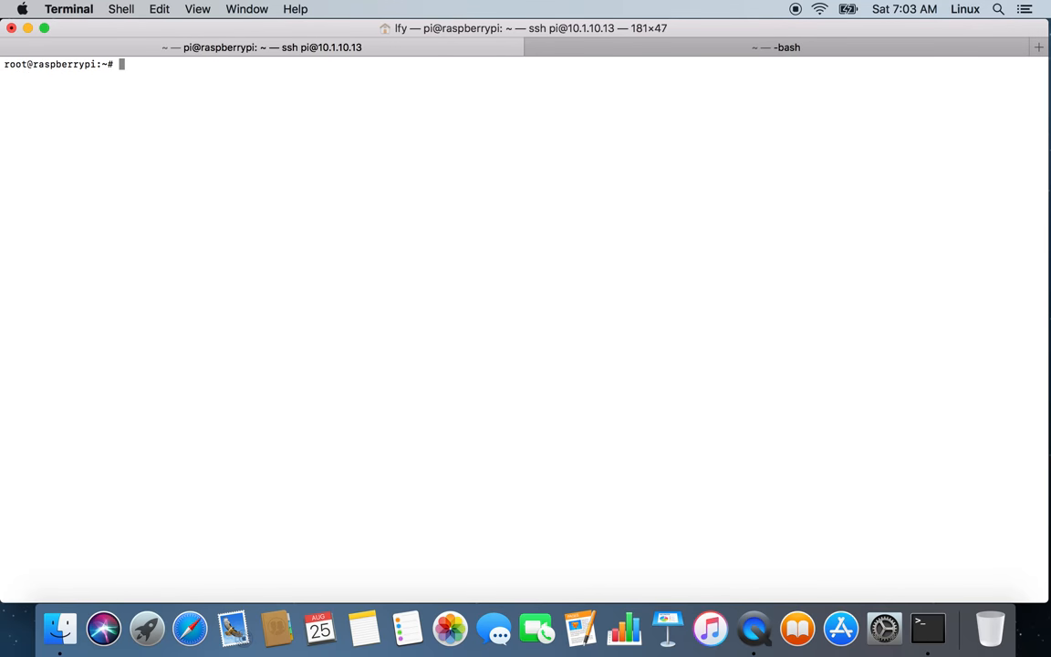
key("Return")
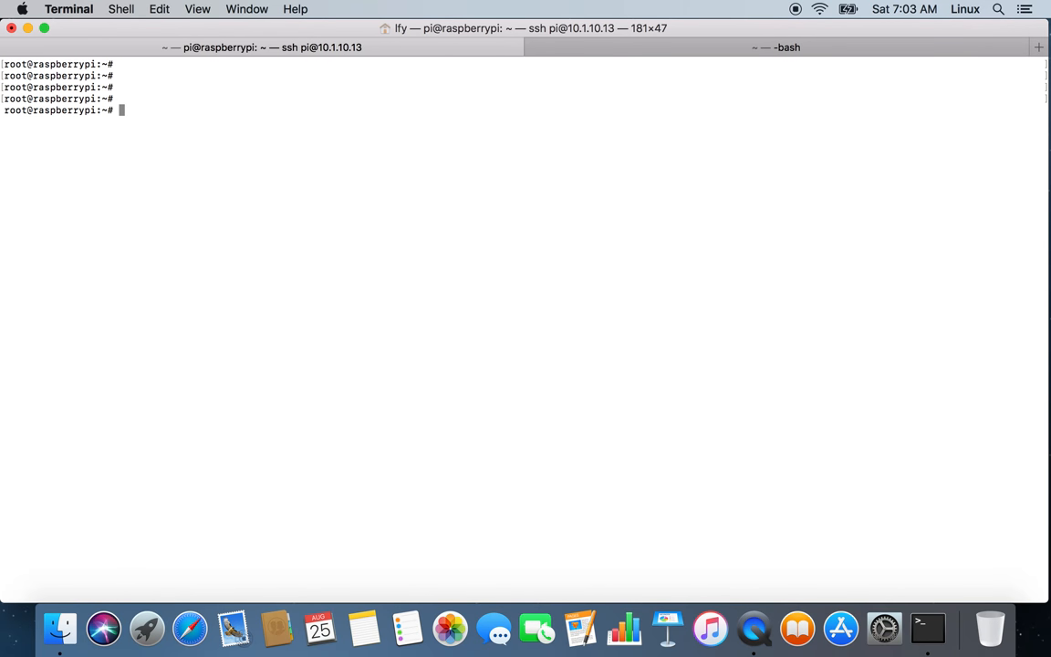
type("r")
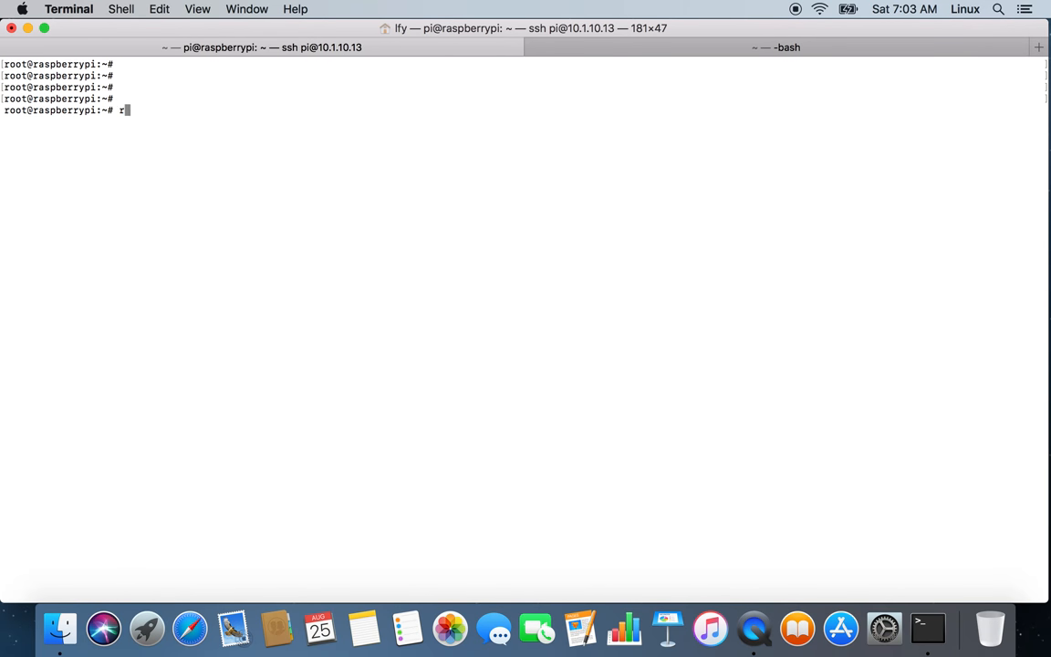
type("aspi-c")
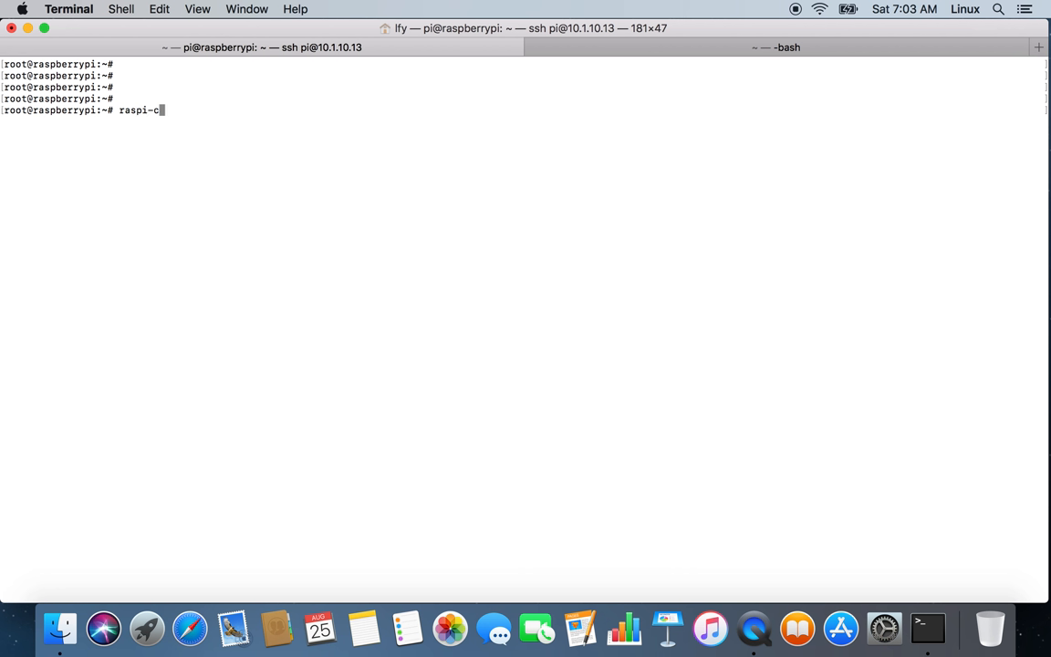
key("Return")
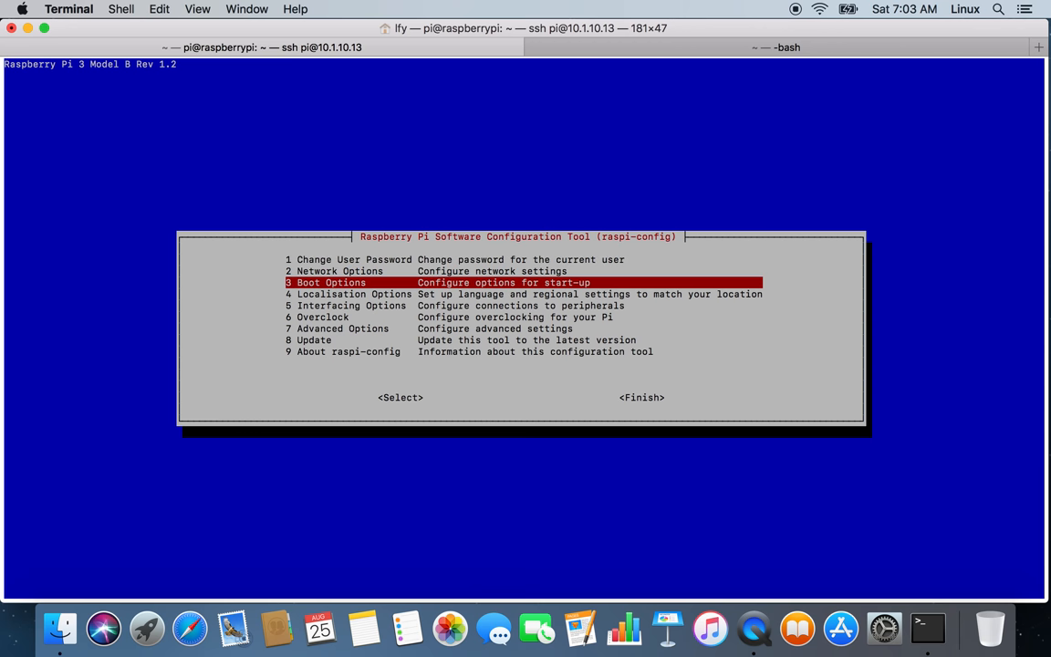
Step: Browse the raspi-config entries: network, advanced, update, about, peripherals and change password
key("Up")
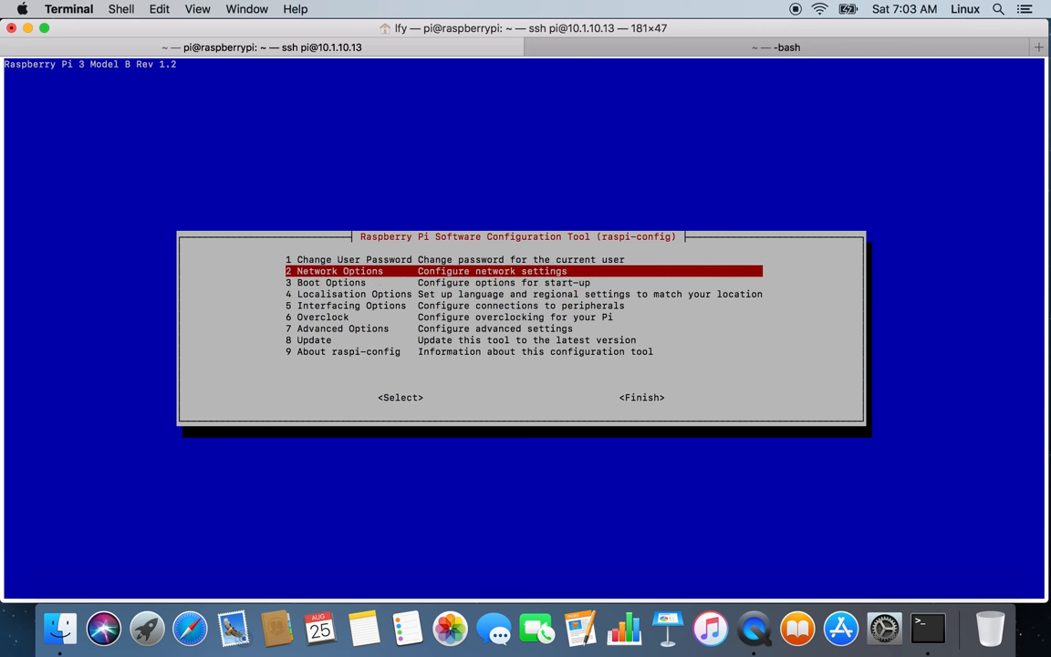
key("Down")
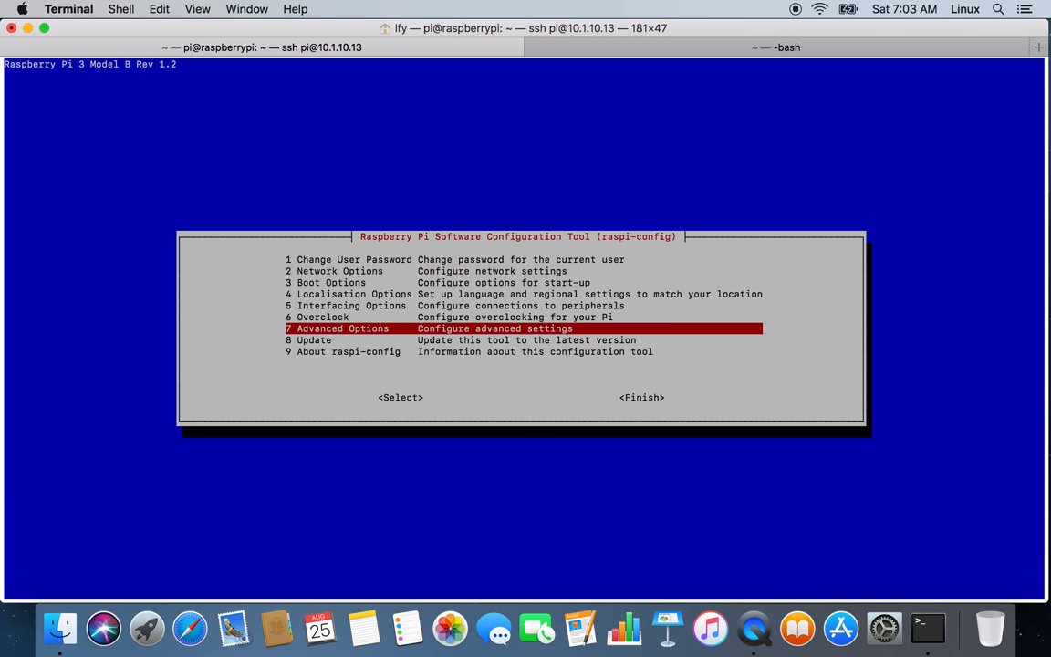
key("Down")
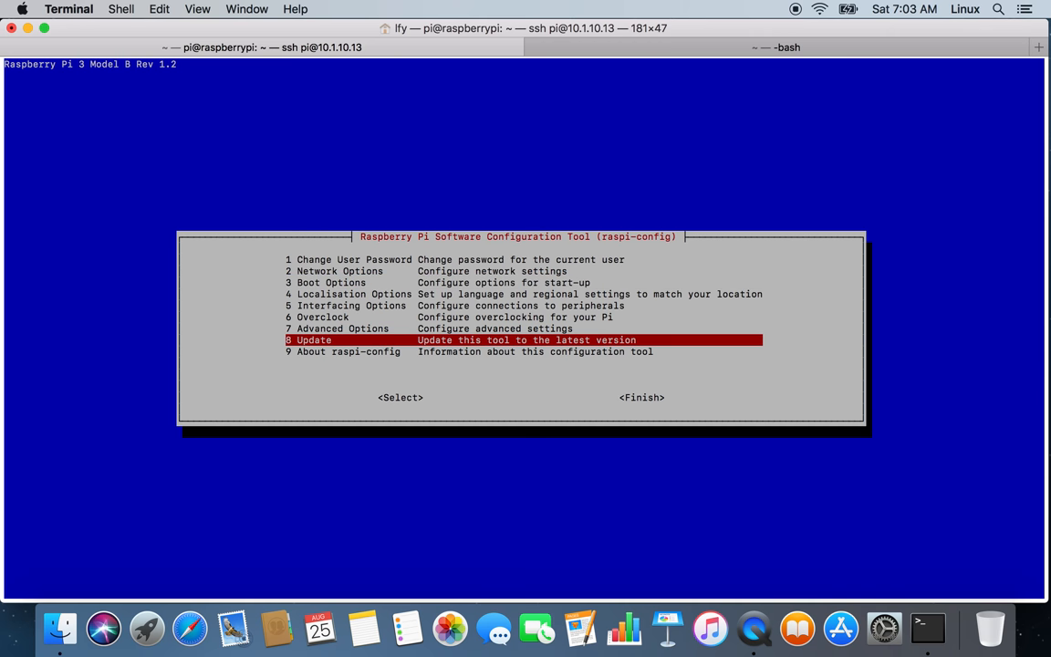
key("Down")
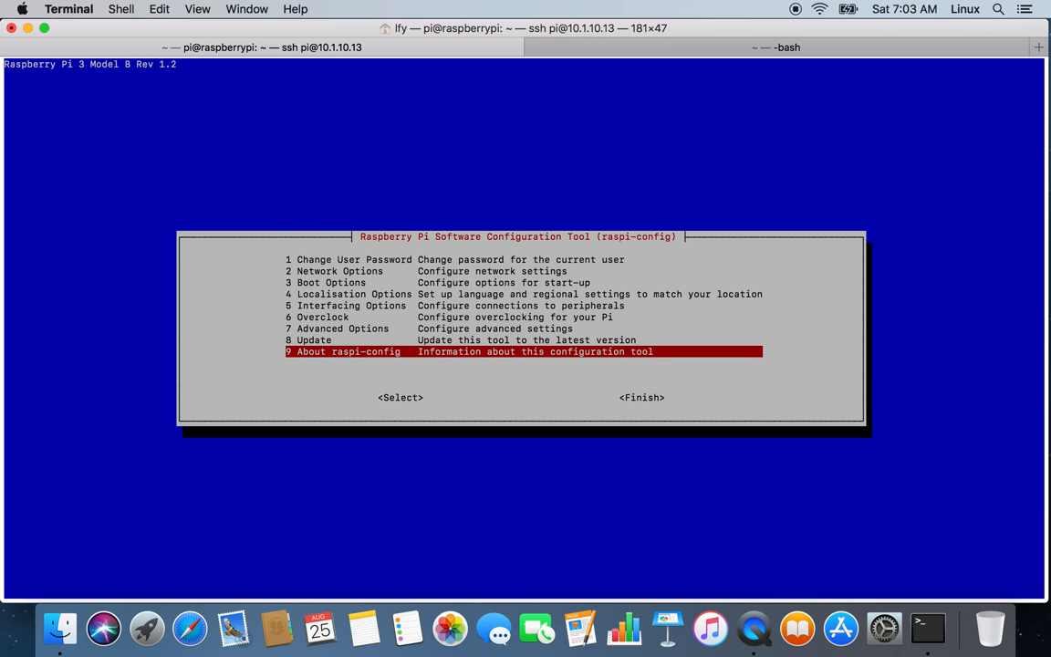
key("Up")
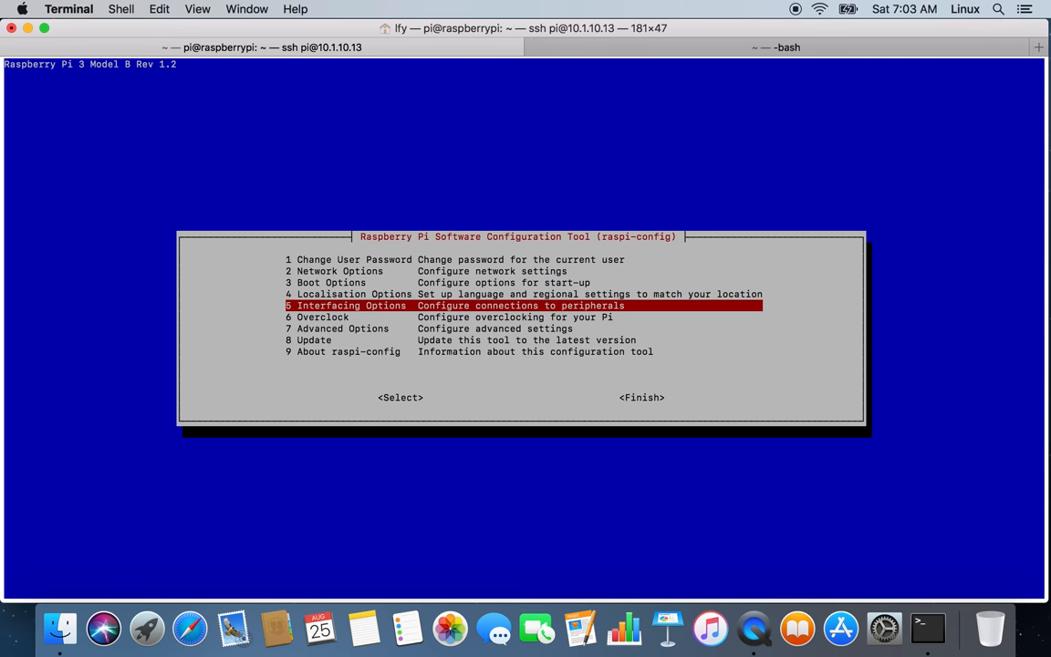
key("Up")
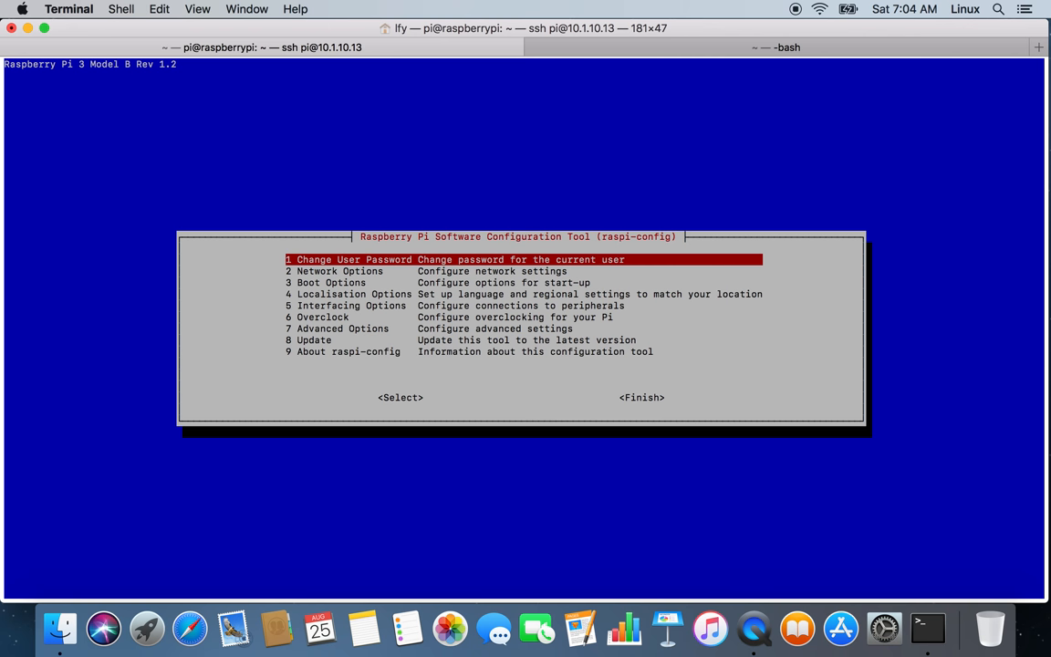
key("Down")
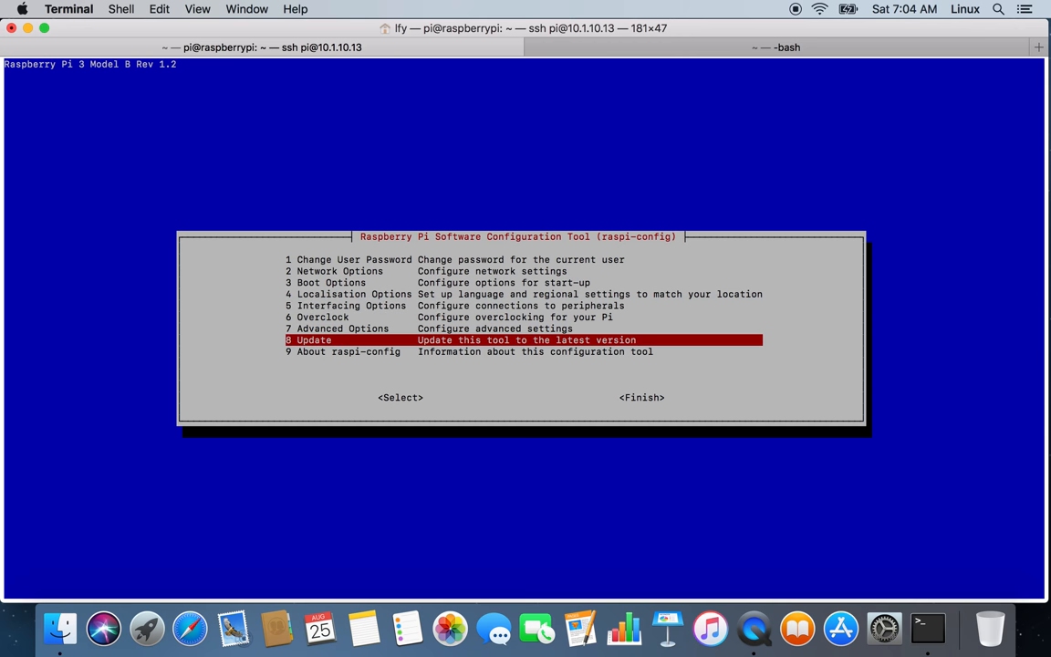
Step: Choose <Finish> to exit raspi-config back to the root prompt
key("Down")
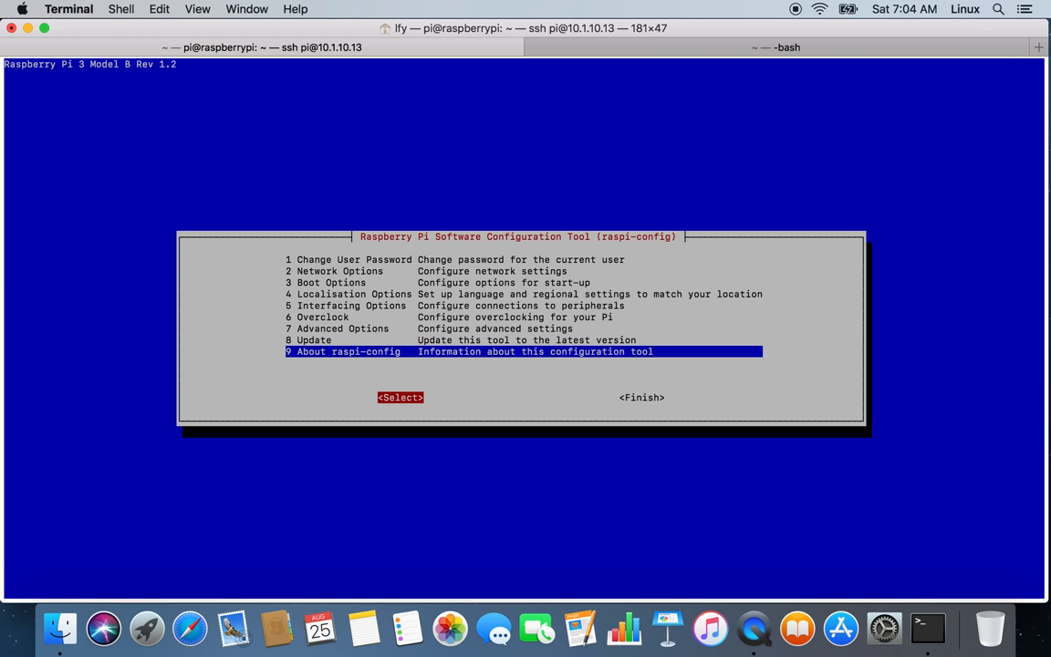
key("Tab")
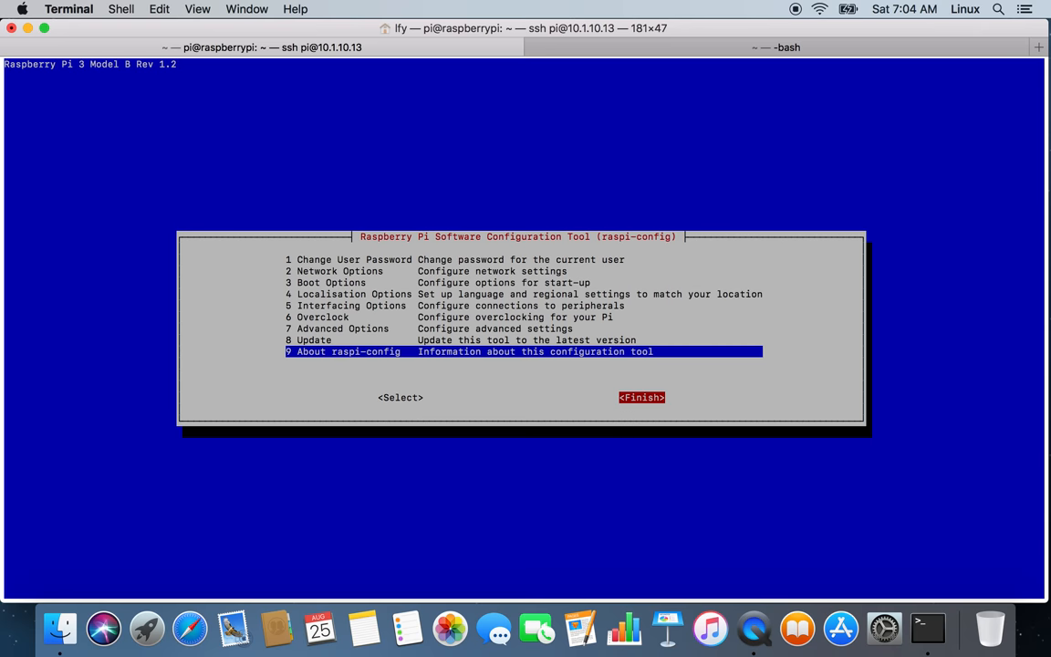
left_click(641, 398)
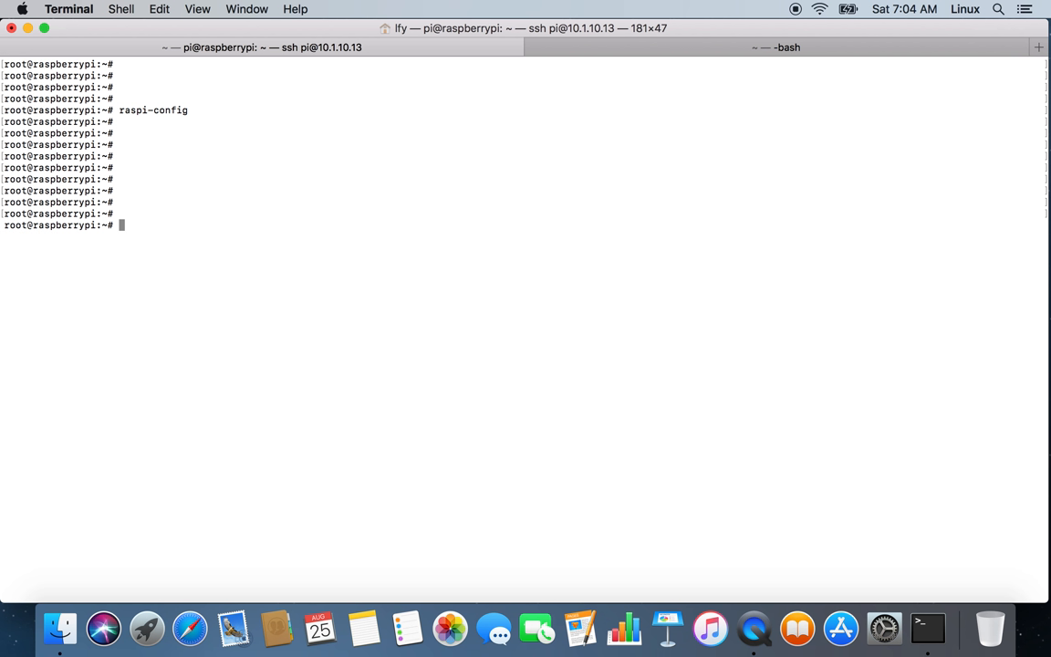
mouse_move(752, 628)
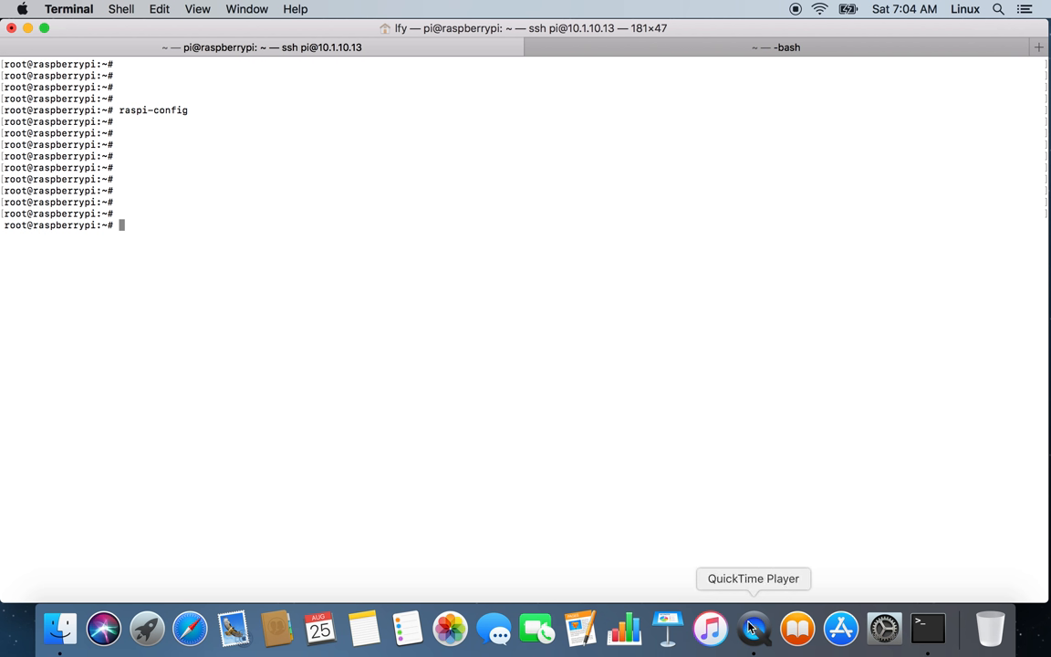
mouse_move(716, 406)
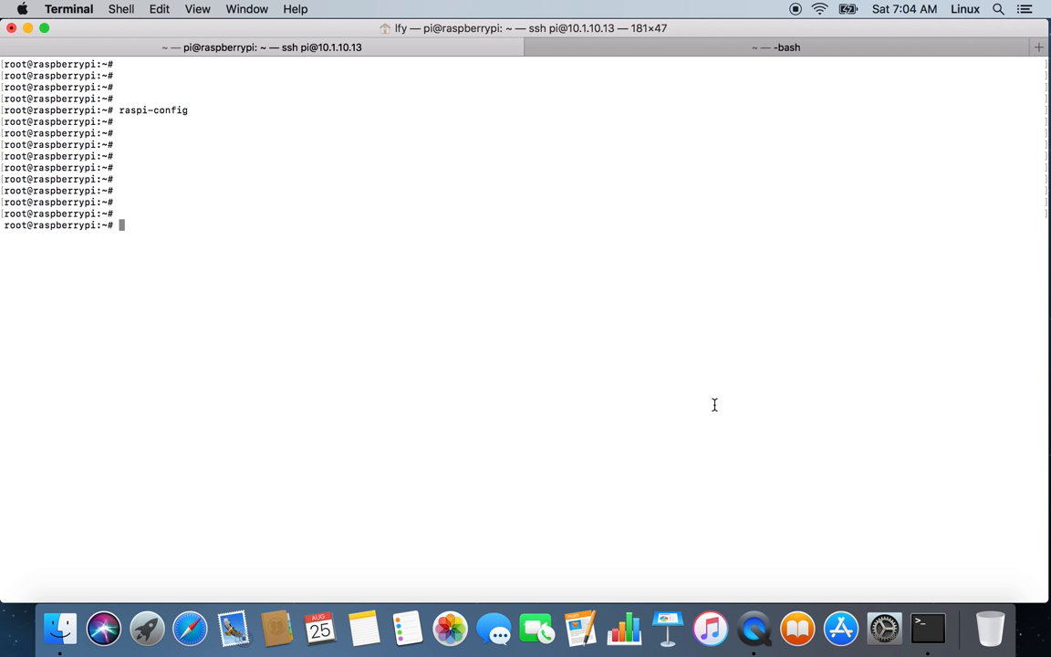
mouse_move(551, 400)
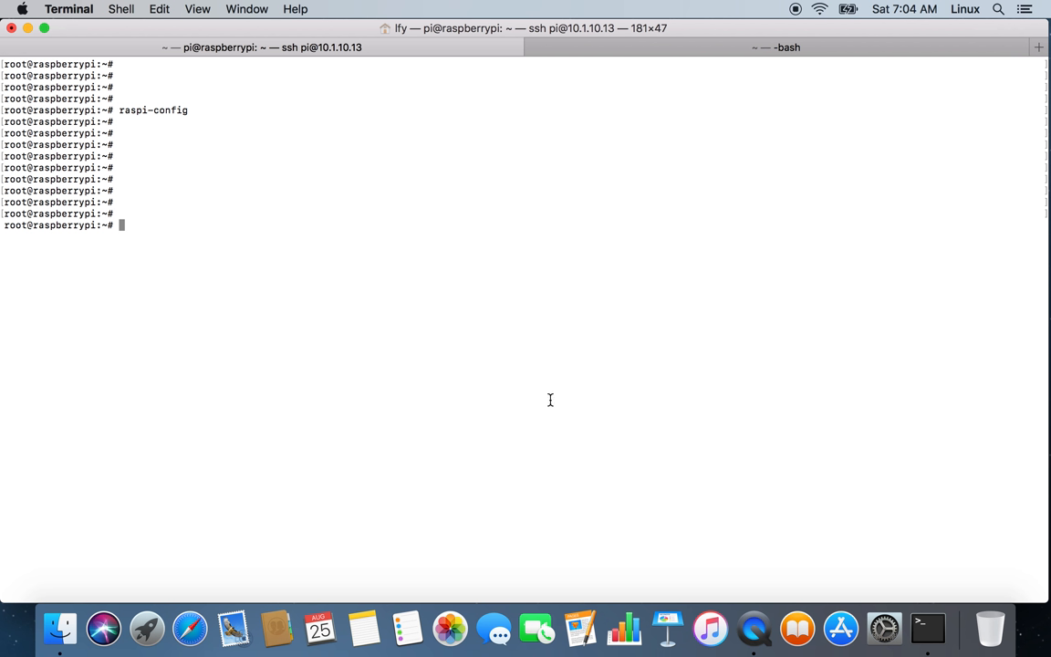
mouse_move(533, 354)
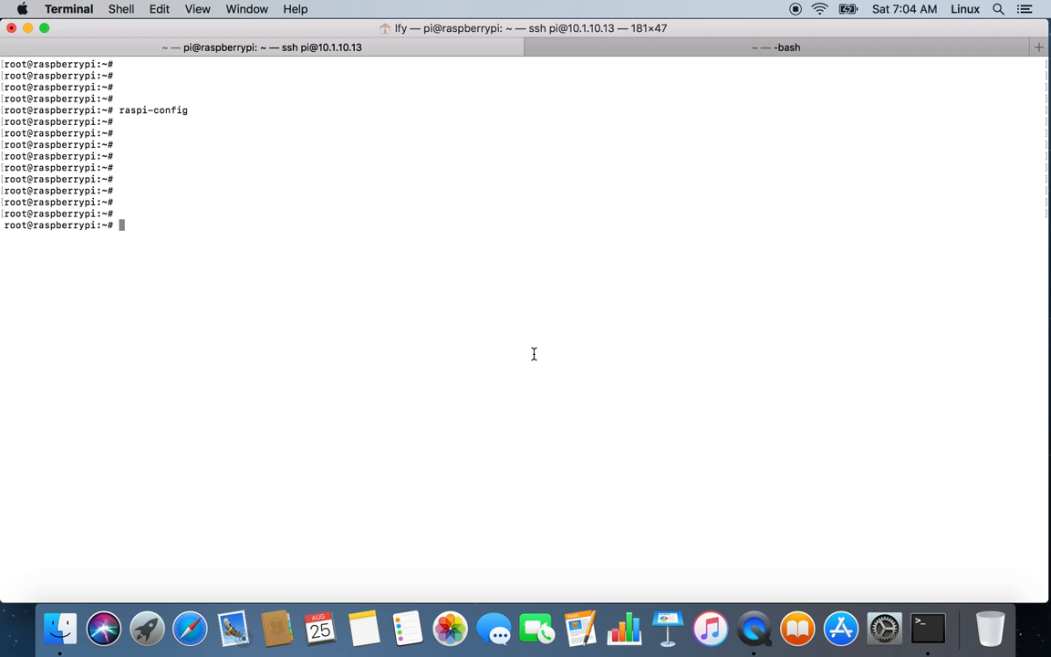
mouse_move(739, 86)
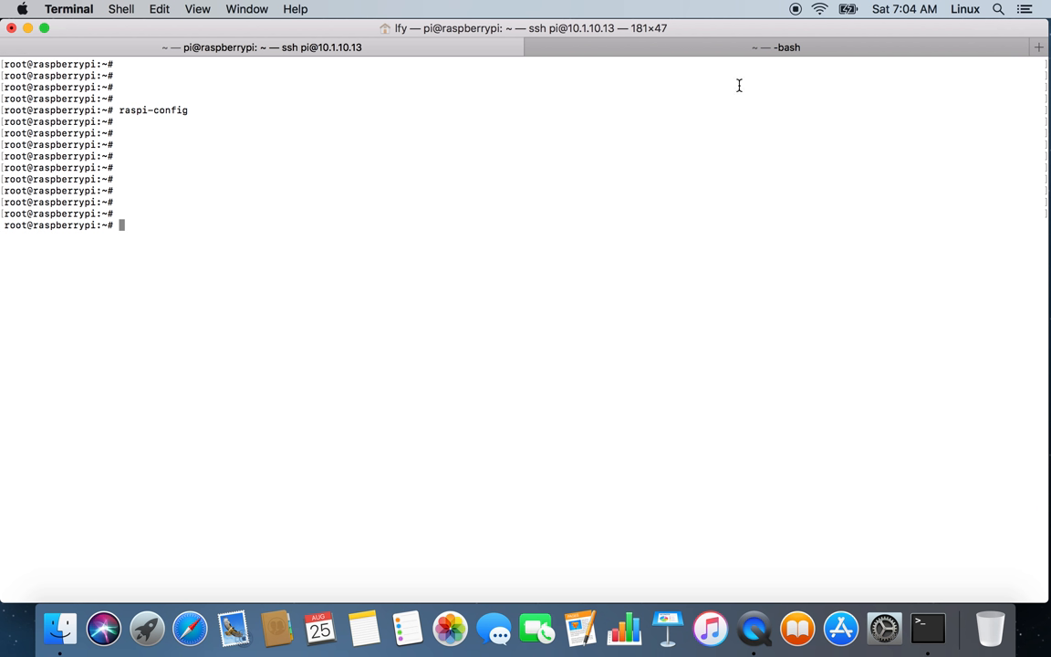